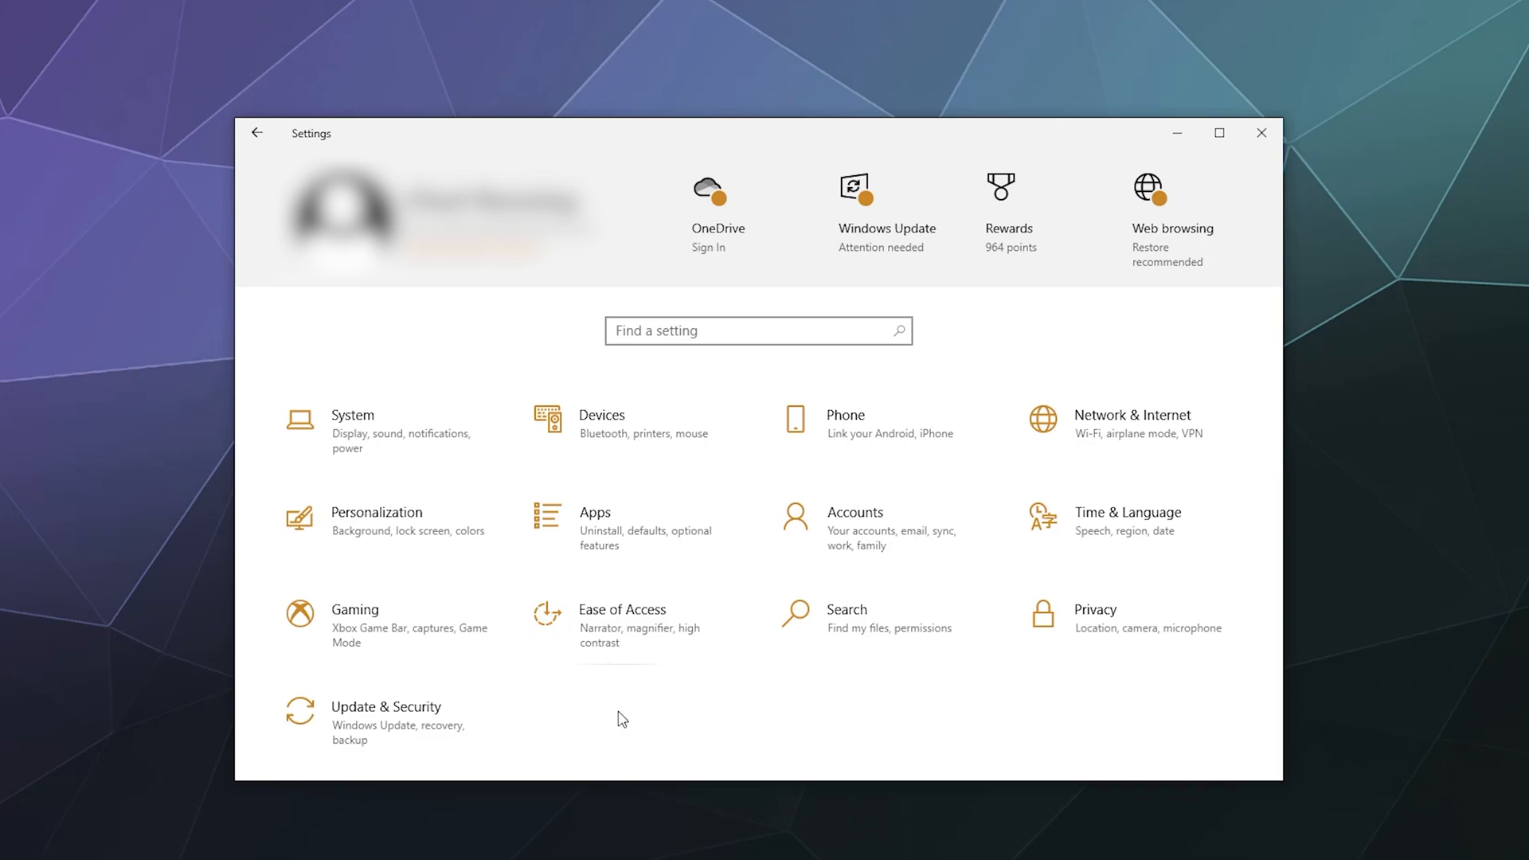
mouse_move(373, 538)
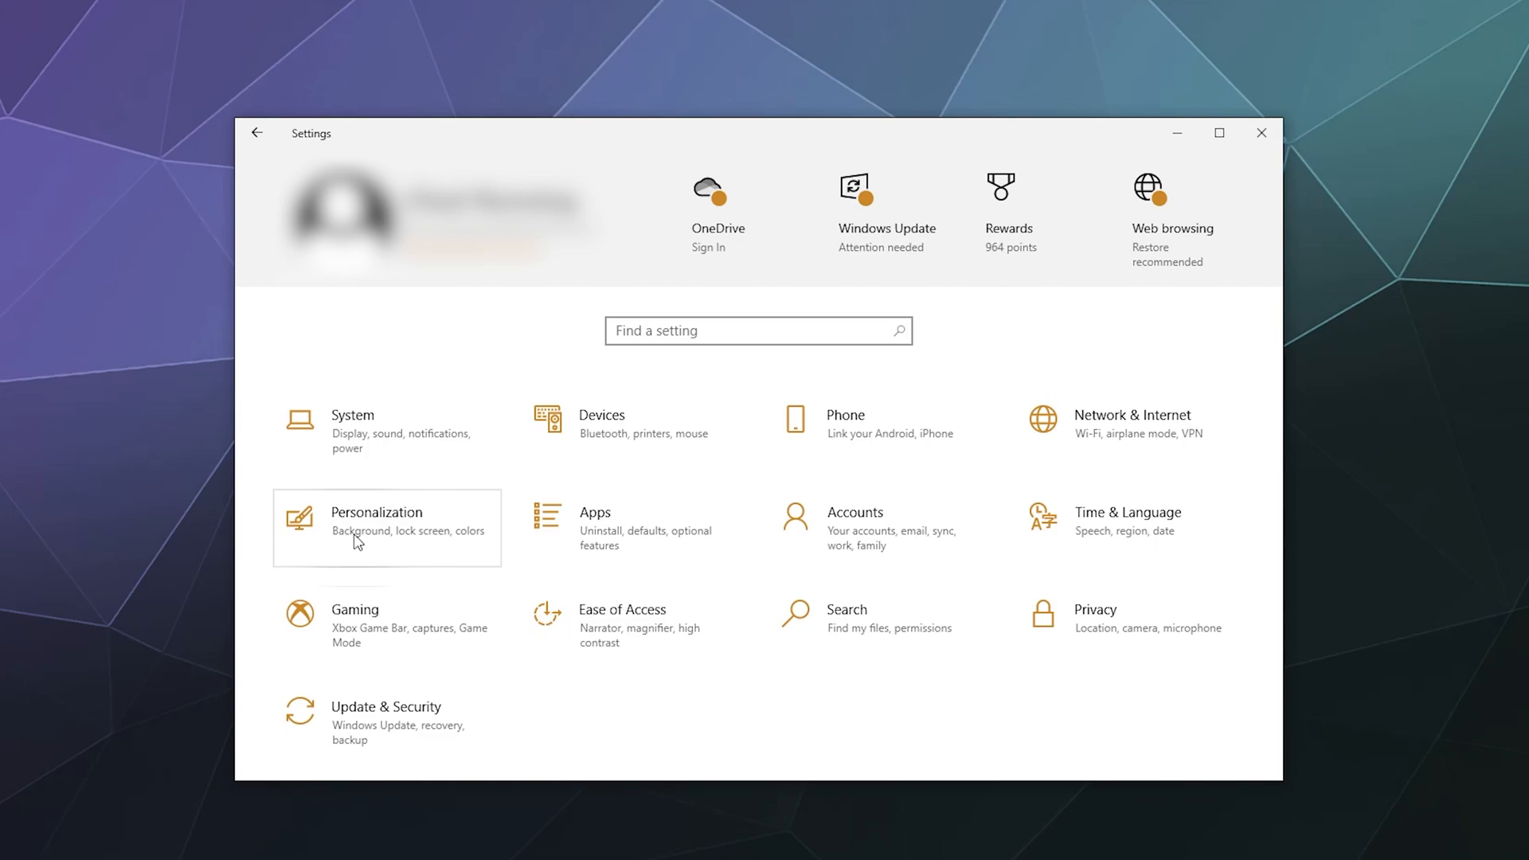
mouse_move(686, 841)
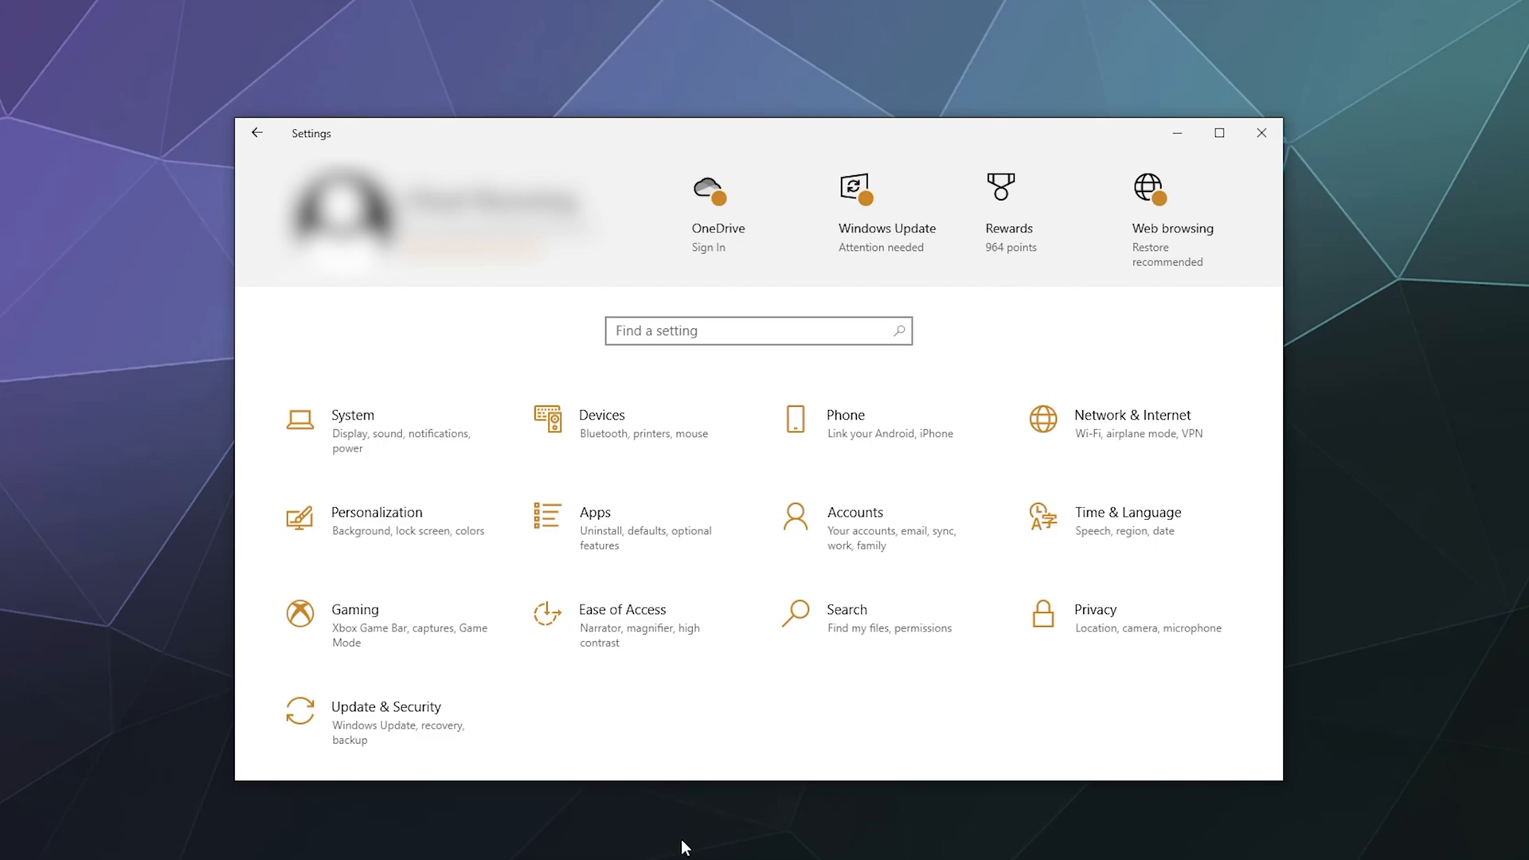
mouse_move(757, 782)
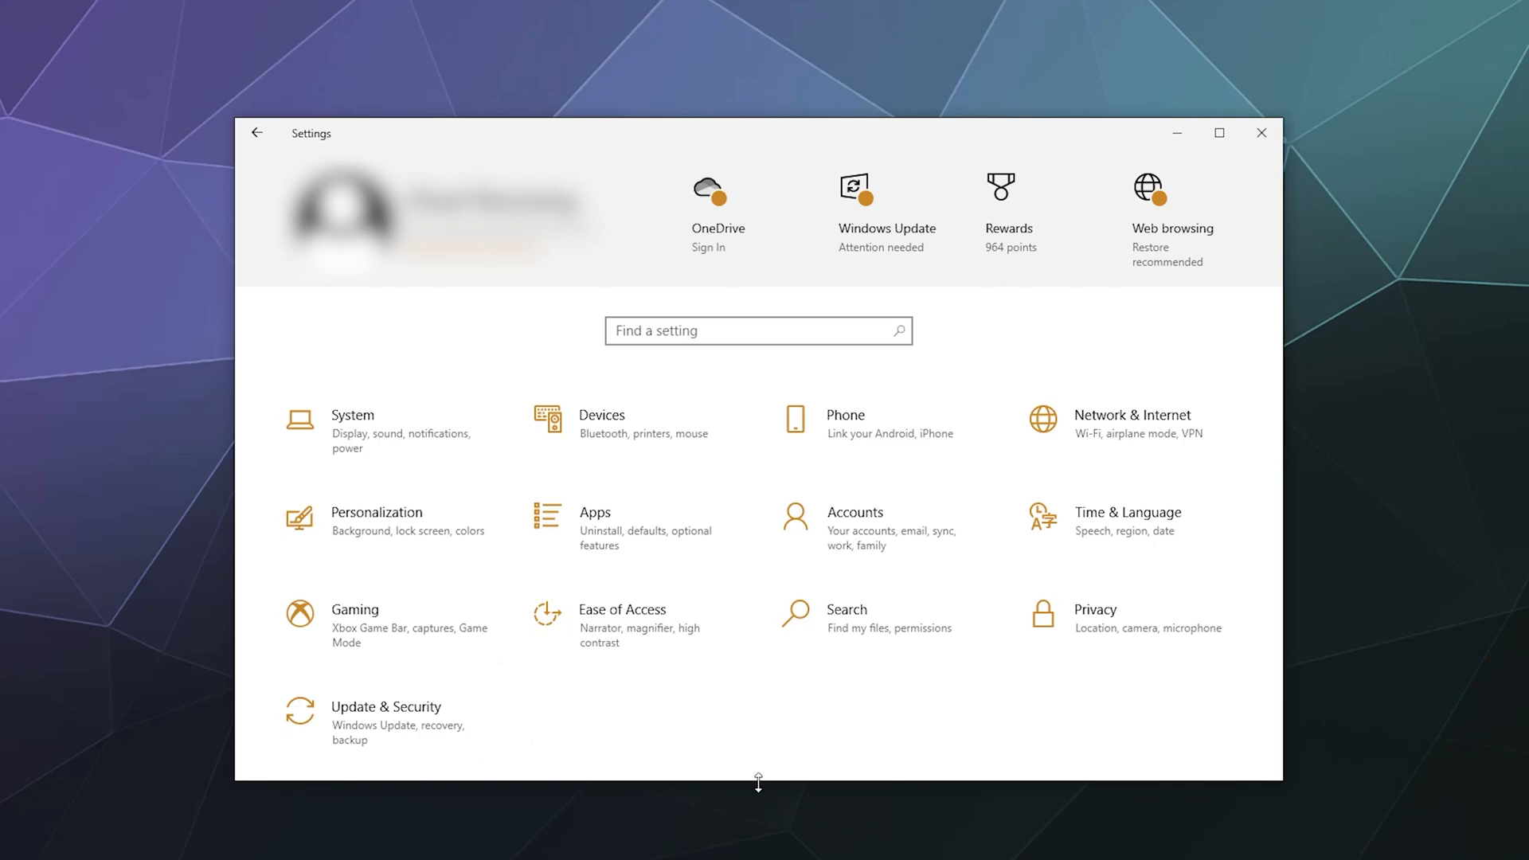
mouse_move(757, 767)
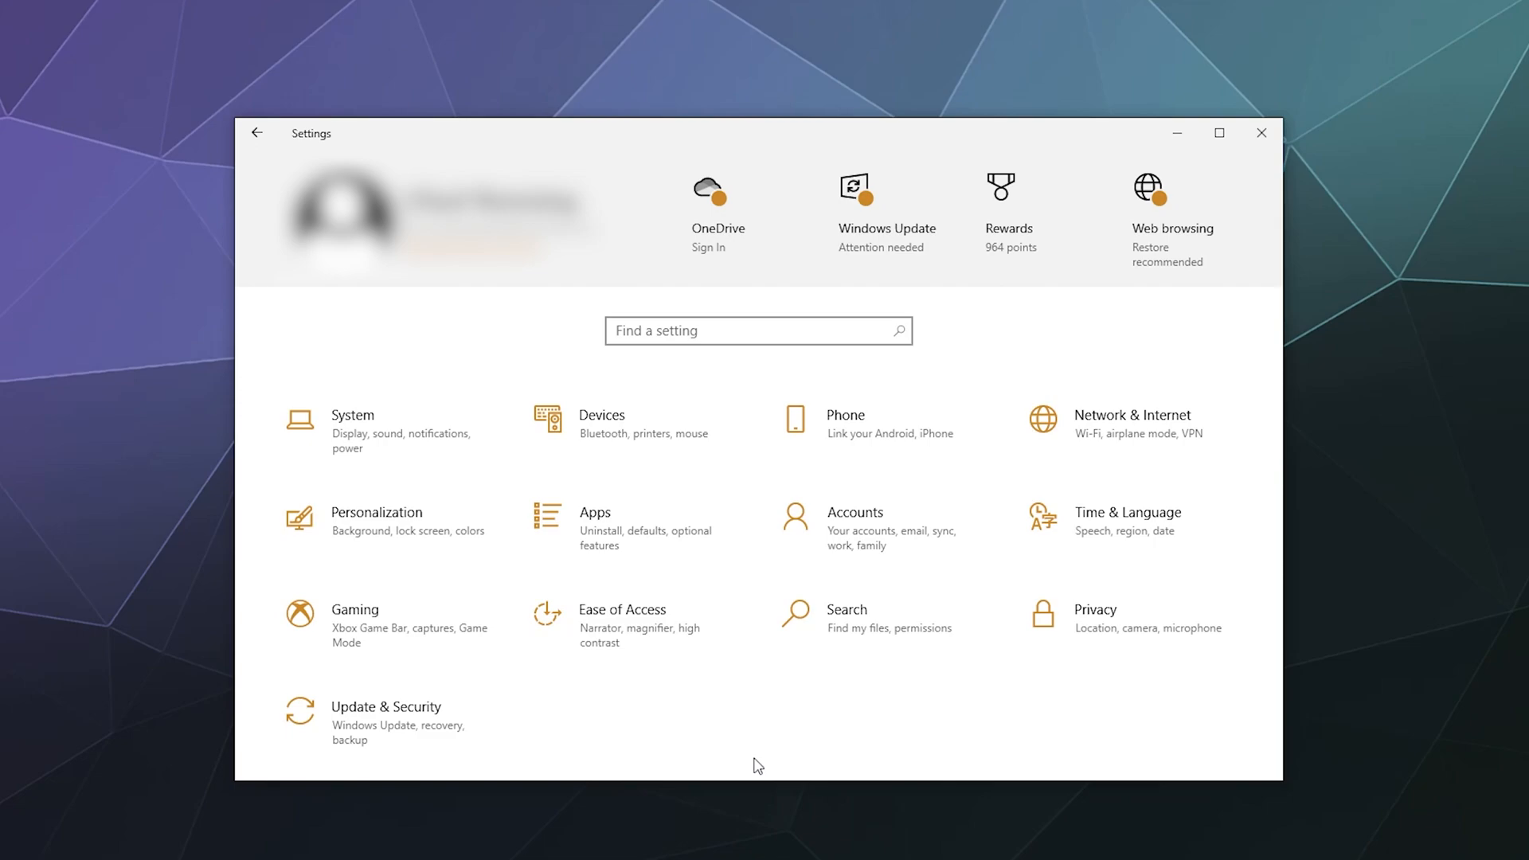
mouse_move(754, 767)
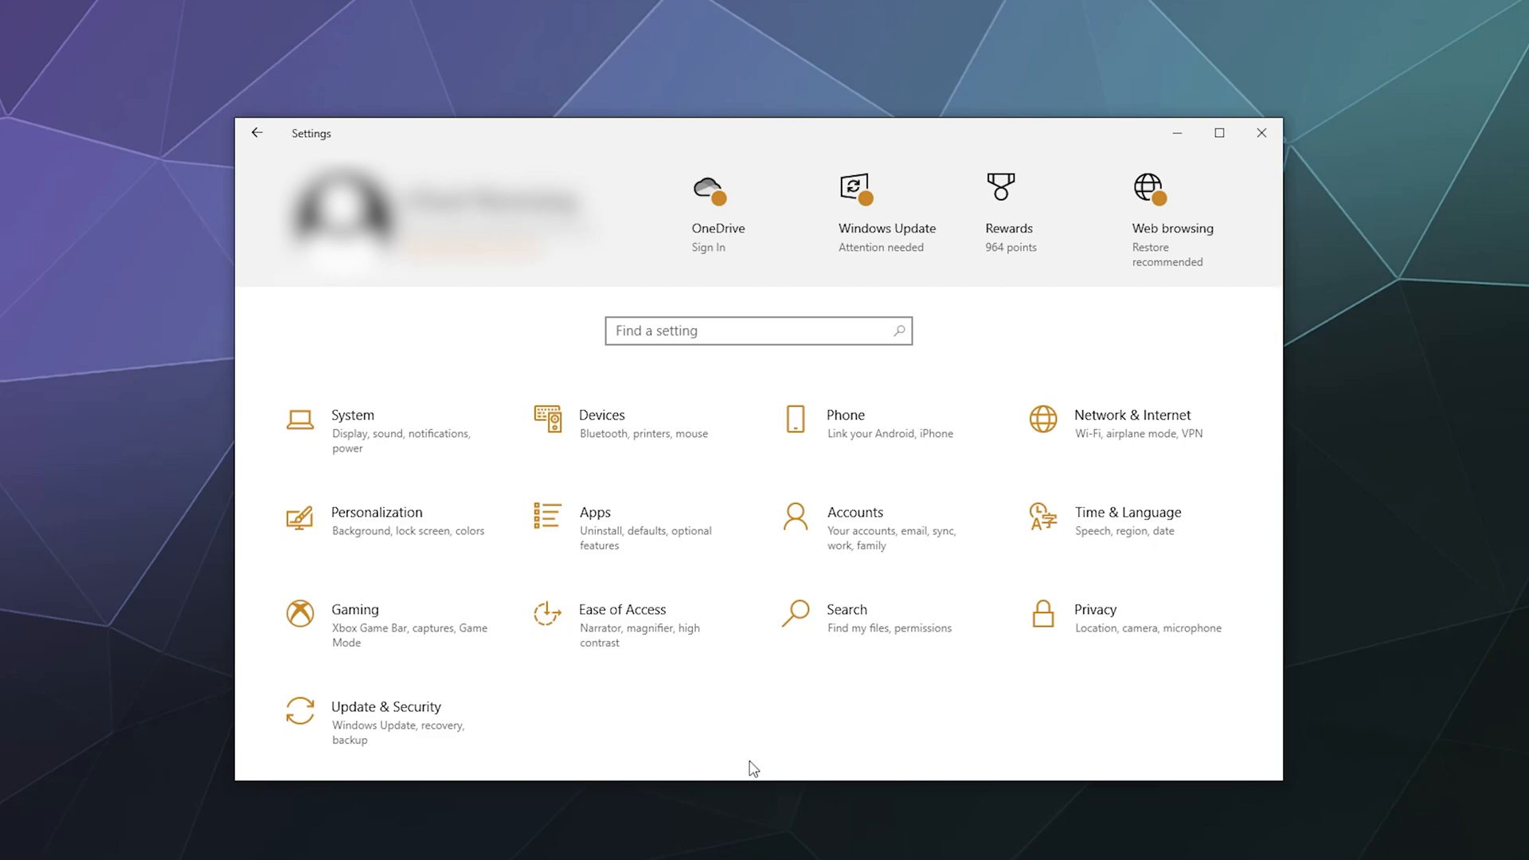
mouse_move(293, 539)
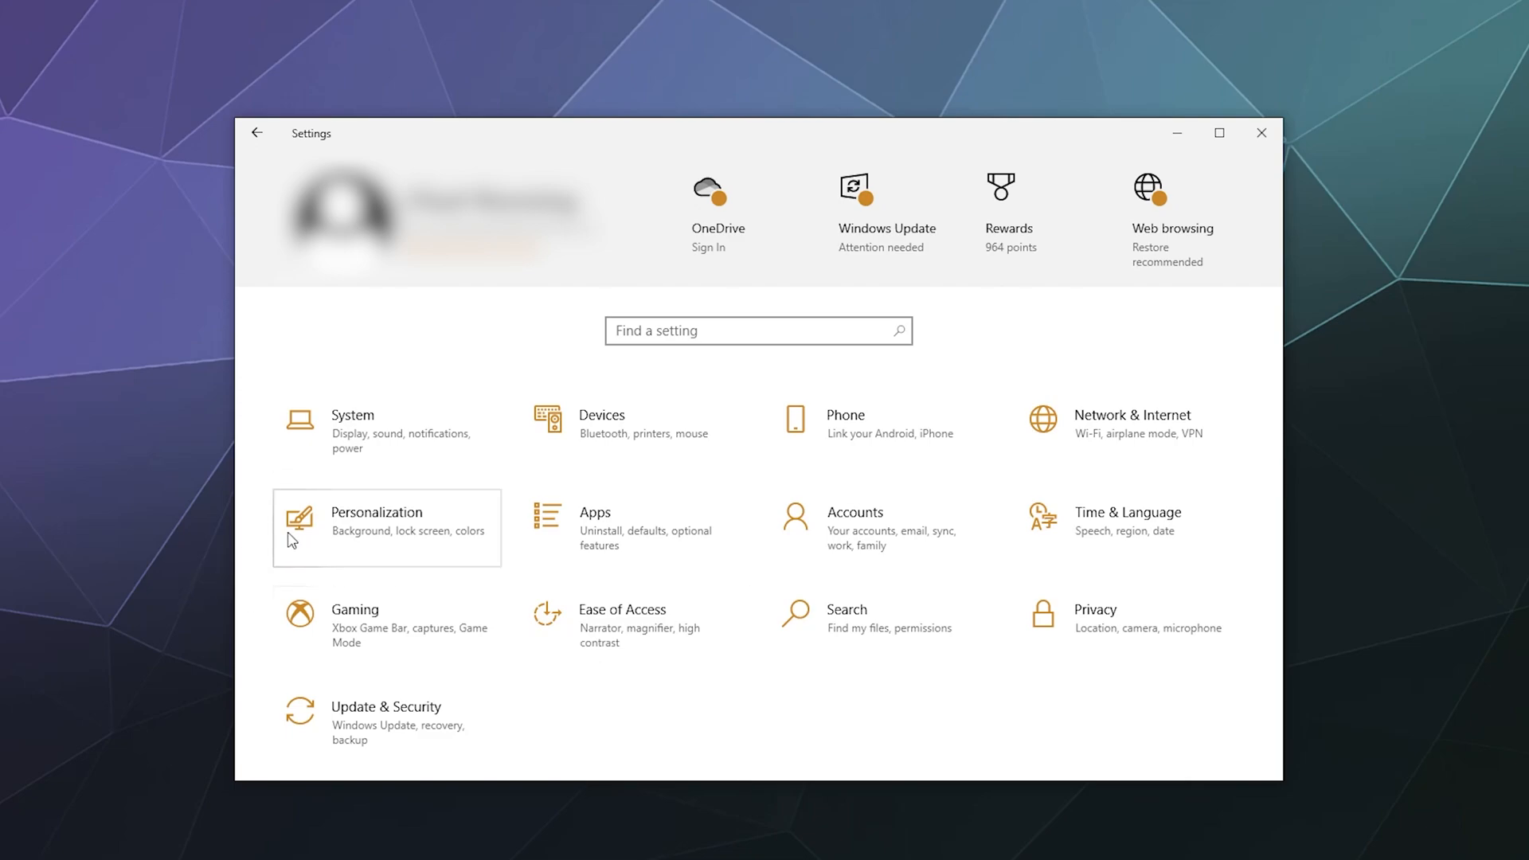
mouse_move(325, 539)
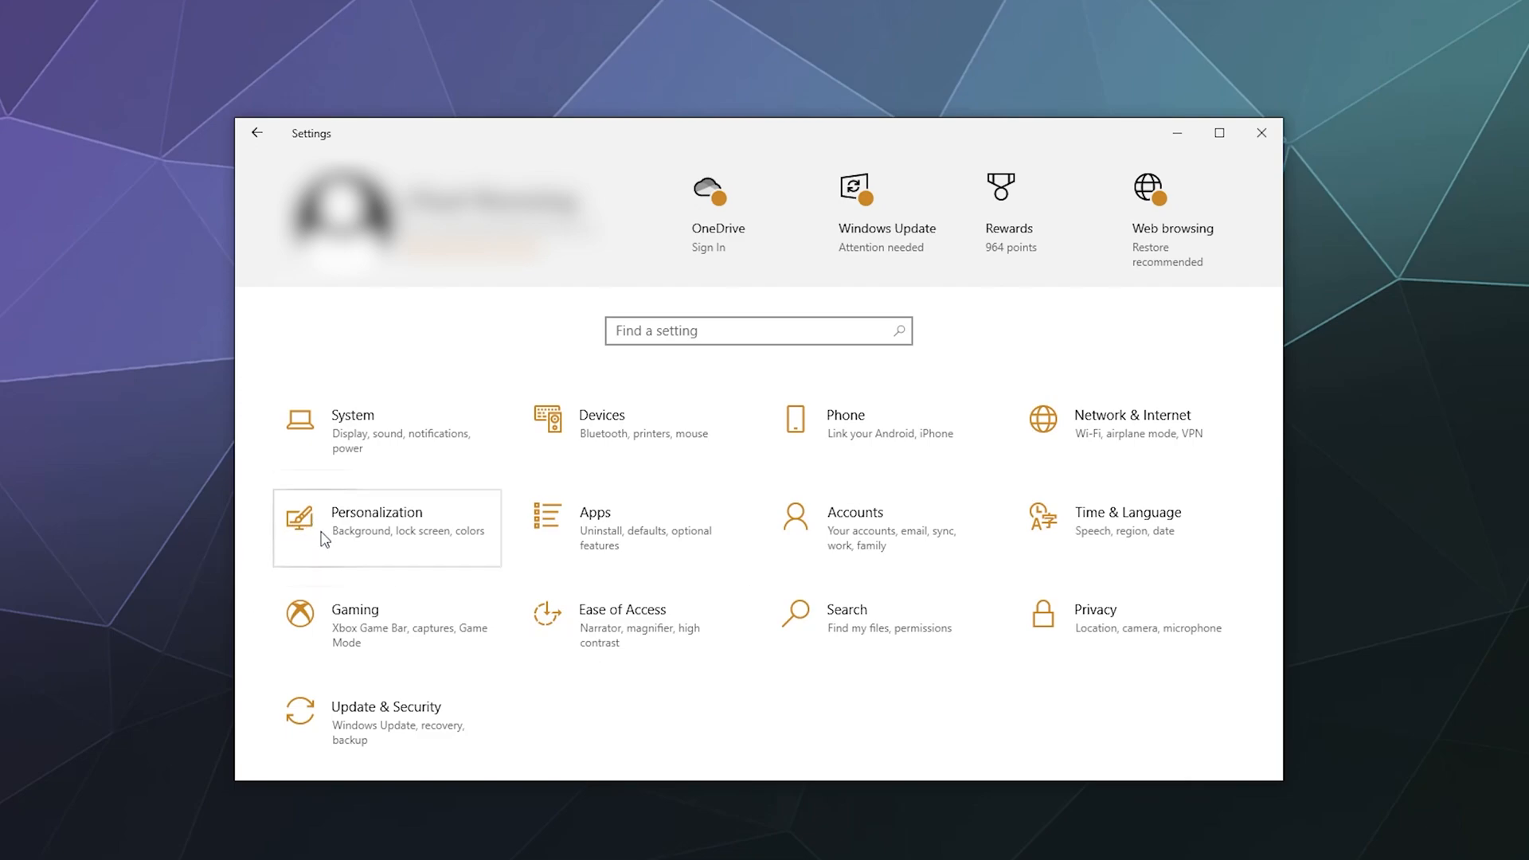
mouse_move(307, 535)
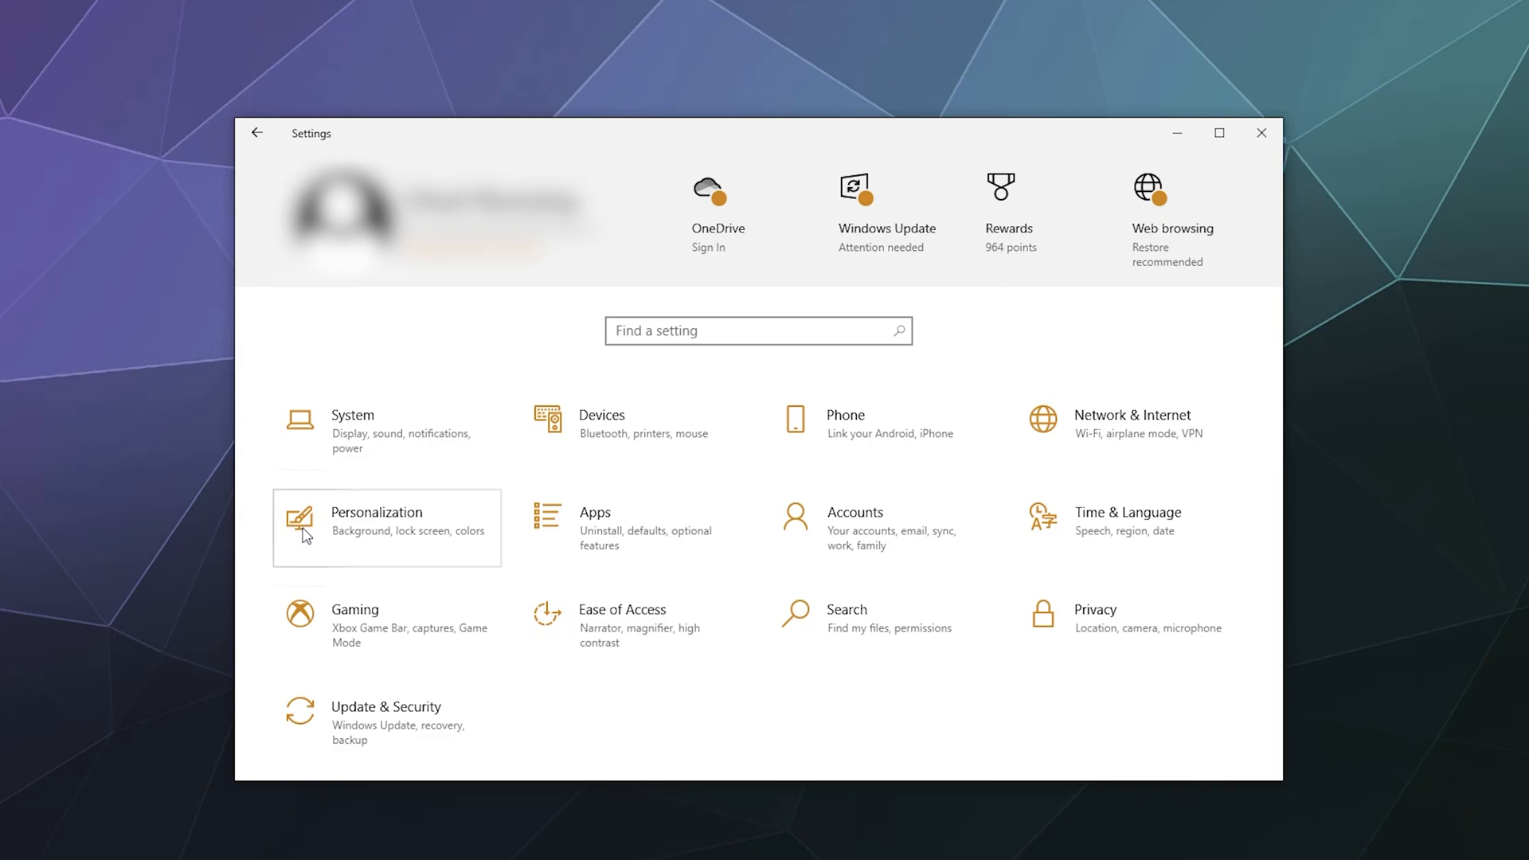
mouse_move(360, 548)
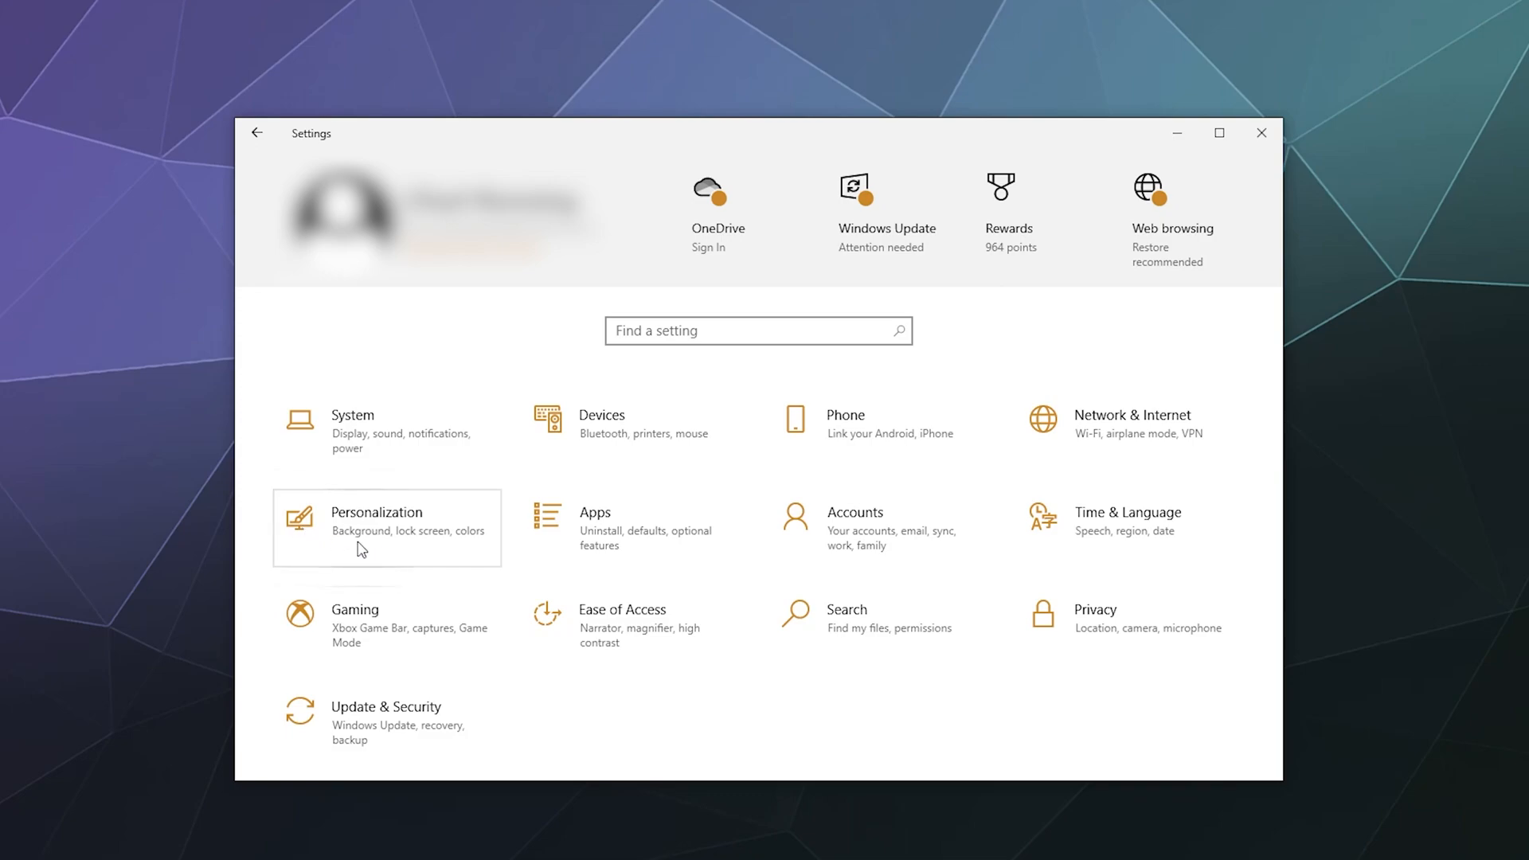
mouse_move(440, 555)
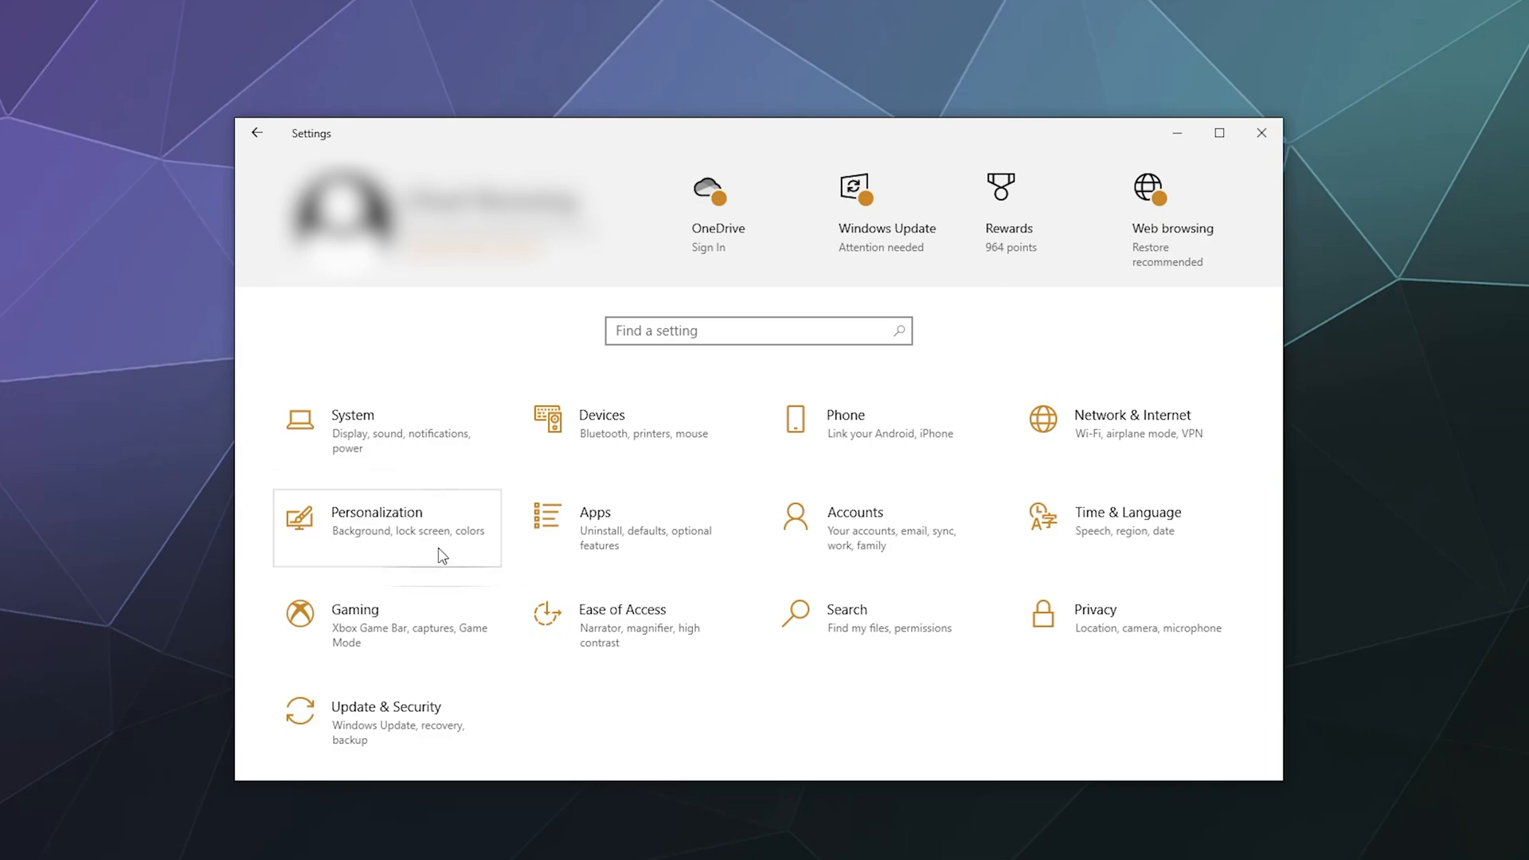
In Personalization > Background, review the picture fit options and keep Fill
click(376, 512)
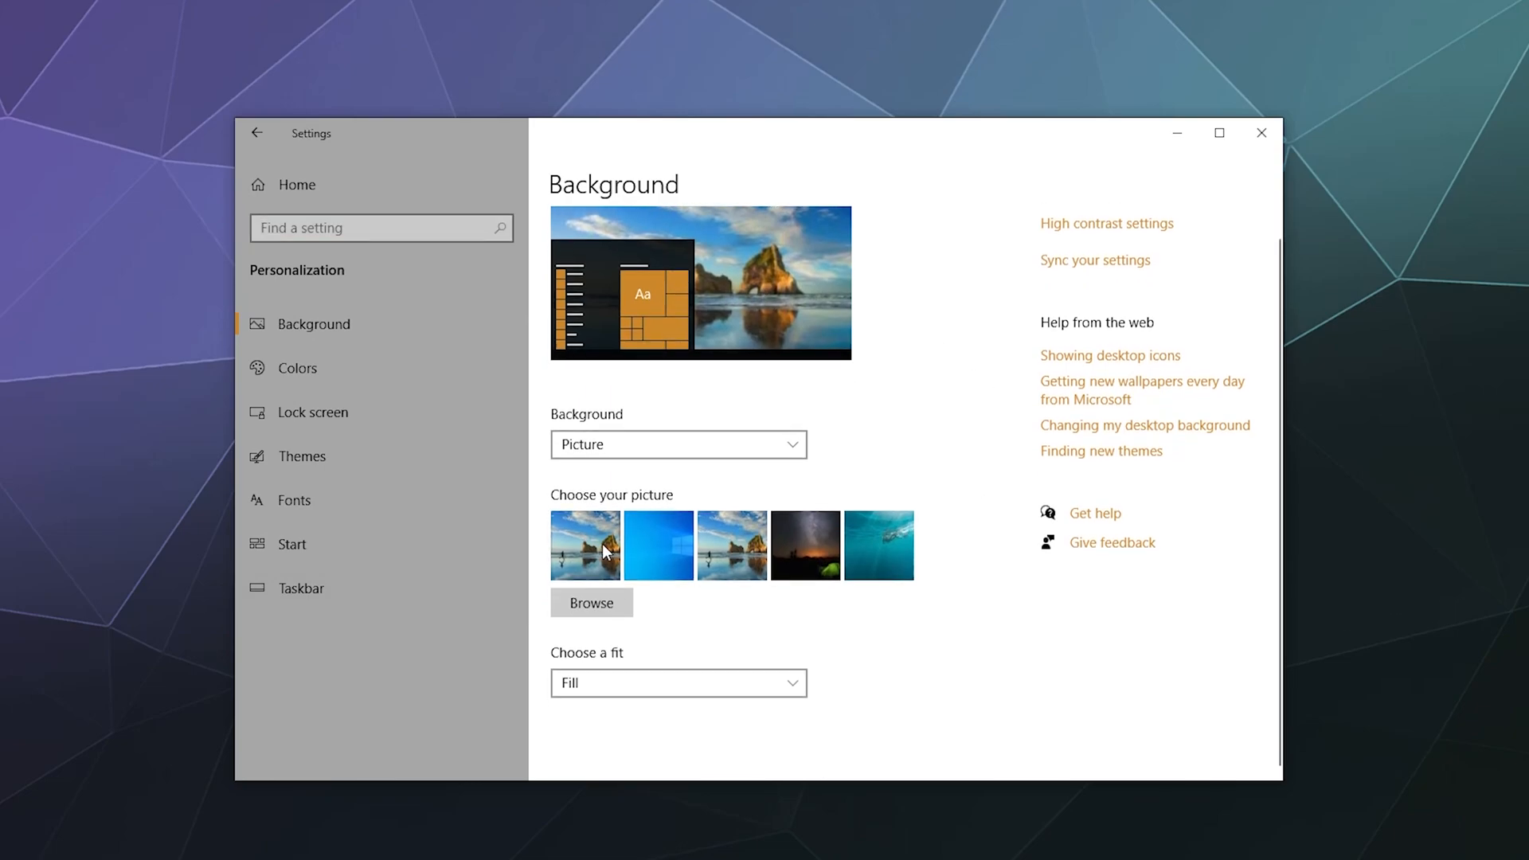
mouse_move(724, 672)
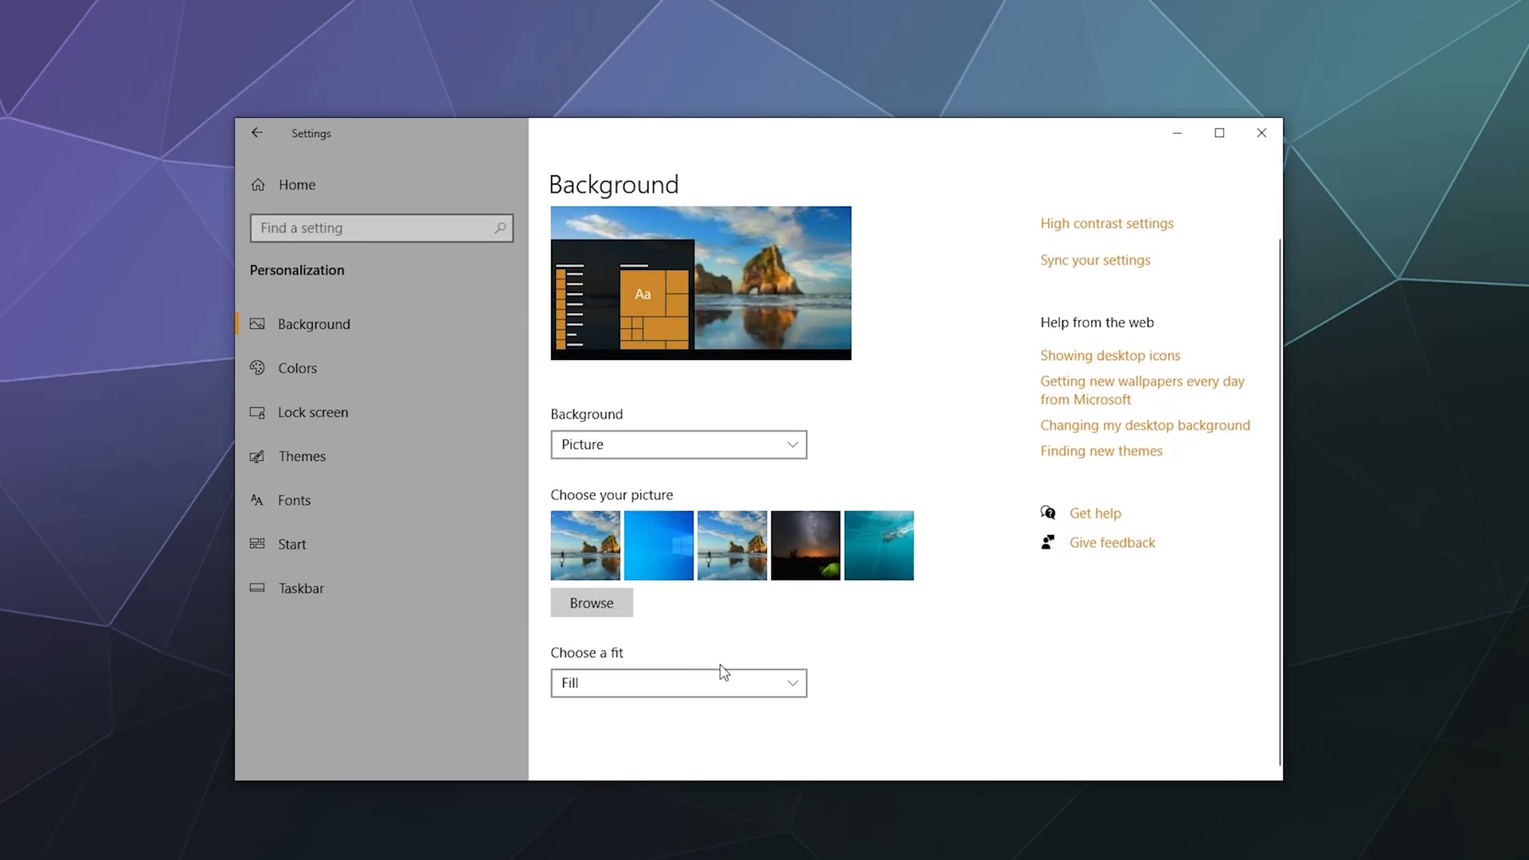
click(678, 683)
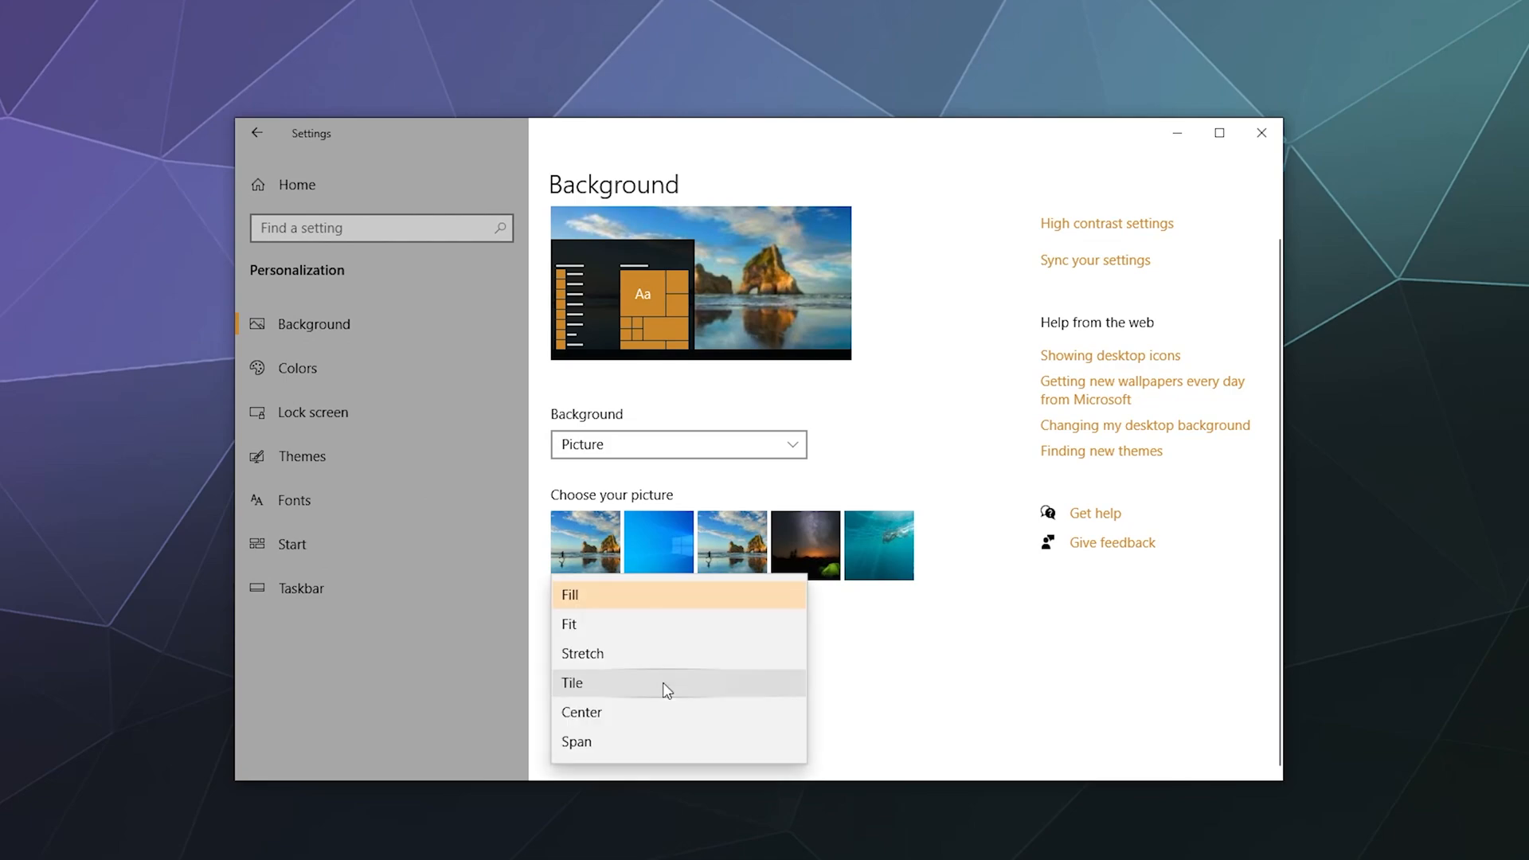
mouse_move(612, 654)
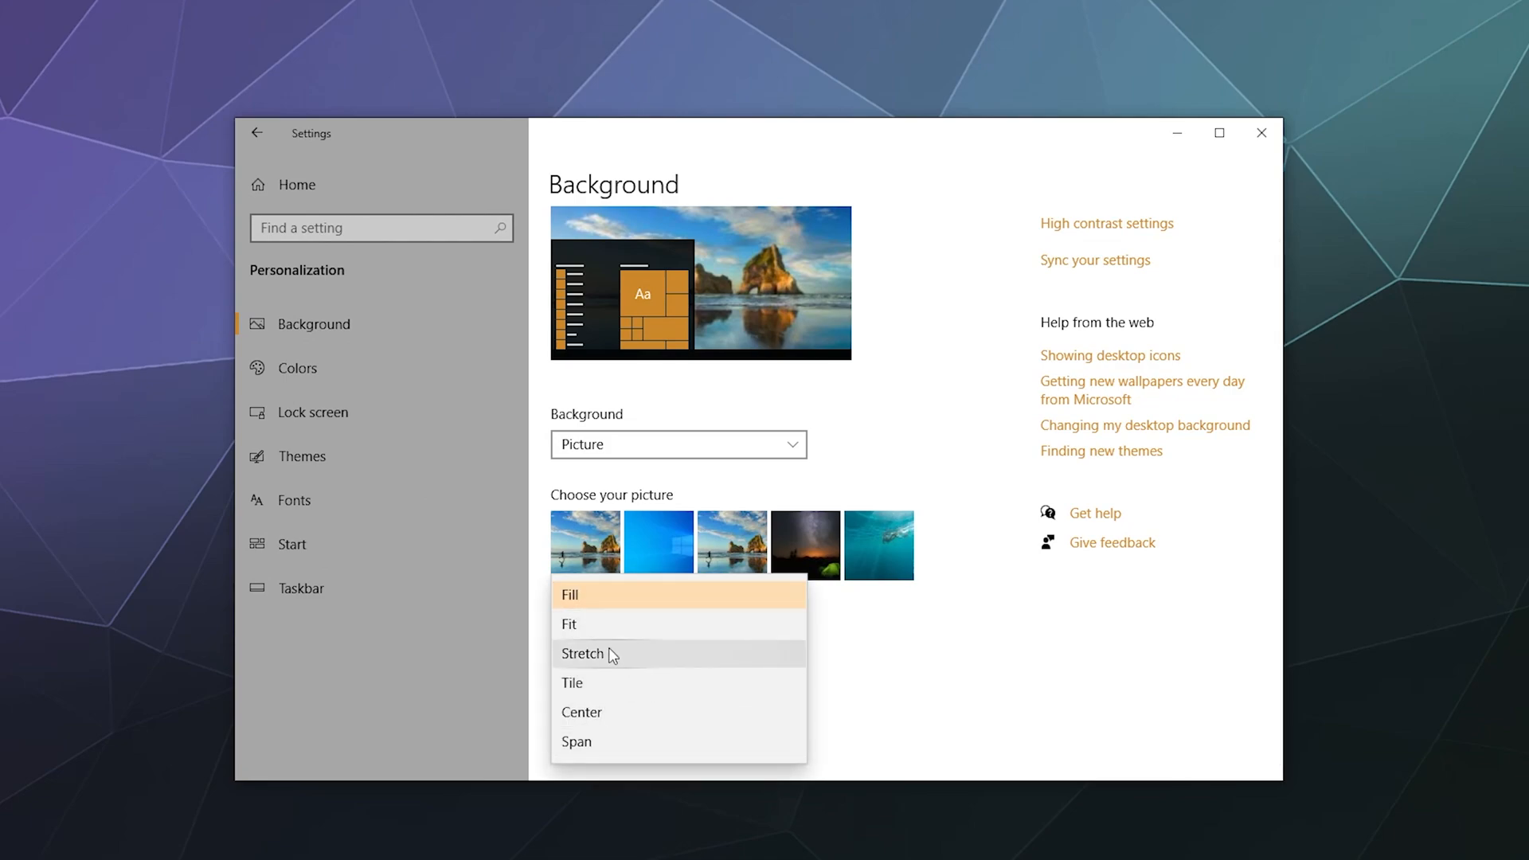
click(569, 594)
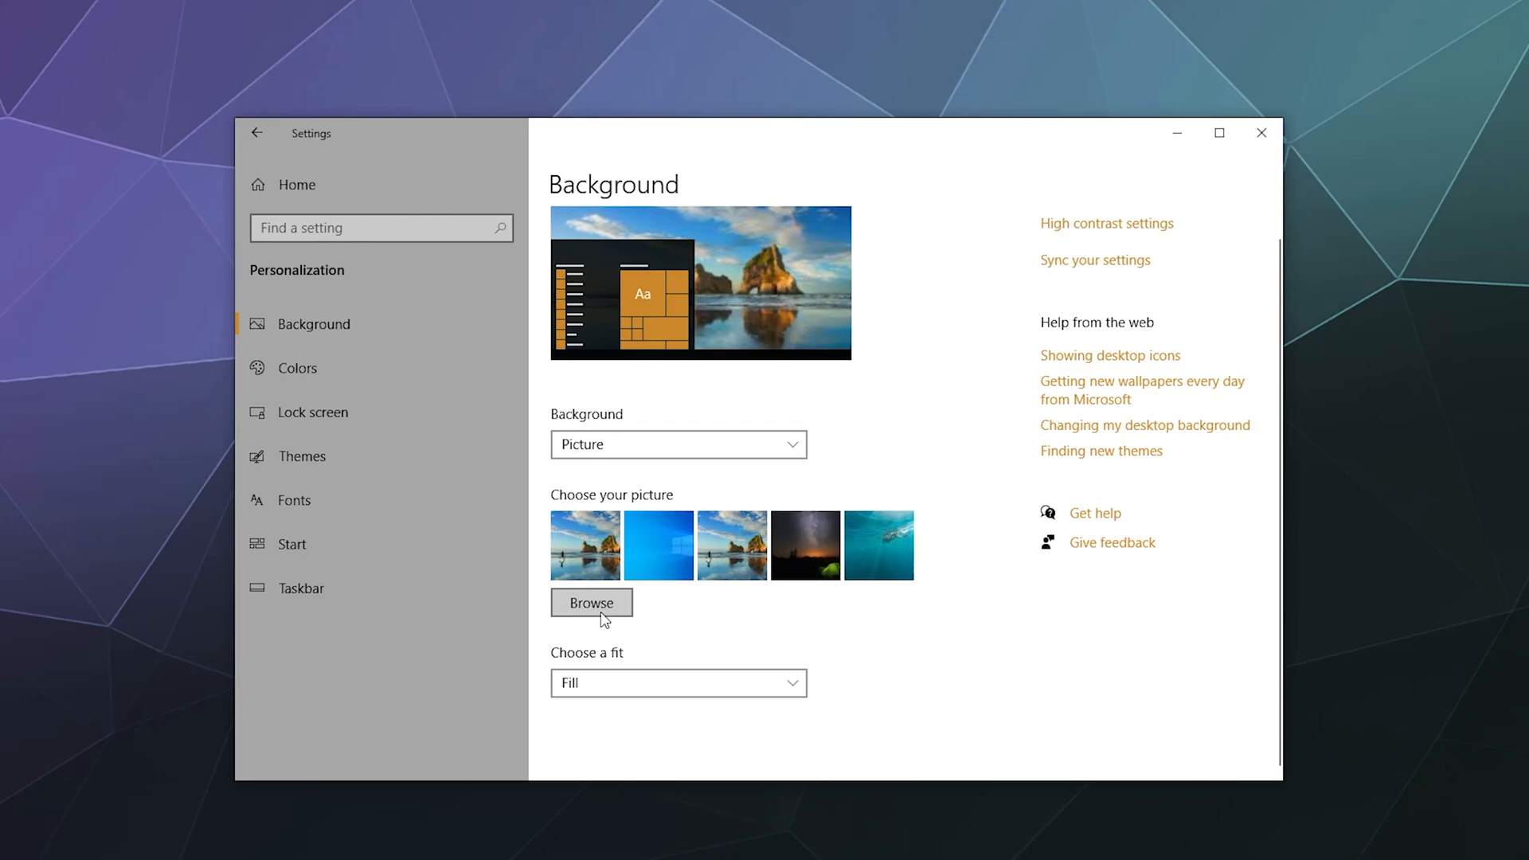
mouse_move(785, 629)
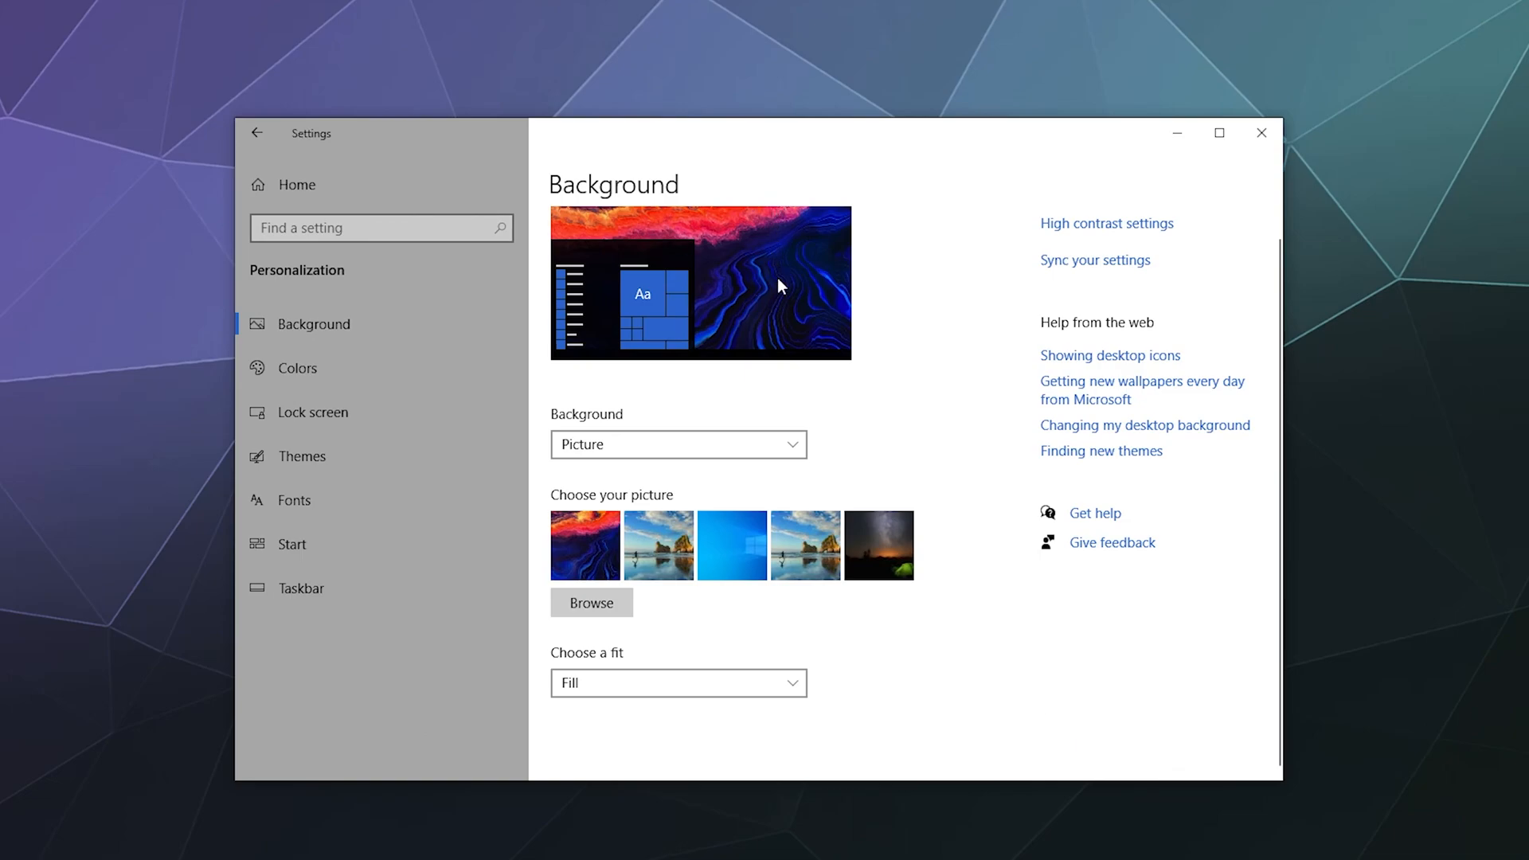
mouse_move(798, 304)
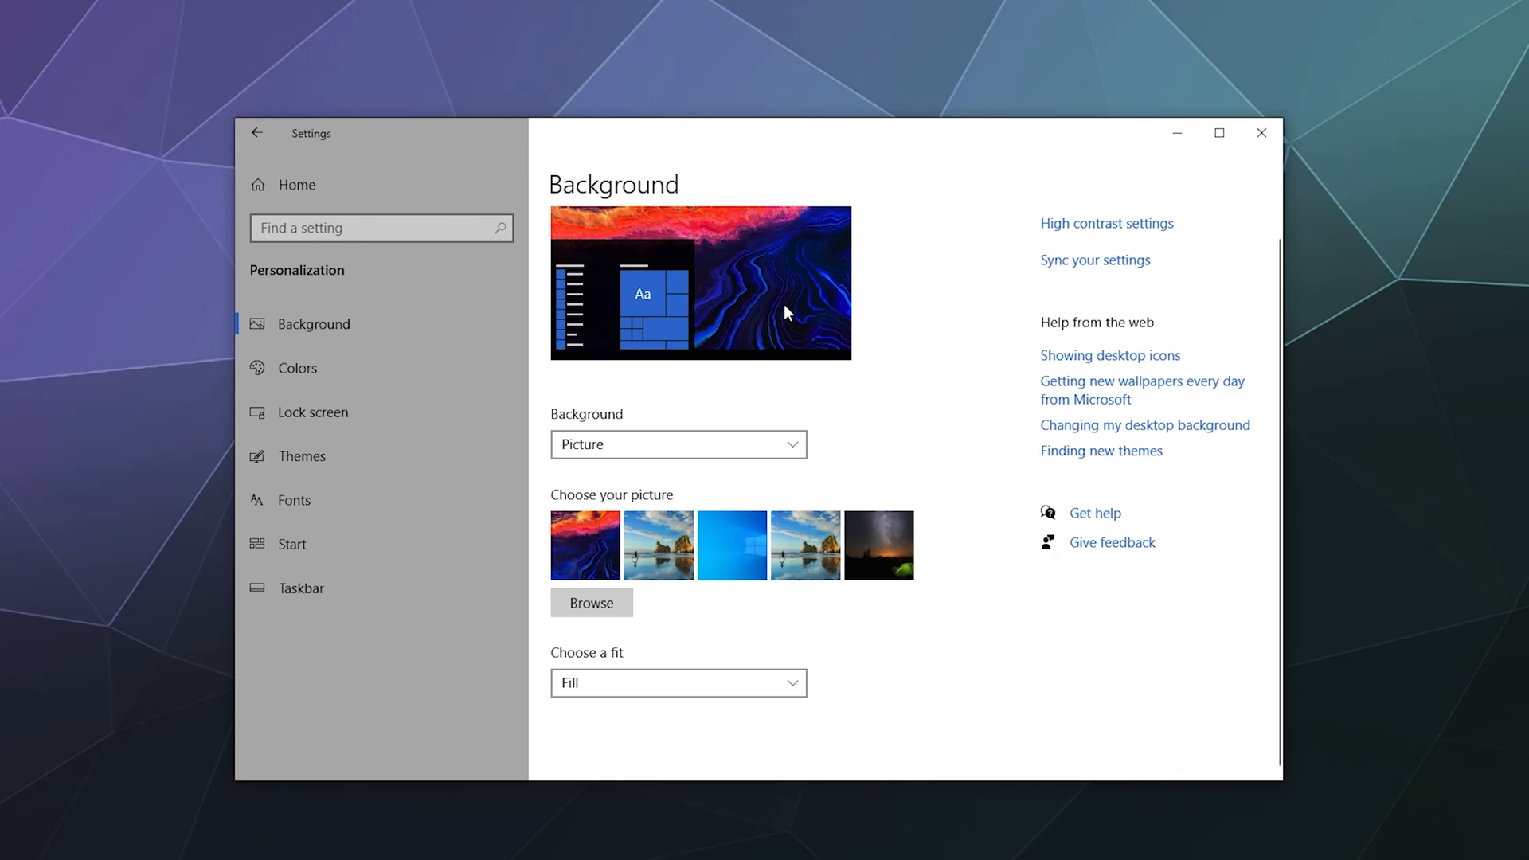
mouse_move(824, 448)
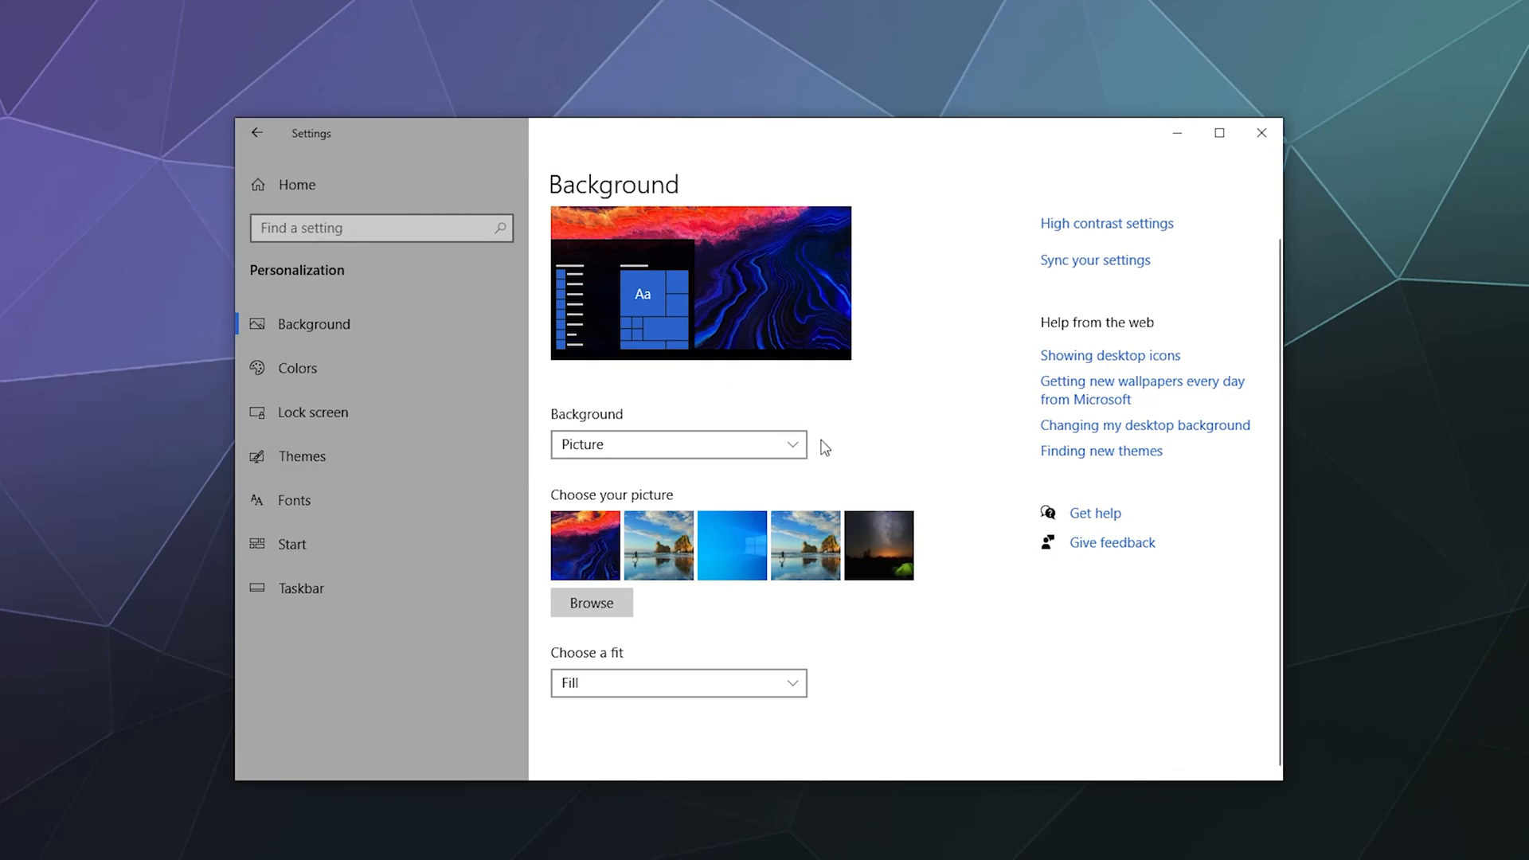
Browse the Colors page and leave Choose your color set to Custom
click(295, 368)
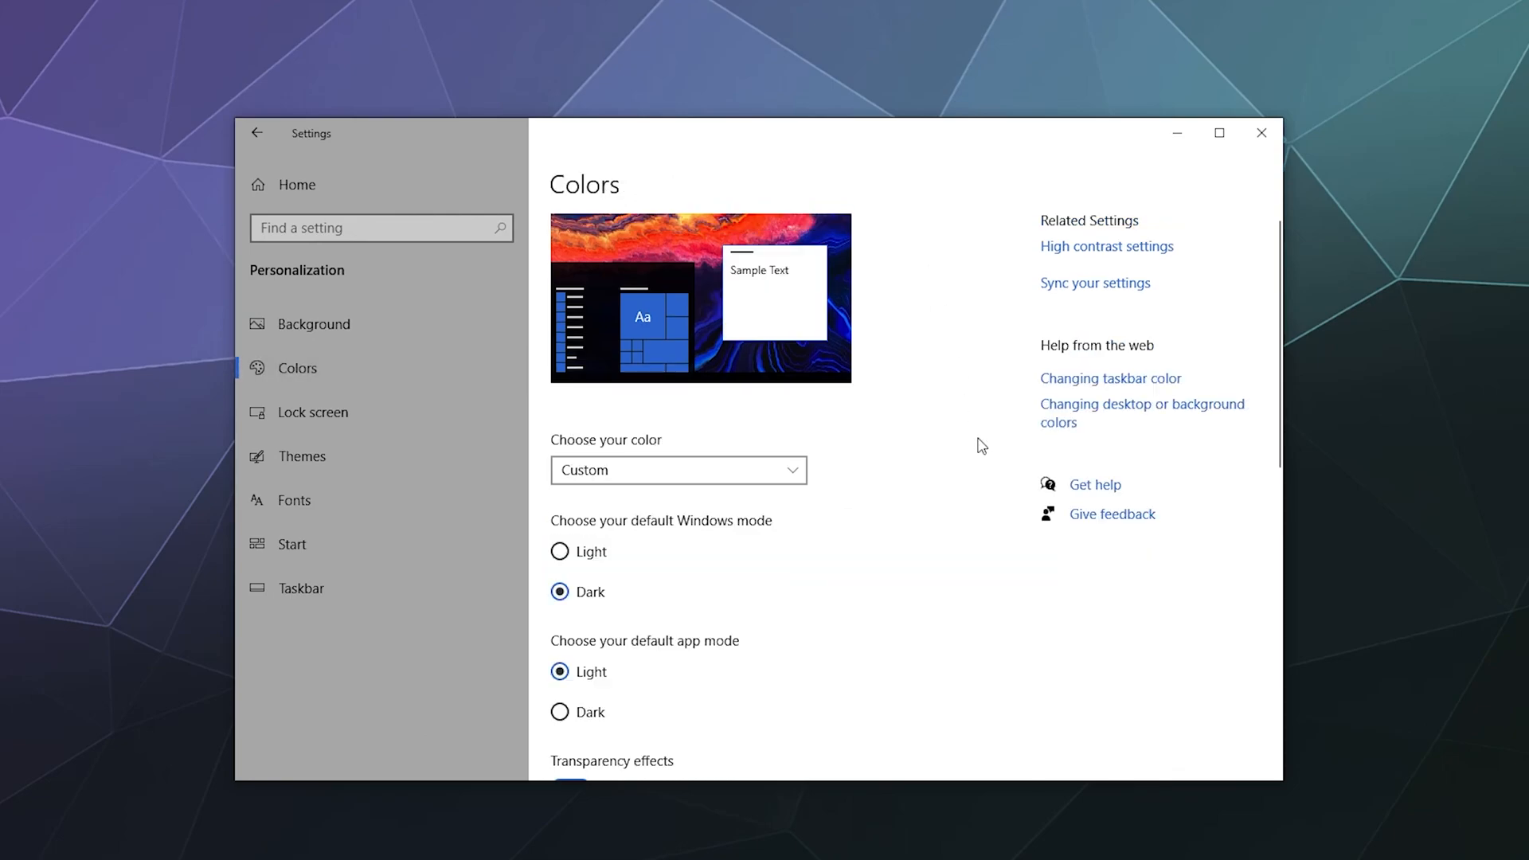
scroll(down, 3)
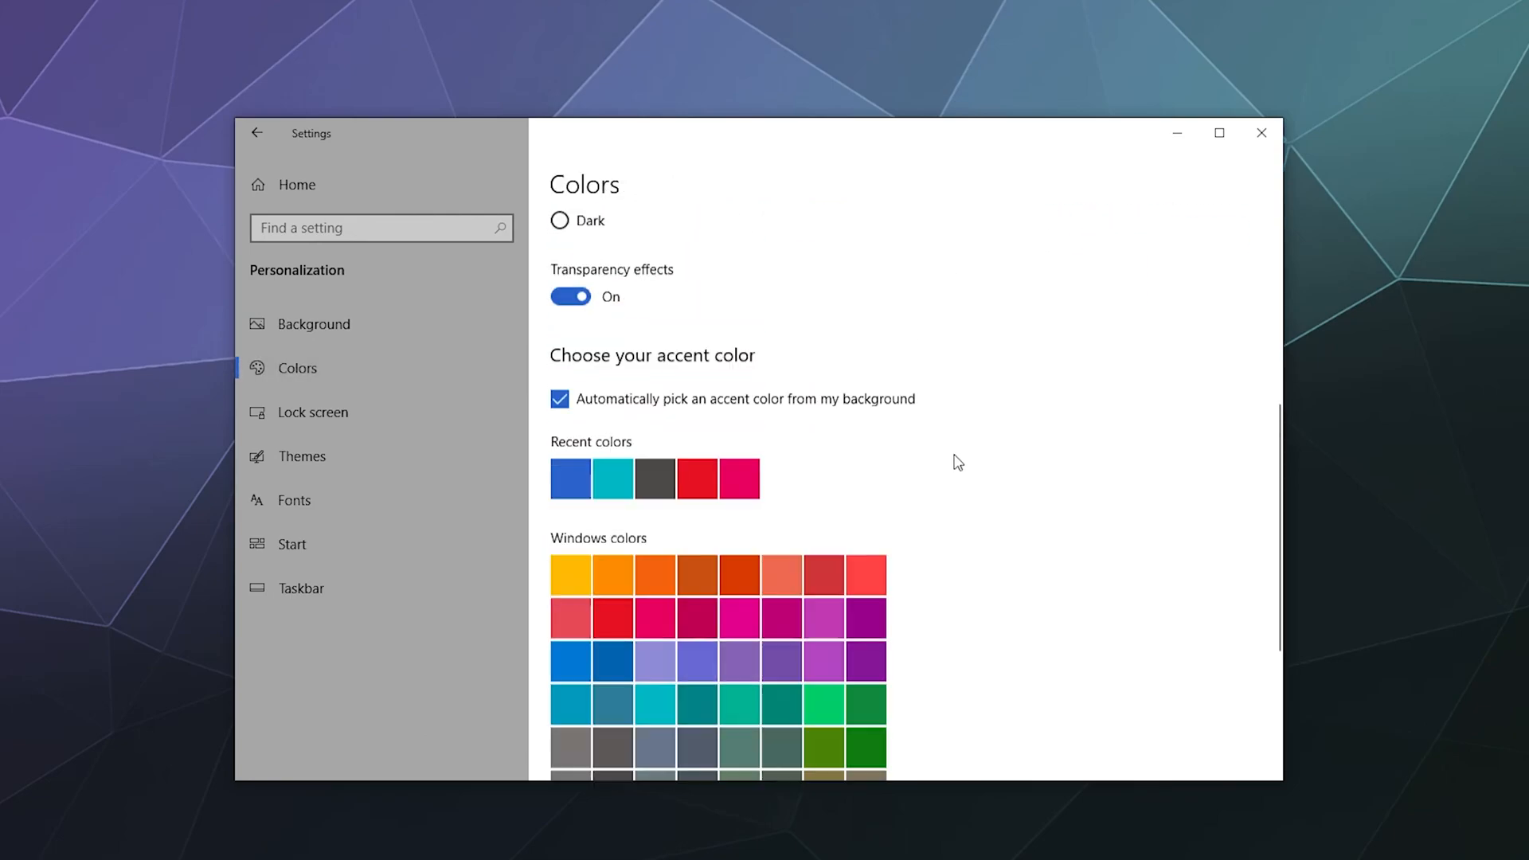
scroll(up, 3)
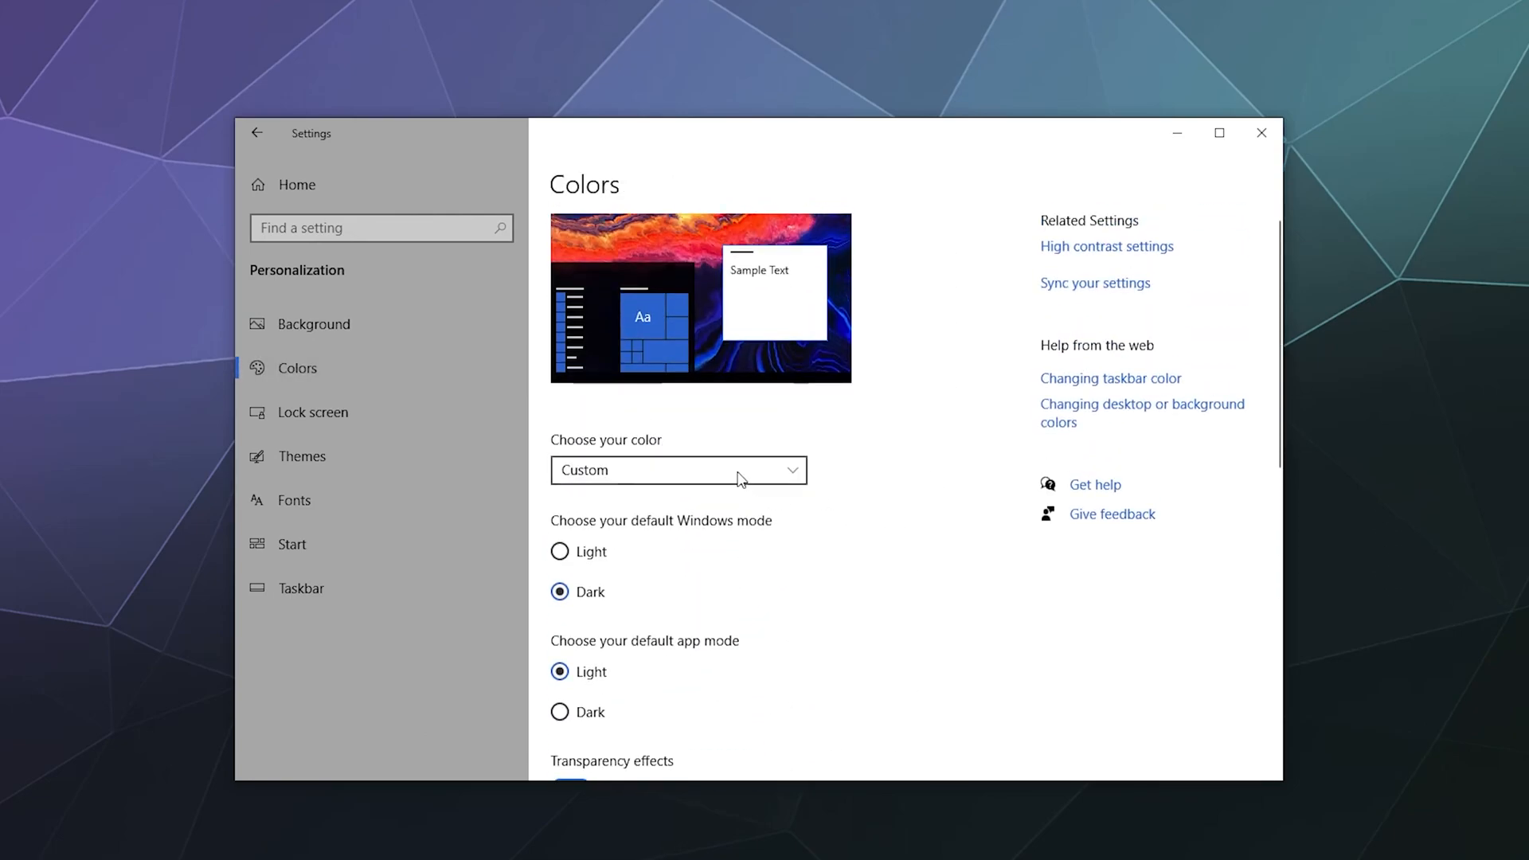
click(677, 470)
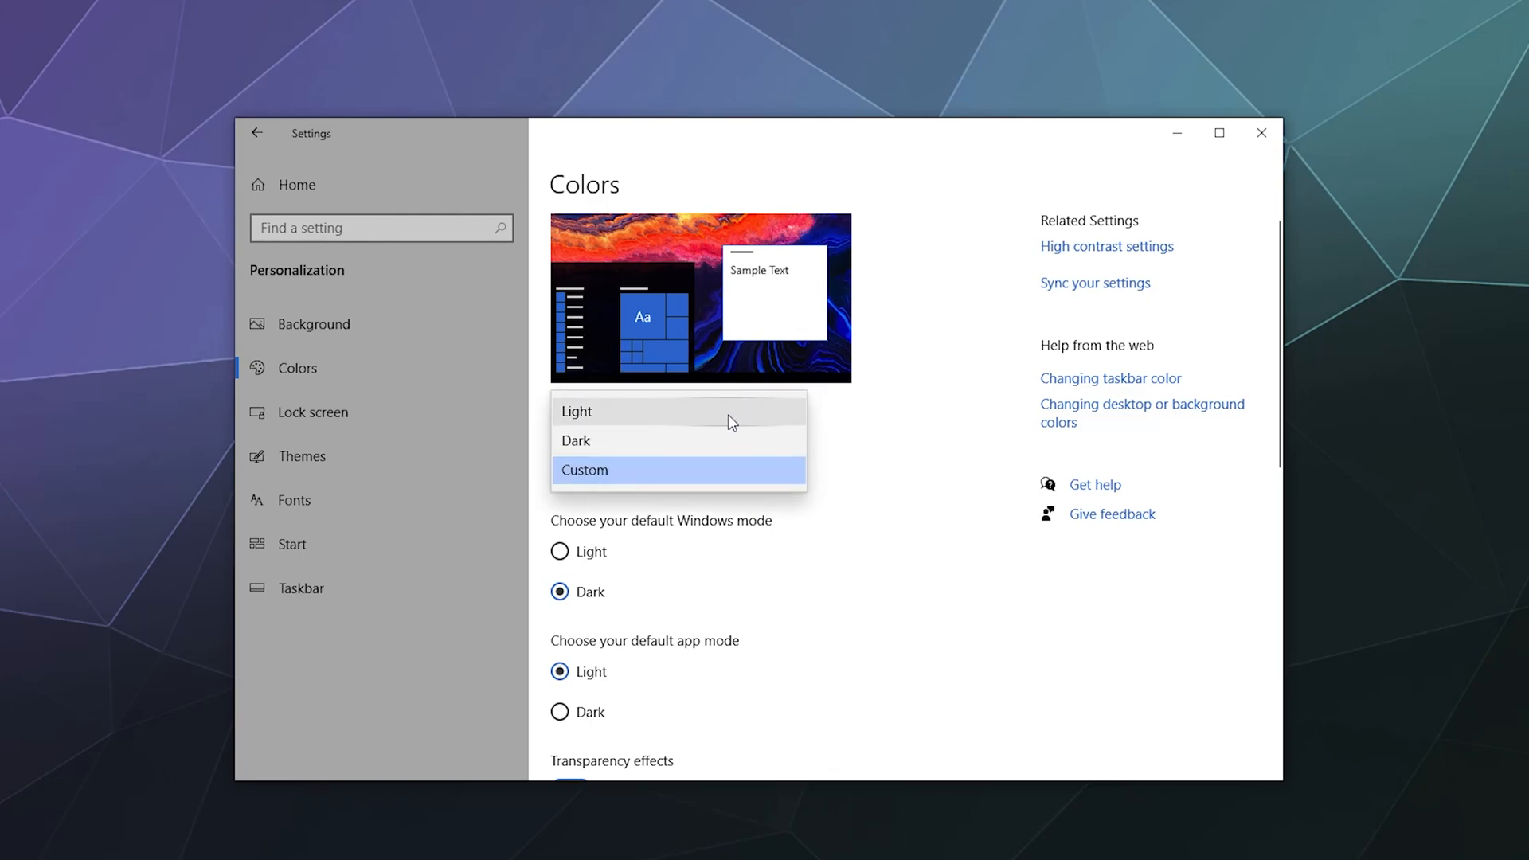
click(586, 470)
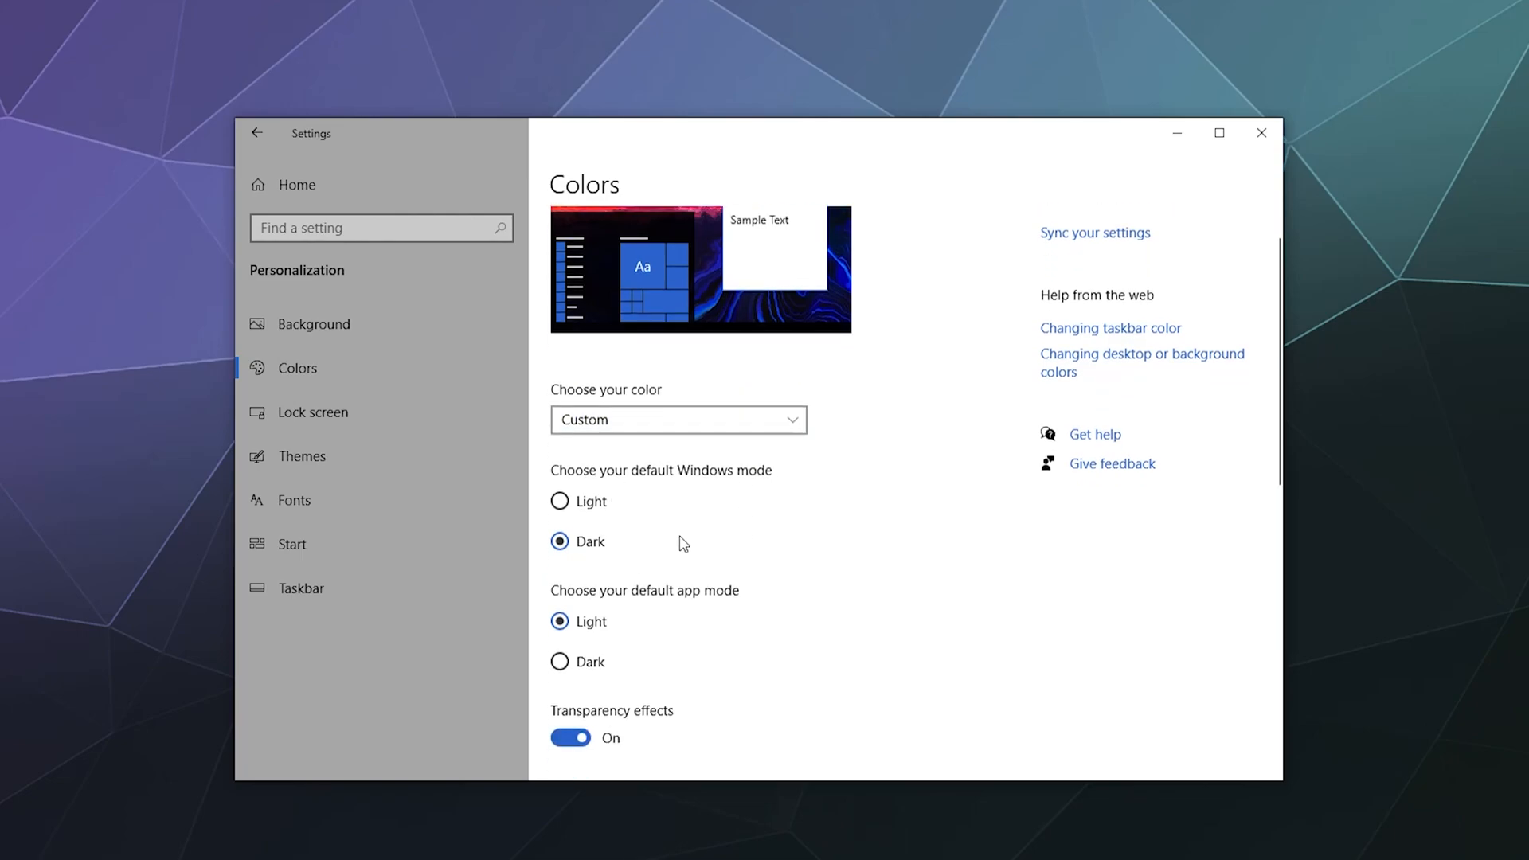
scroll(down, 3)
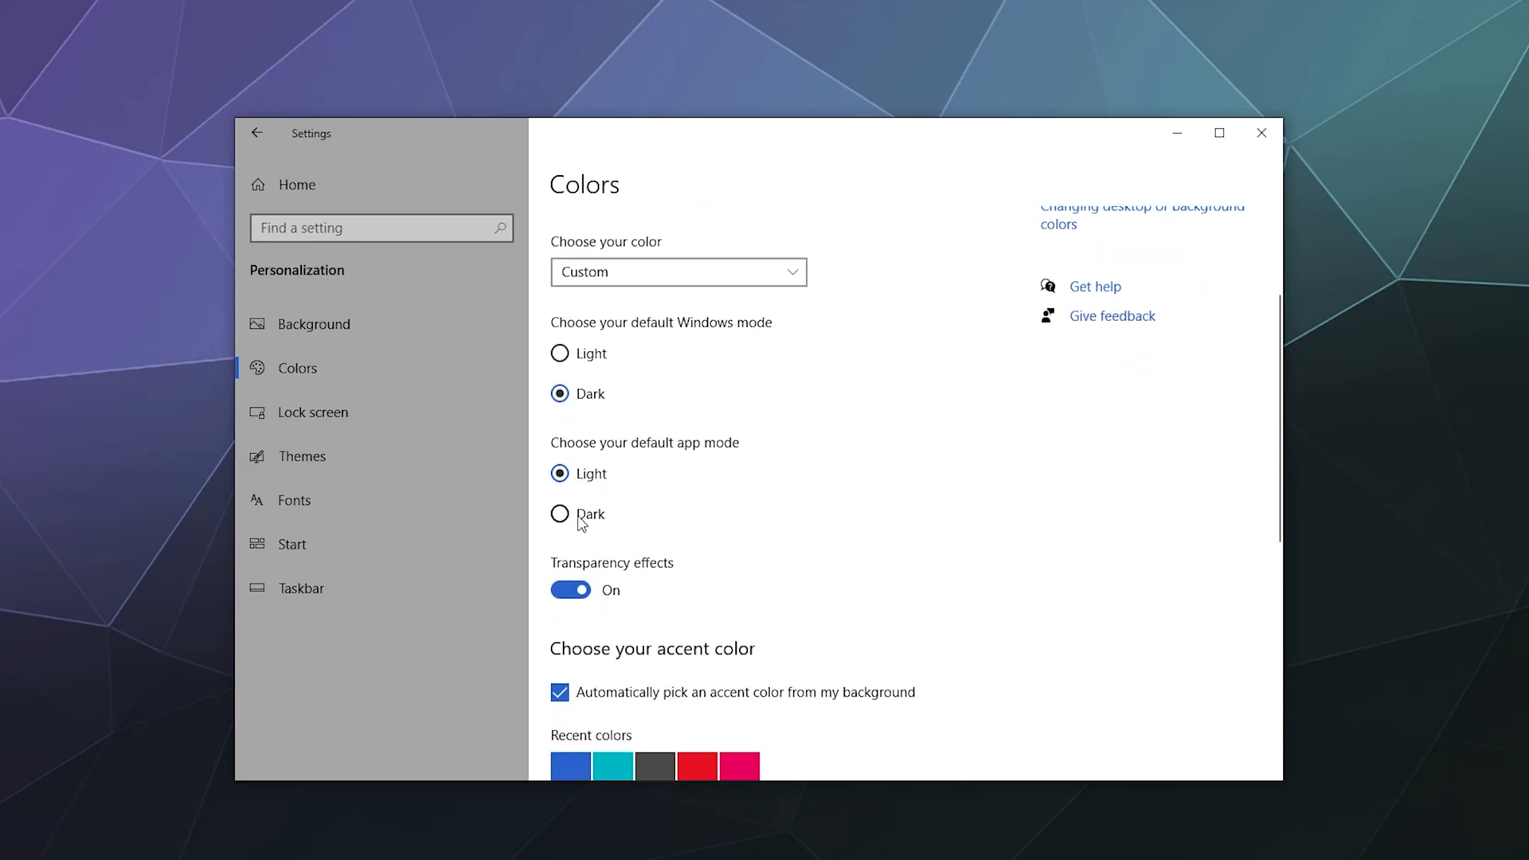
scroll(down, 3)
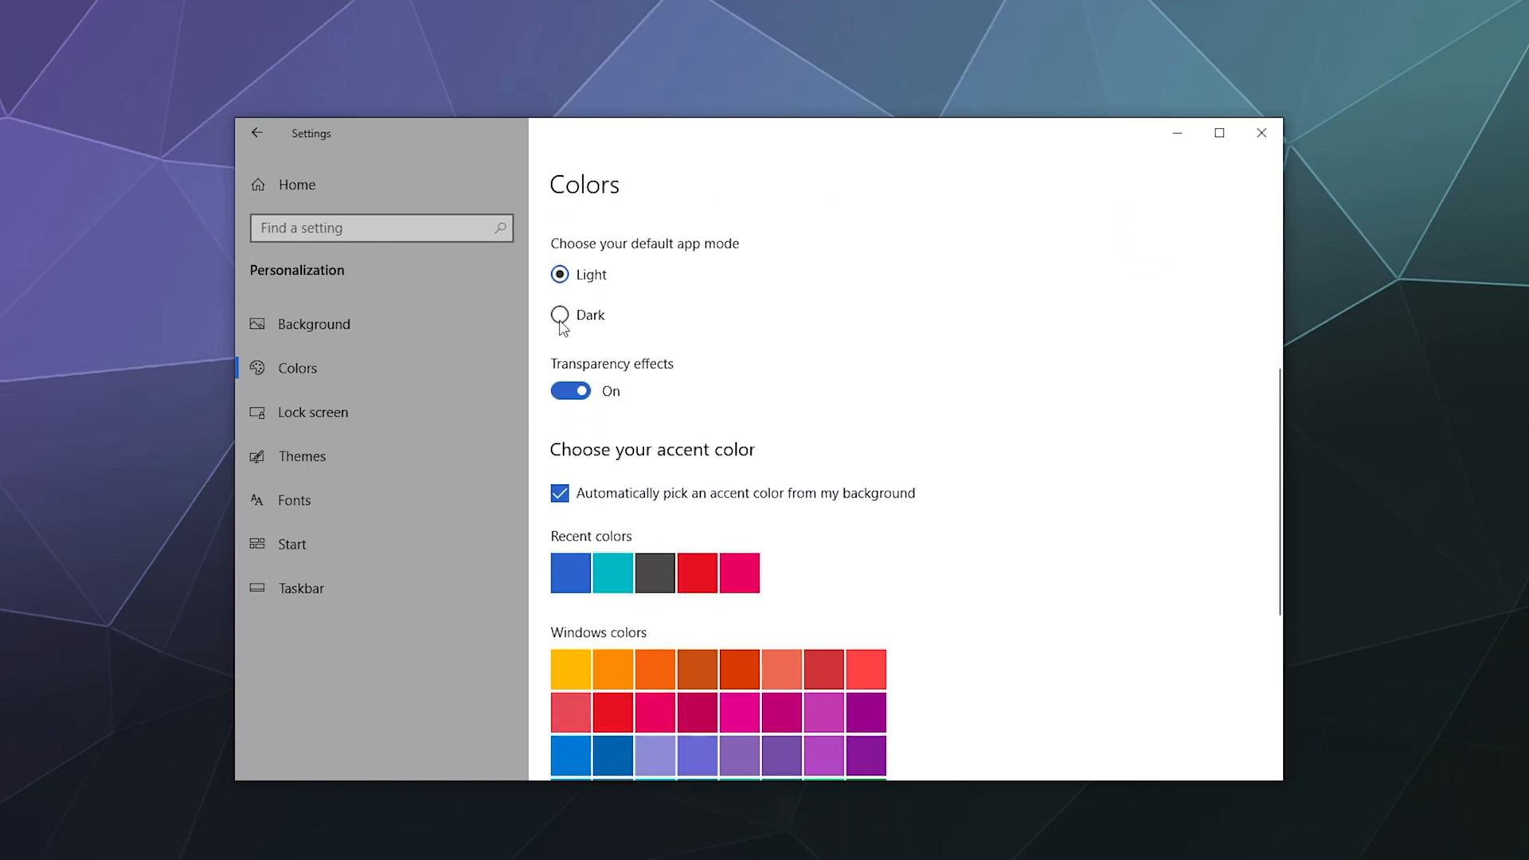
Try Dark app mode, return to Light, and scroll down to the accent colors
click(560, 314)
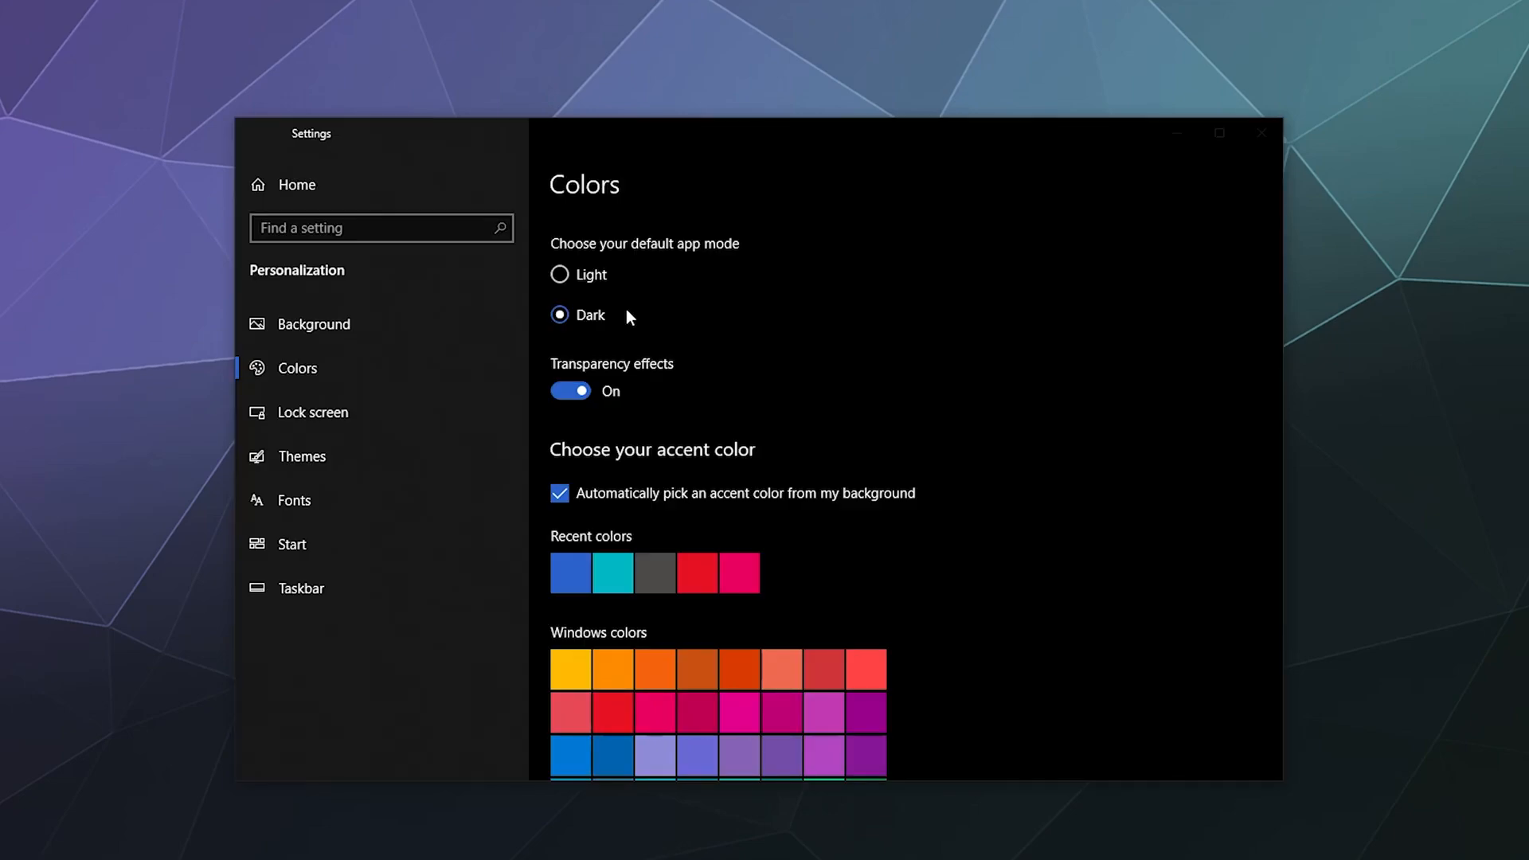
mouse_move(560, 275)
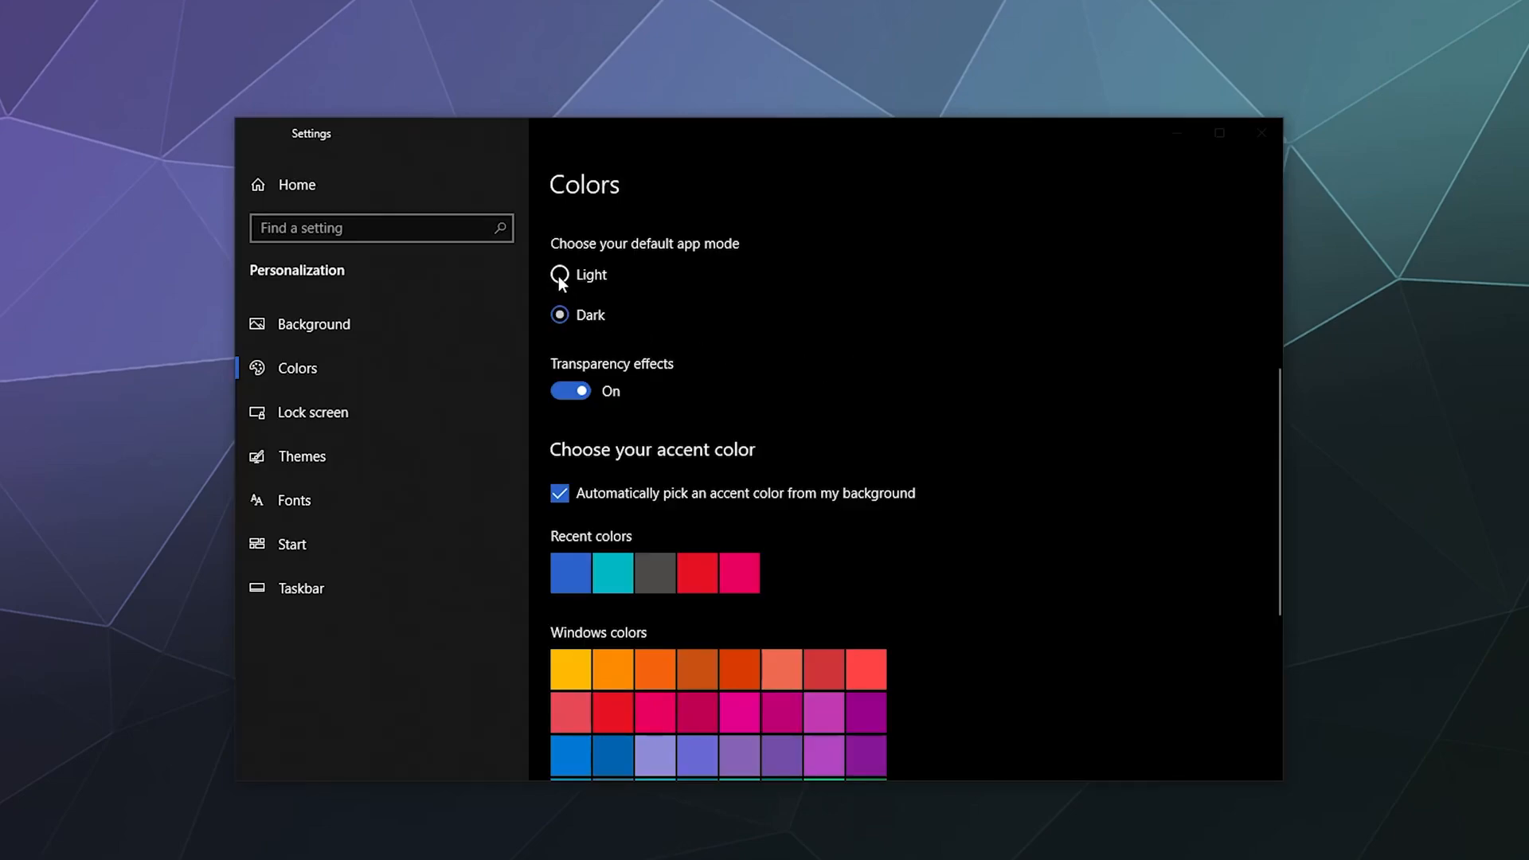
click(560, 274)
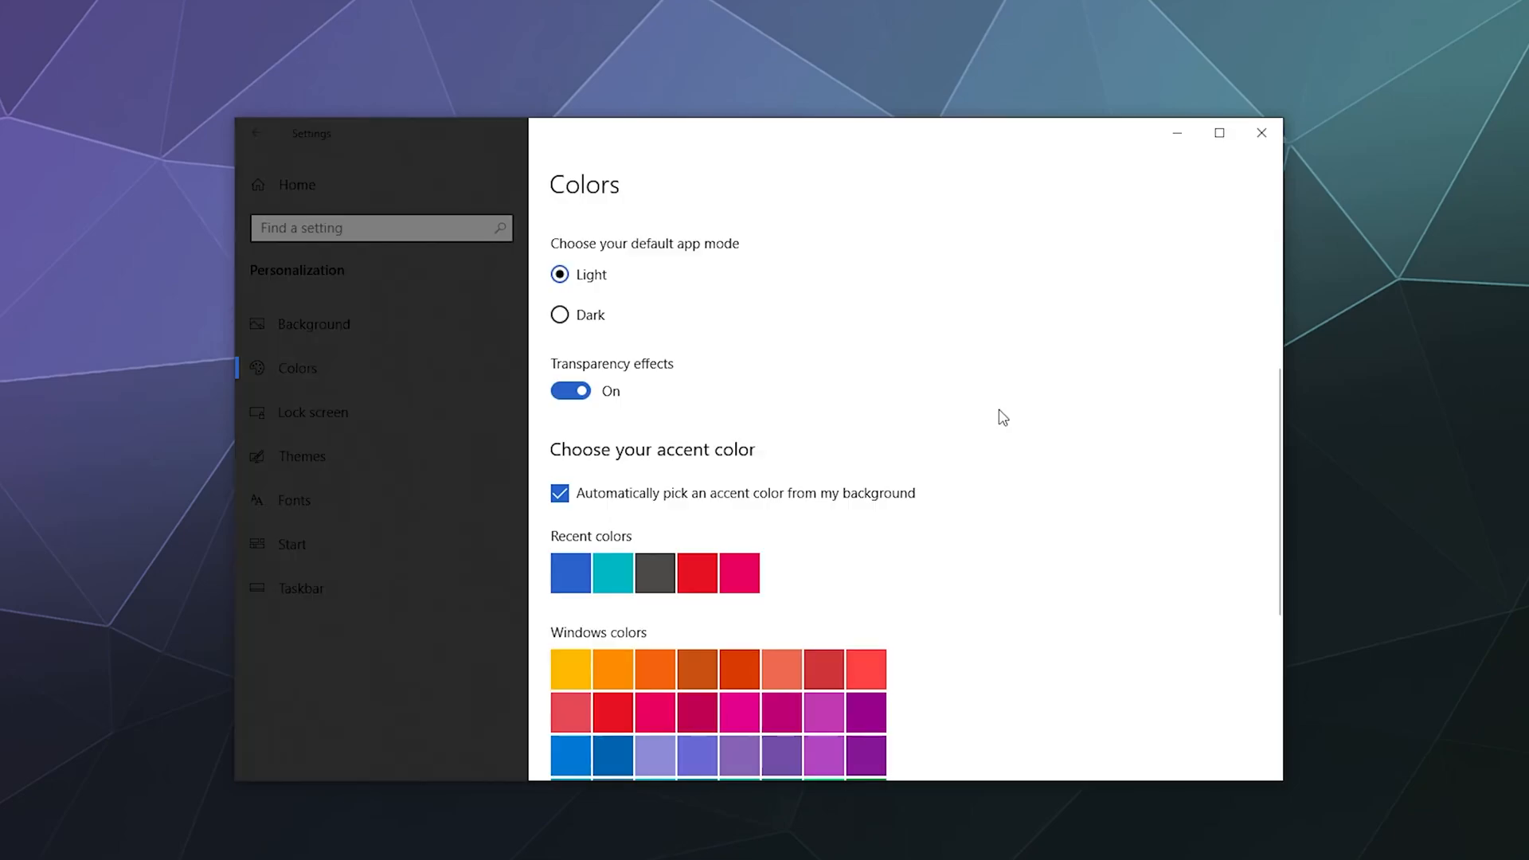
scroll(down, 3)
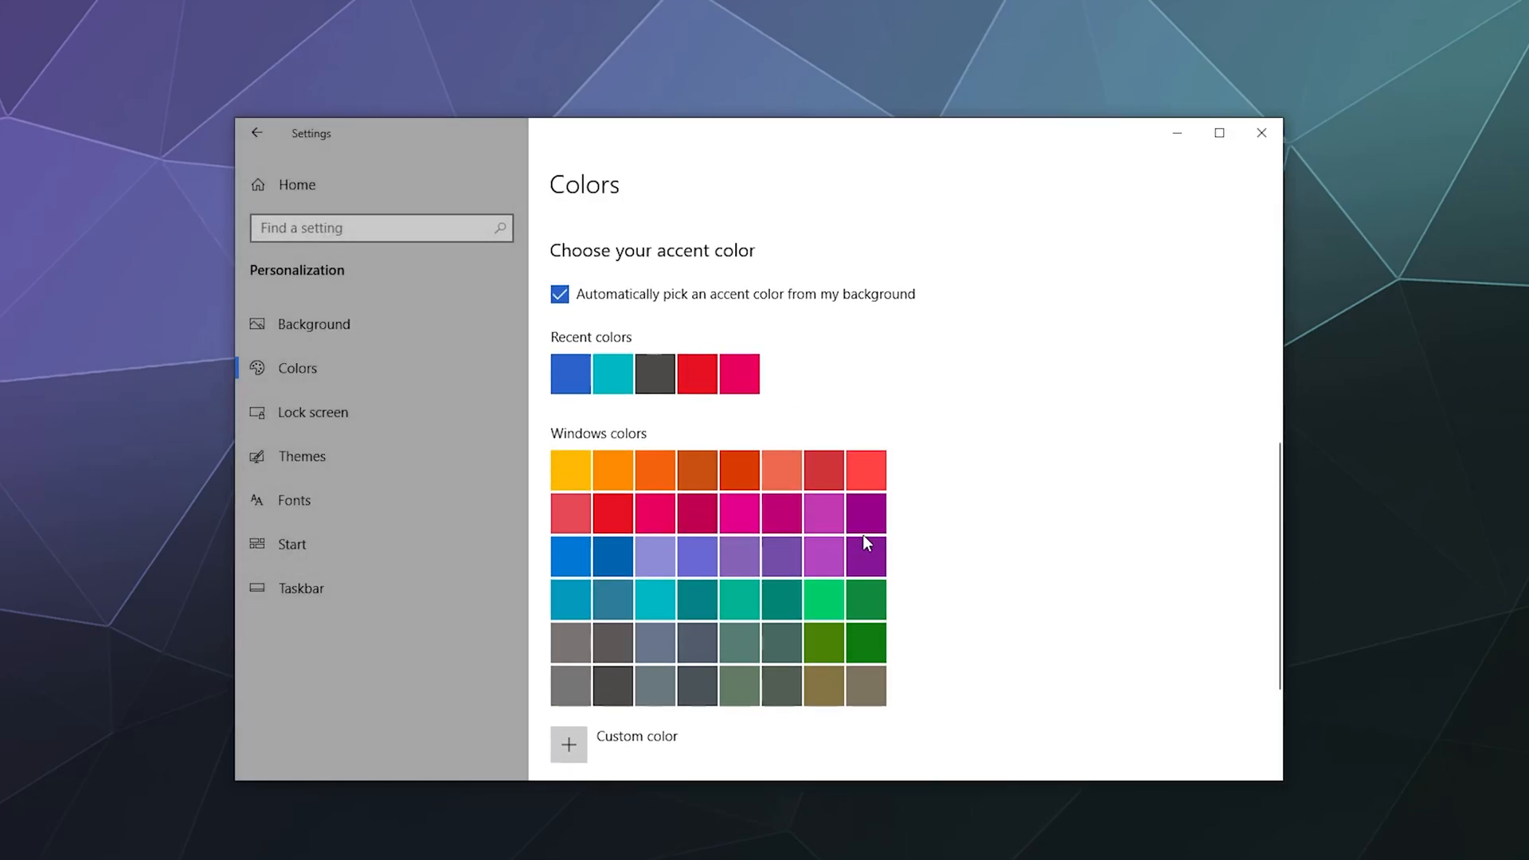
scroll(down, 3)
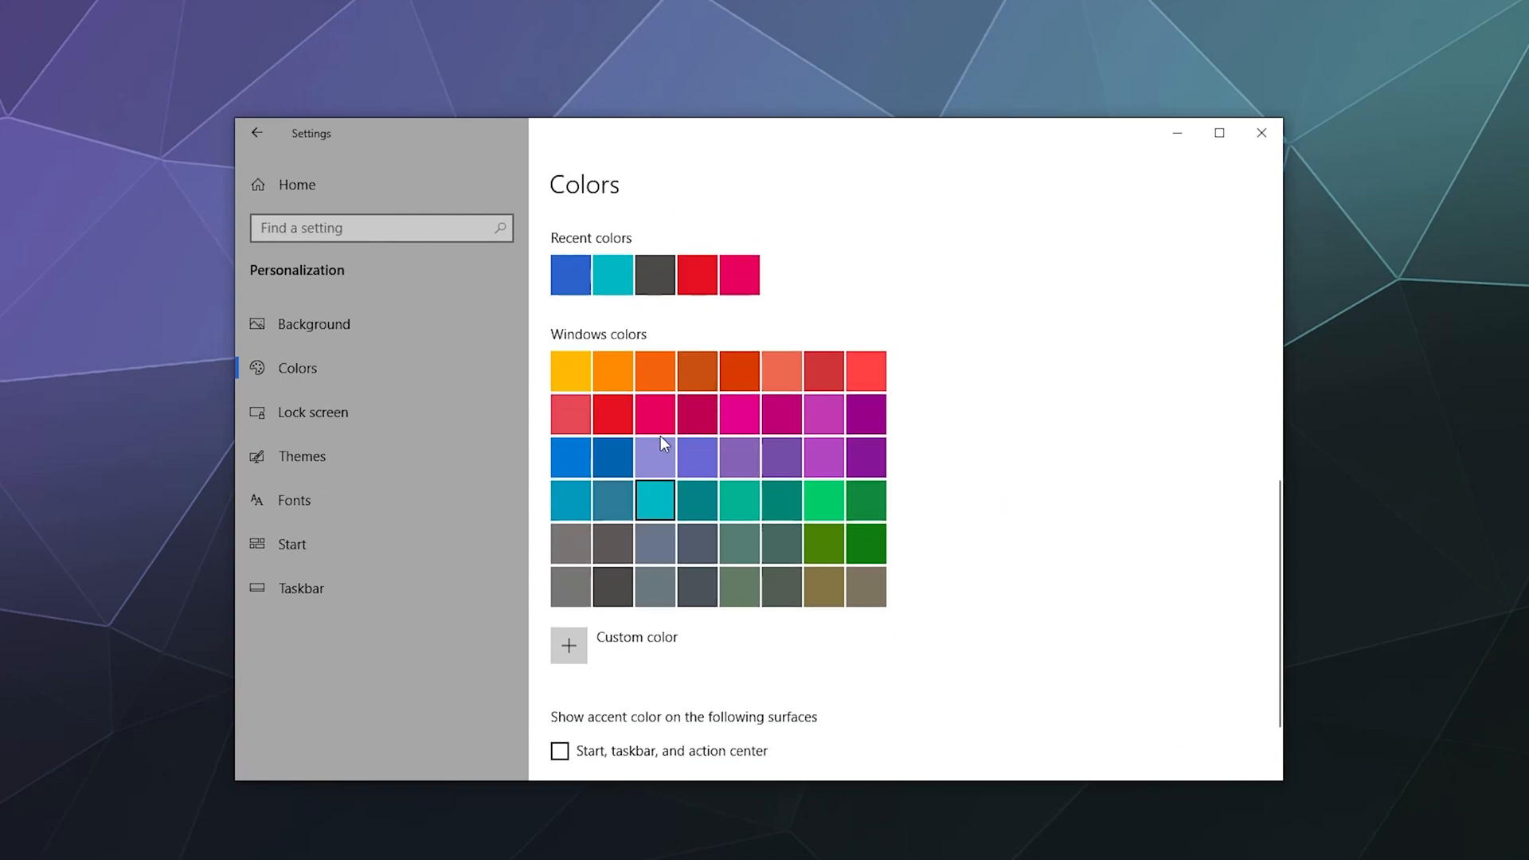
click(569, 645)
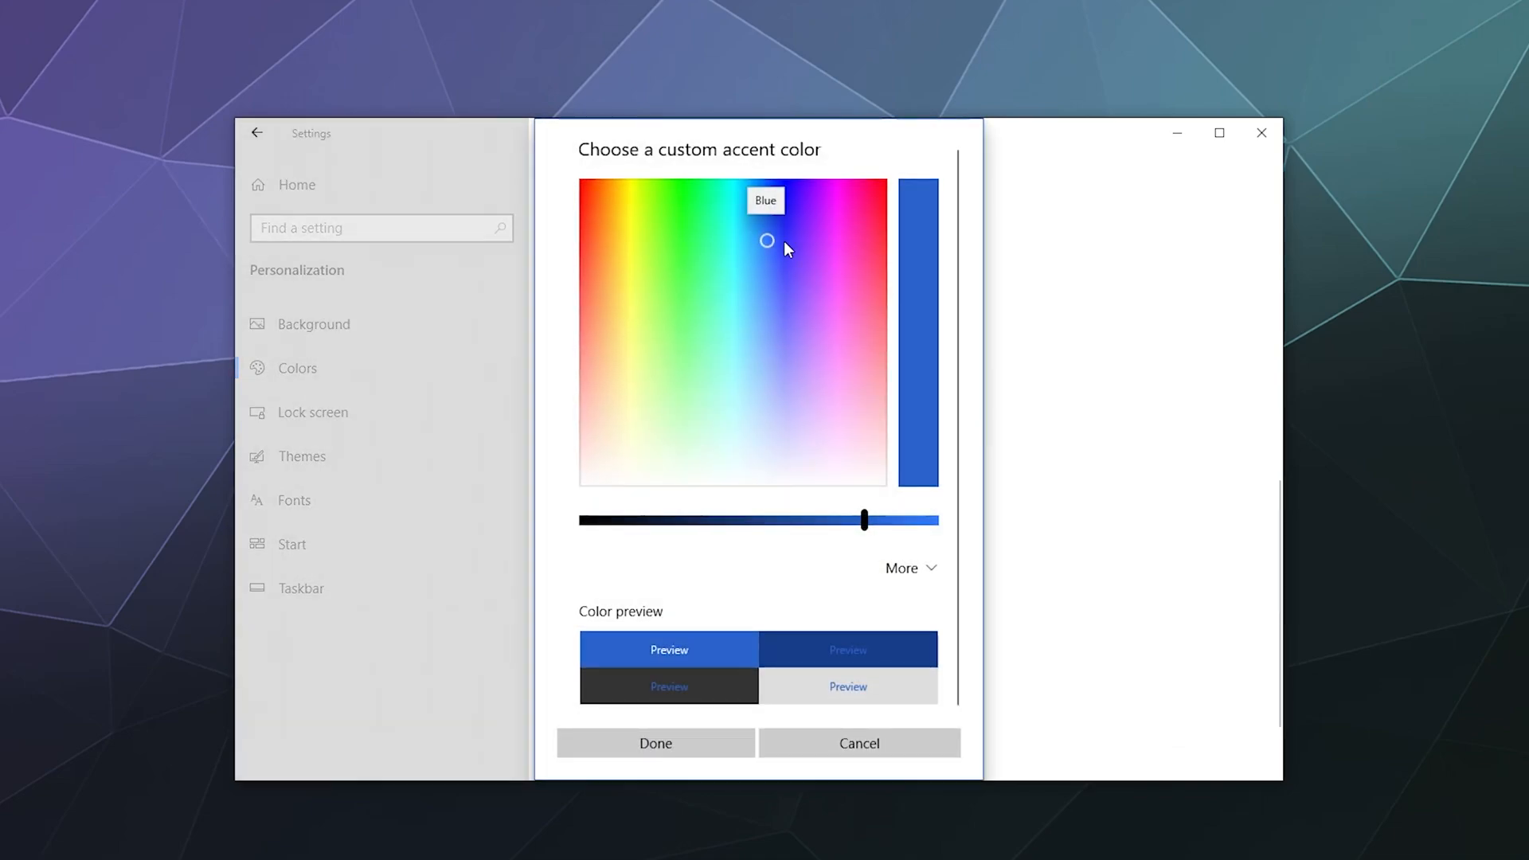
click(859, 742)
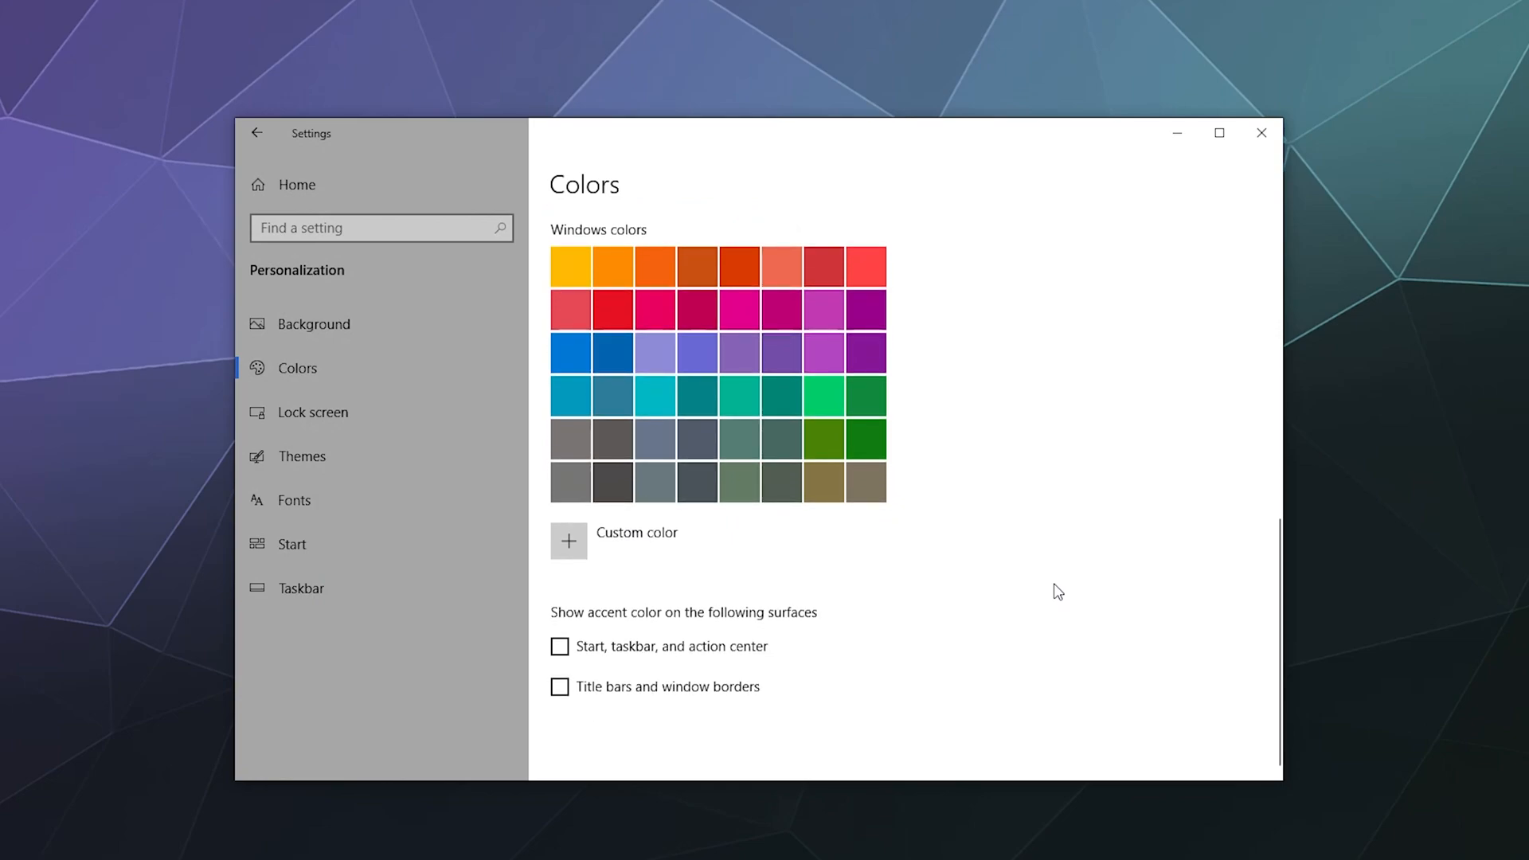
scroll(up, 3)
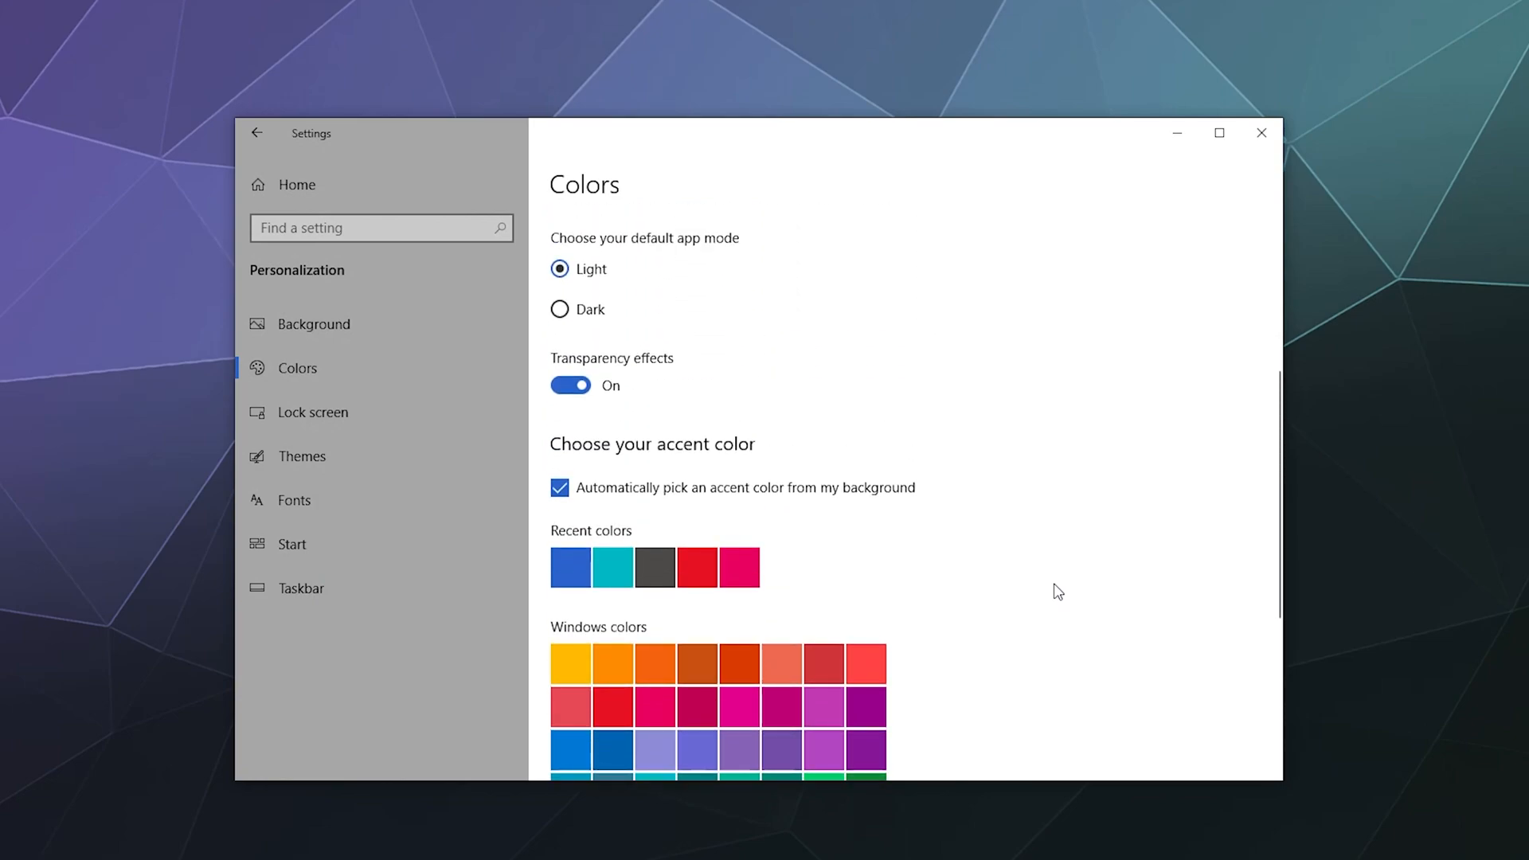
scroll(up, 3)
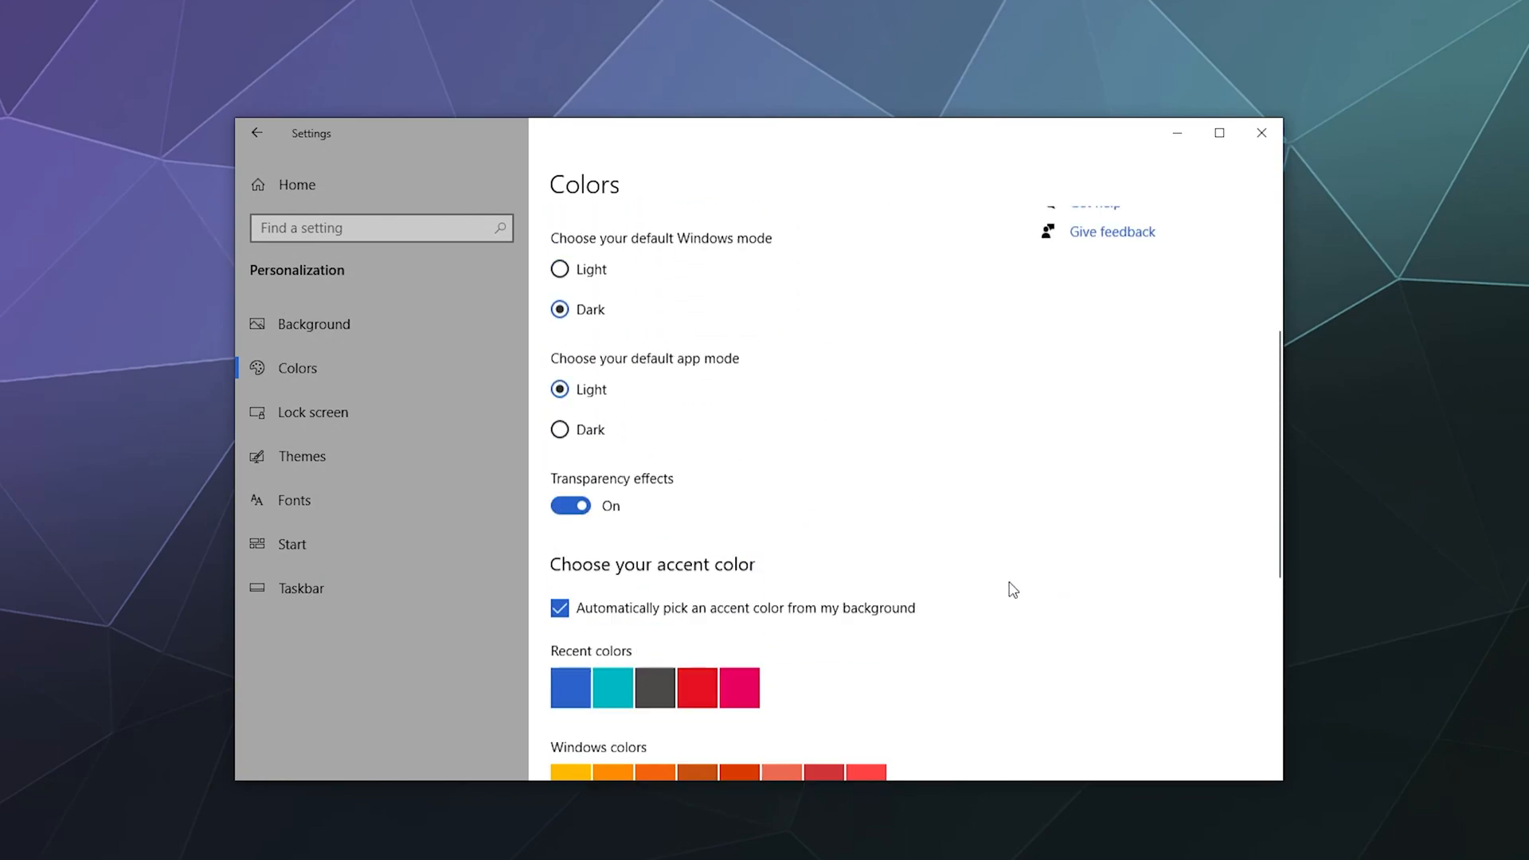
scroll(up, 3)
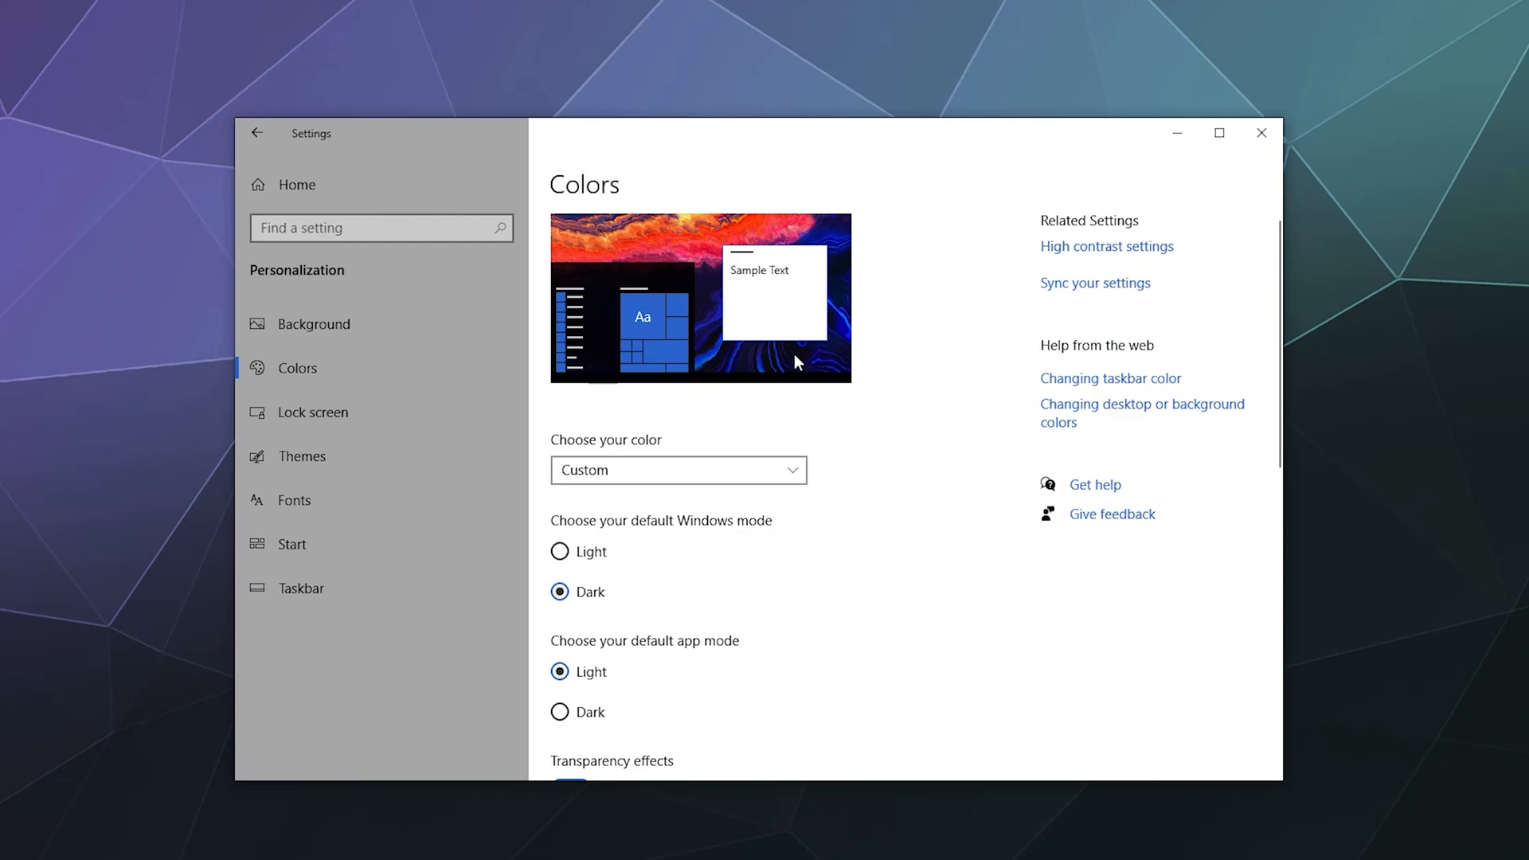
scroll(down, 3)
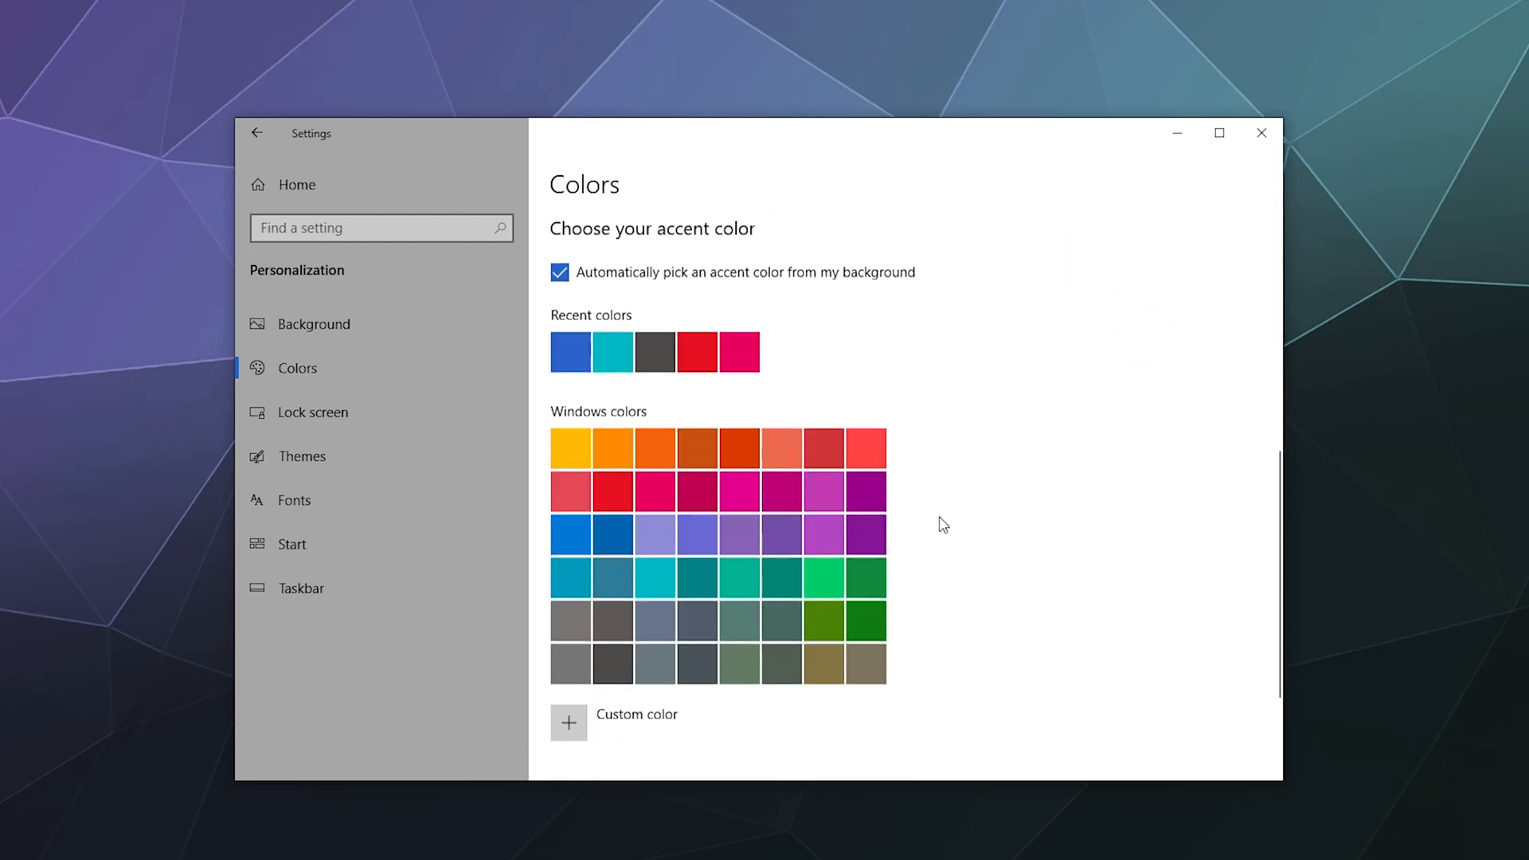
scroll(down, 3)
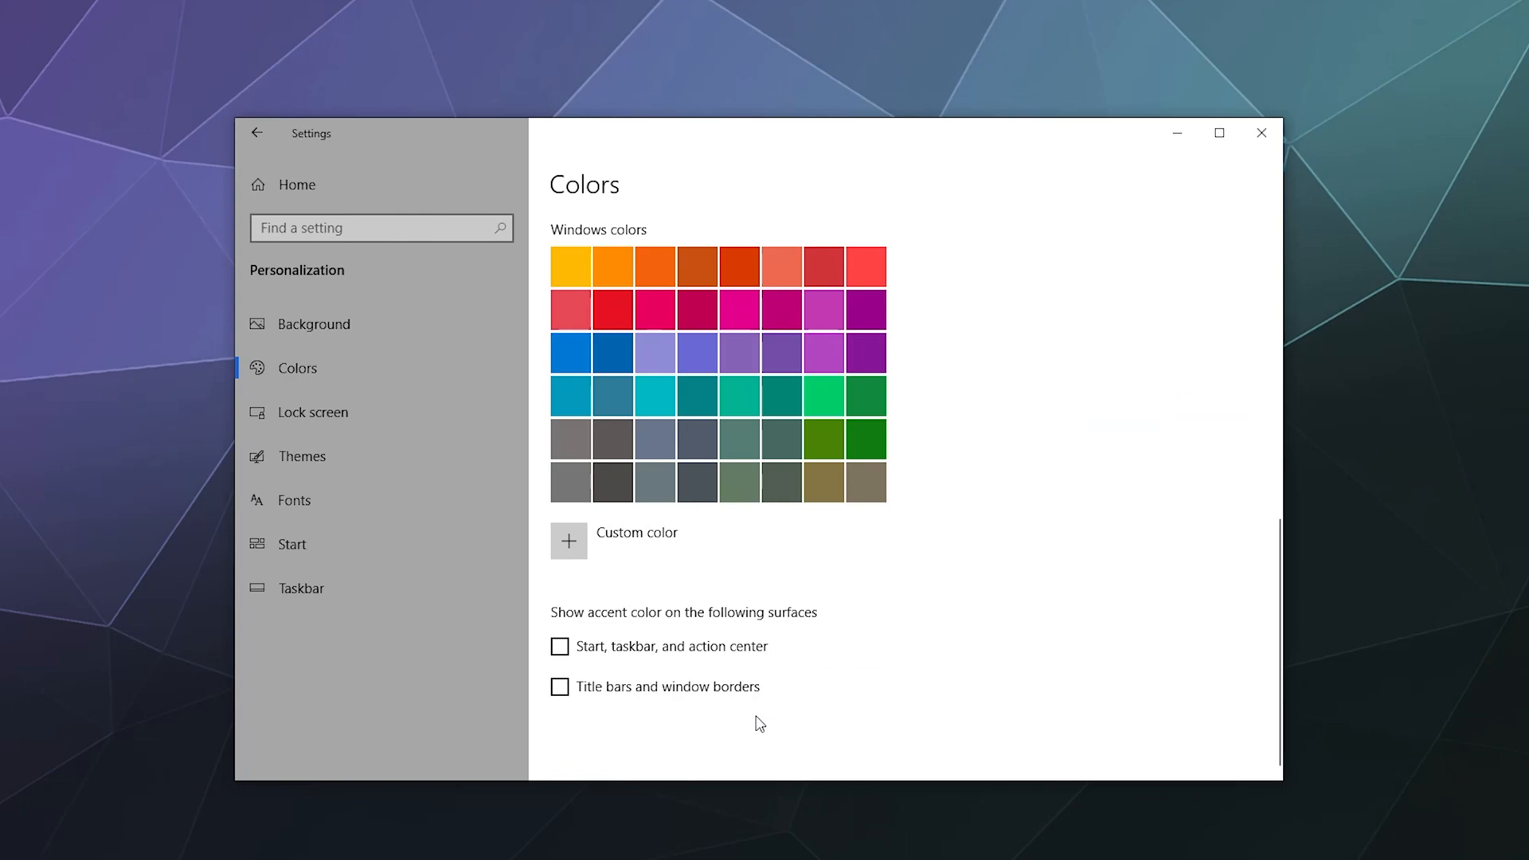
mouse_move(726, 629)
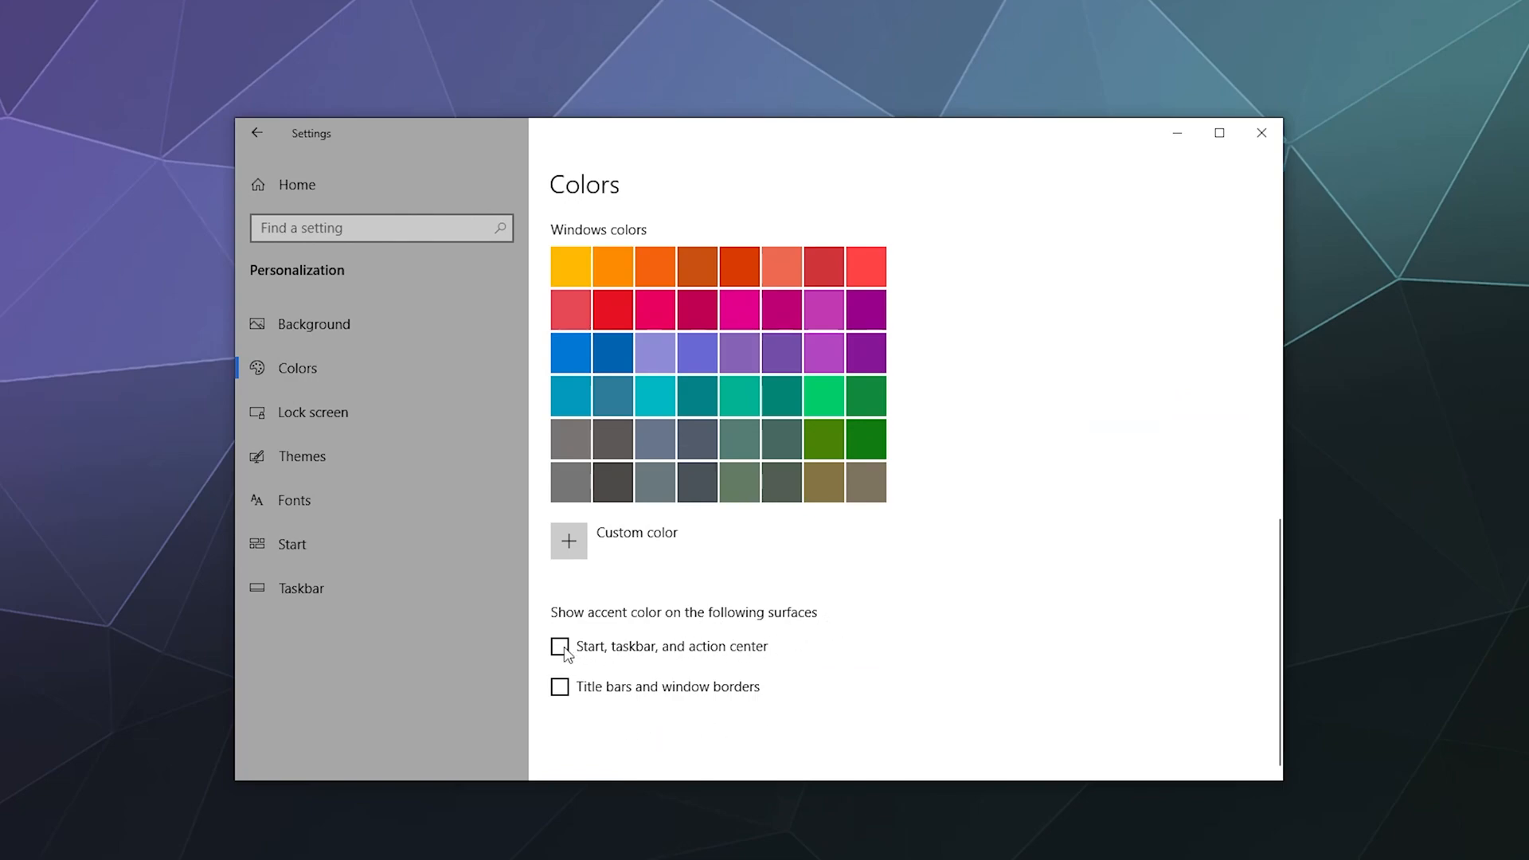
Show the accent colour on Start, taskbar, action center, title bars and borders, then go to Lock screen
click(560, 646)
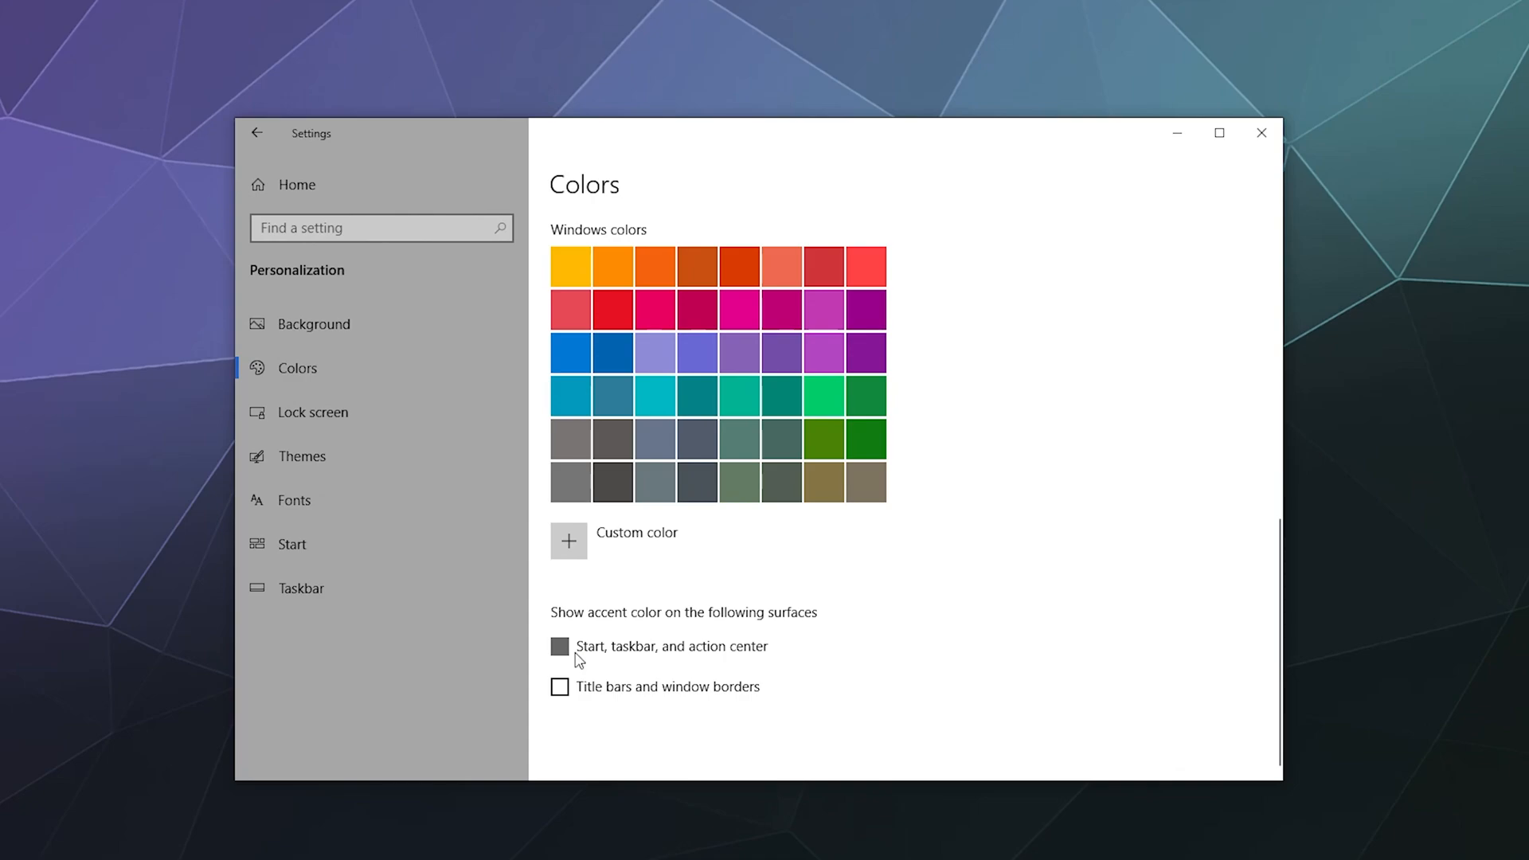
click(560, 647)
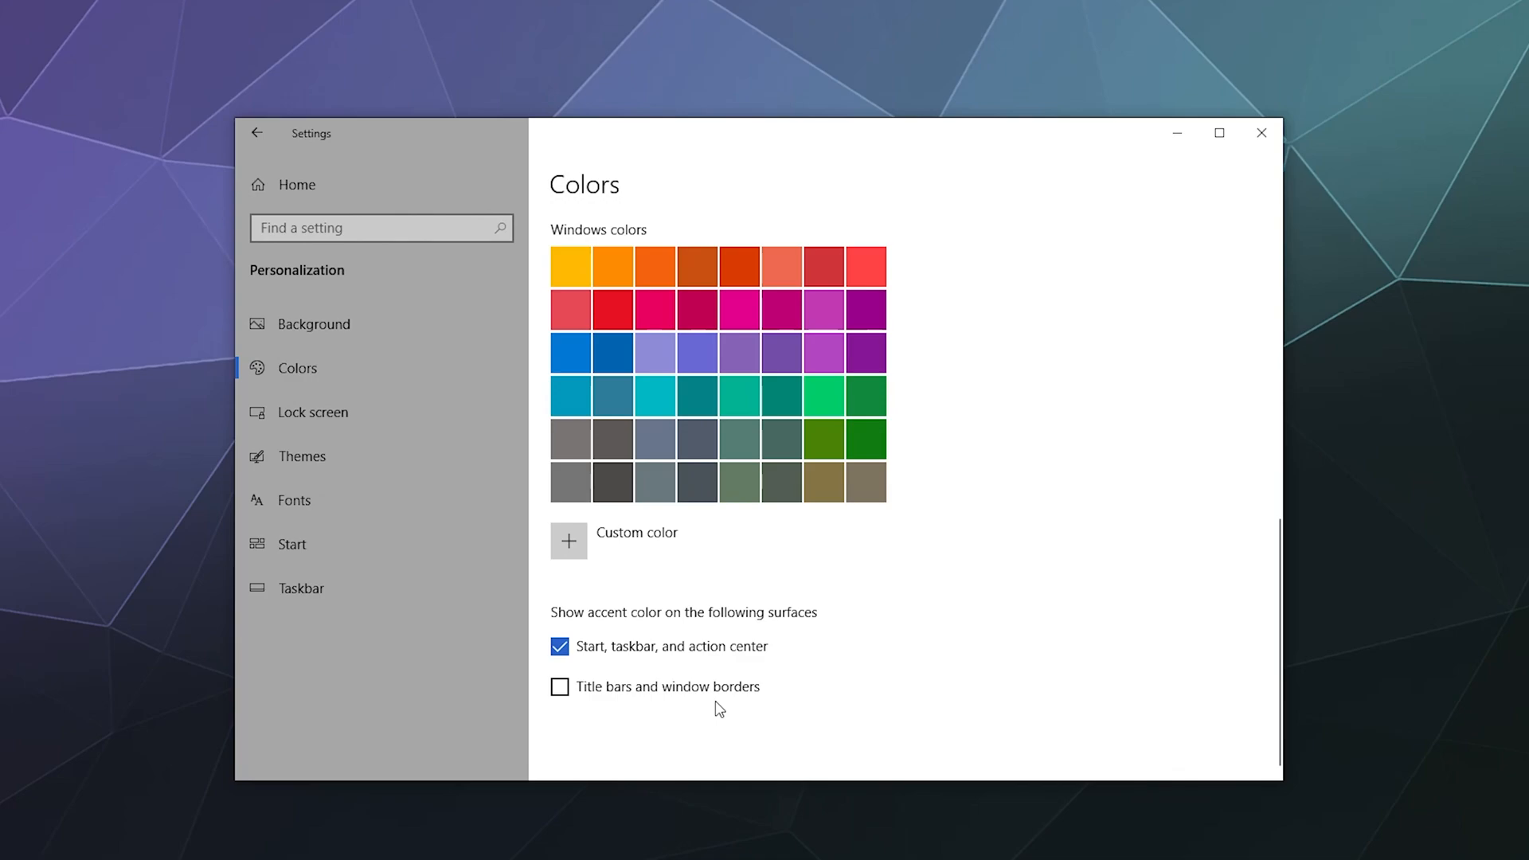
click(560, 686)
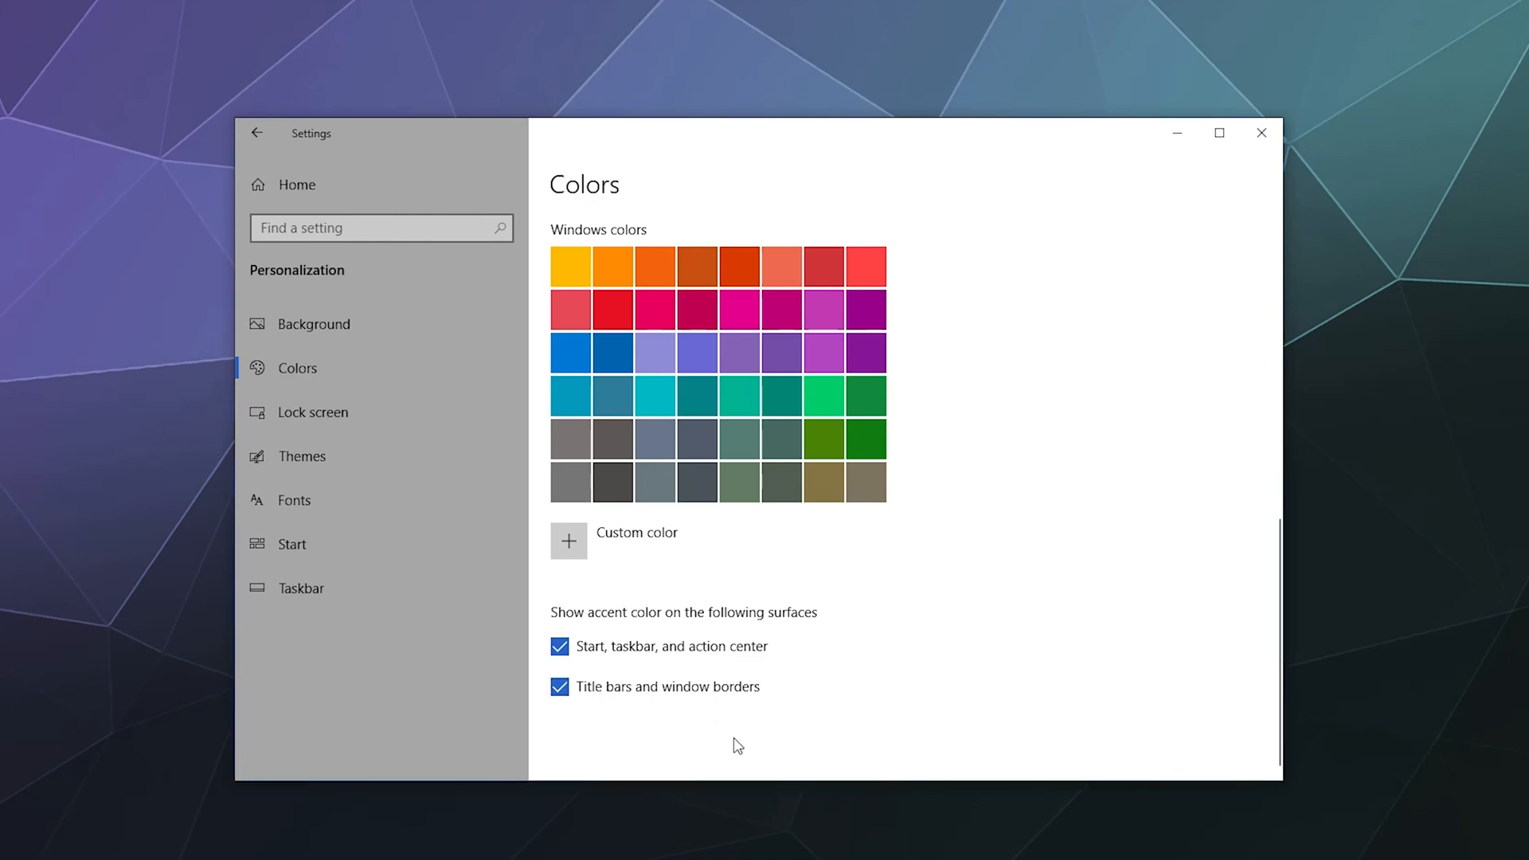
mouse_move(326, 436)
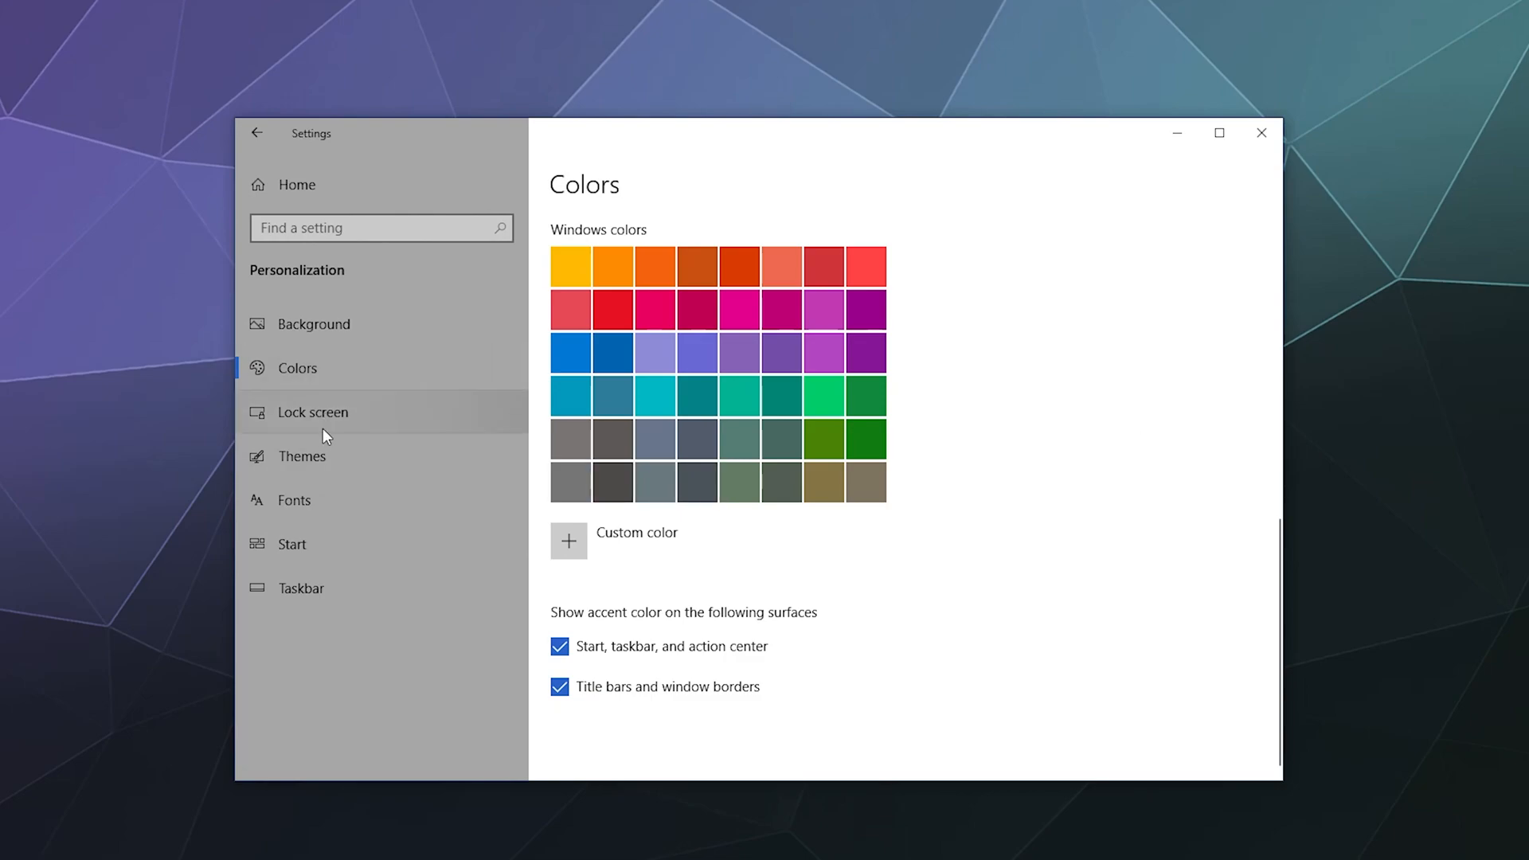
click(312, 412)
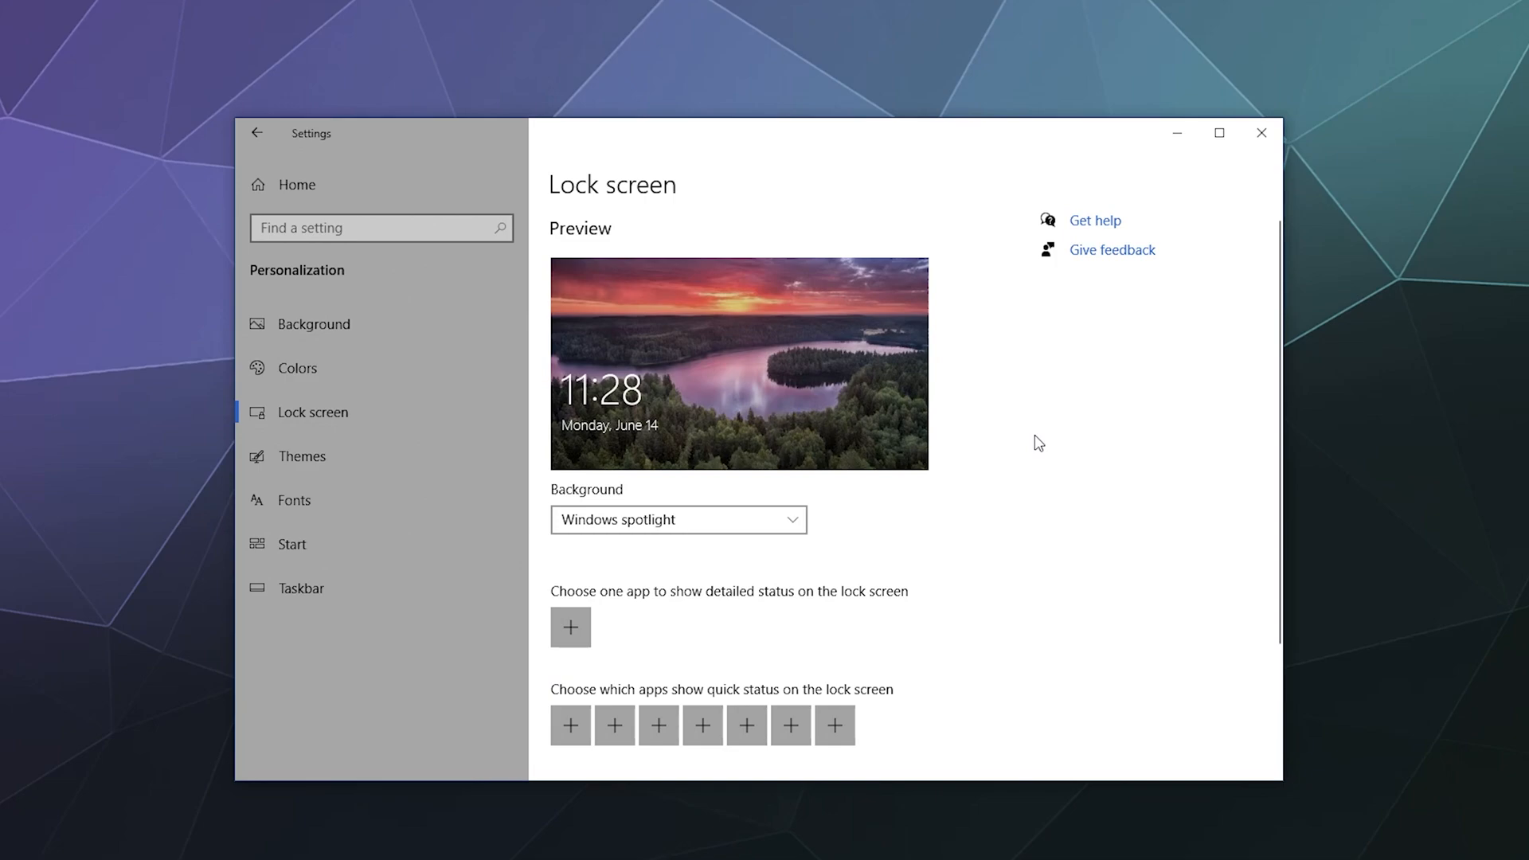
scroll(down, 3)
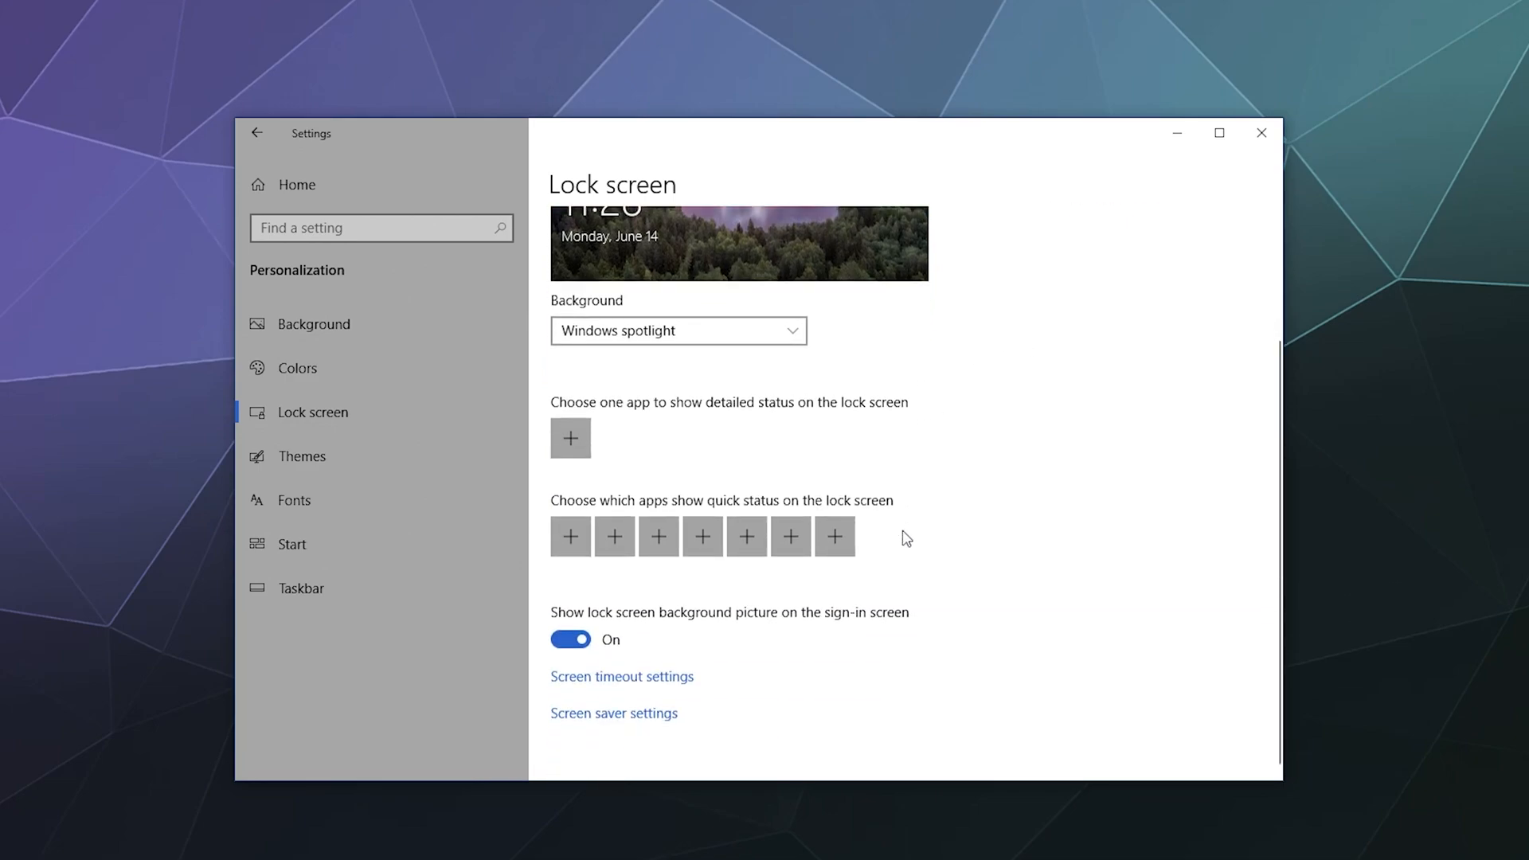
scroll(up, 3)
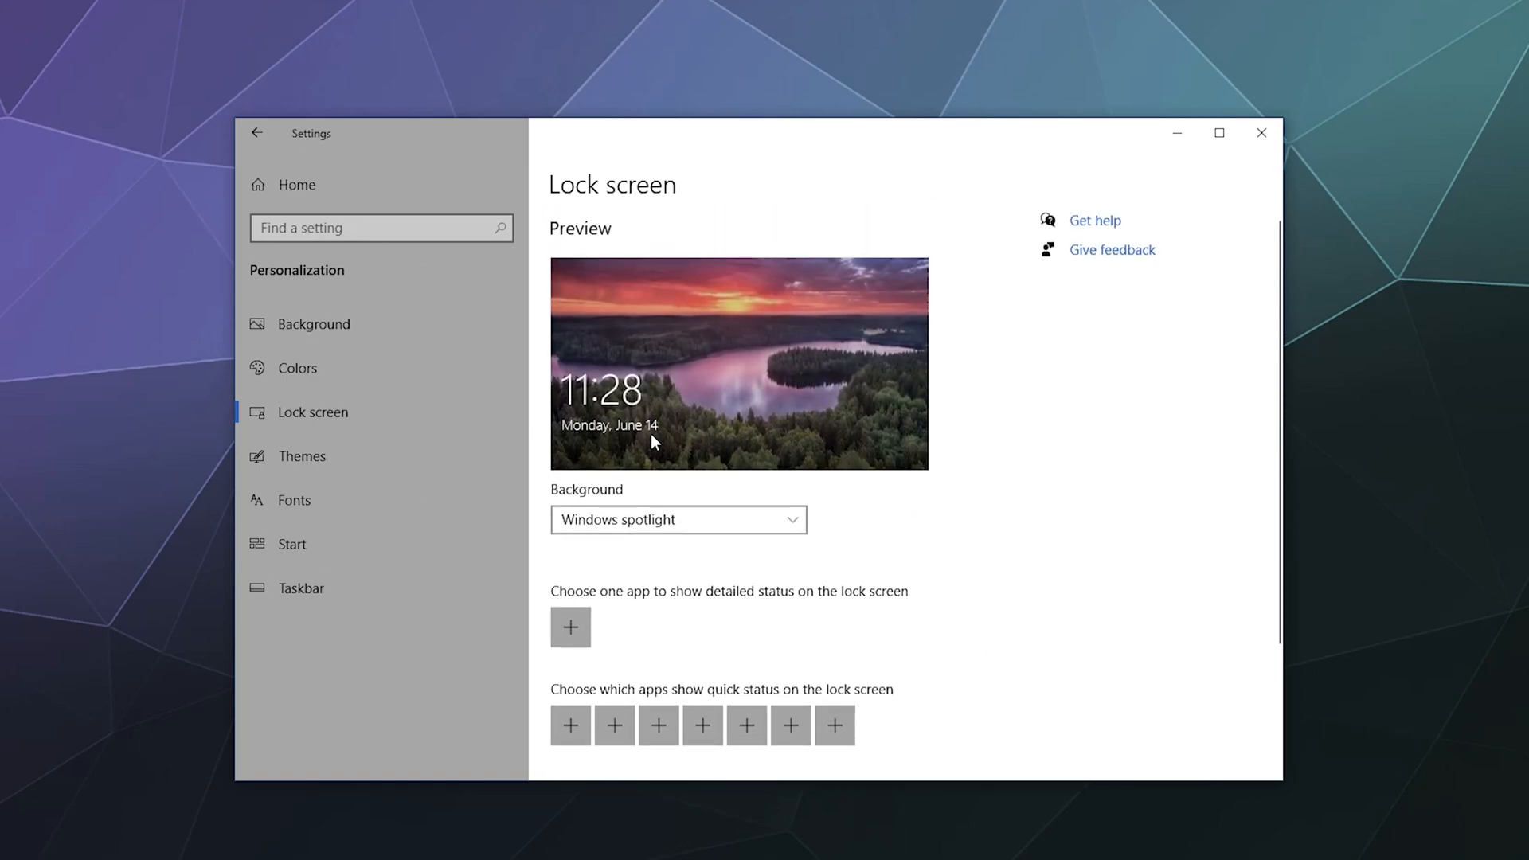
click(678, 518)
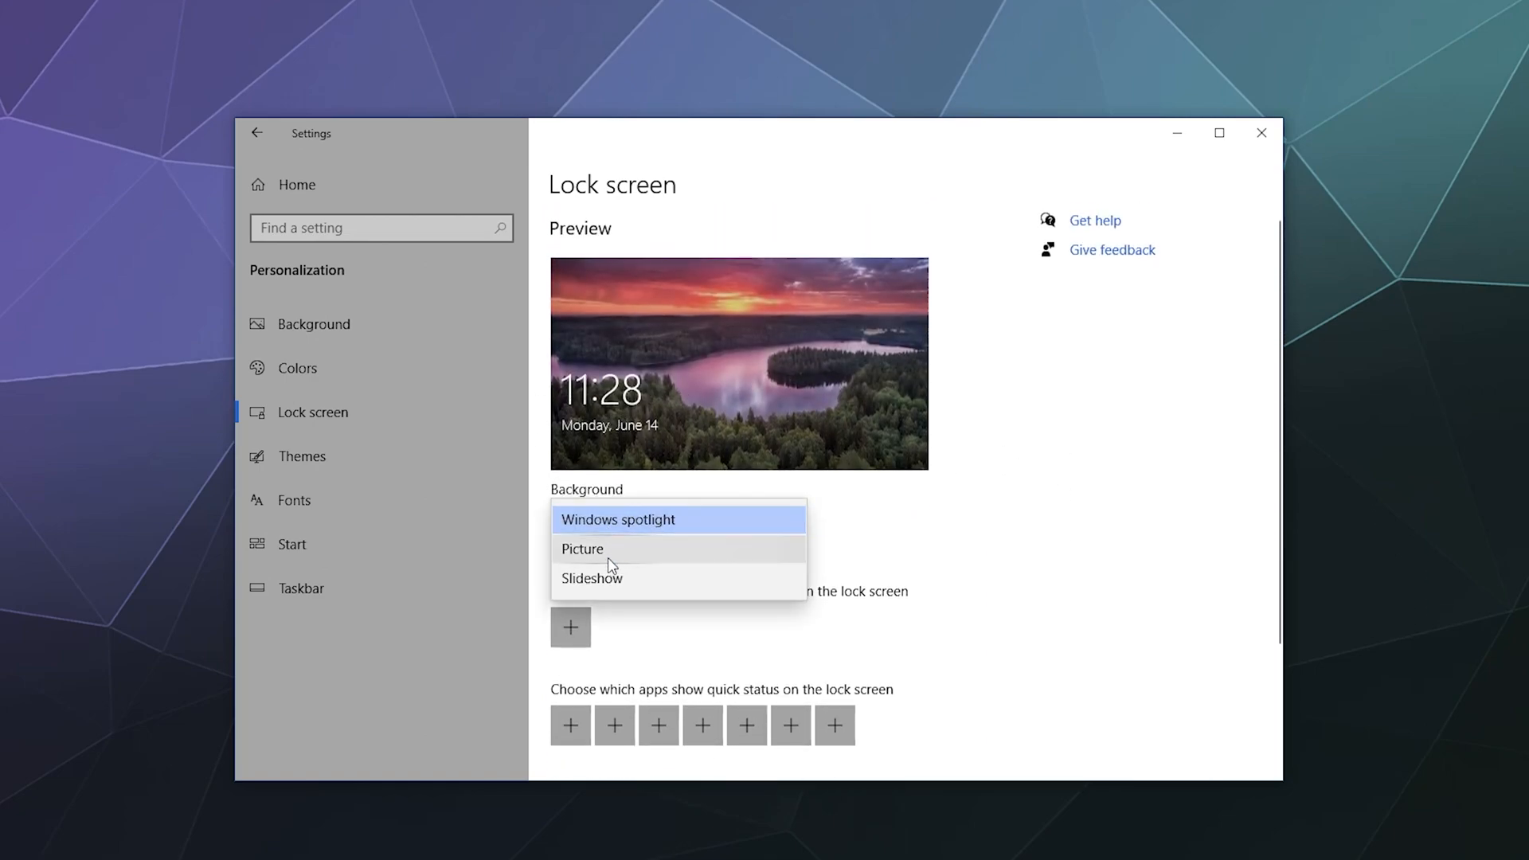
click(581, 548)
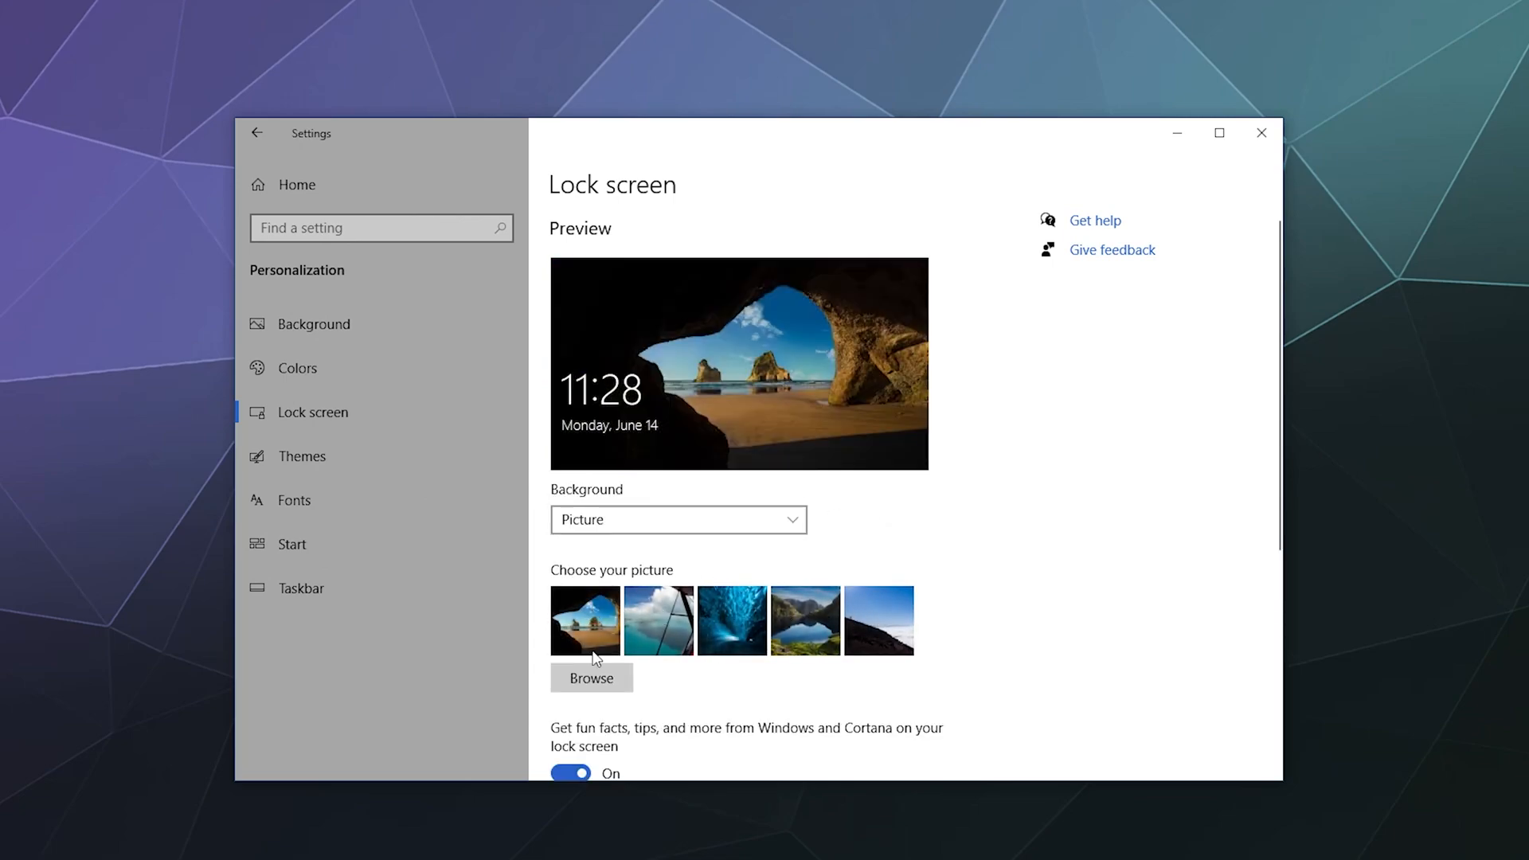
click(676, 518)
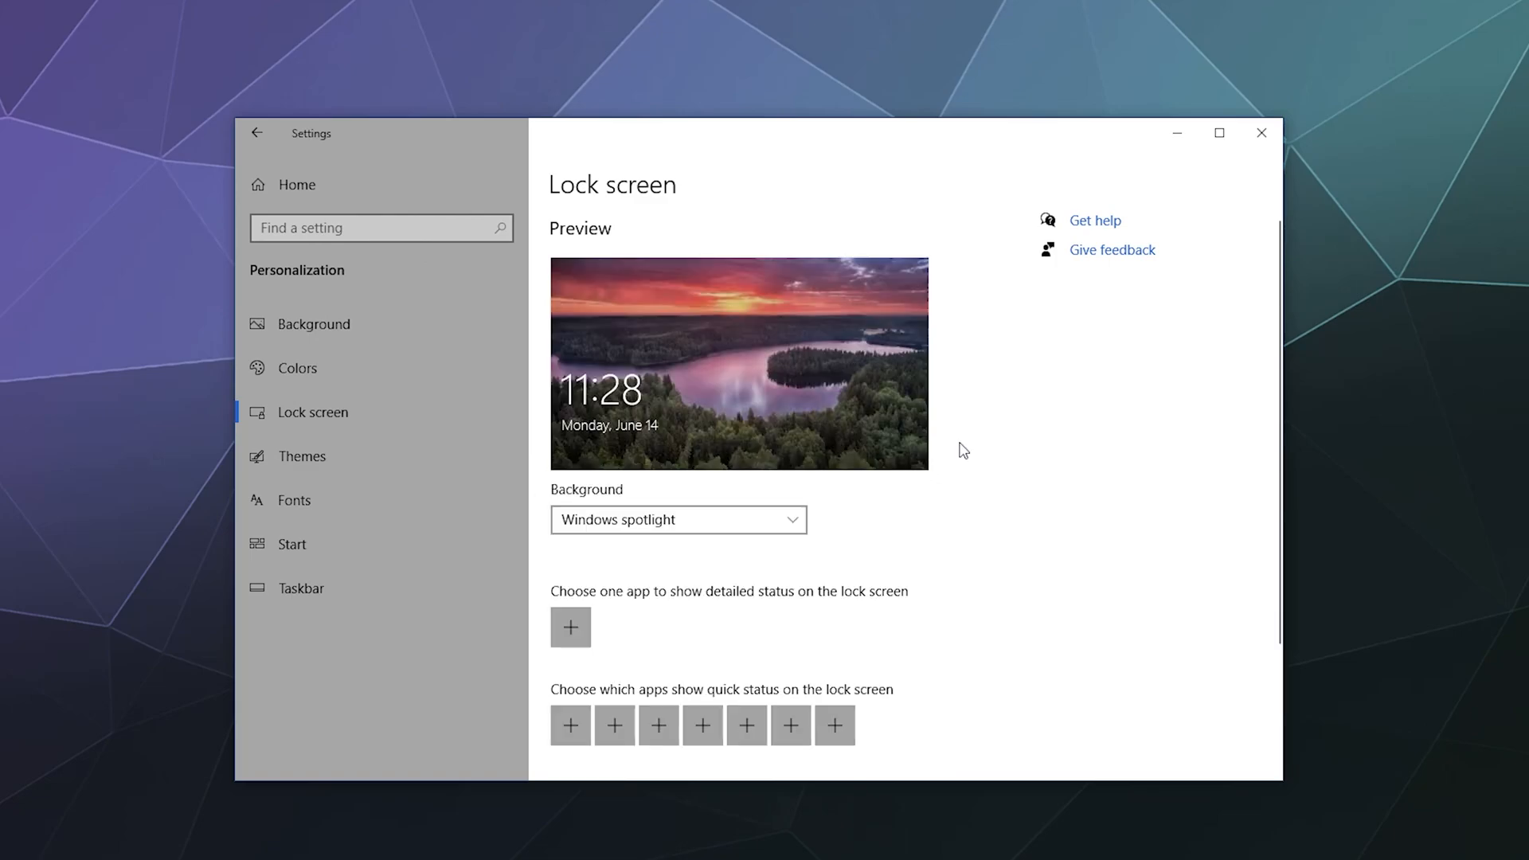
mouse_move(787, 439)
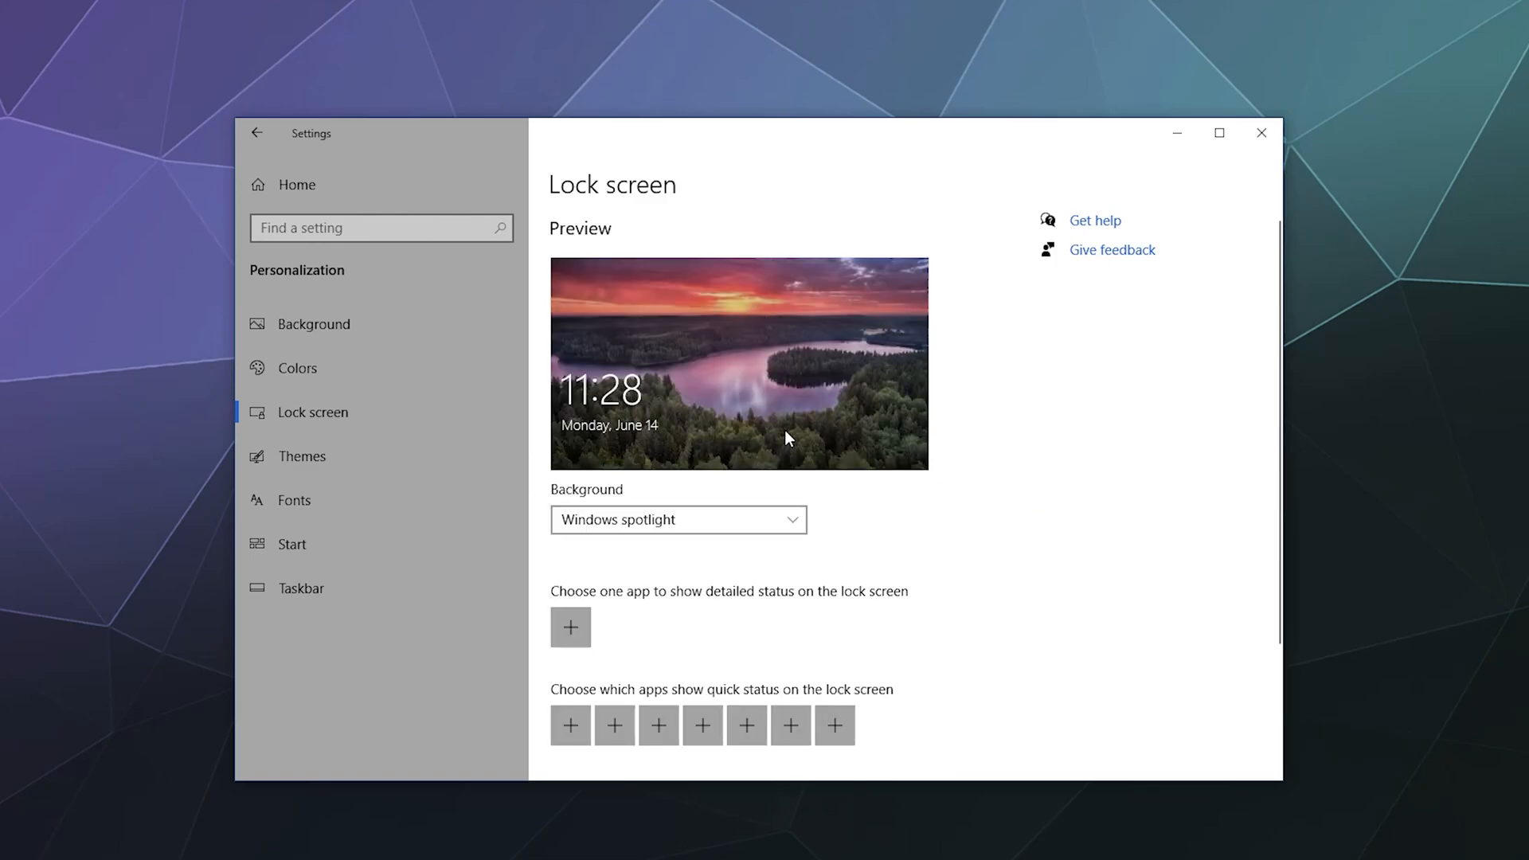
Scroll the Lock screen page and follow Screen timeout settings to Power & sleep
scroll(down, 3)
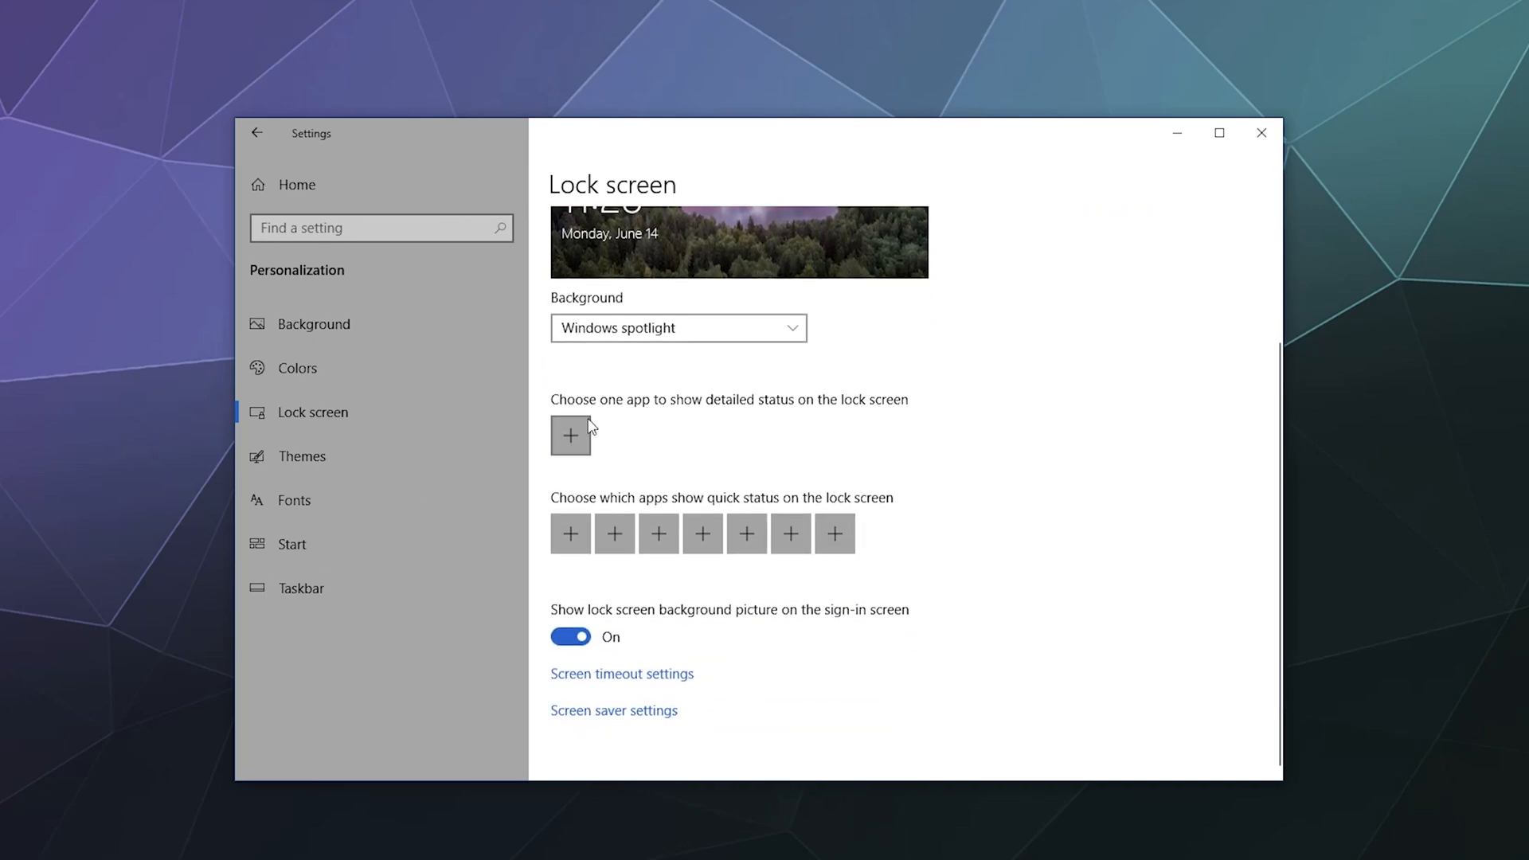
scroll(up, 3)
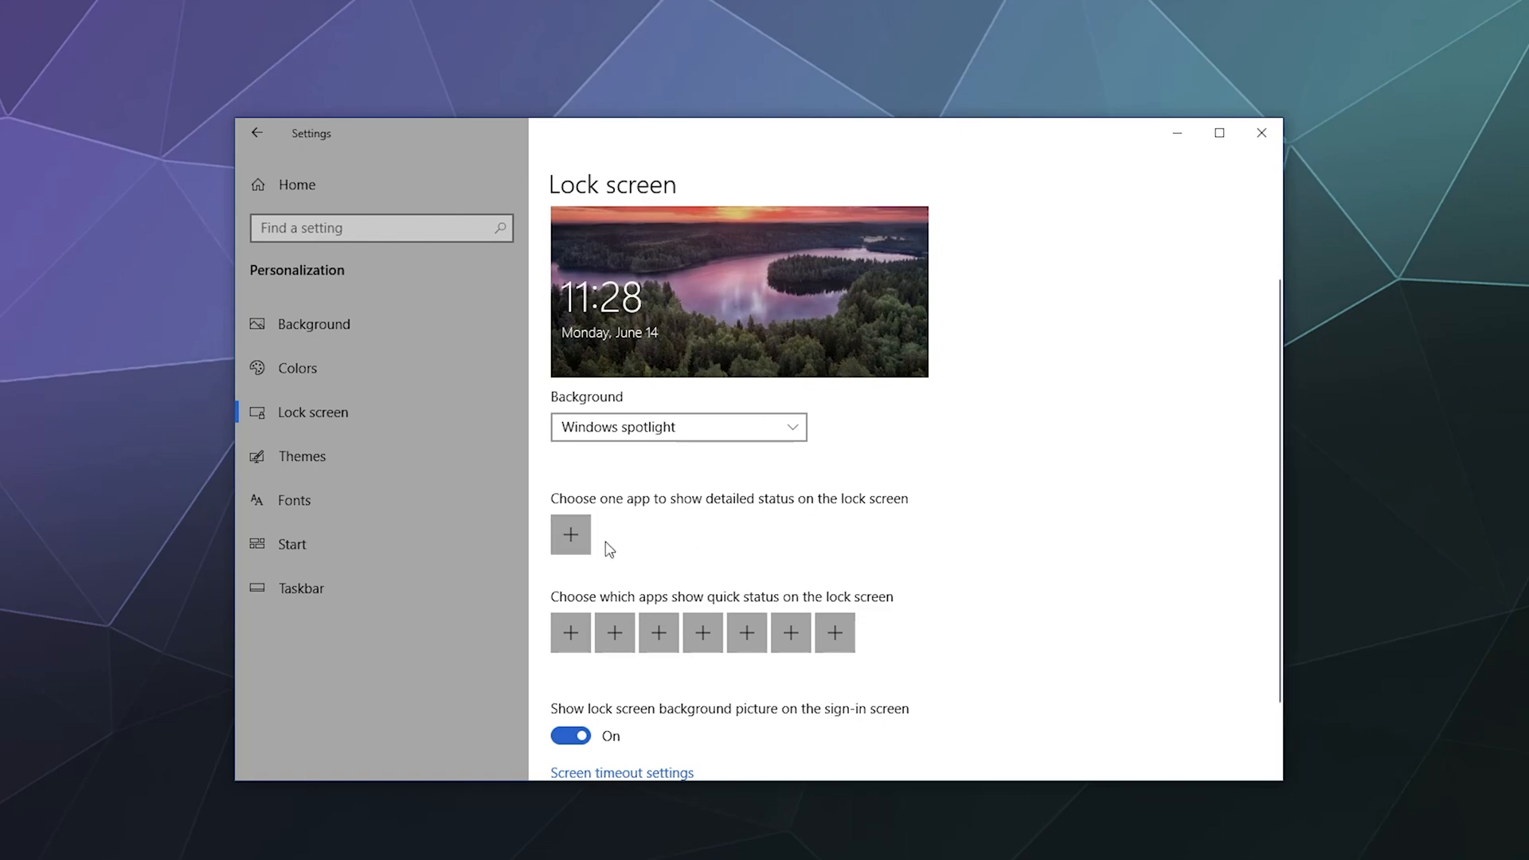
mouse_move(843, 525)
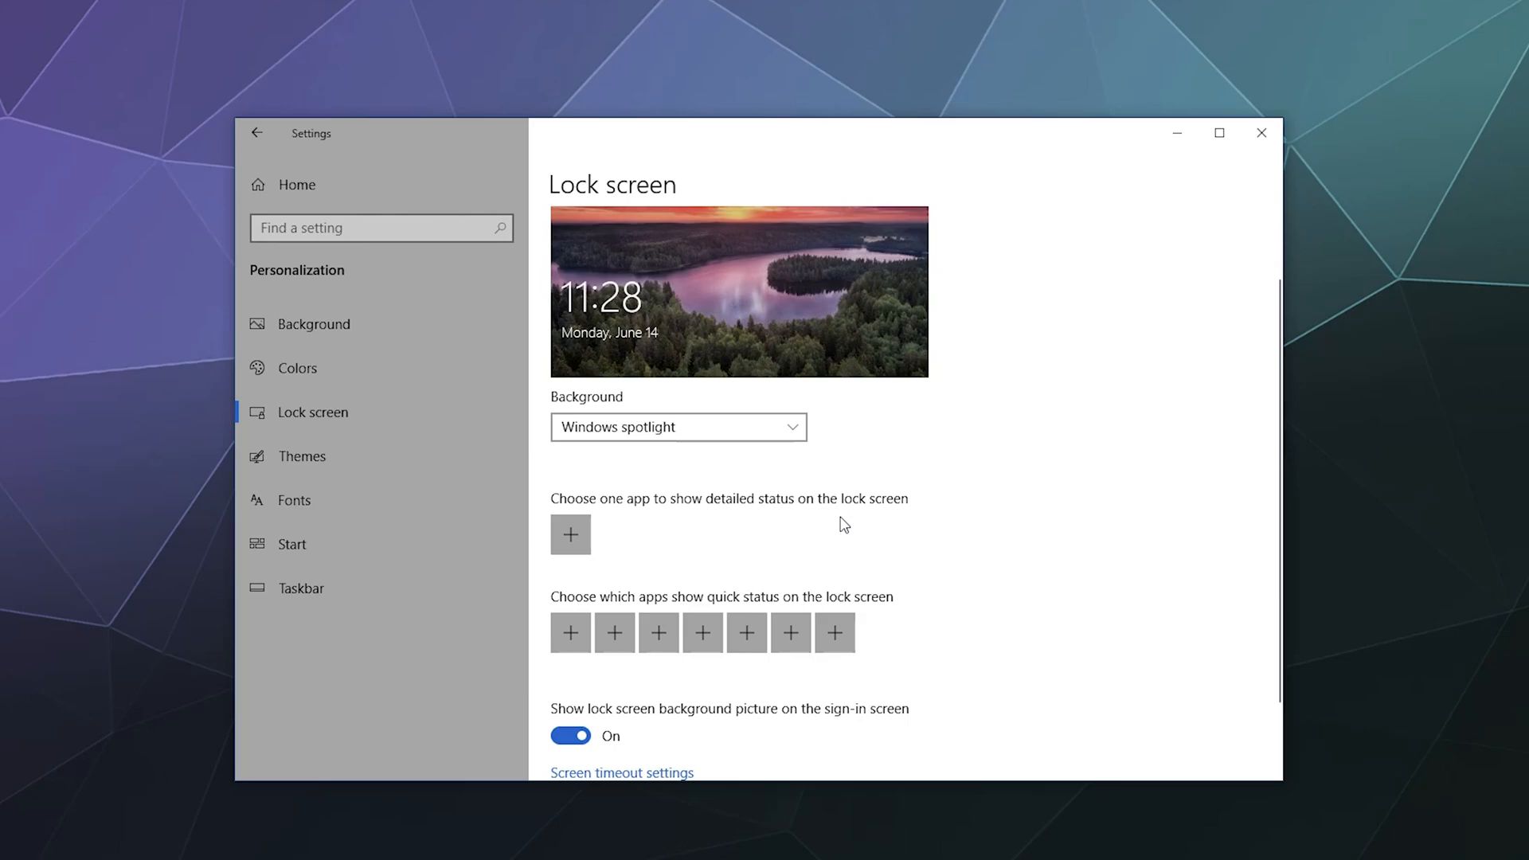
scroll(down, 3)
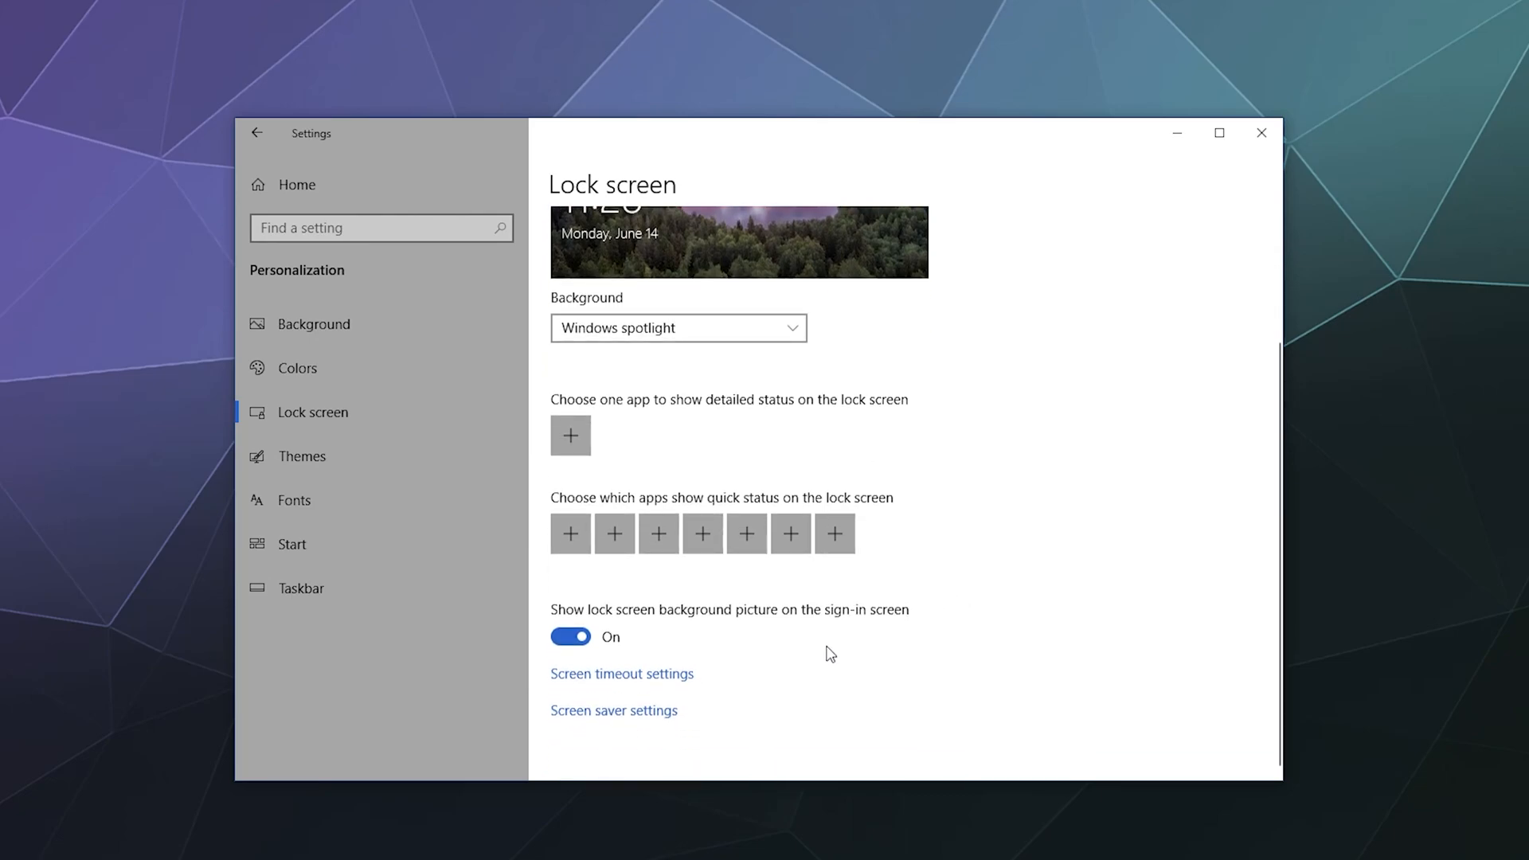
mouse_move(702, 533)
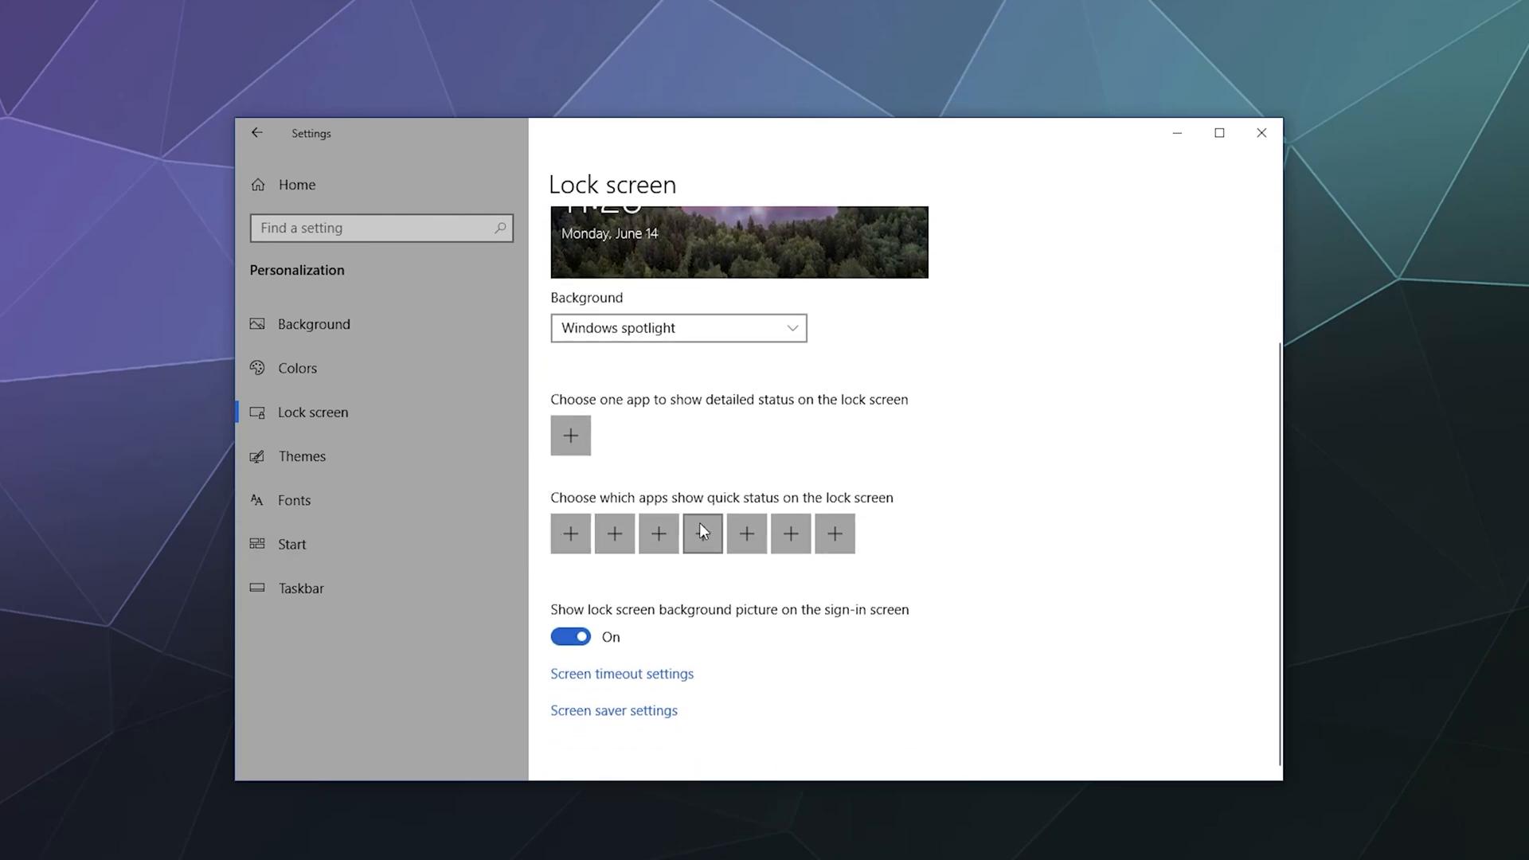
mouse_move(590, 543)
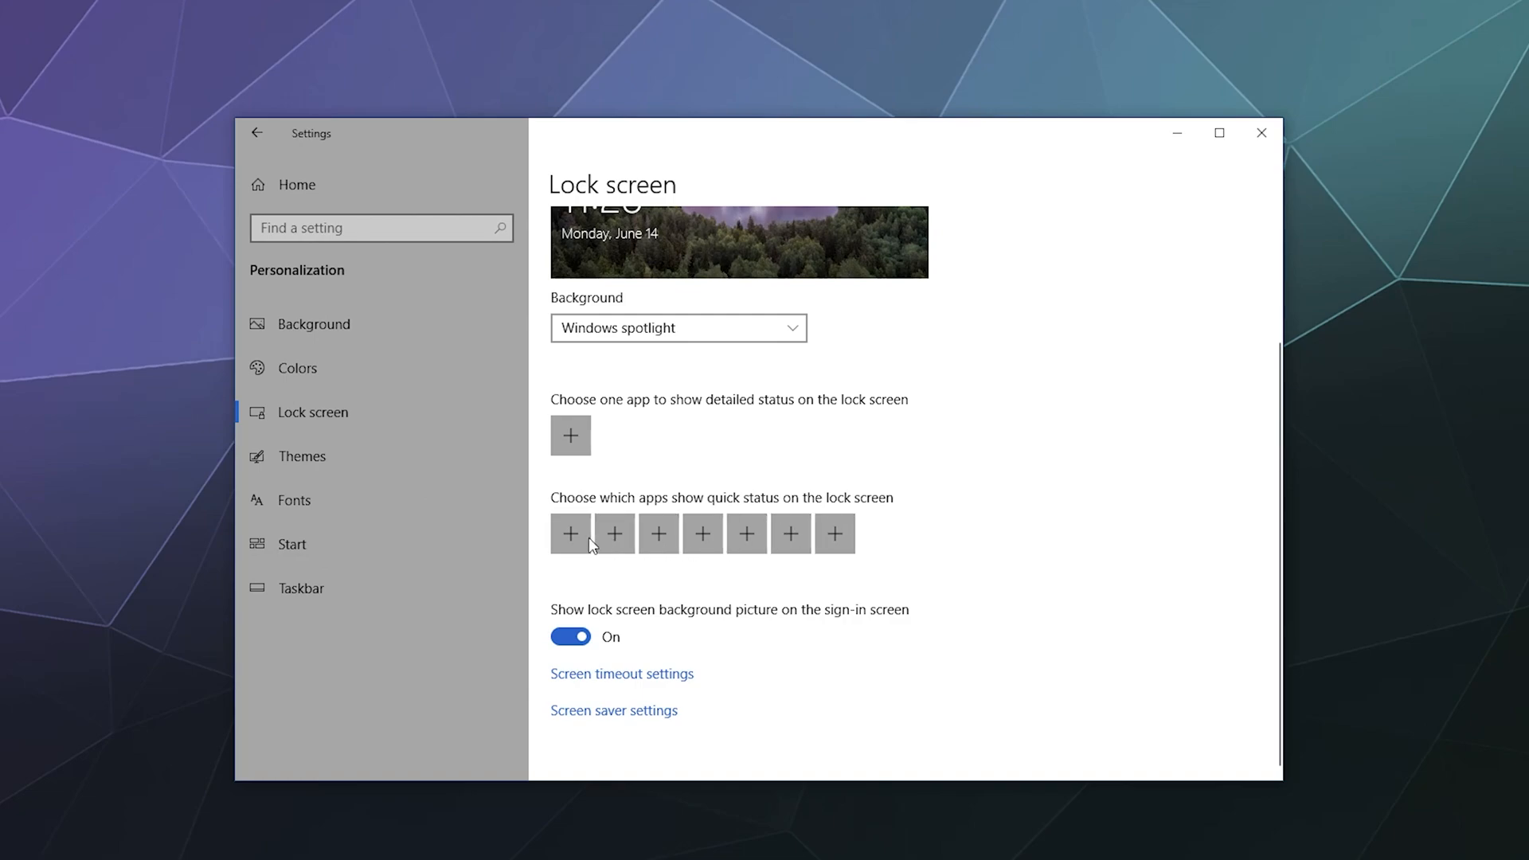
mouse_move(873, 649)
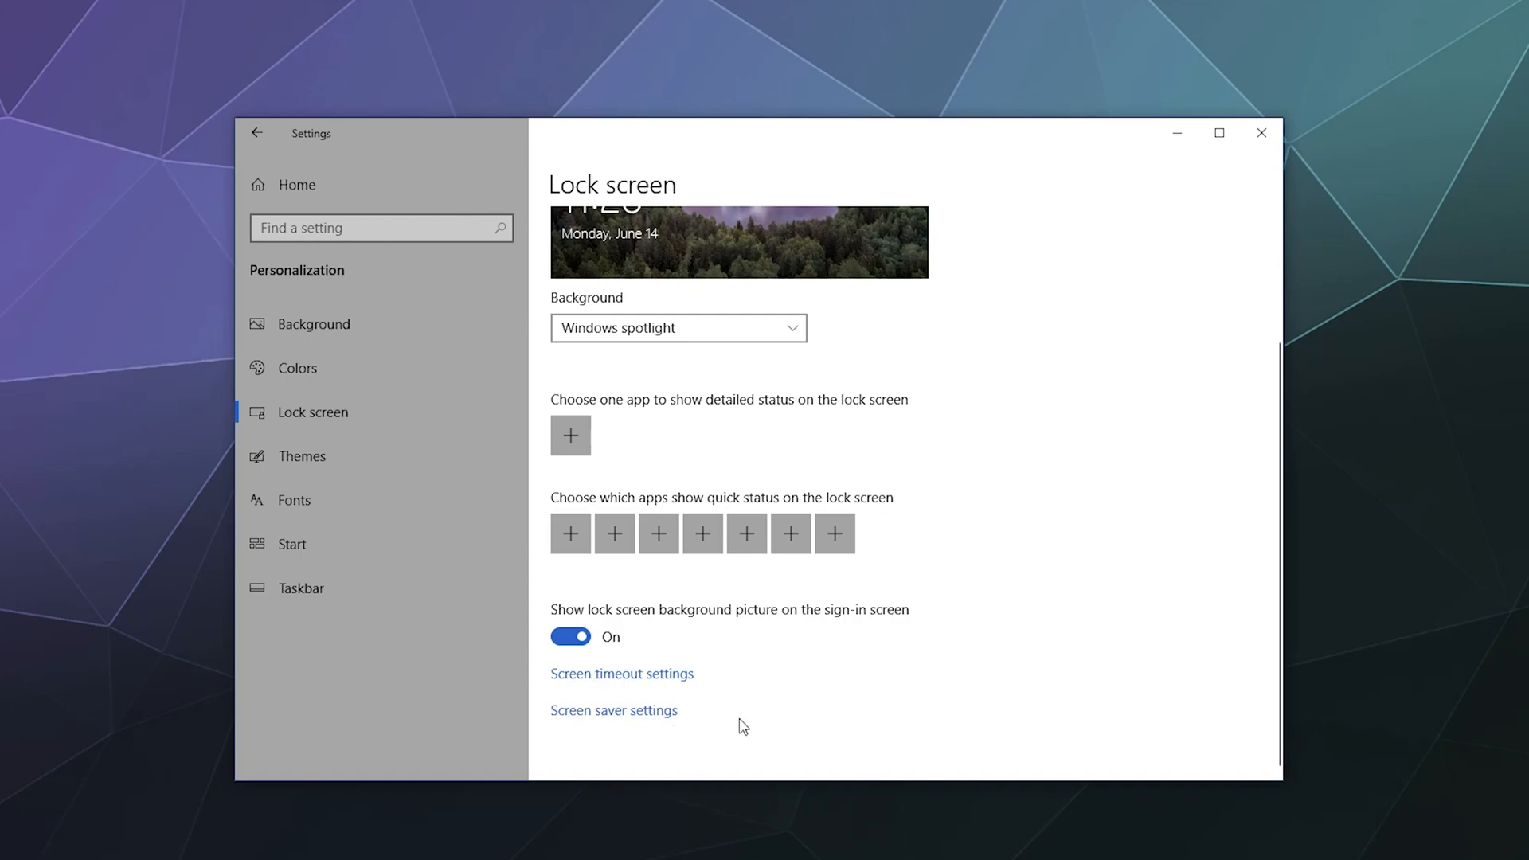
mouse_move(662, 690)
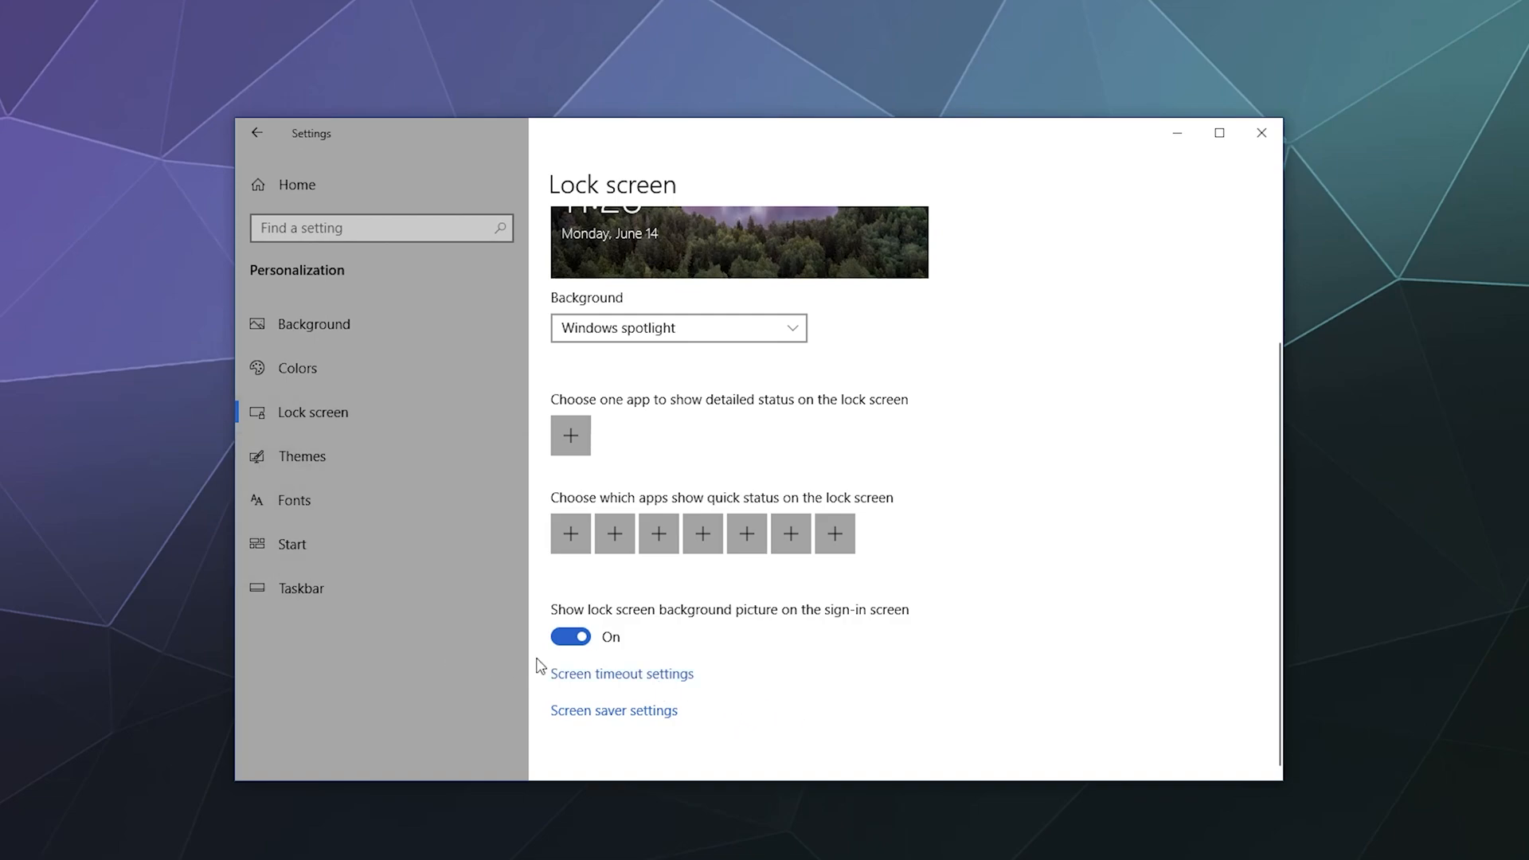
click(621, 674)
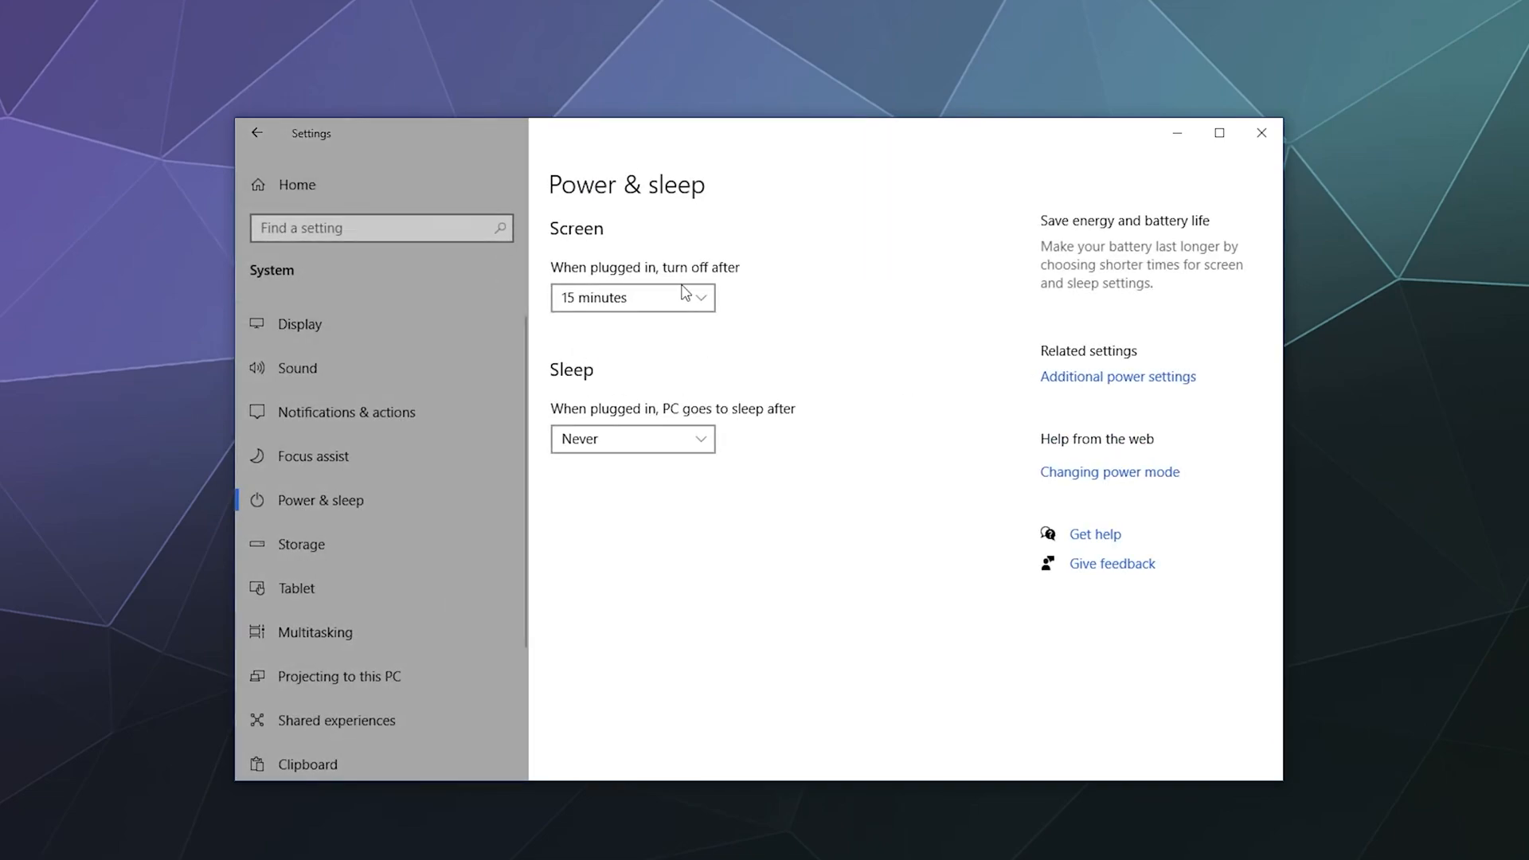
mouse_move(178, 143)
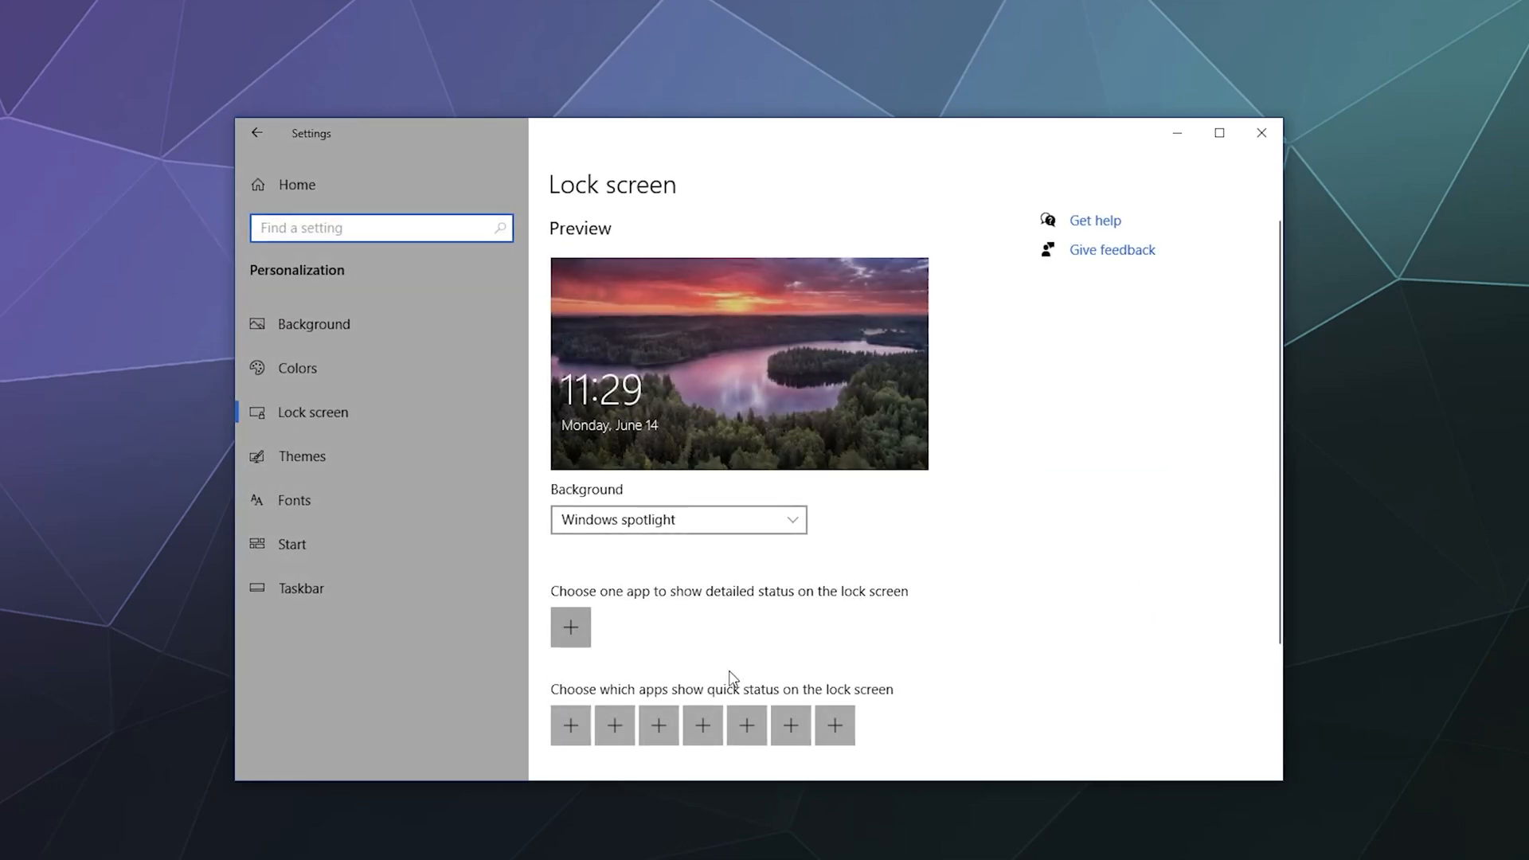
Scroll down the Lock screen page and open Screen saver settings
scroll(down, 3)
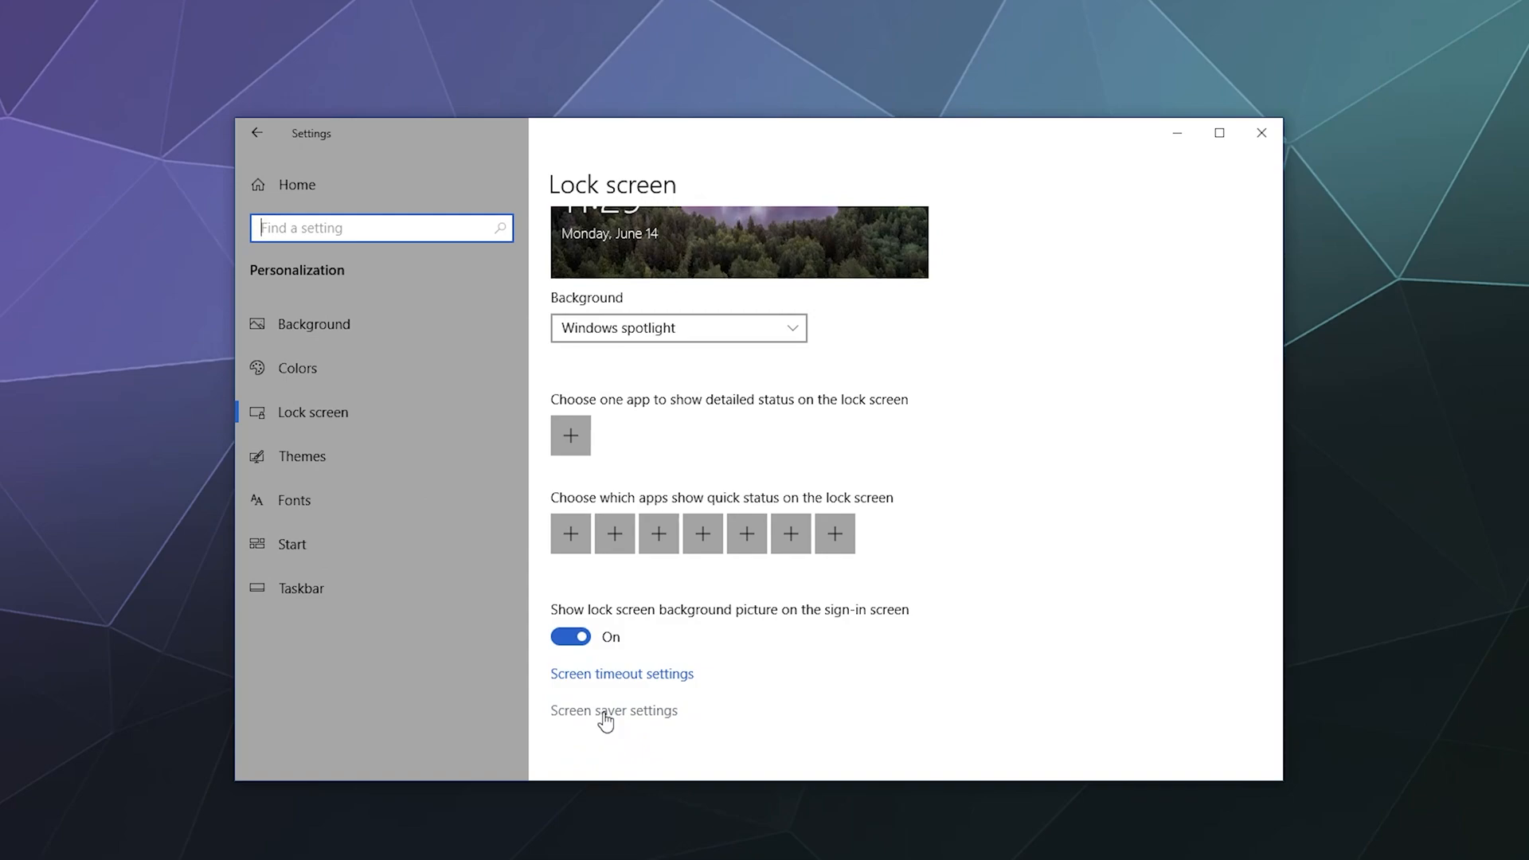
click(614, 710)
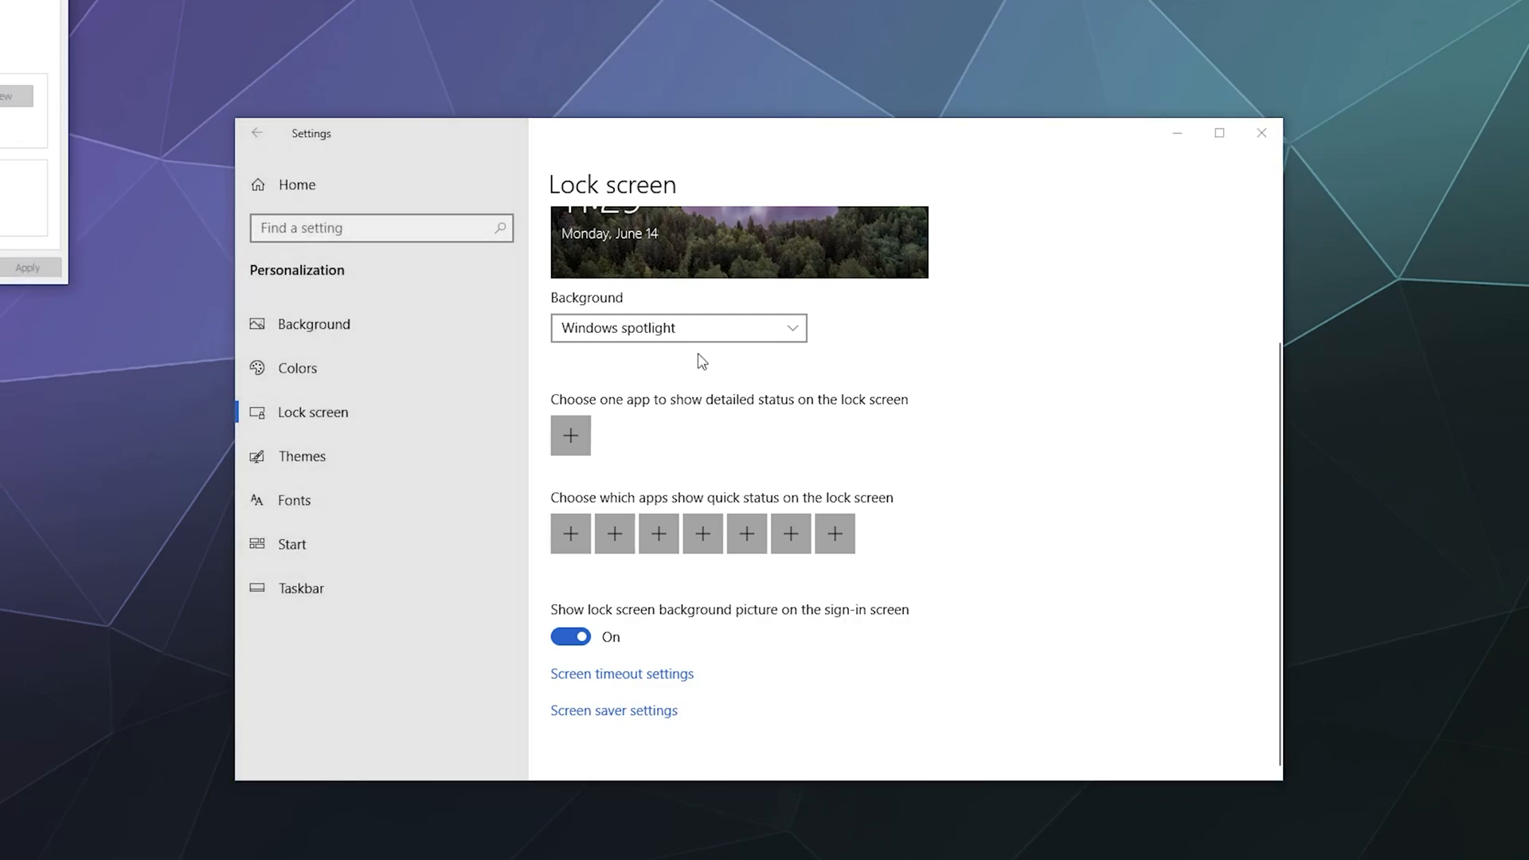
Keep the screen saver at None, close its window, and go to Themes
click(614, 710)
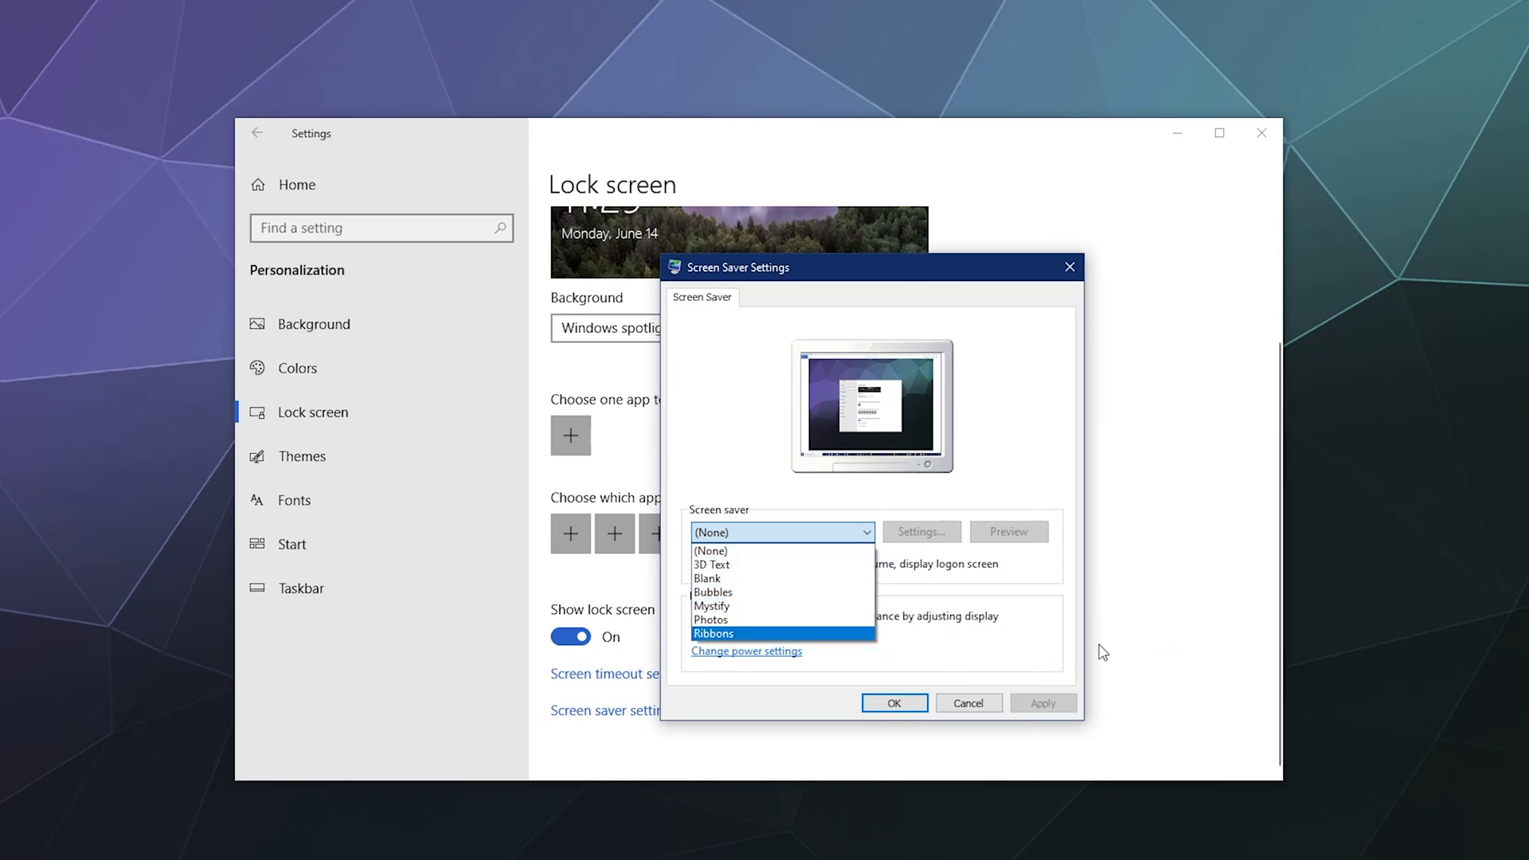
click(710, 550)
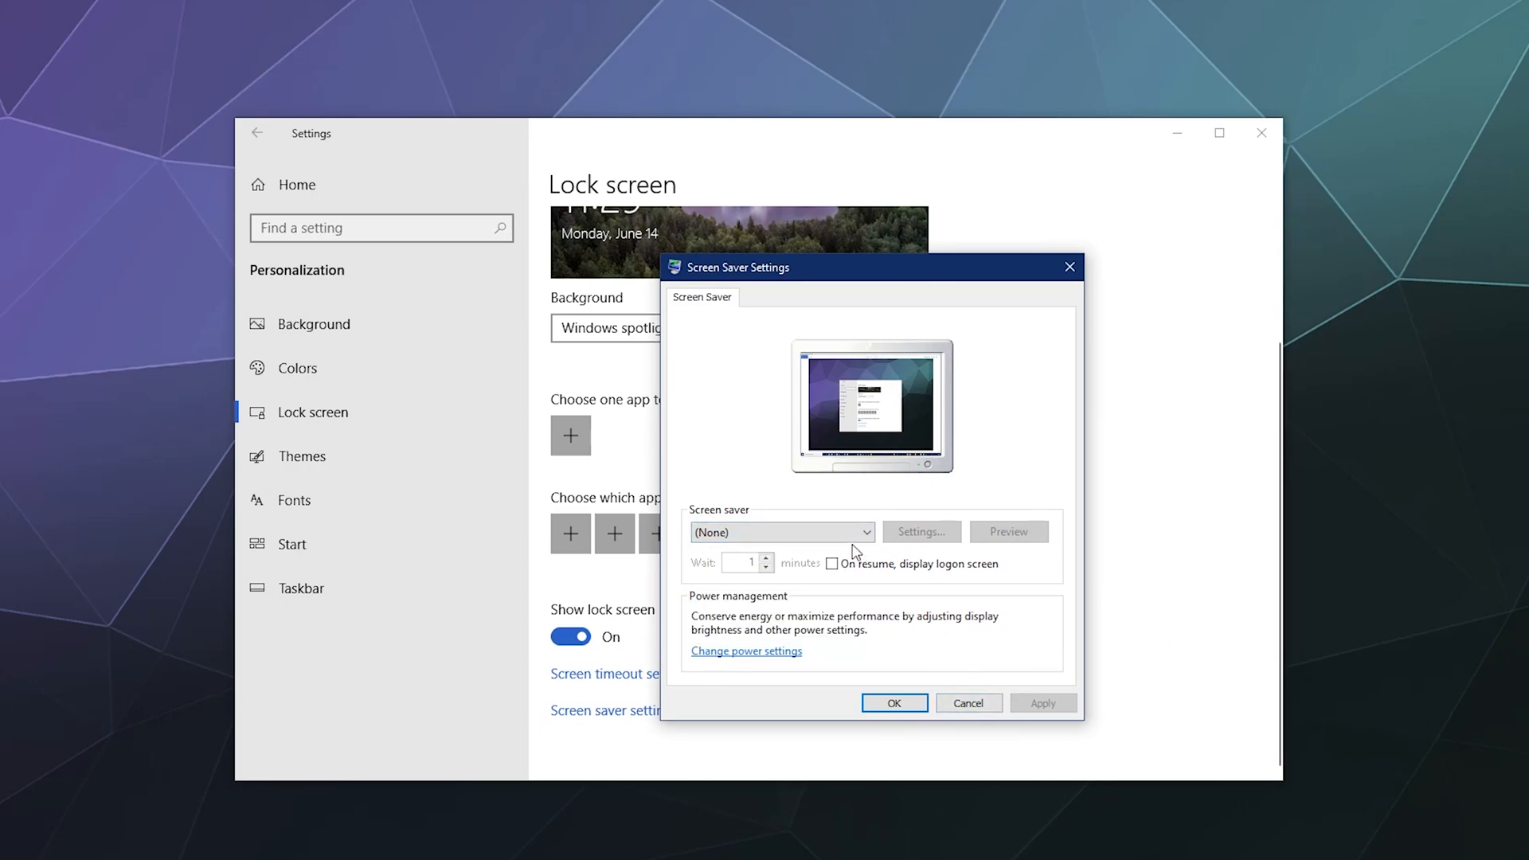
click(864, 531)
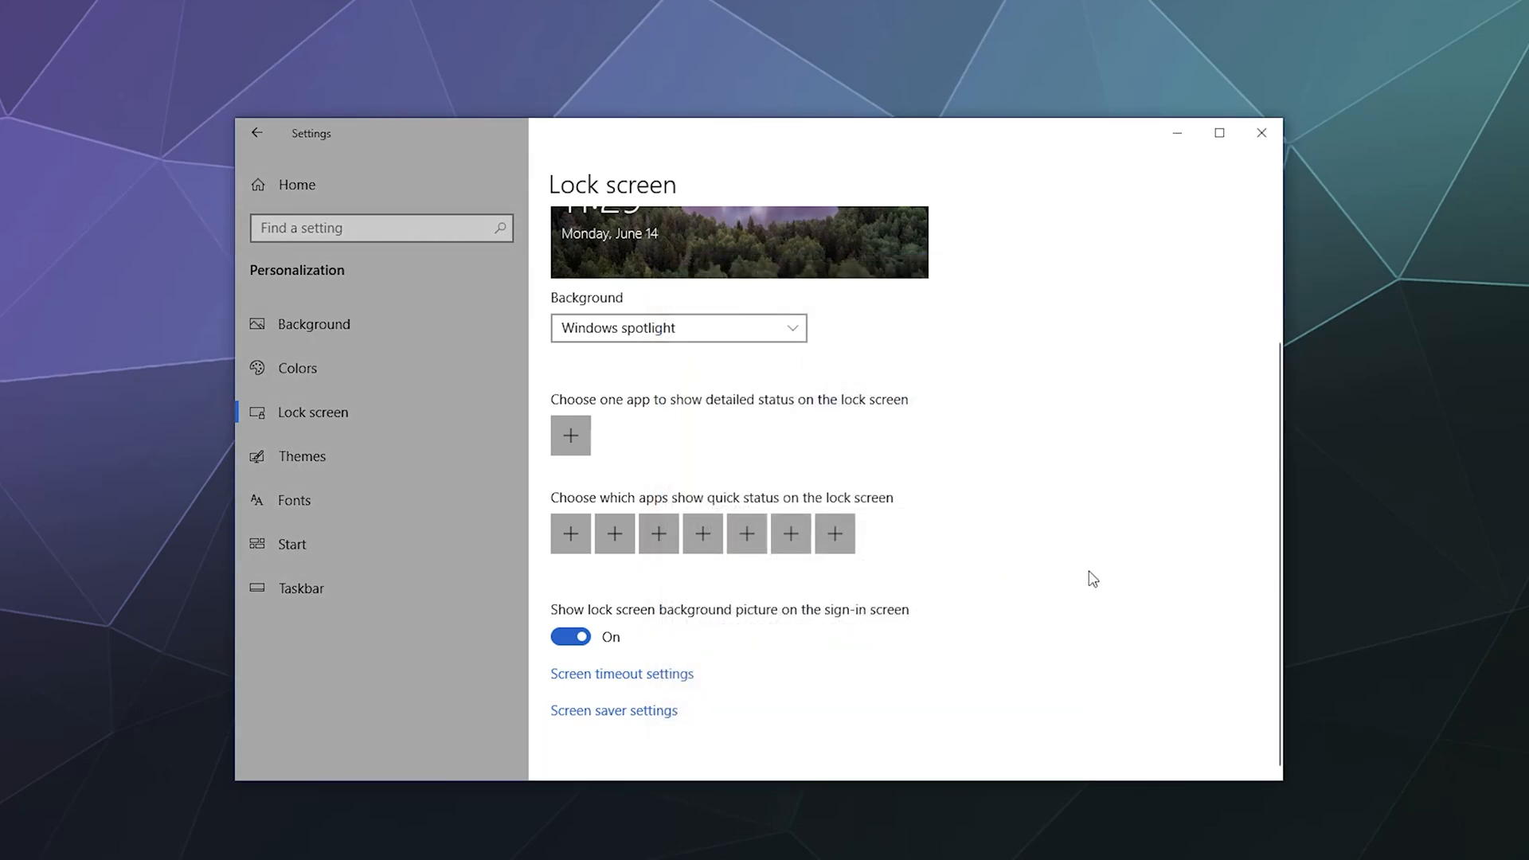
click(302, 456)
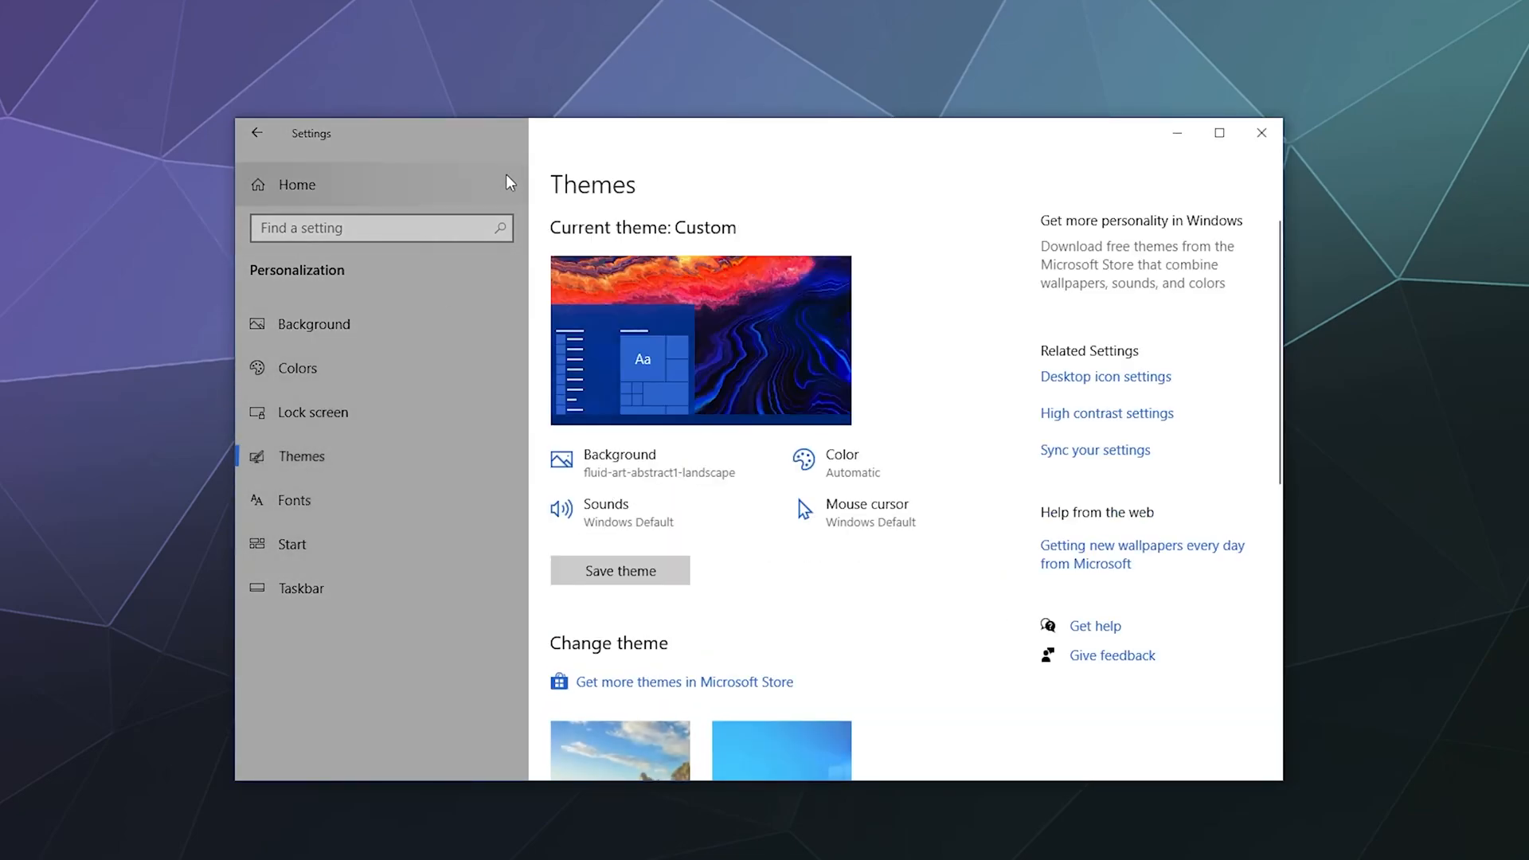
Save the current custom look as a theme named 'Larry's Test Theme'
scroll(down, 3)
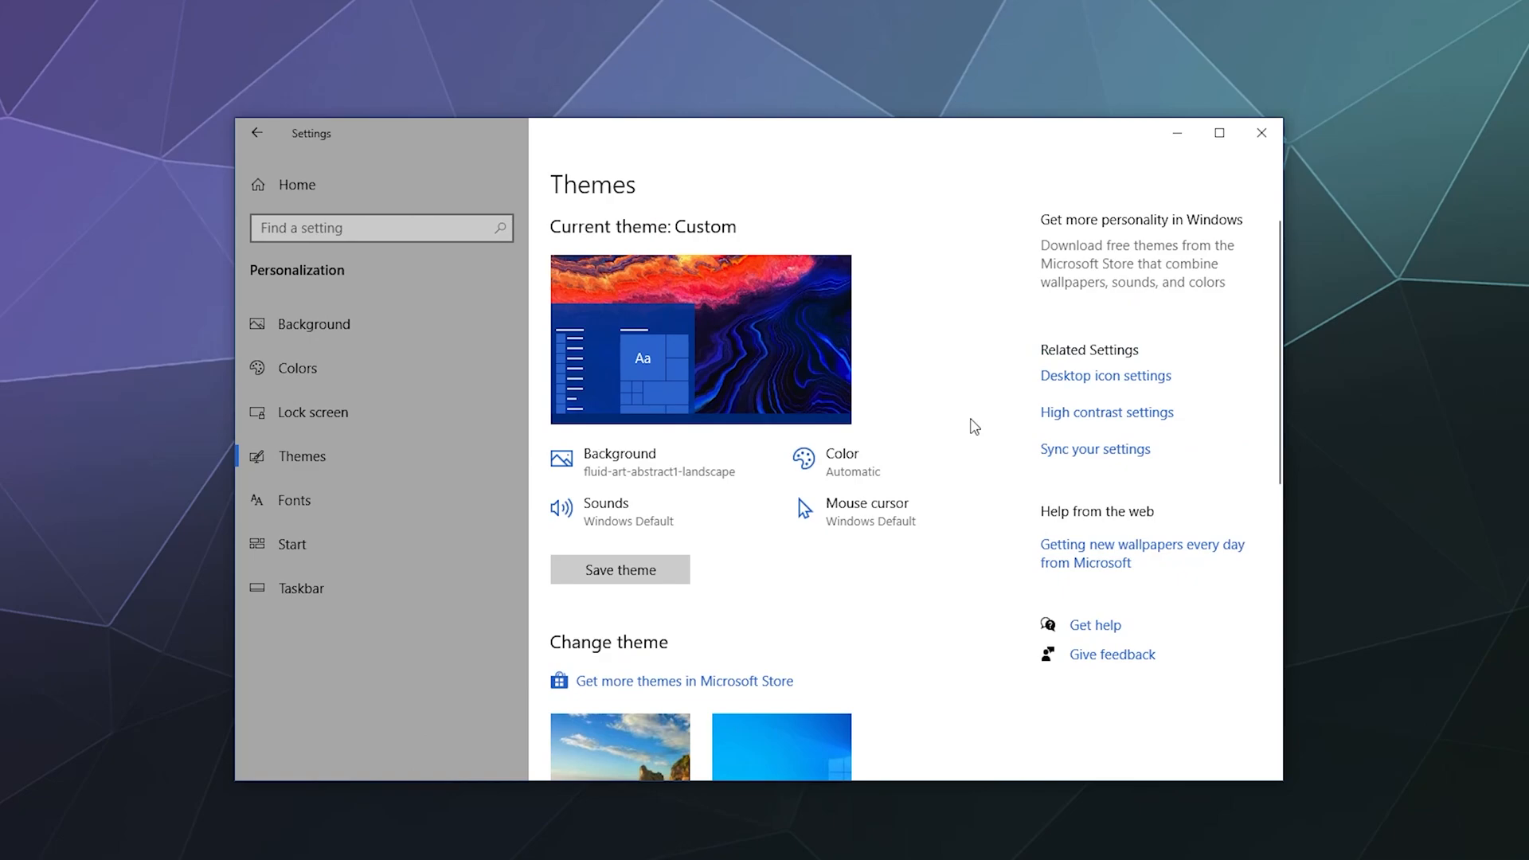
scroll(down, 3)
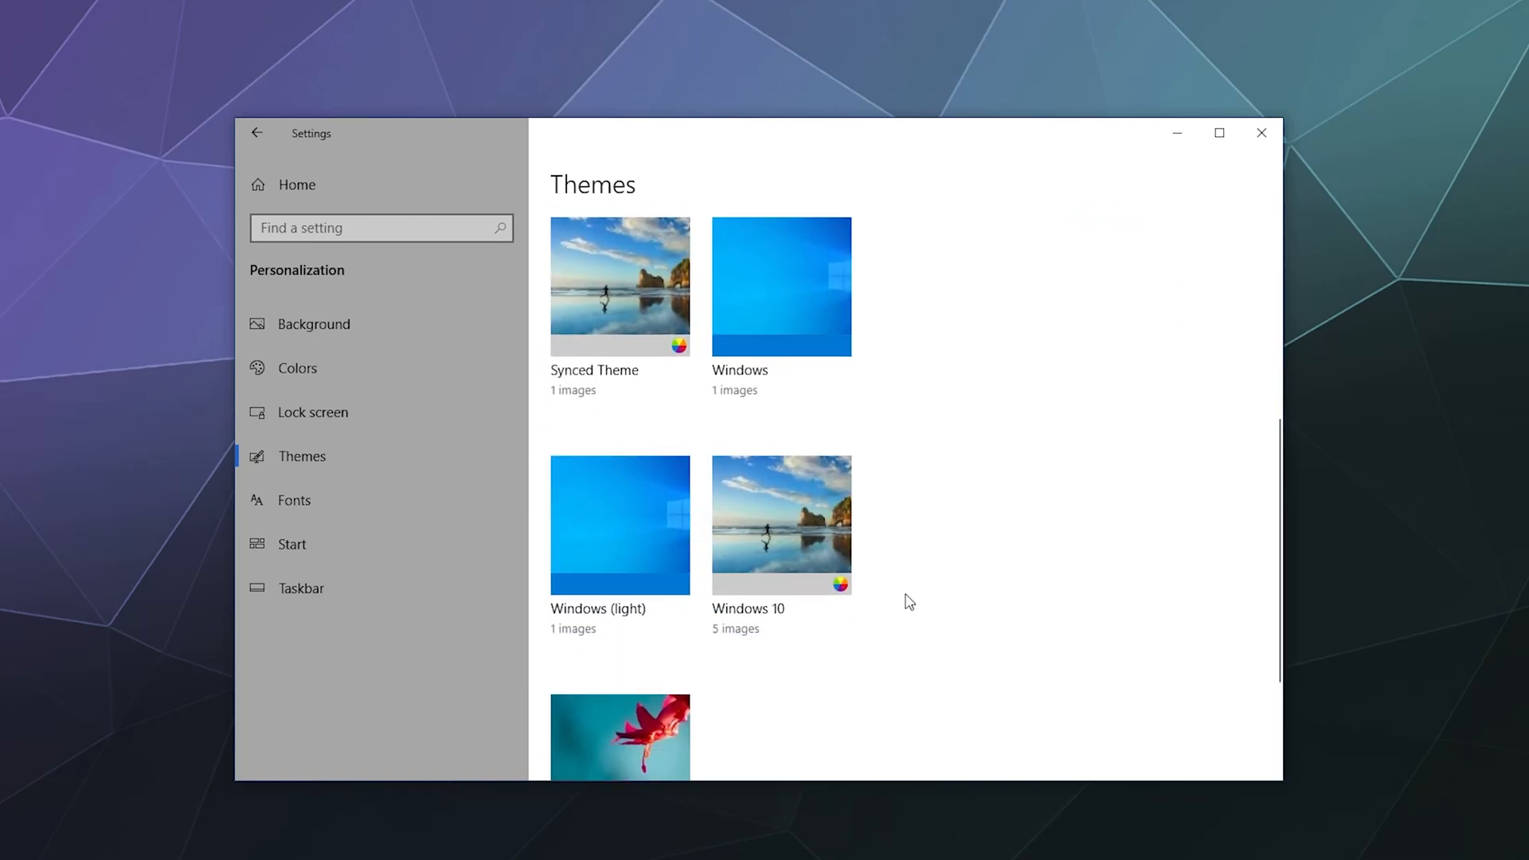
click(620, 569)
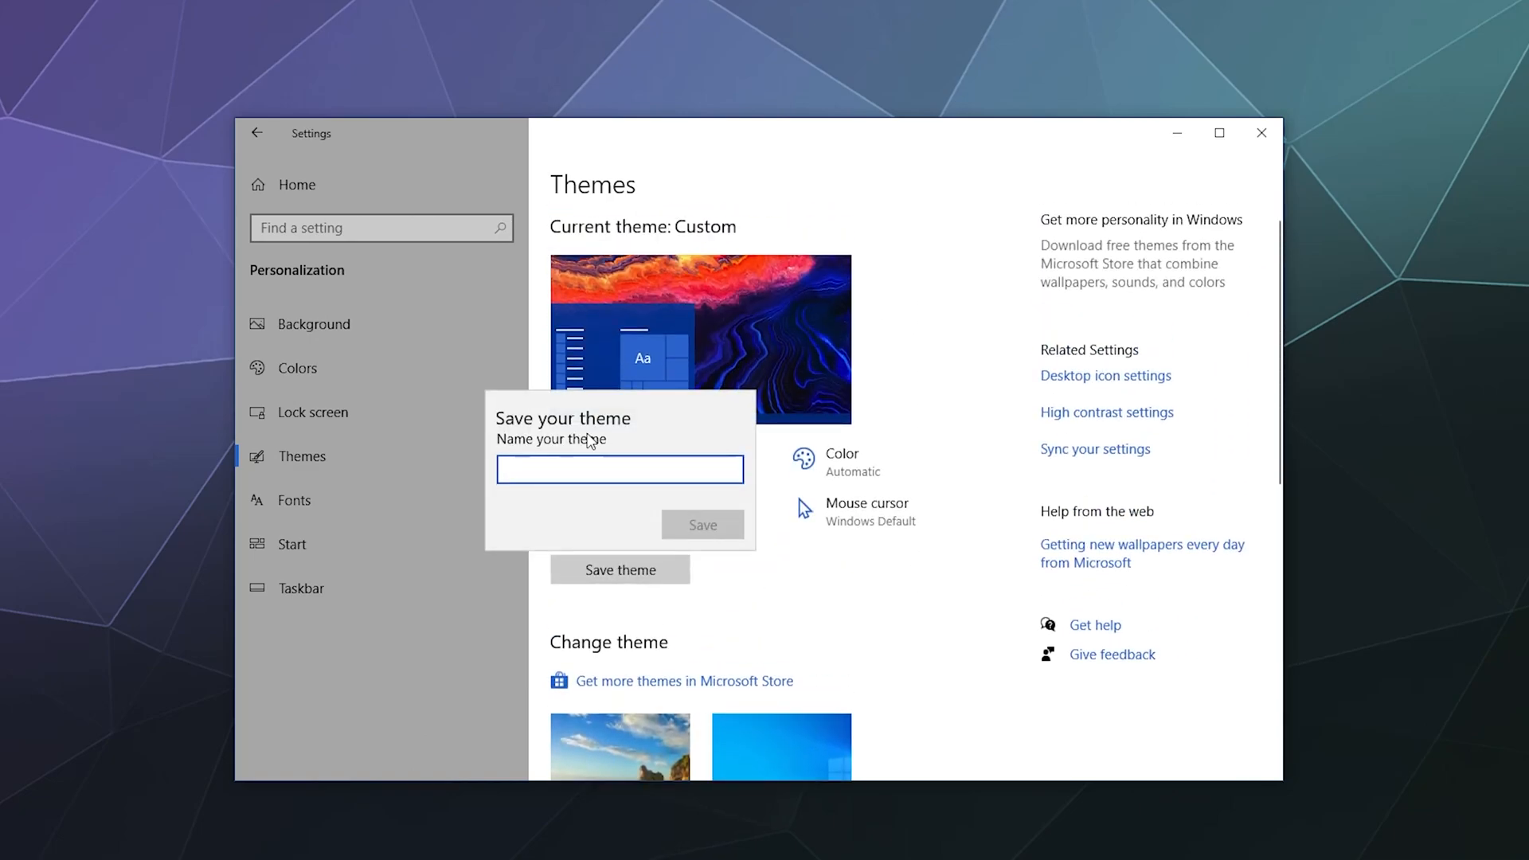
text(Larry's Test)
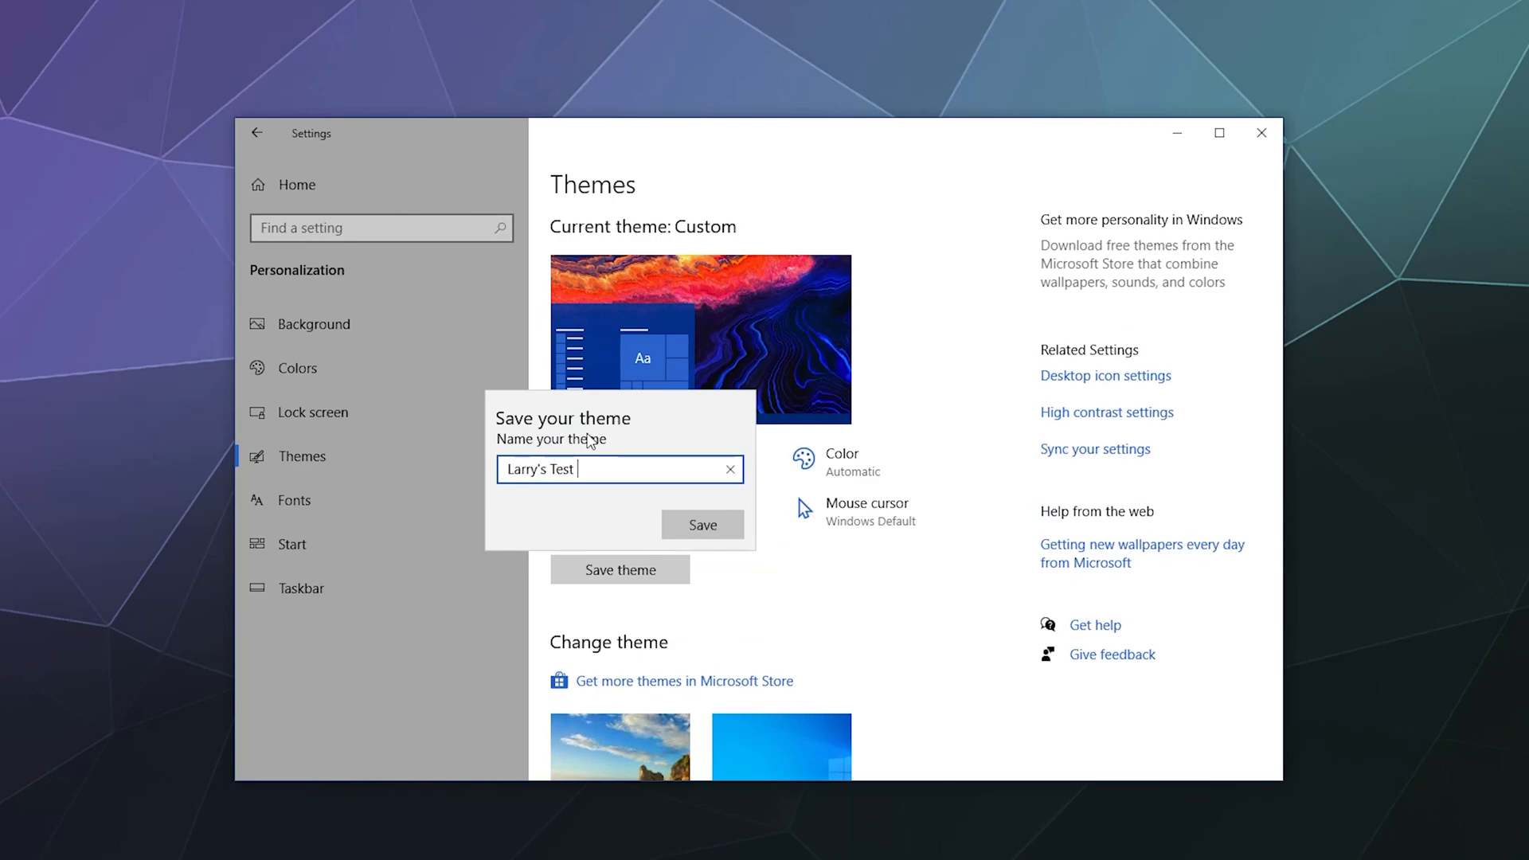
text(Theme)
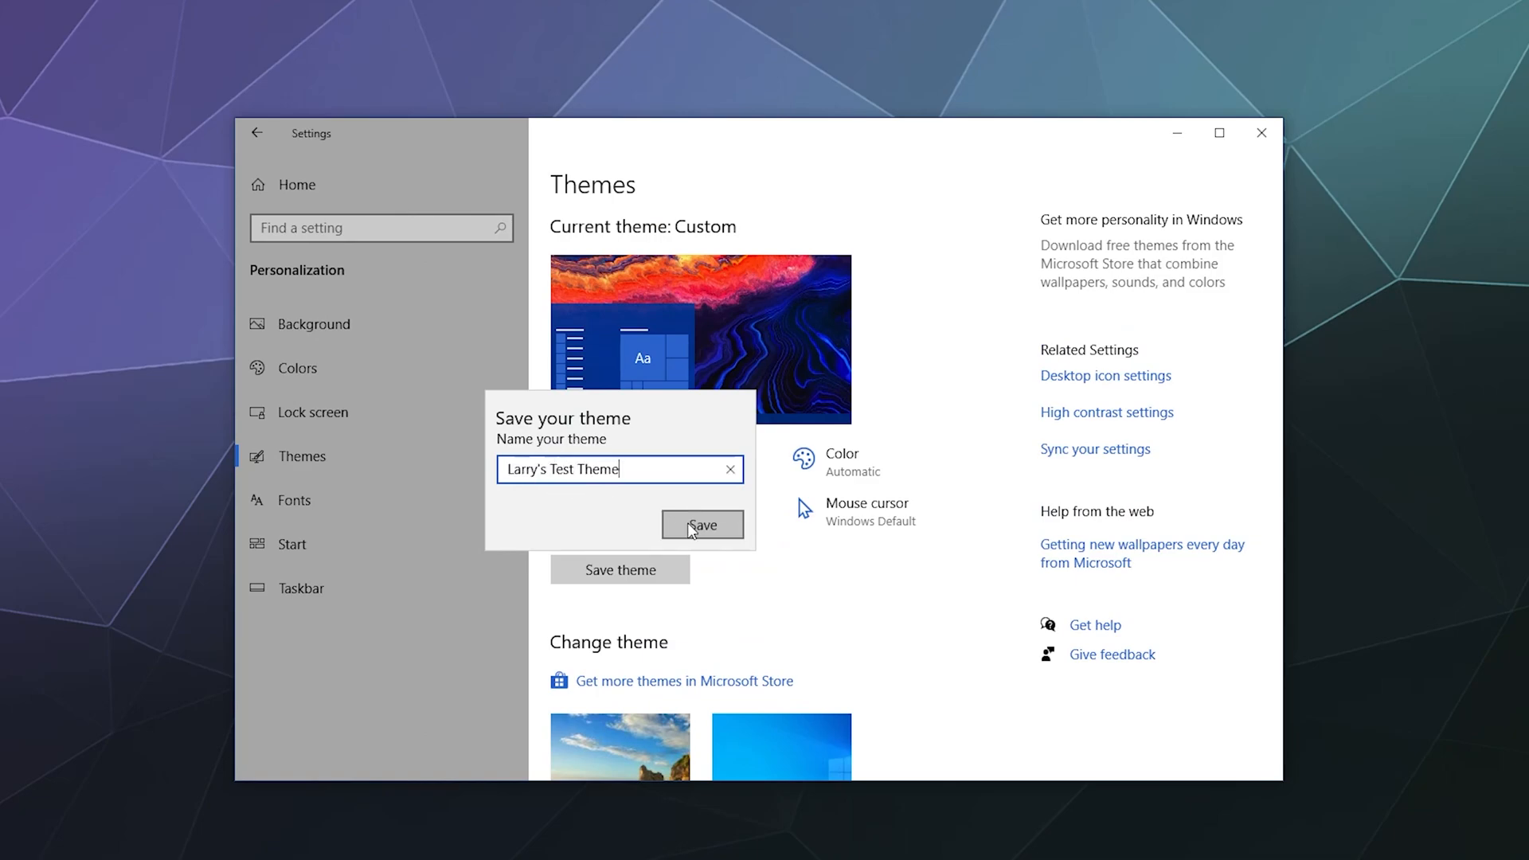
click(700, 525)
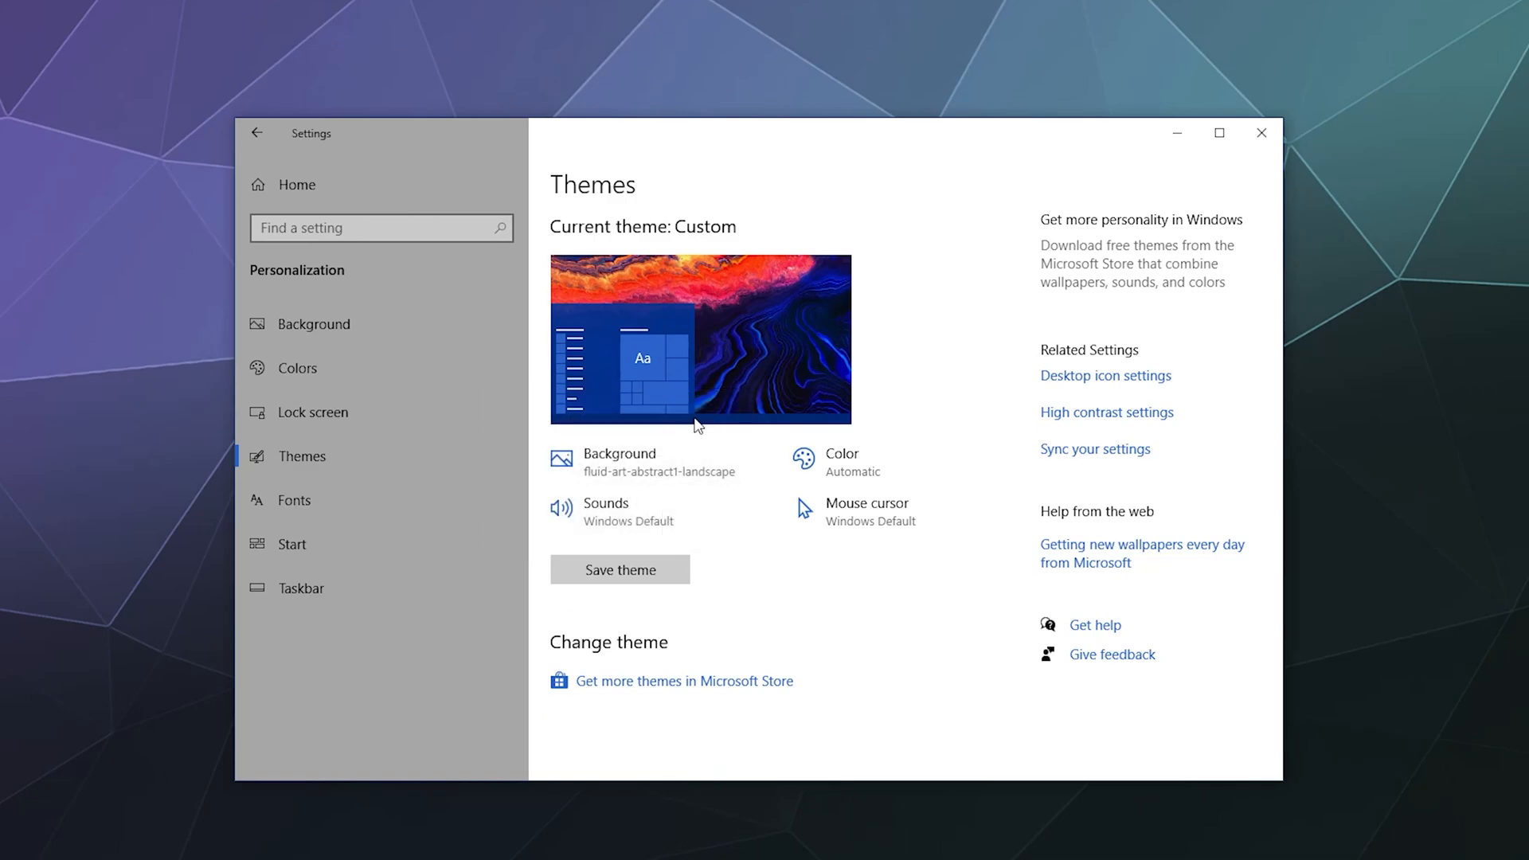
click(618, 570)
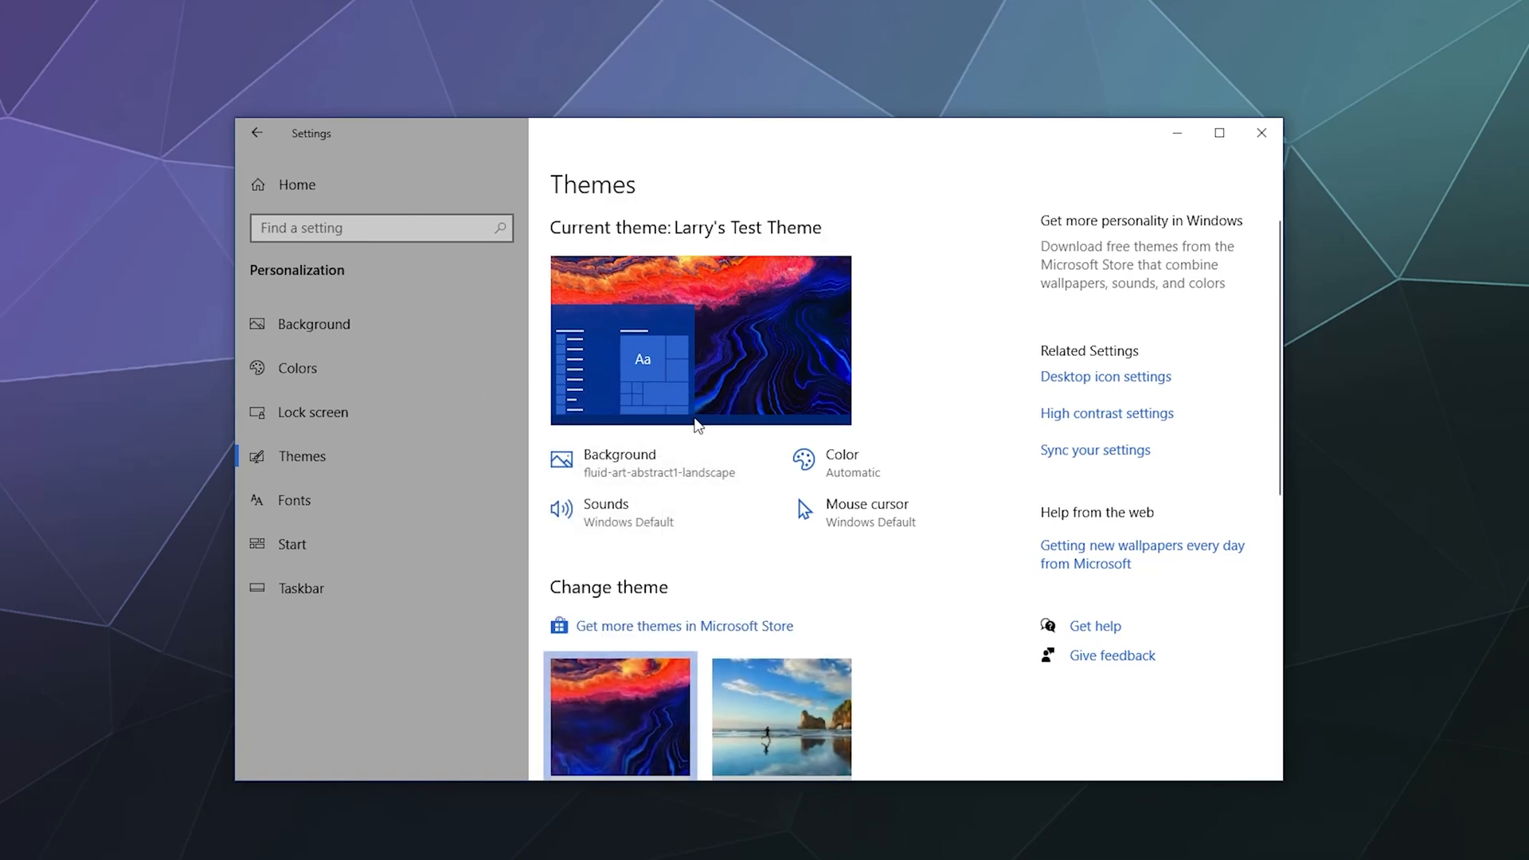
Scroll to the Change theme list and apply Synced Theme
scroll(down, 3)
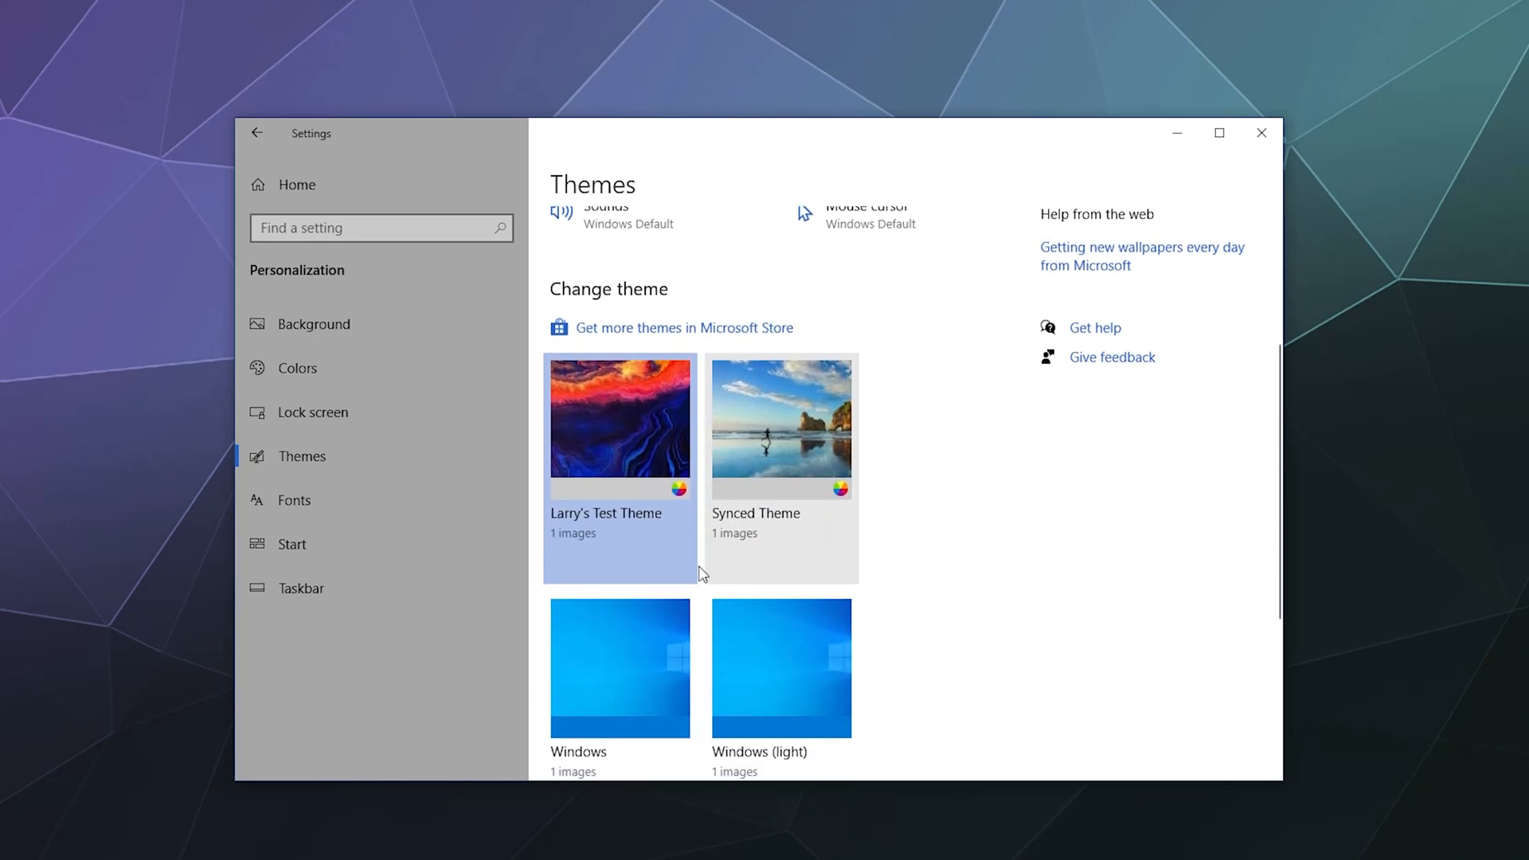
mouse_move(836, 483)
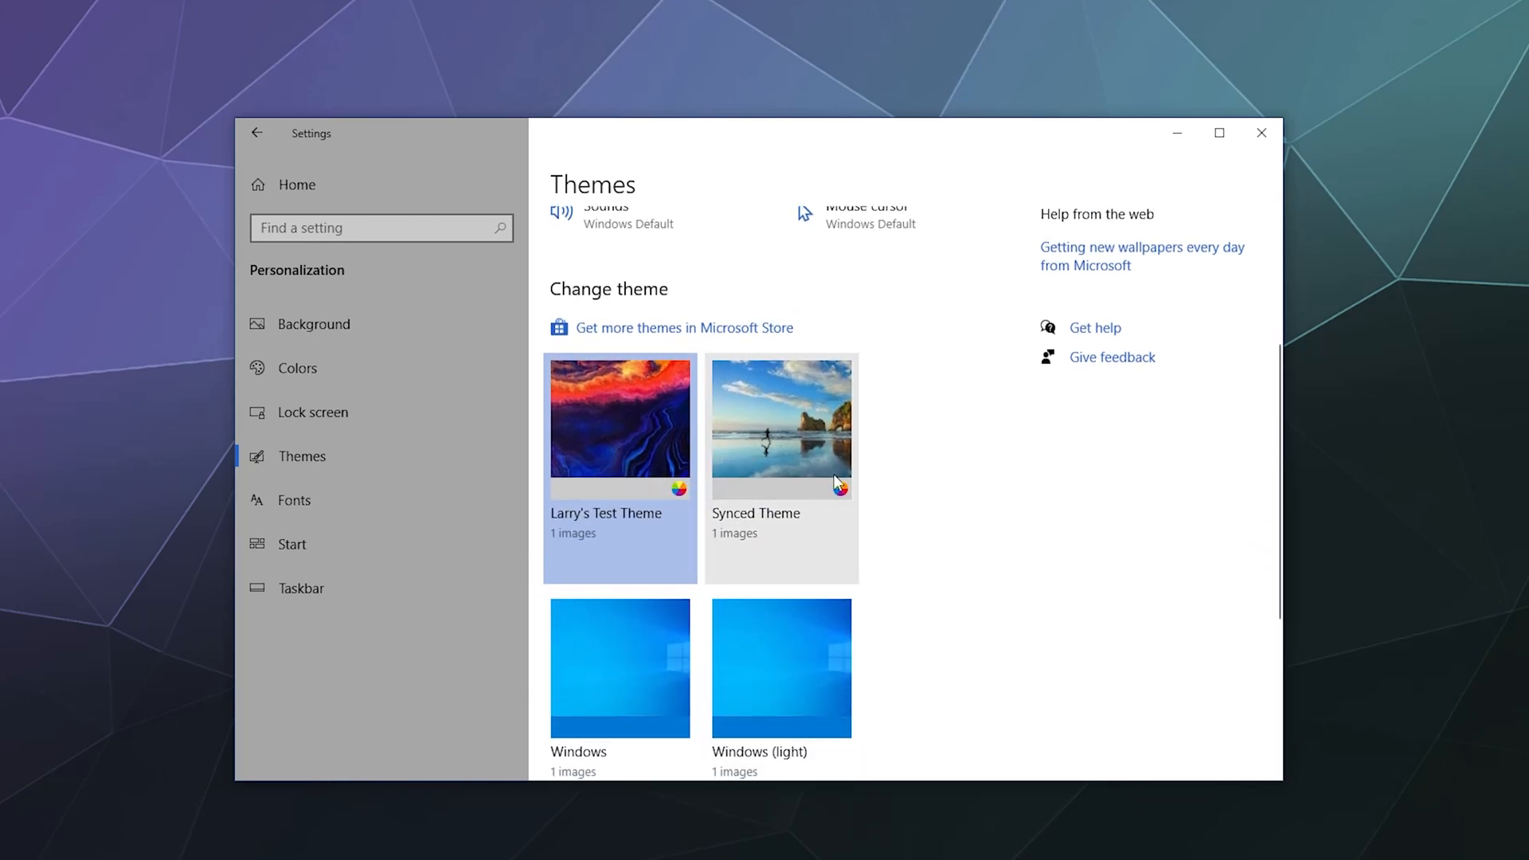
click(780, 429)
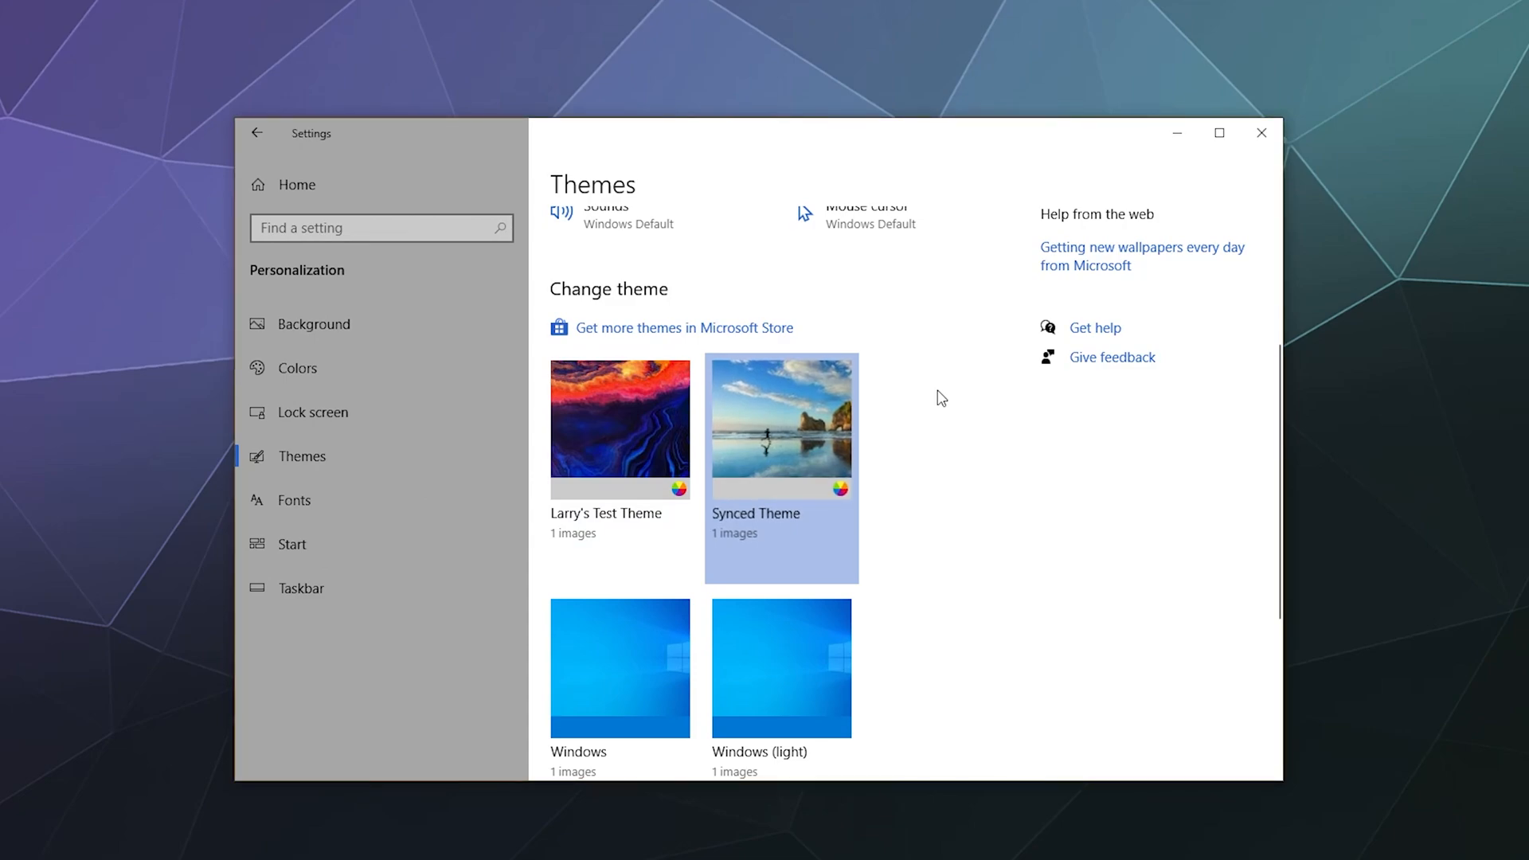
mouse_move(1282, 523)
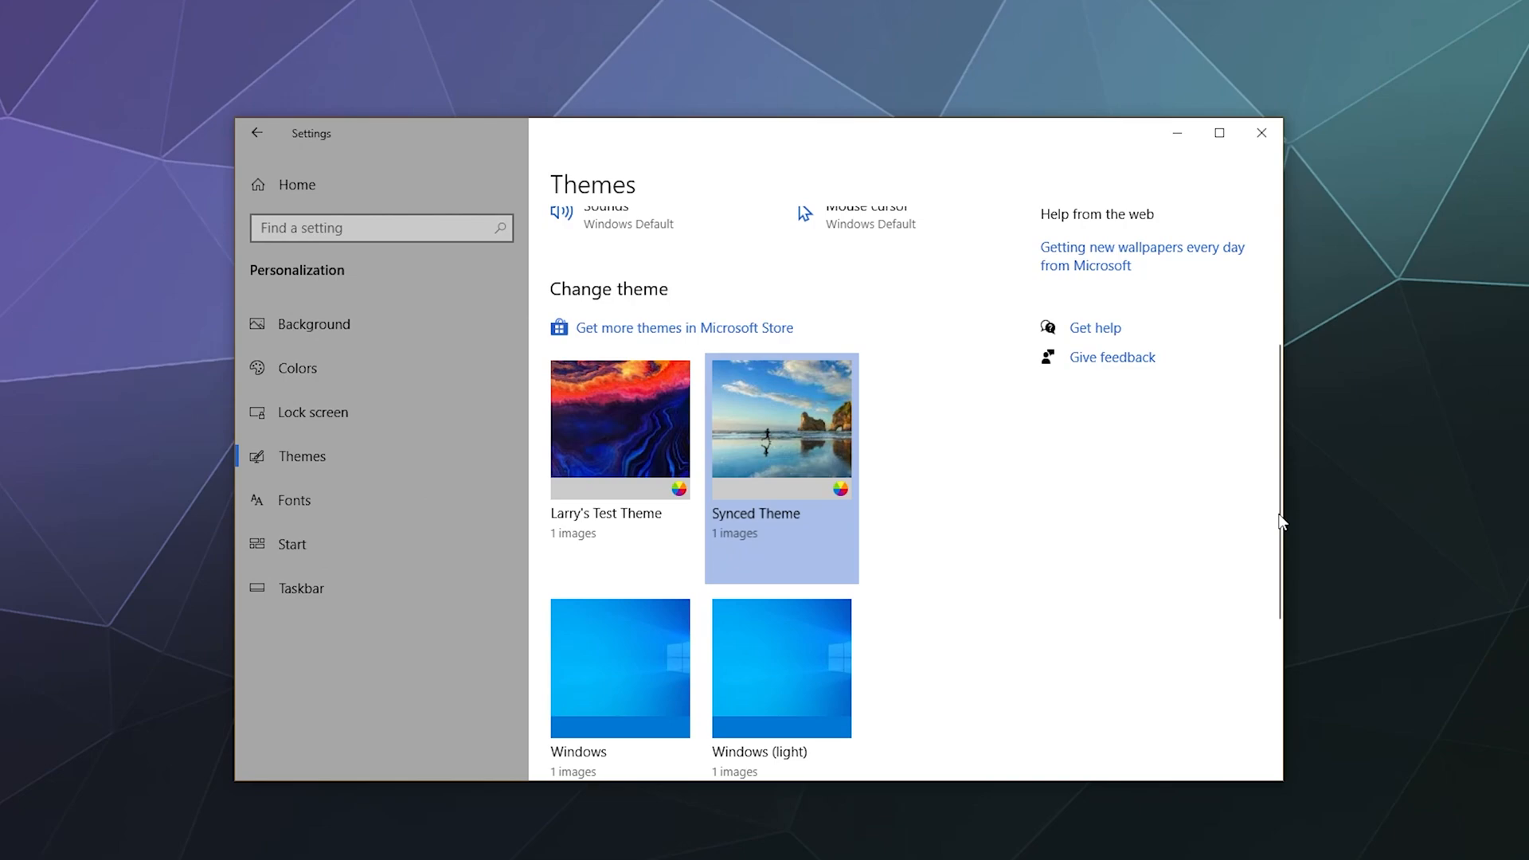
mouse_move(651, 452)
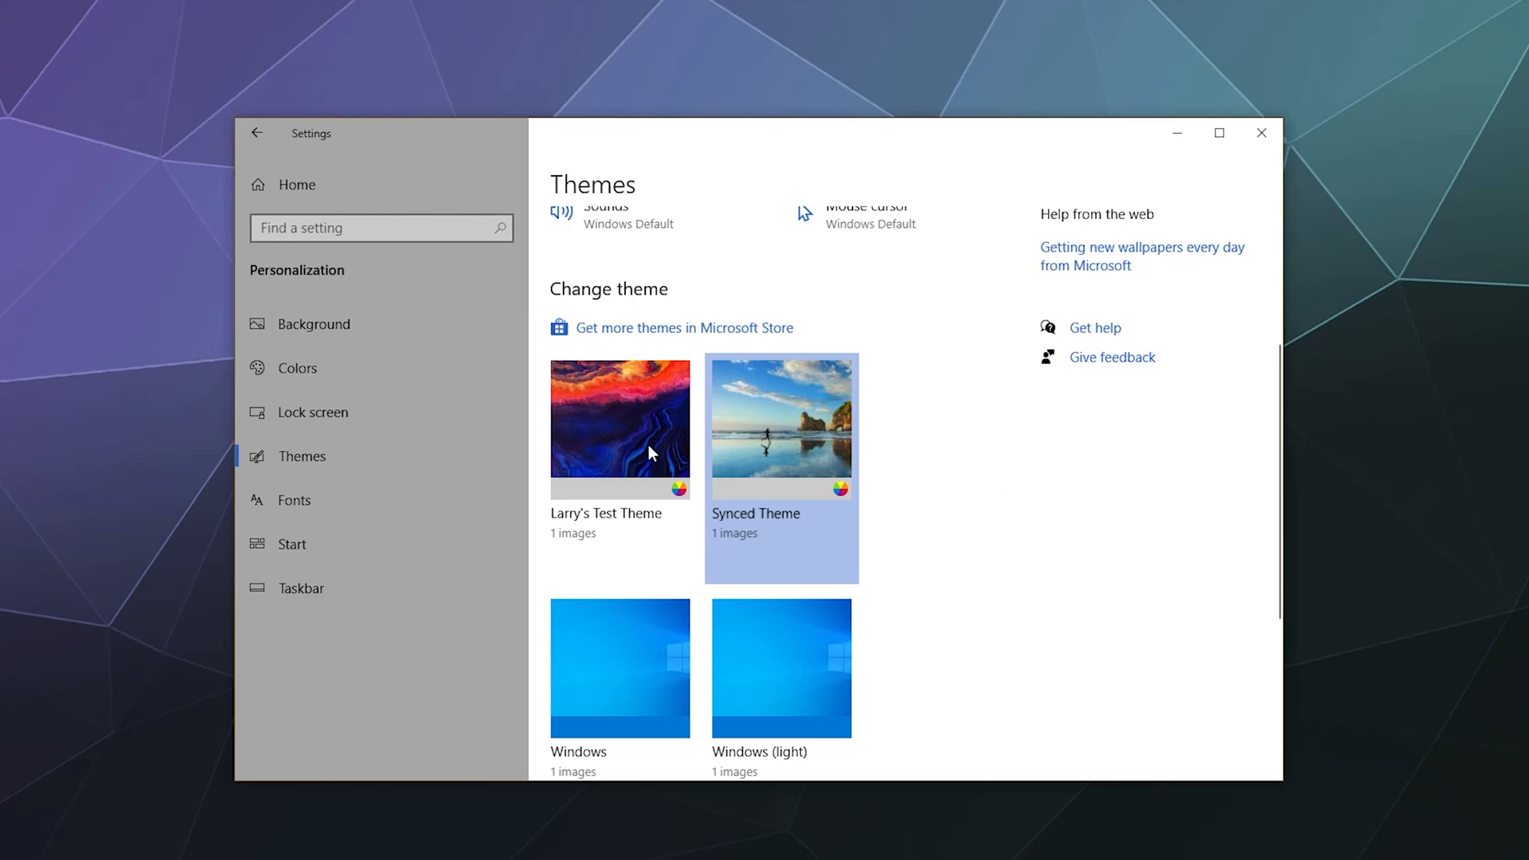
mouse_move(1151, 564)
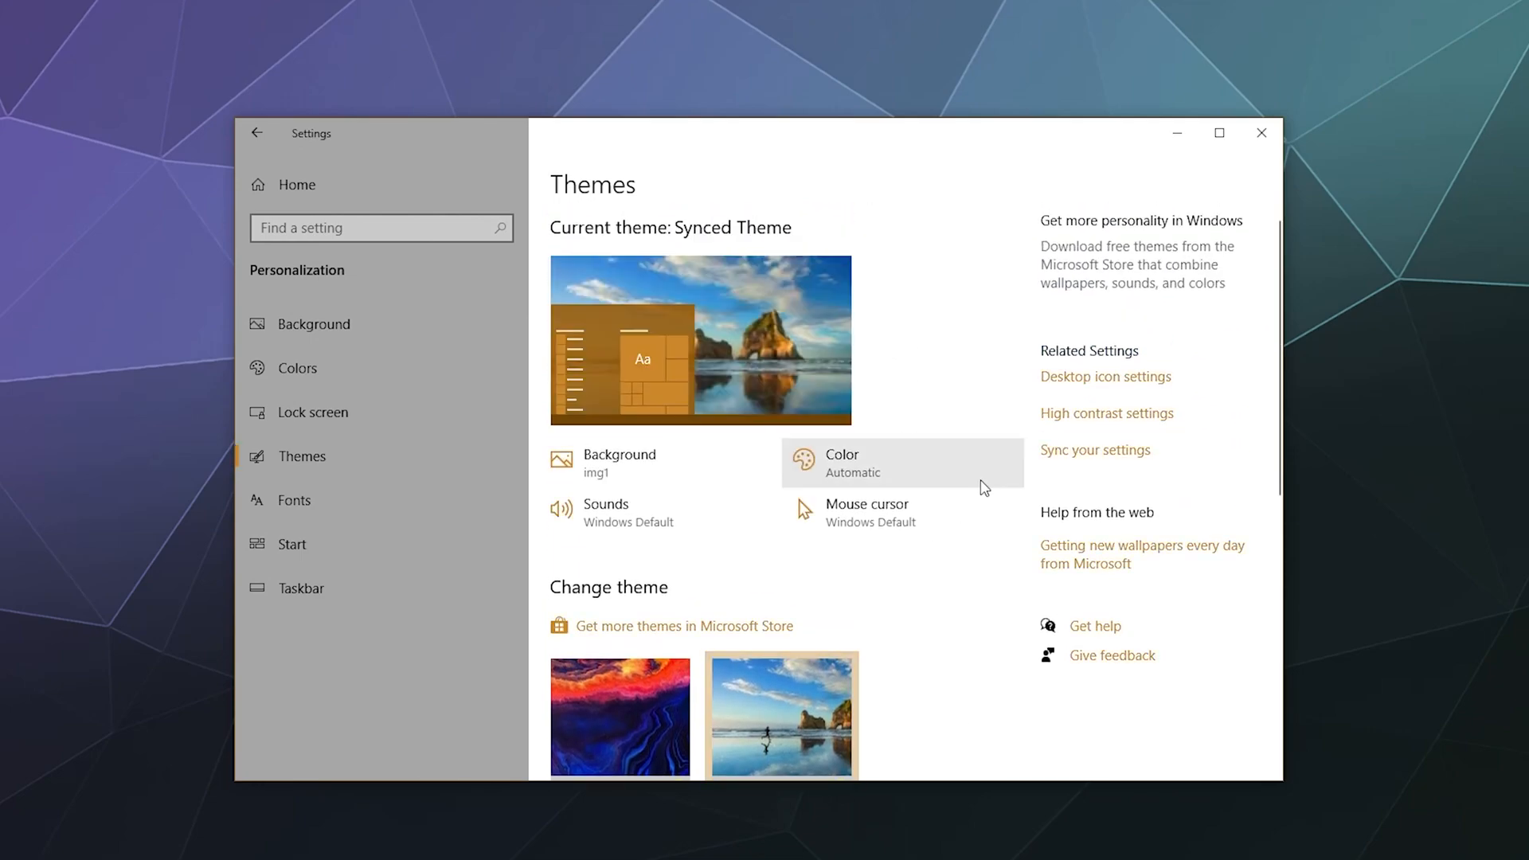
Scroll the Change theme list to bring back Larry's Test Theme
scroll(down, 3)
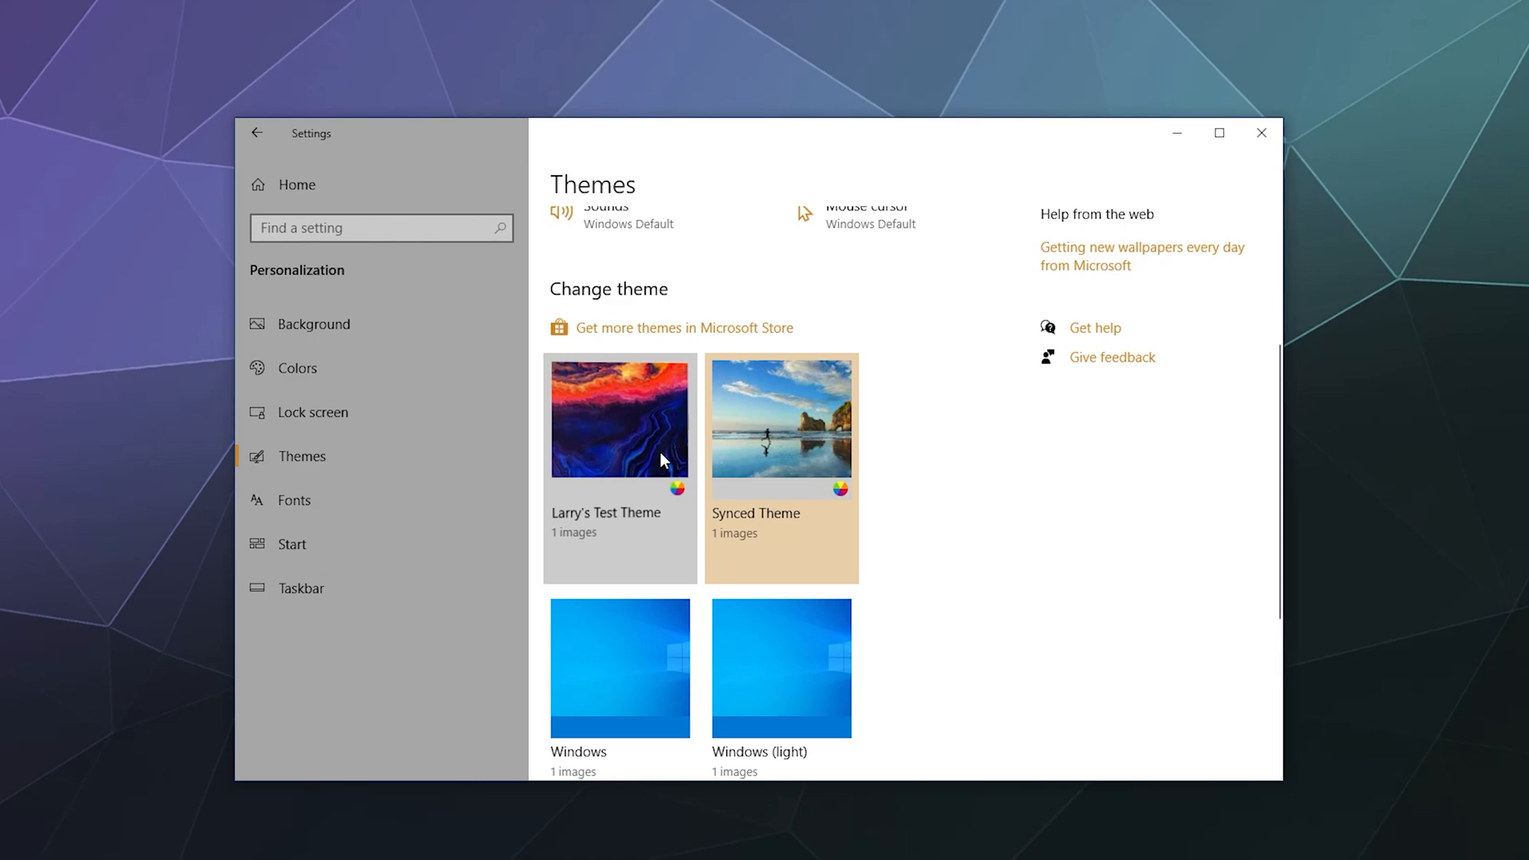
mouse_move(1116, 663)
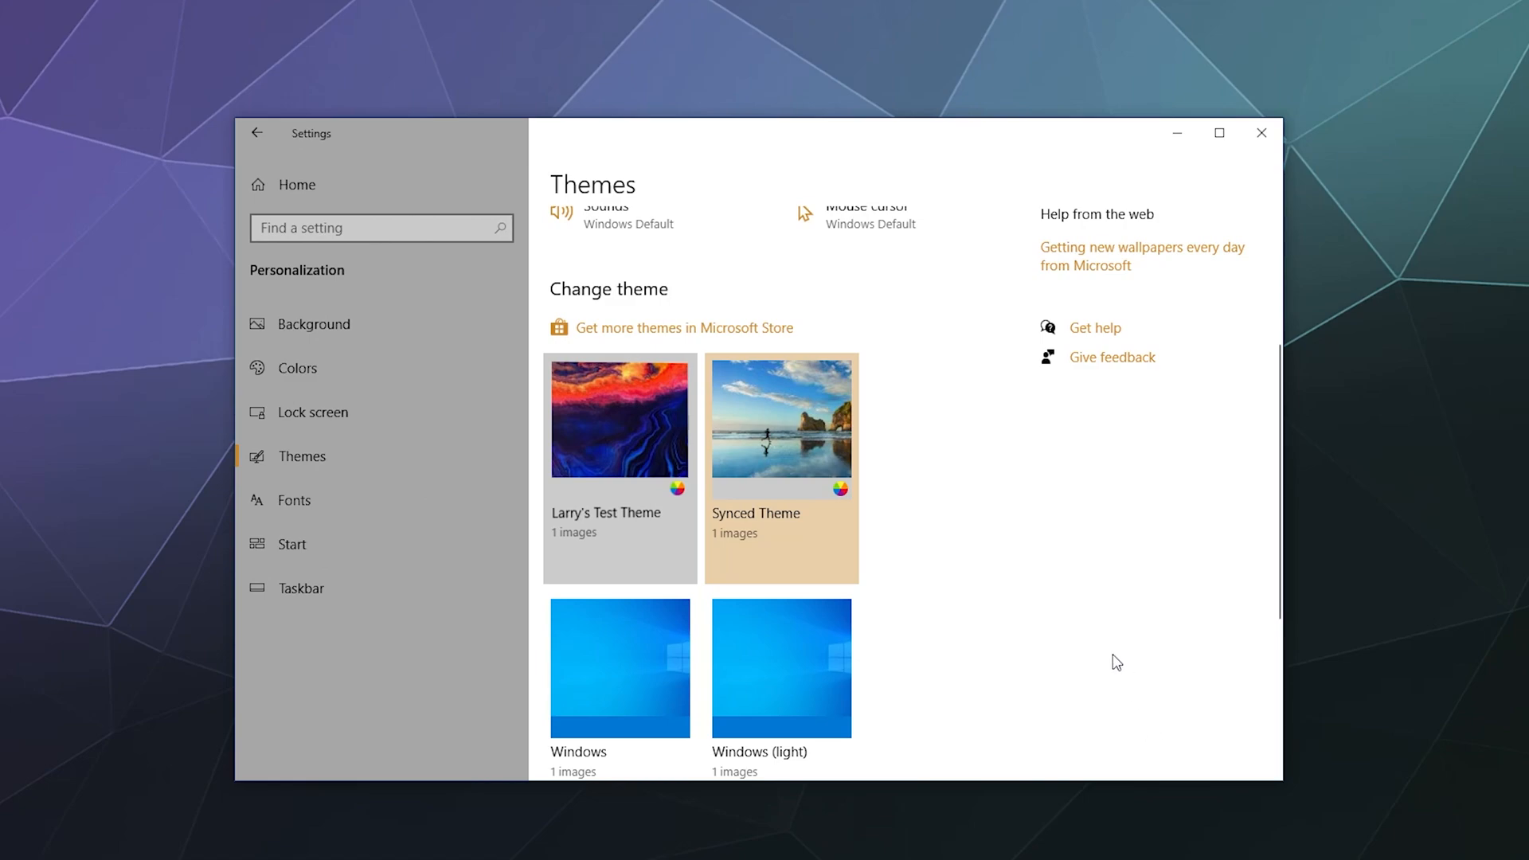
mouse_move(654, 556)
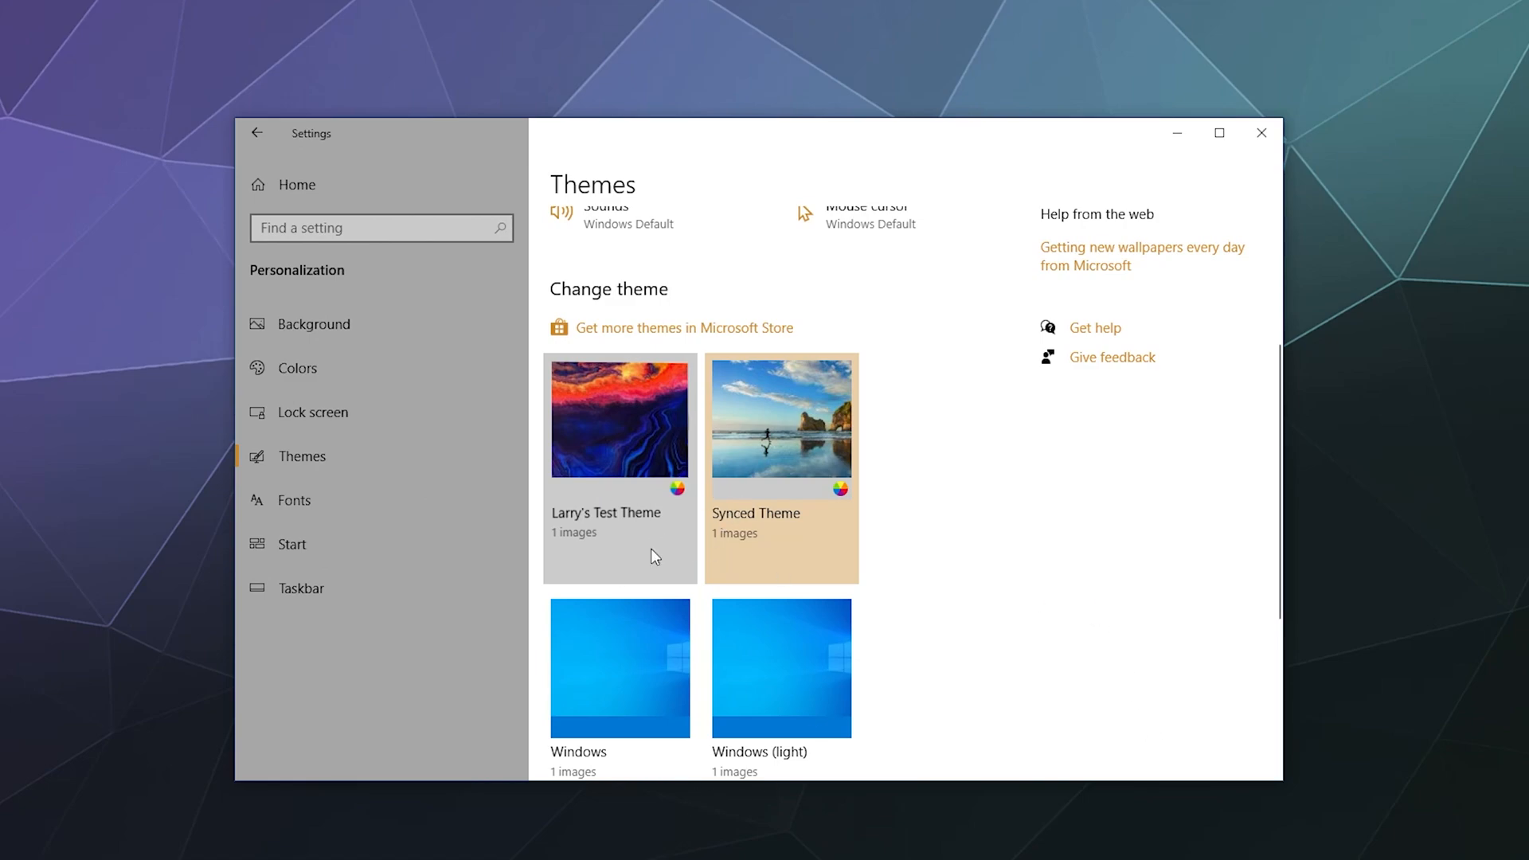
mouse_move(970, 592)
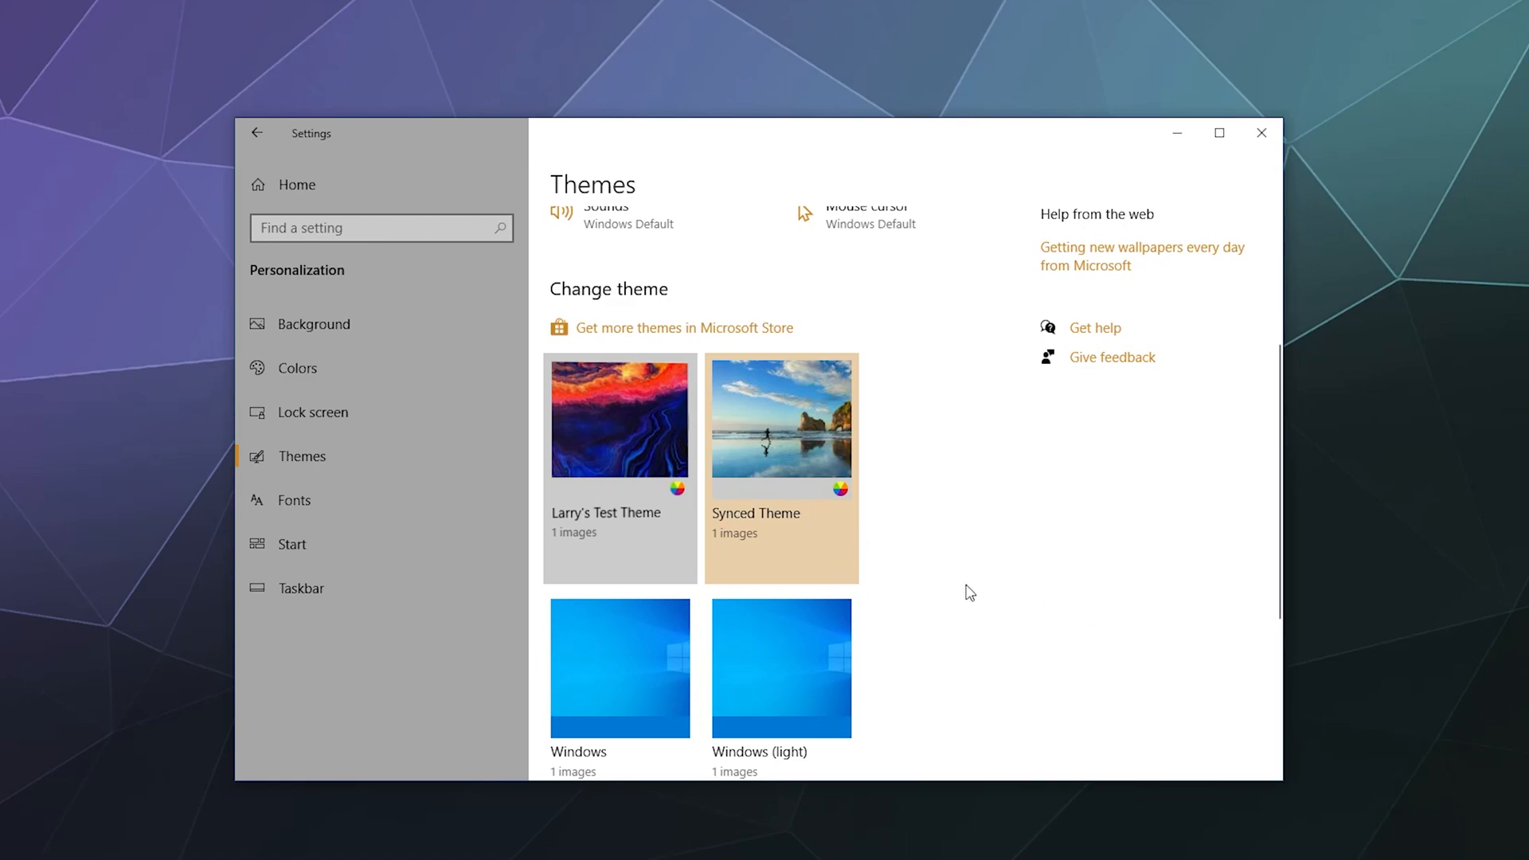
scroll(down, 3)
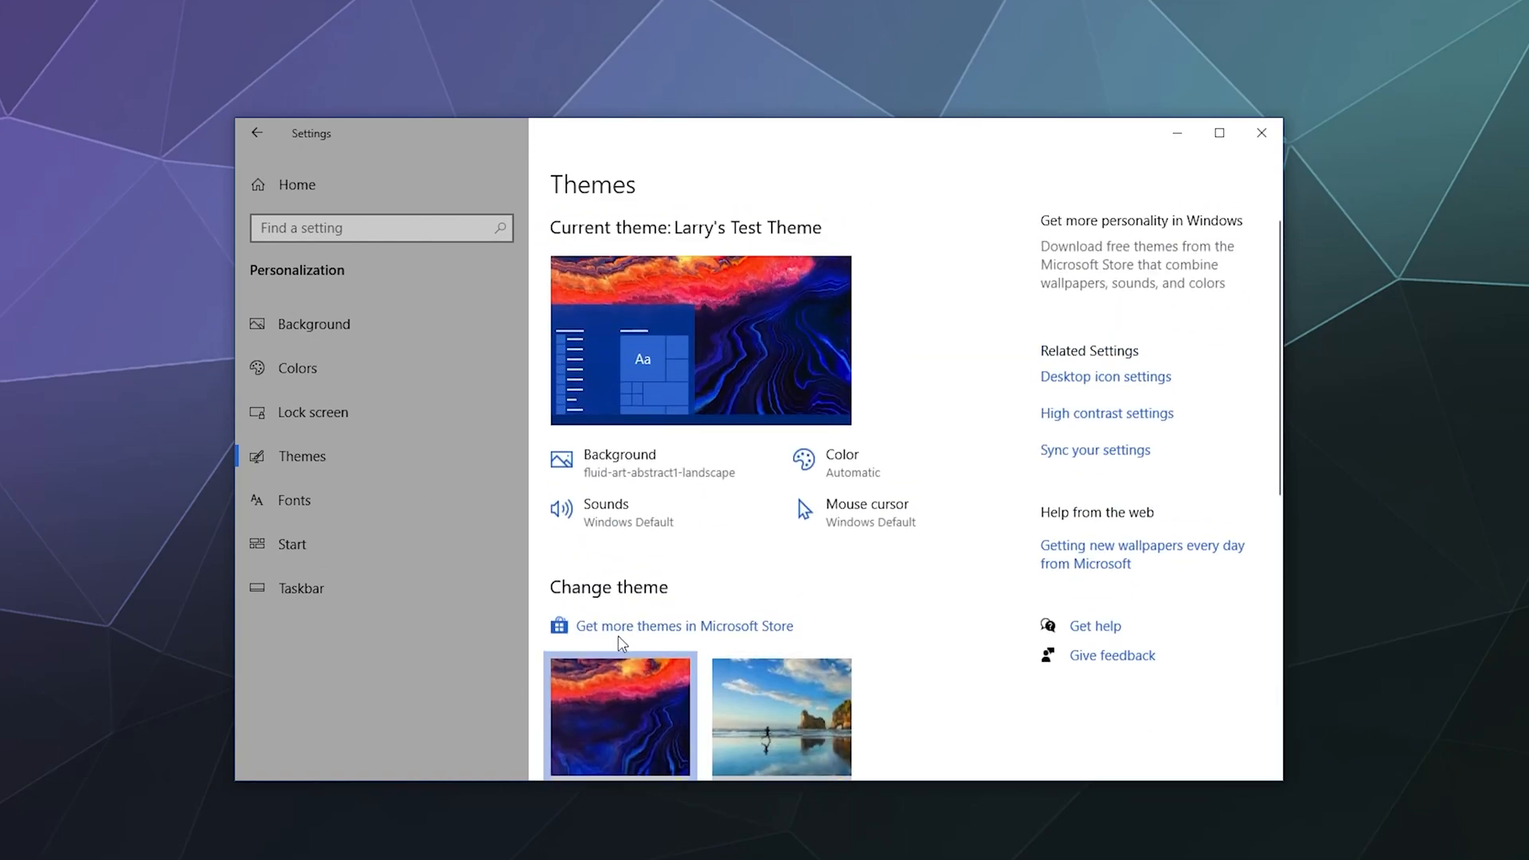
mouse_move(722, 647)
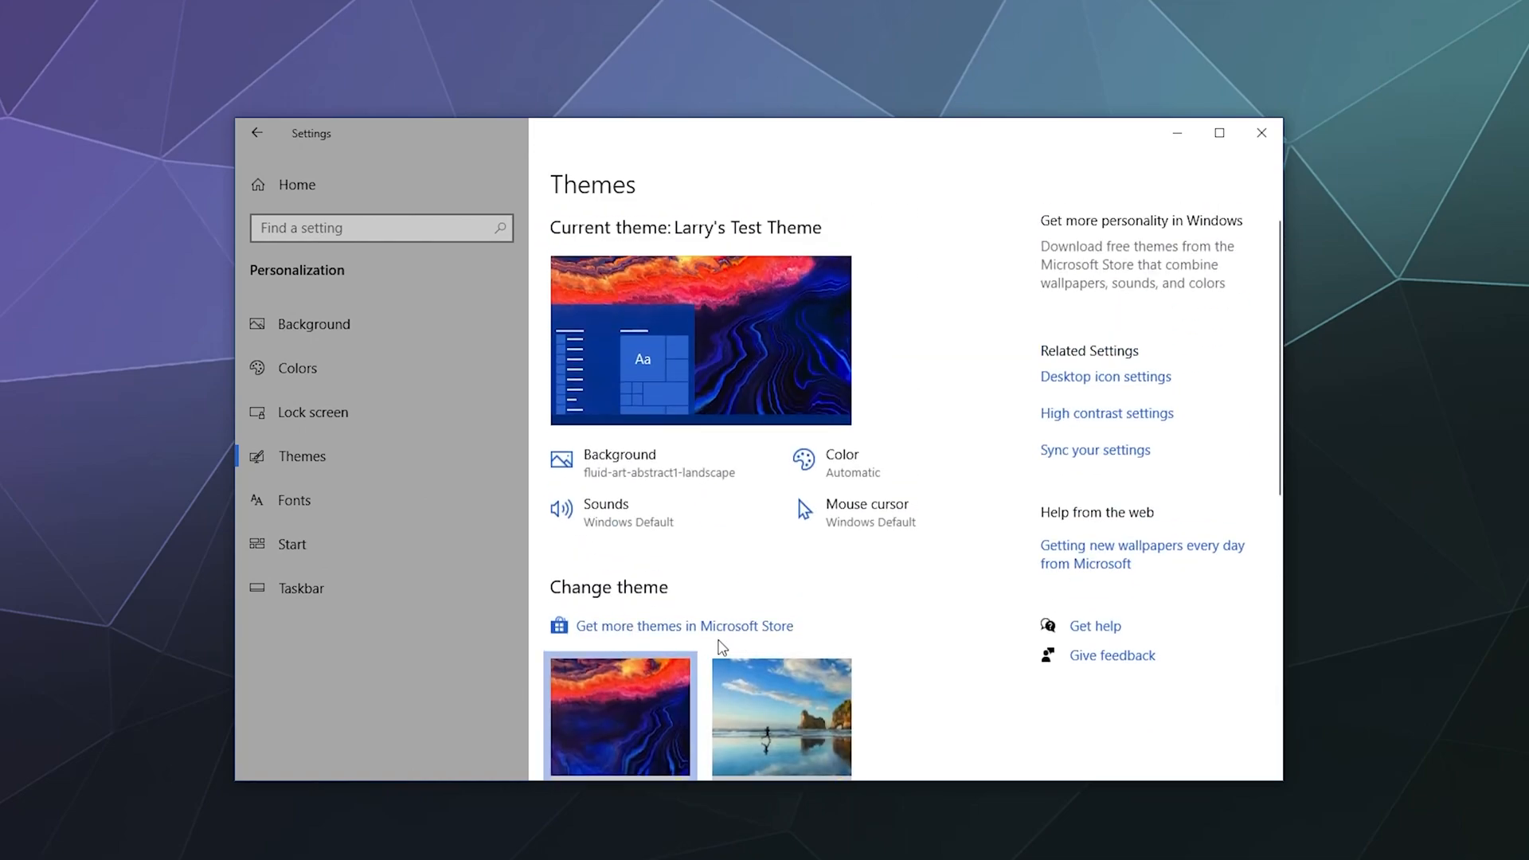
mouse_move(992, 645)
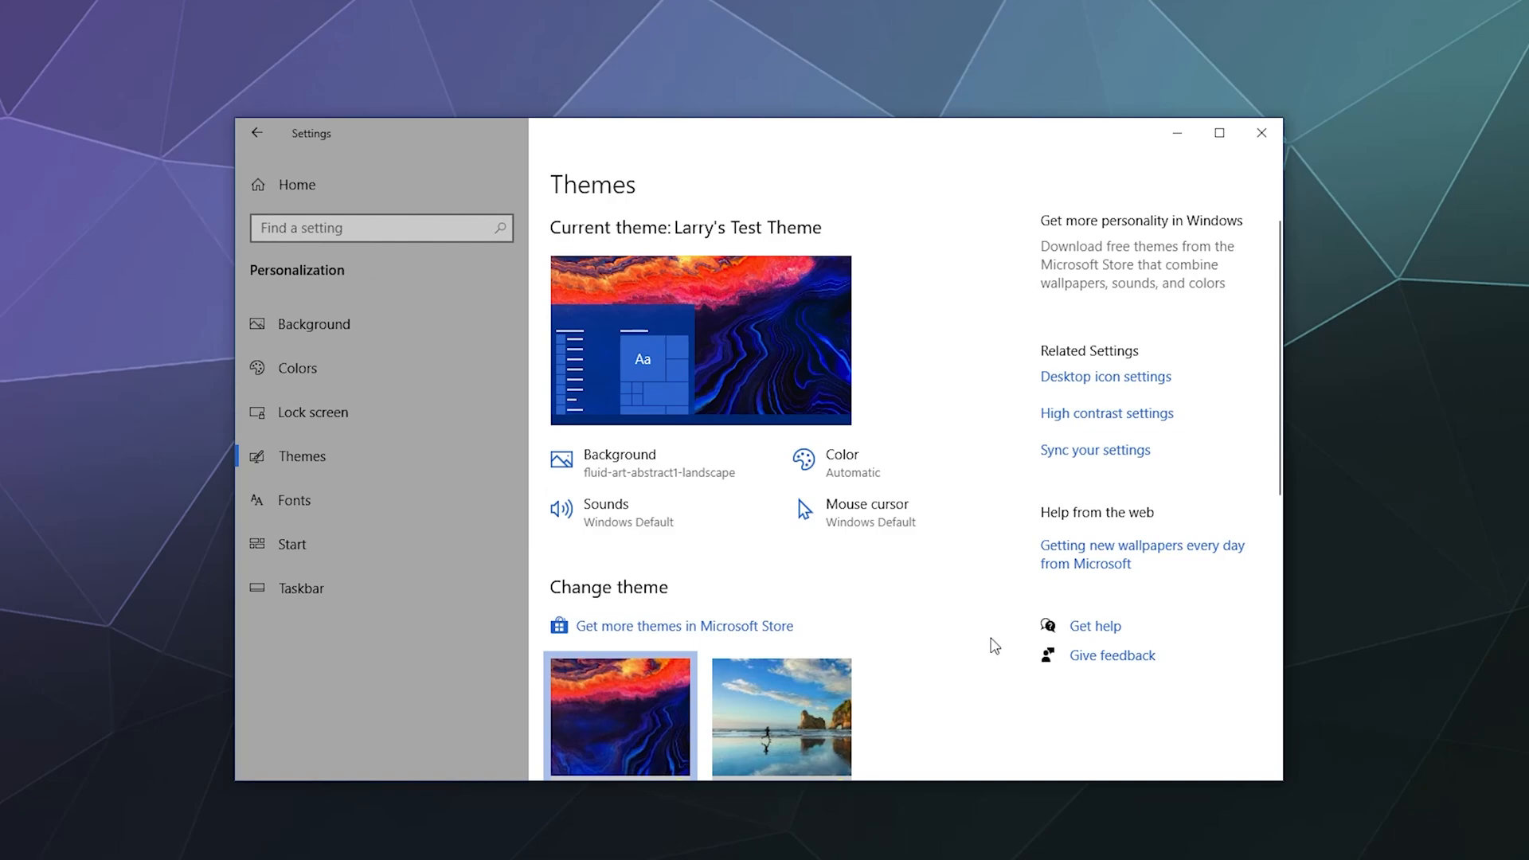
mouse_move(652, 594)
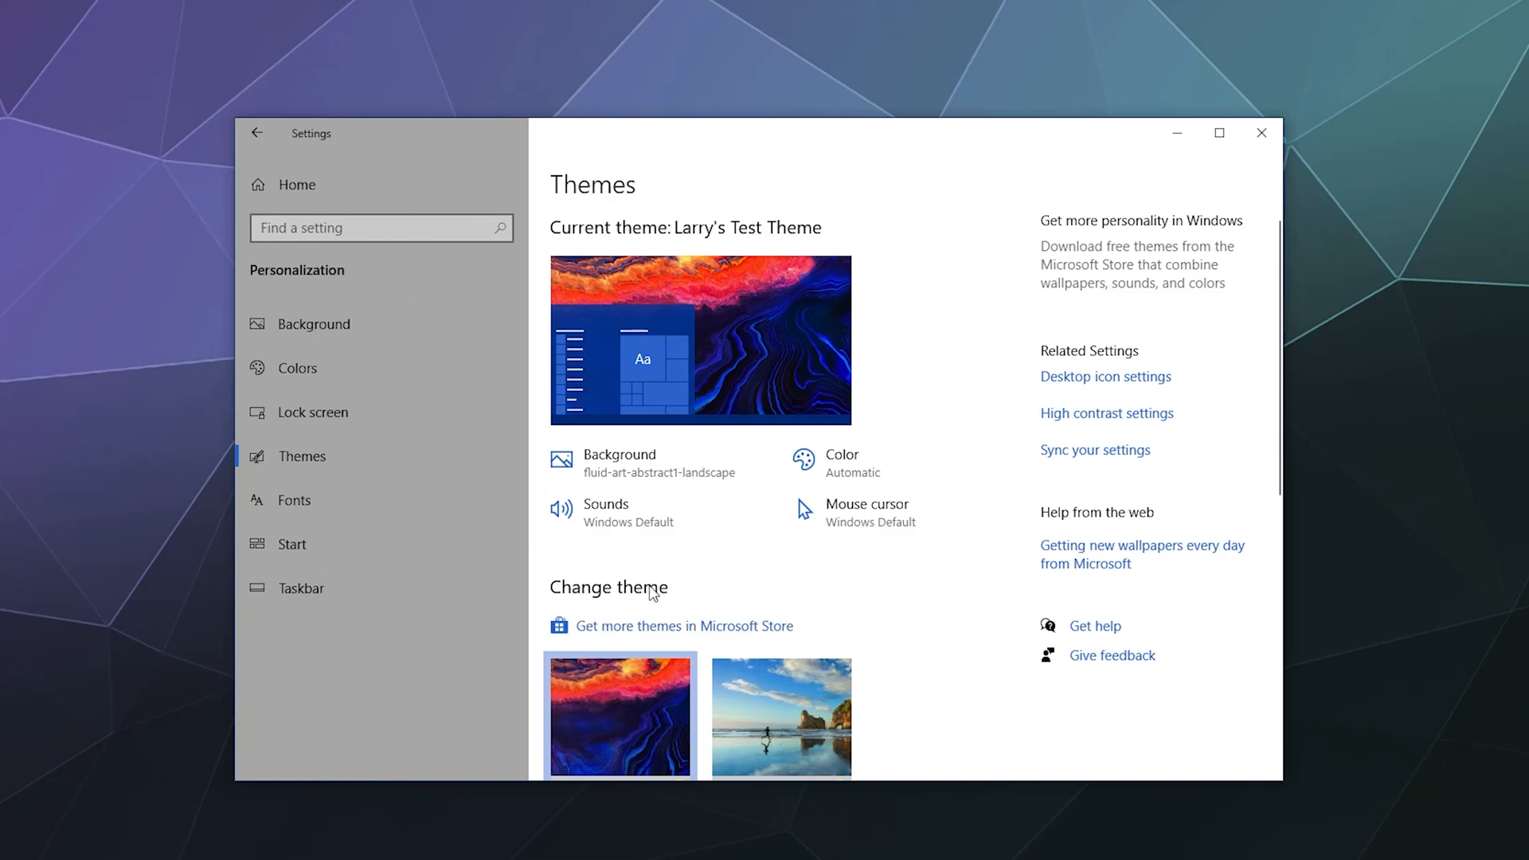
Open Fonts in Personalization and browse the list of available fonts
click(294, 499)
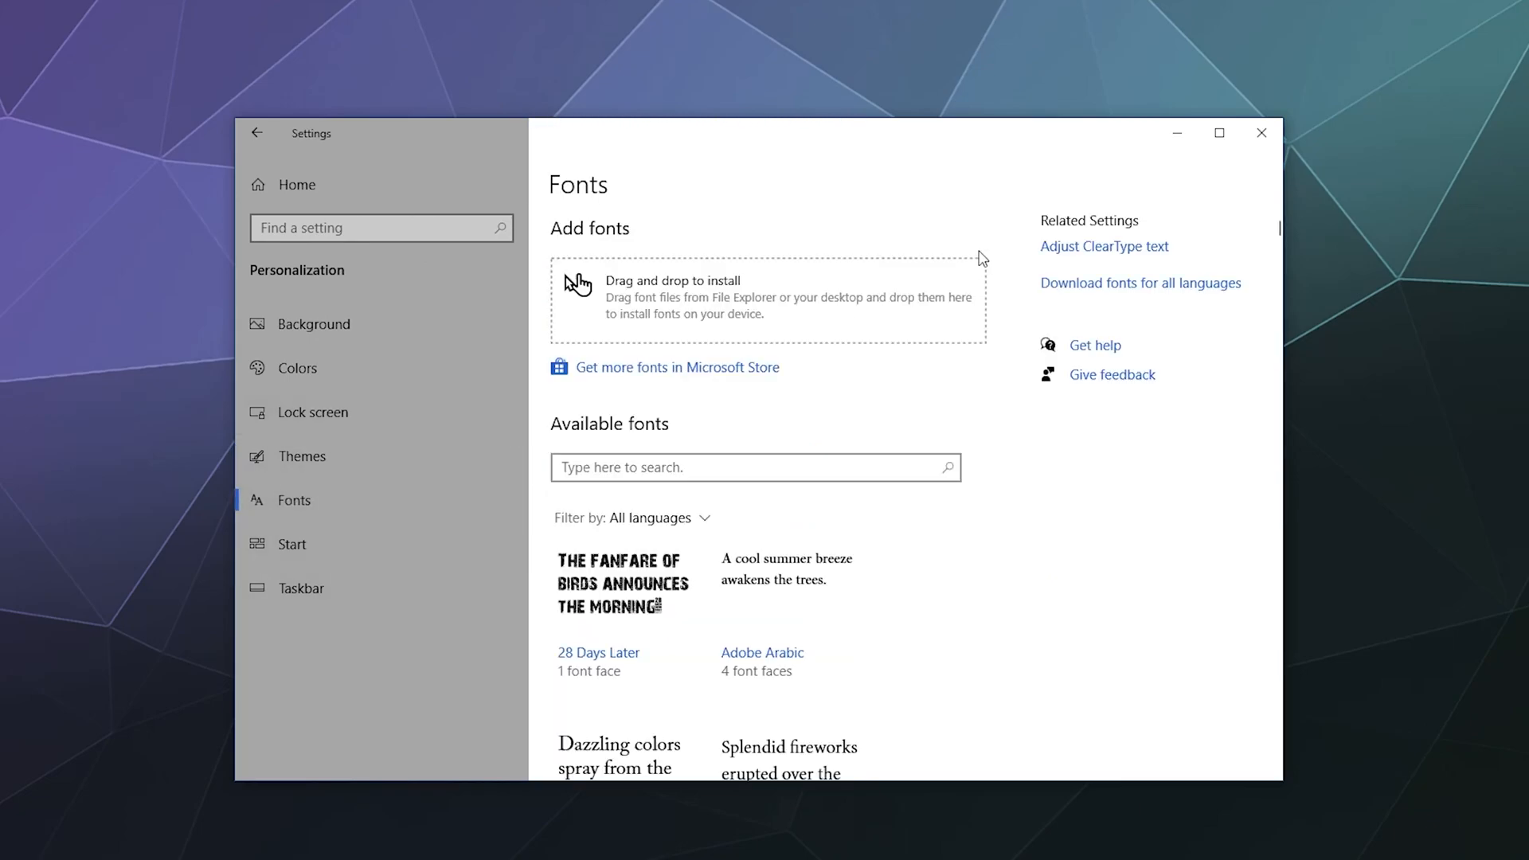
scroll(down, 3)
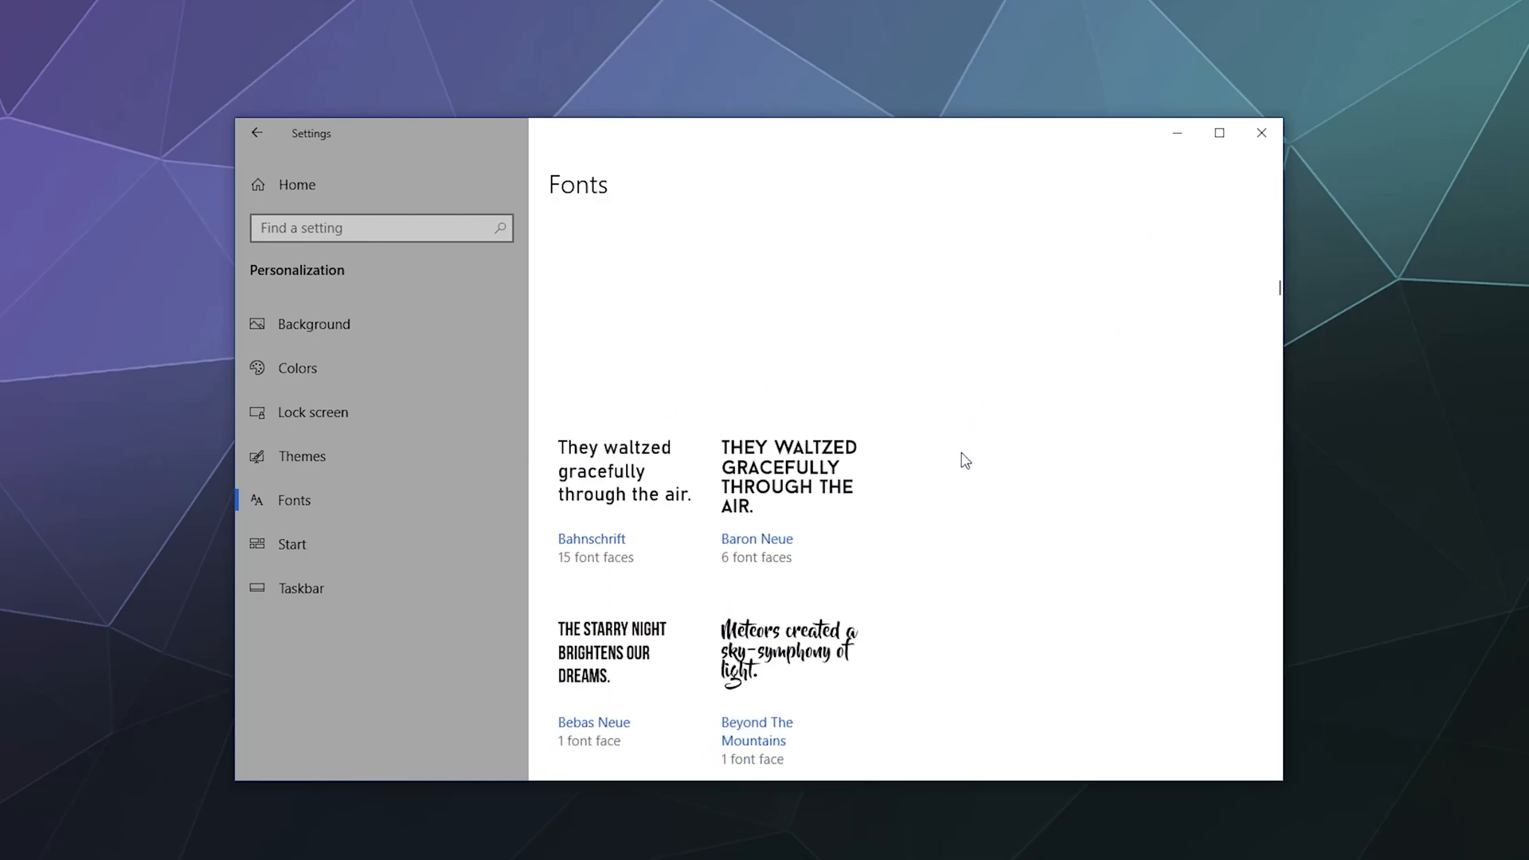
scroll(up, 3)
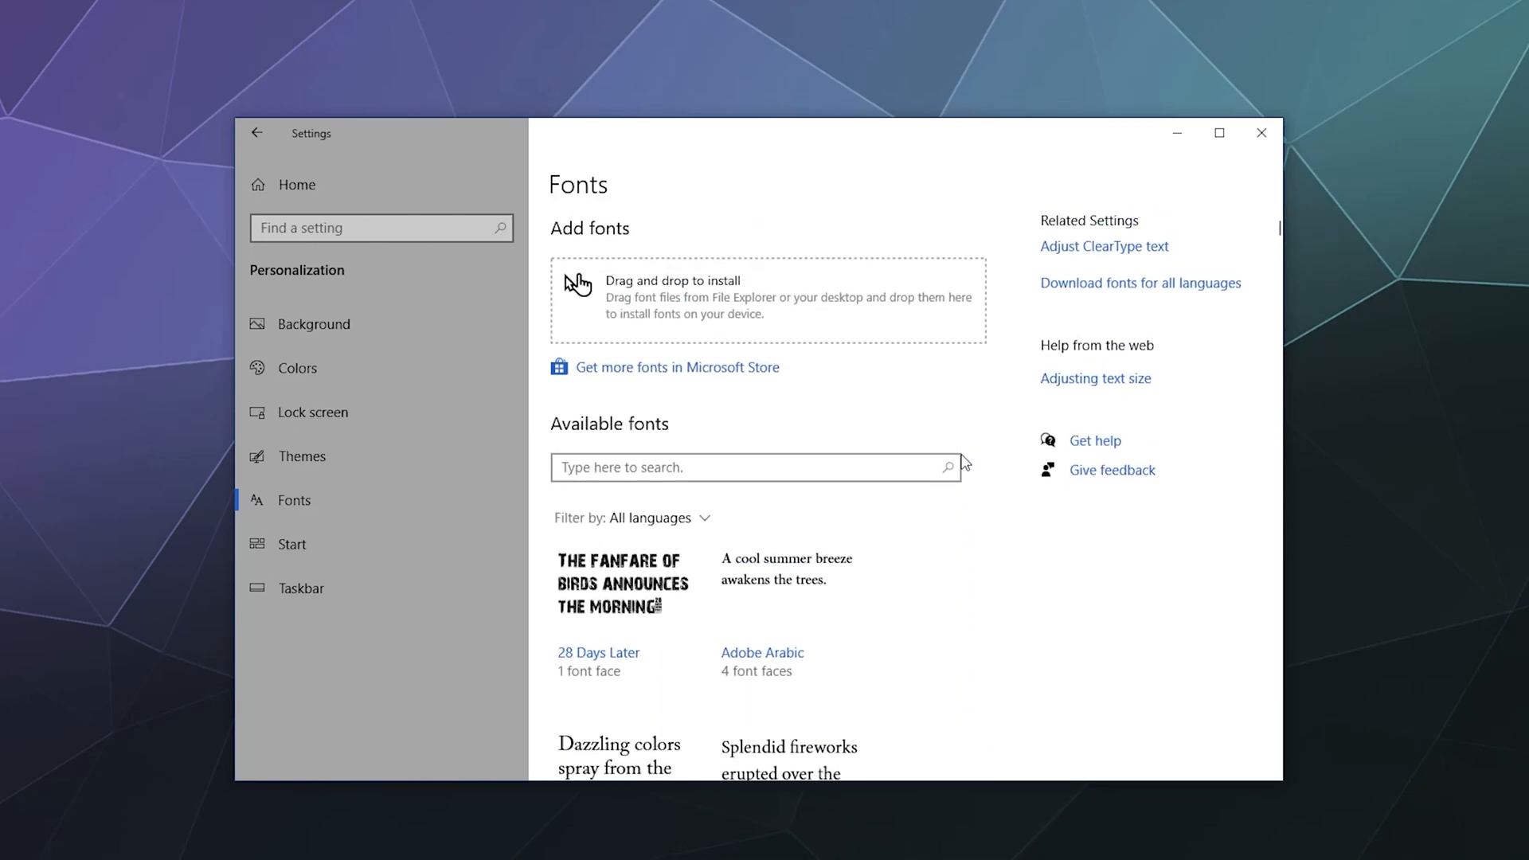
click(756, 467)
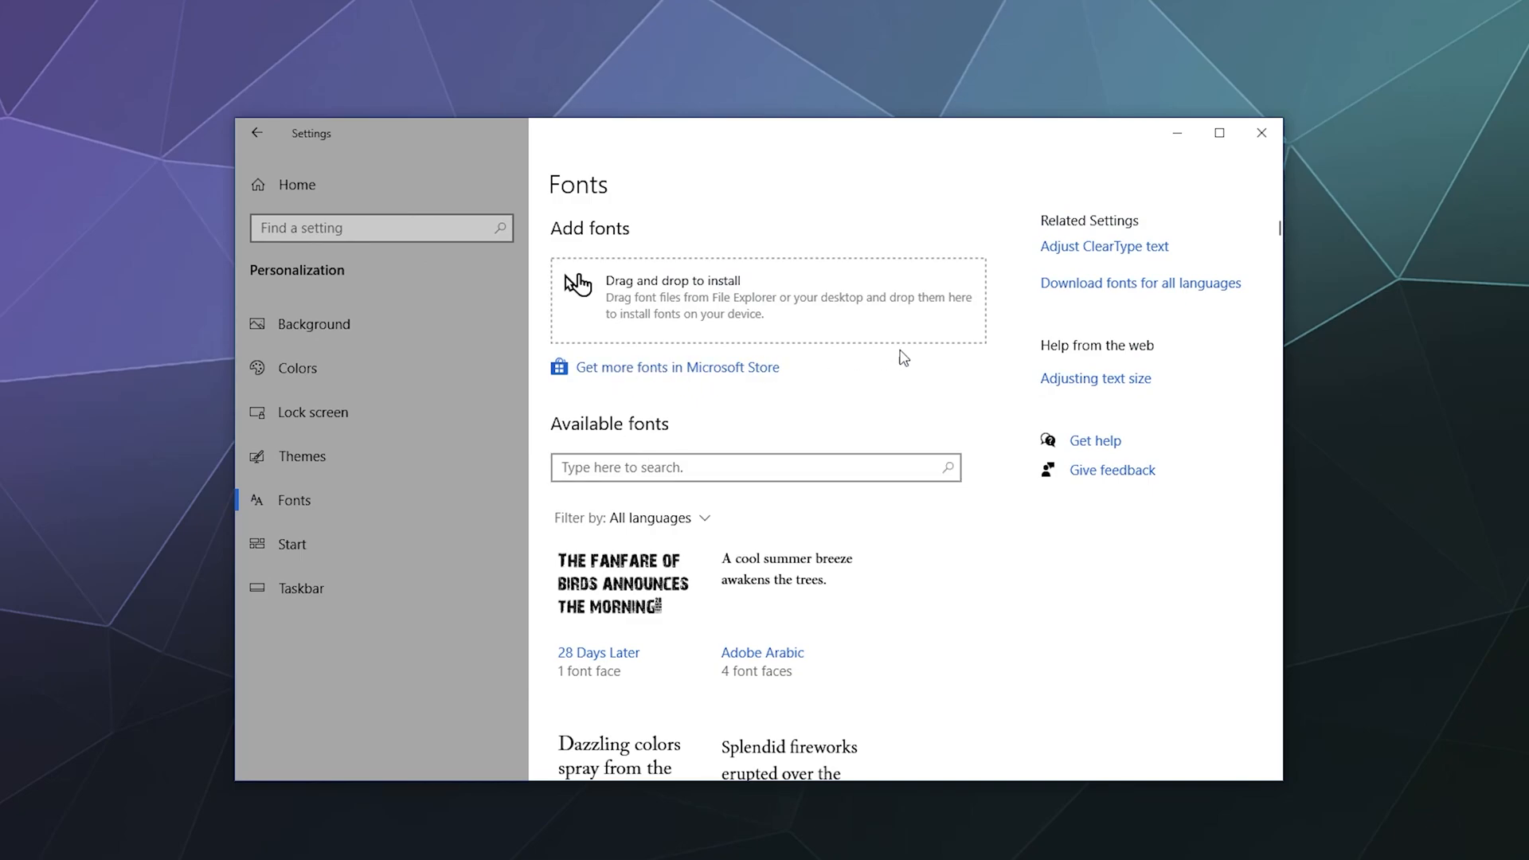
mouse_move(987, 396)
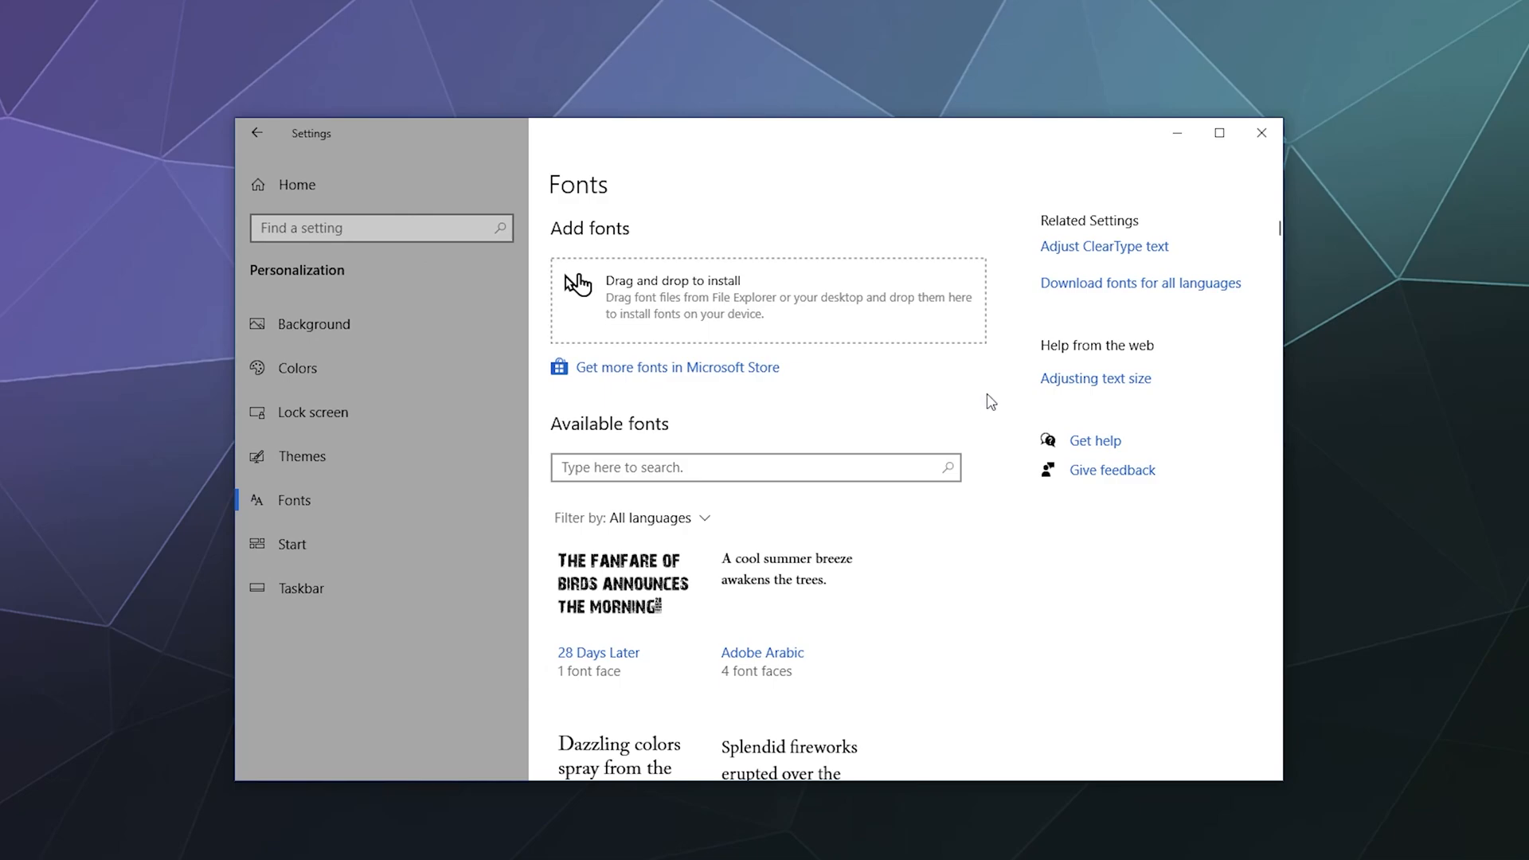
mouse_move(1082, 291)
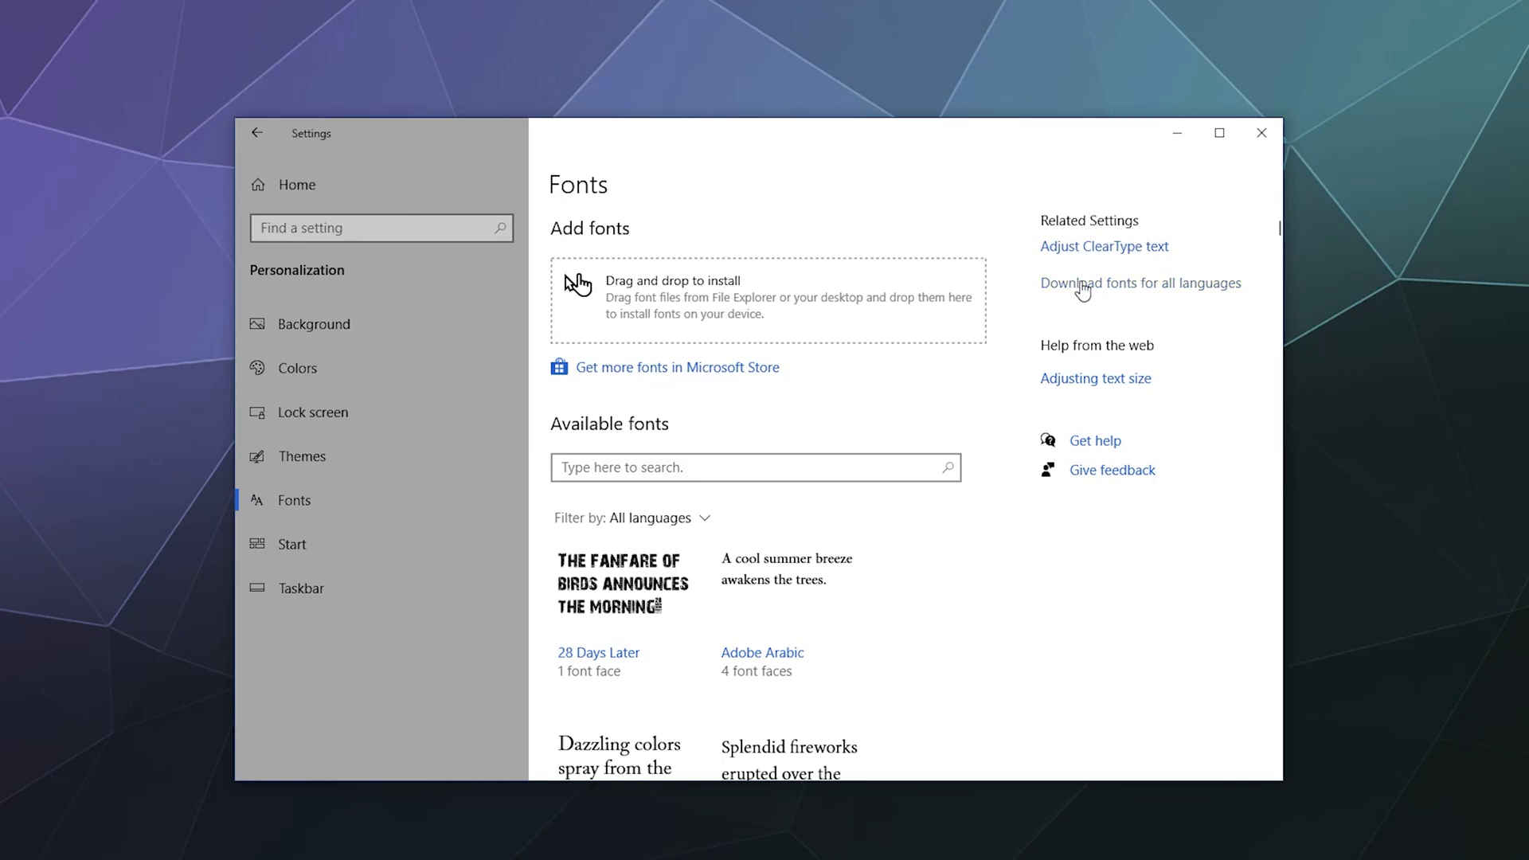
mouse_move(1038, 440)
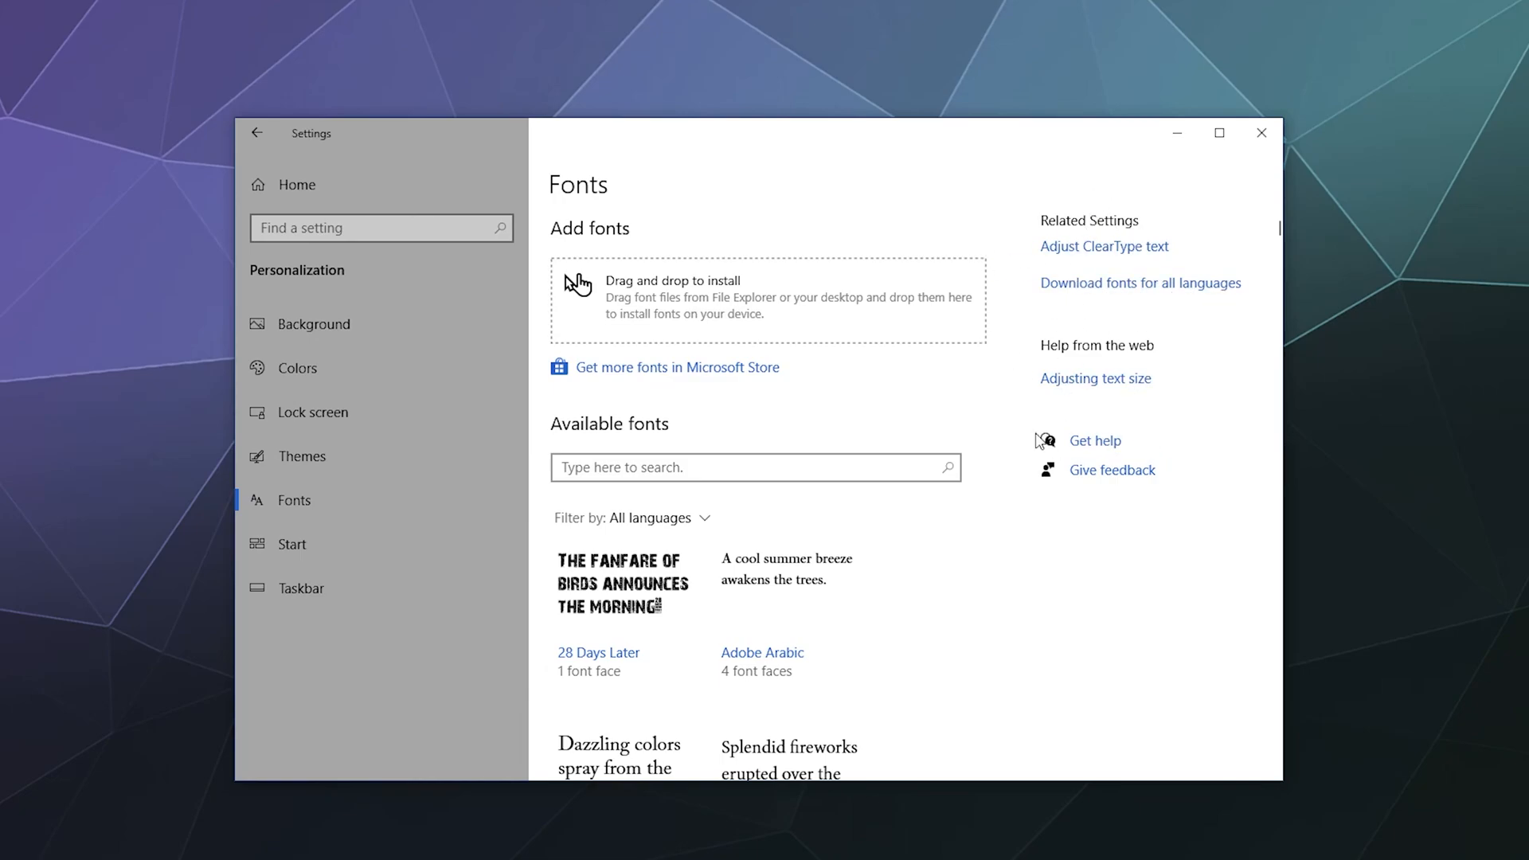
mouse_move(1056, 390)
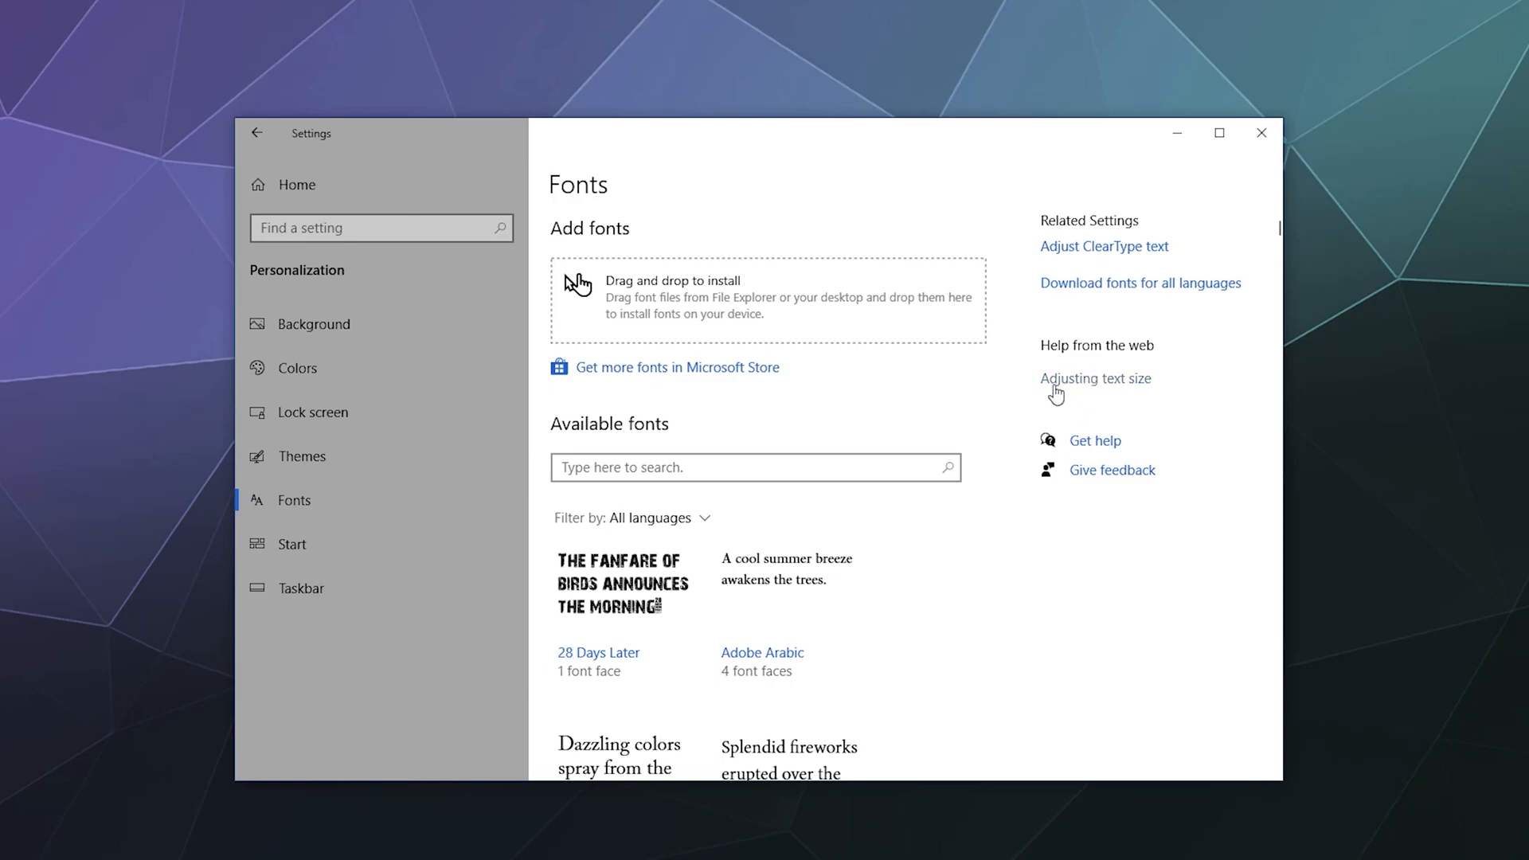
mouse_move(1073, 387)
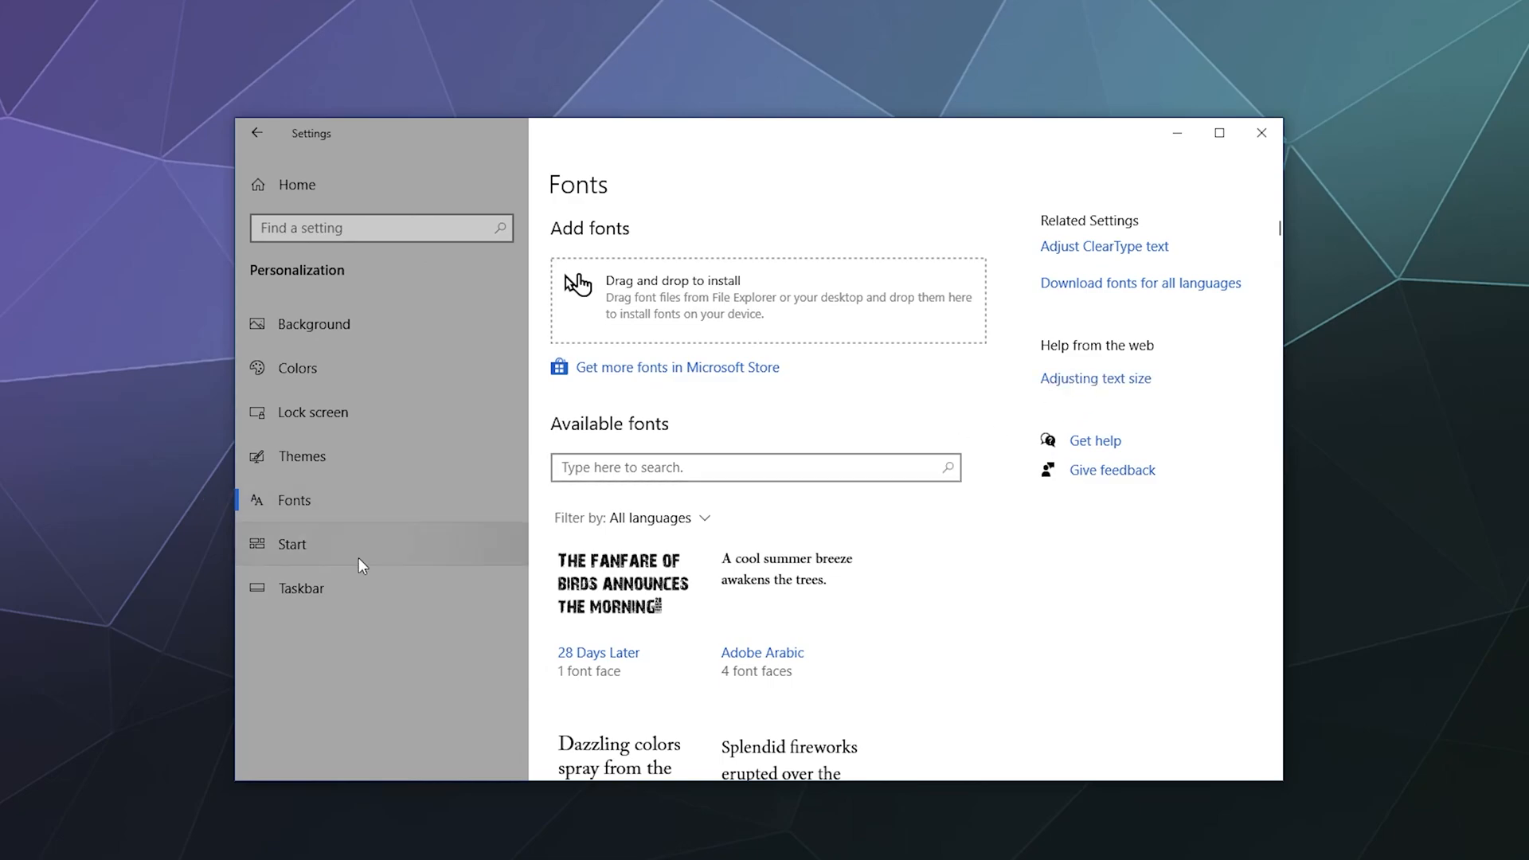
click(291, 543)
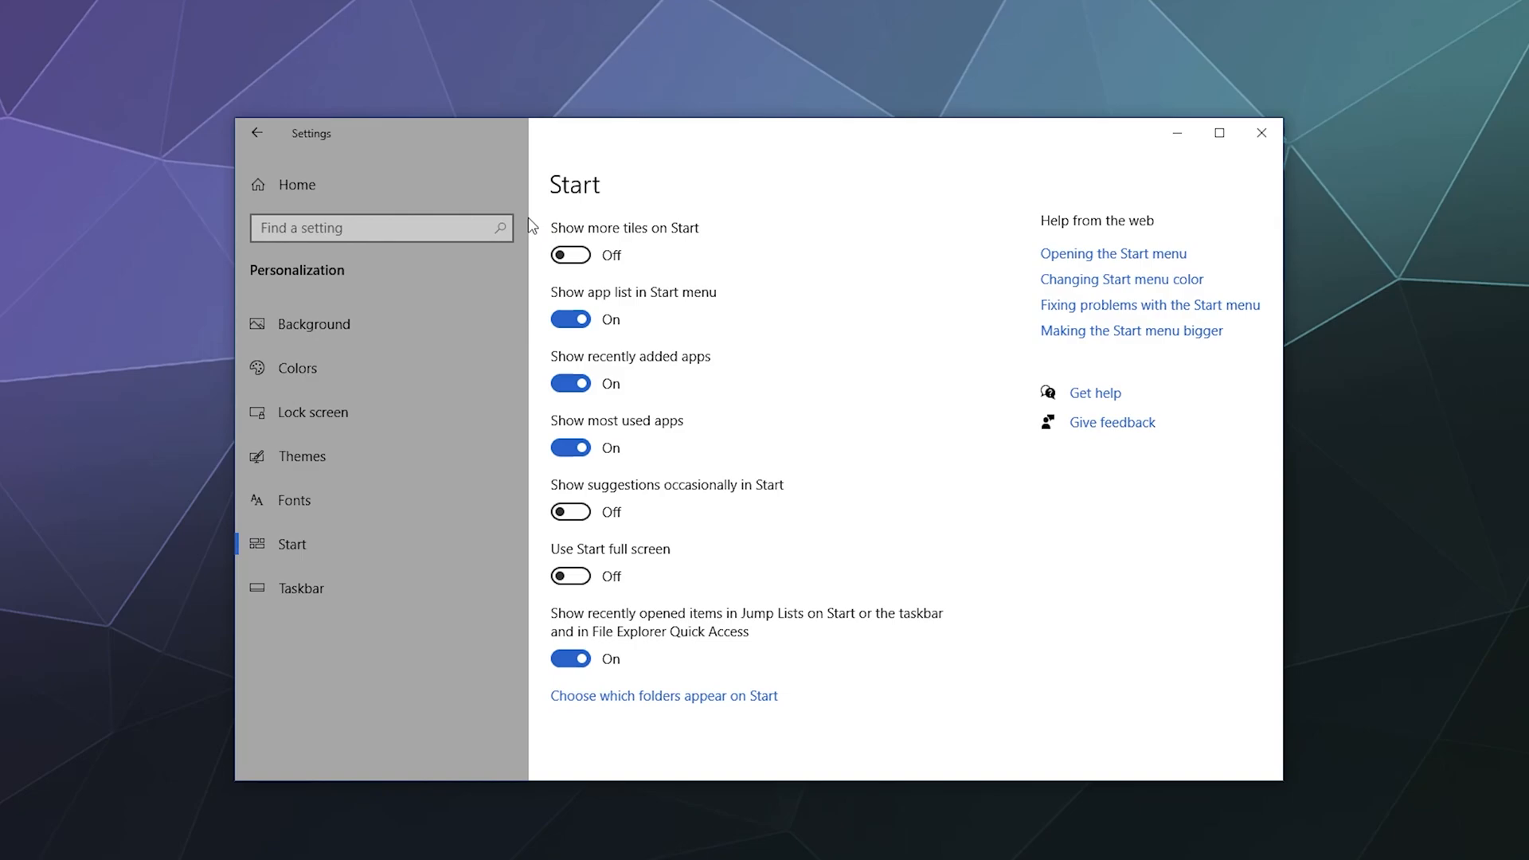
mouse_move(809, 559)
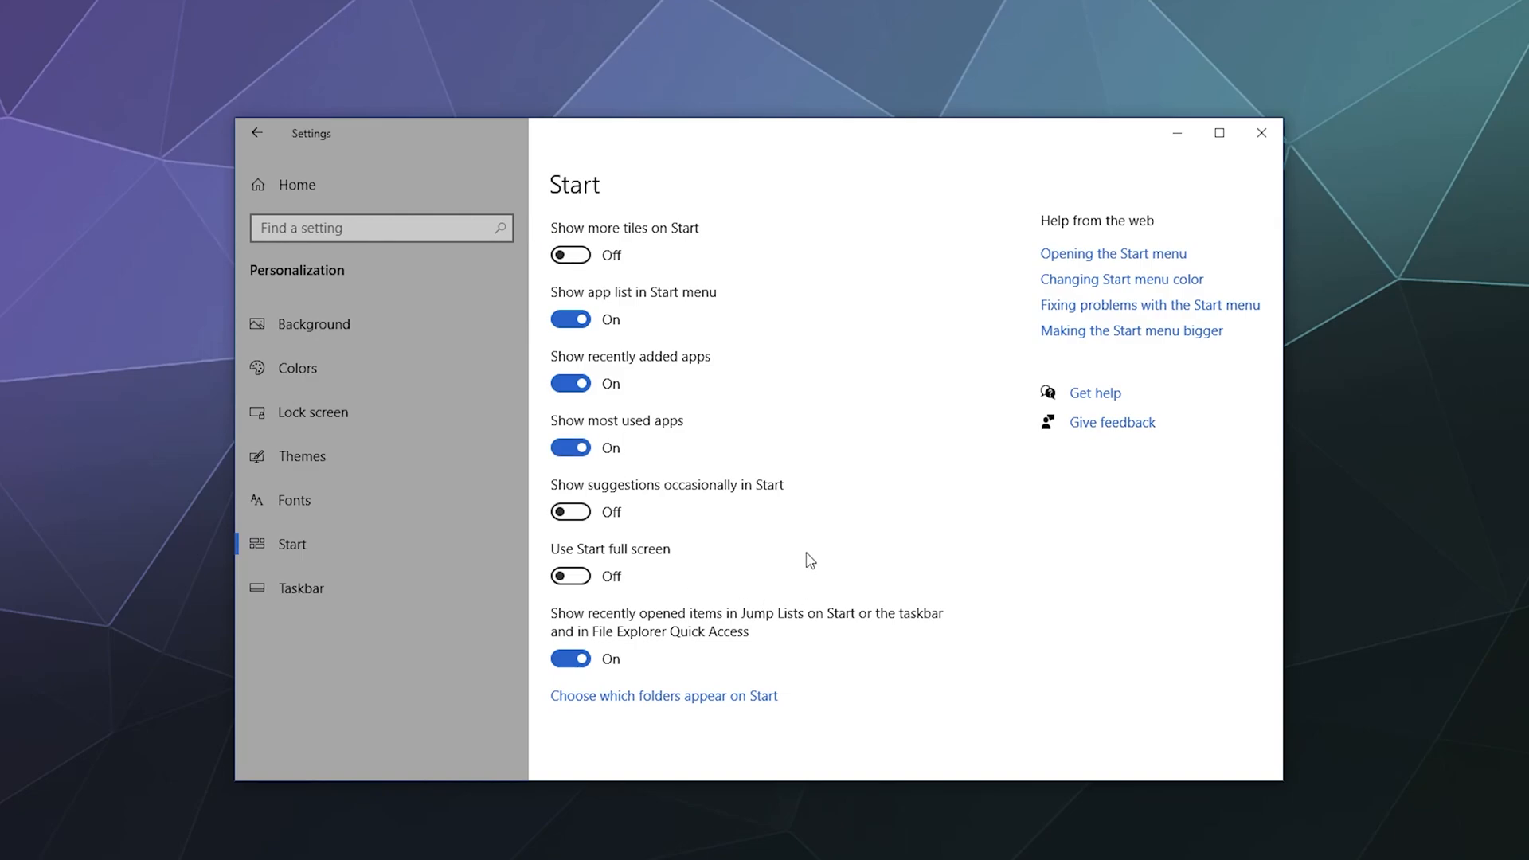
mouse_move(1164, 583)
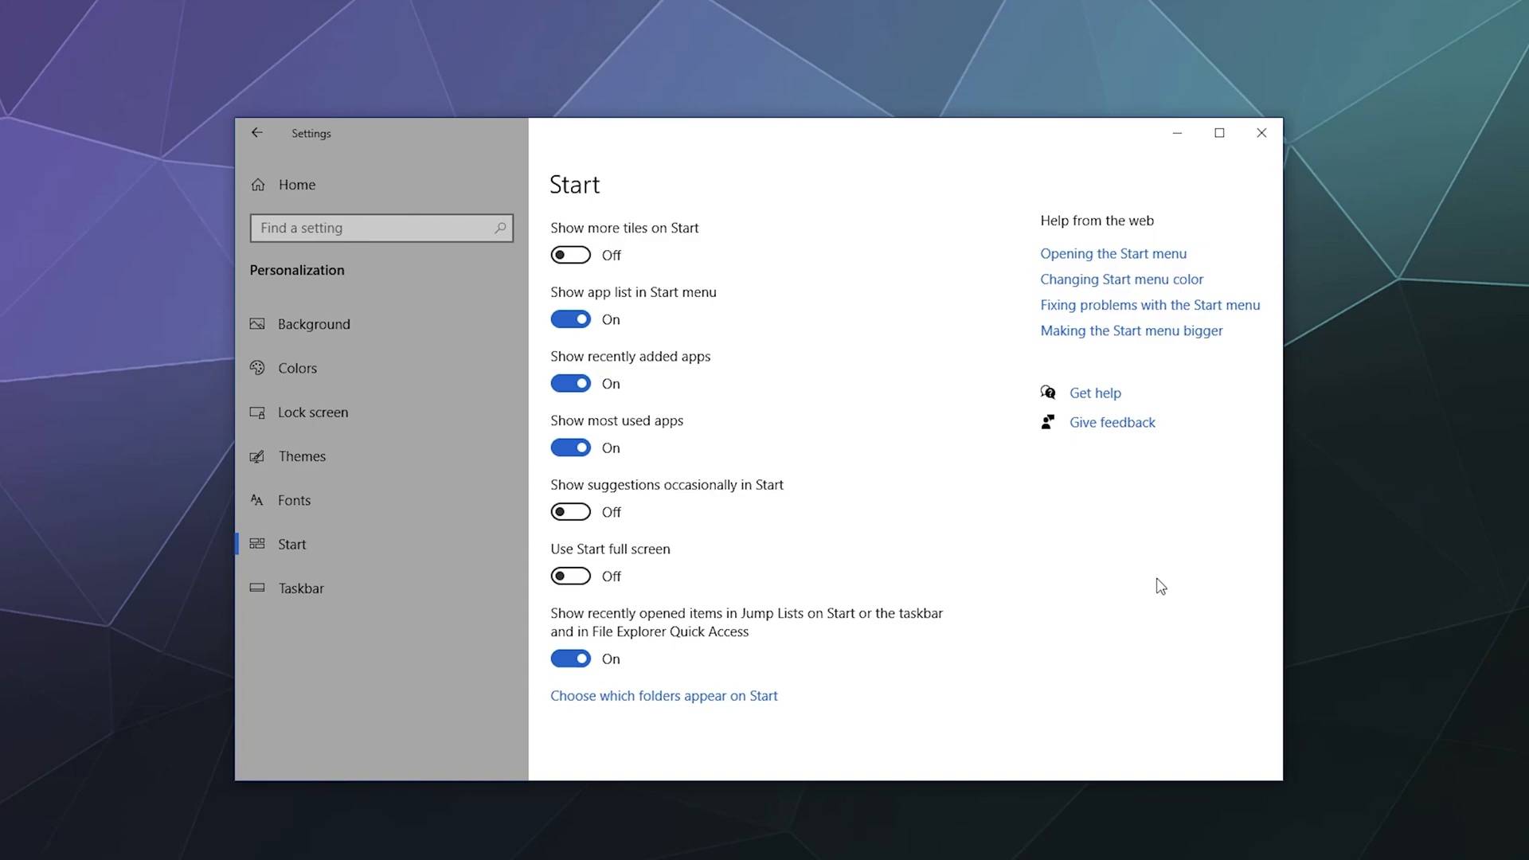
Open Taskbar settings and keep the taskbar location on screen at Bottom
click(301, 587)
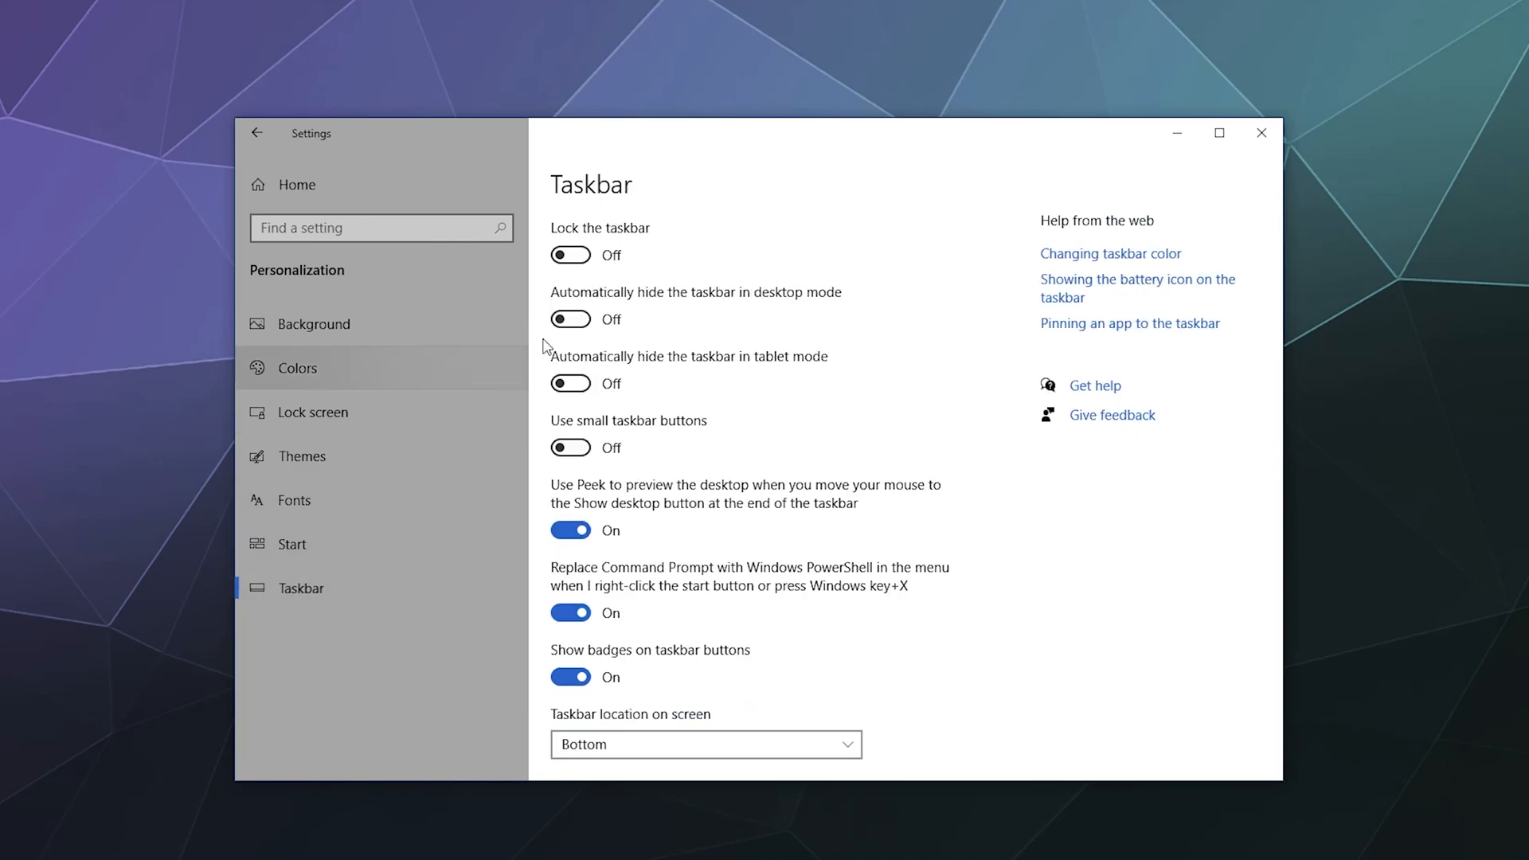
mouse_move(942, 344)
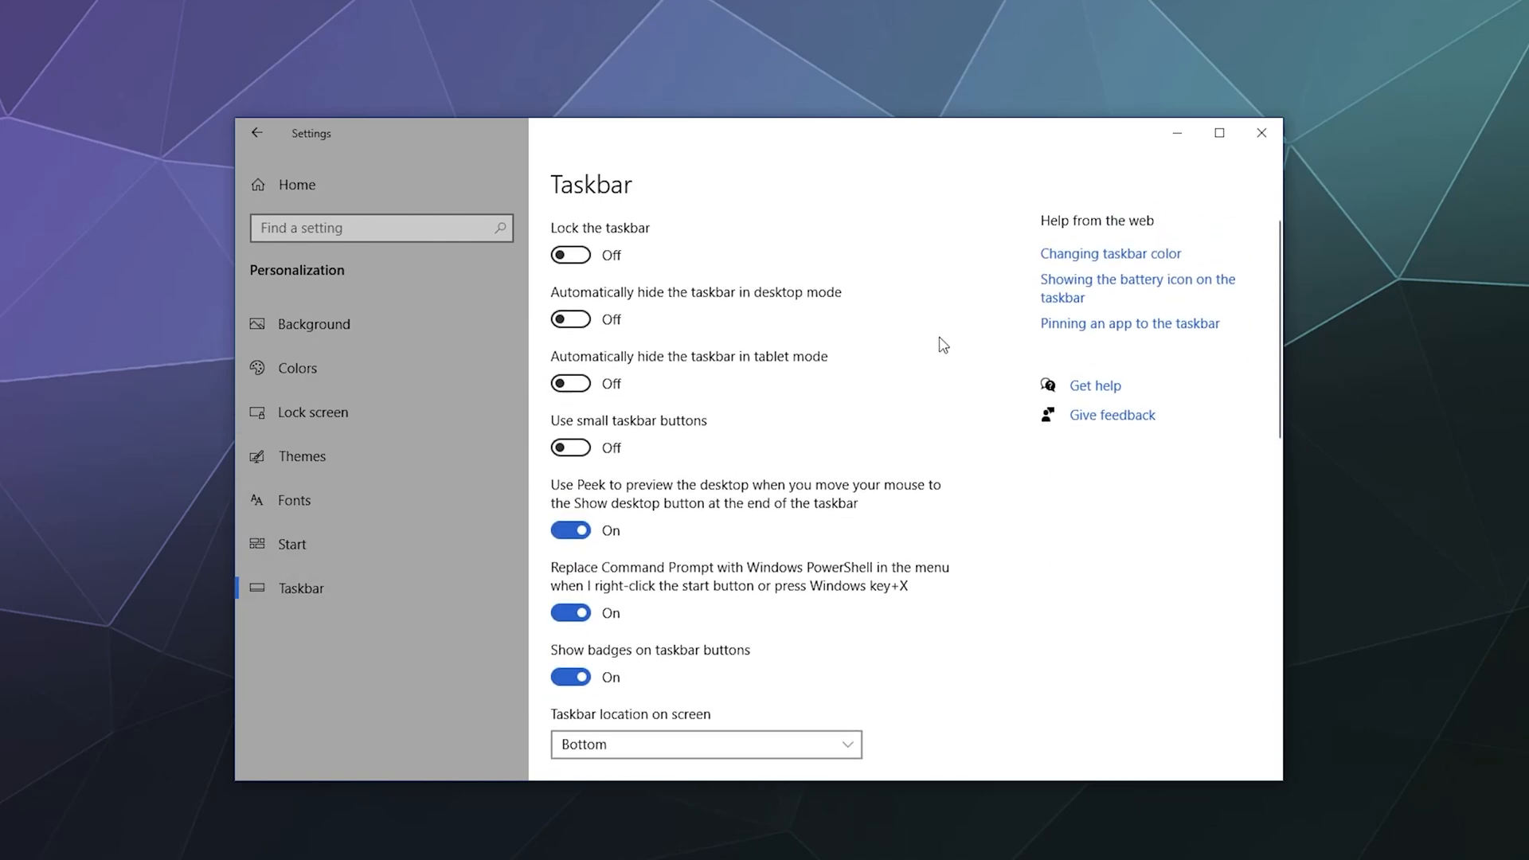
mouse_move(663, 348)
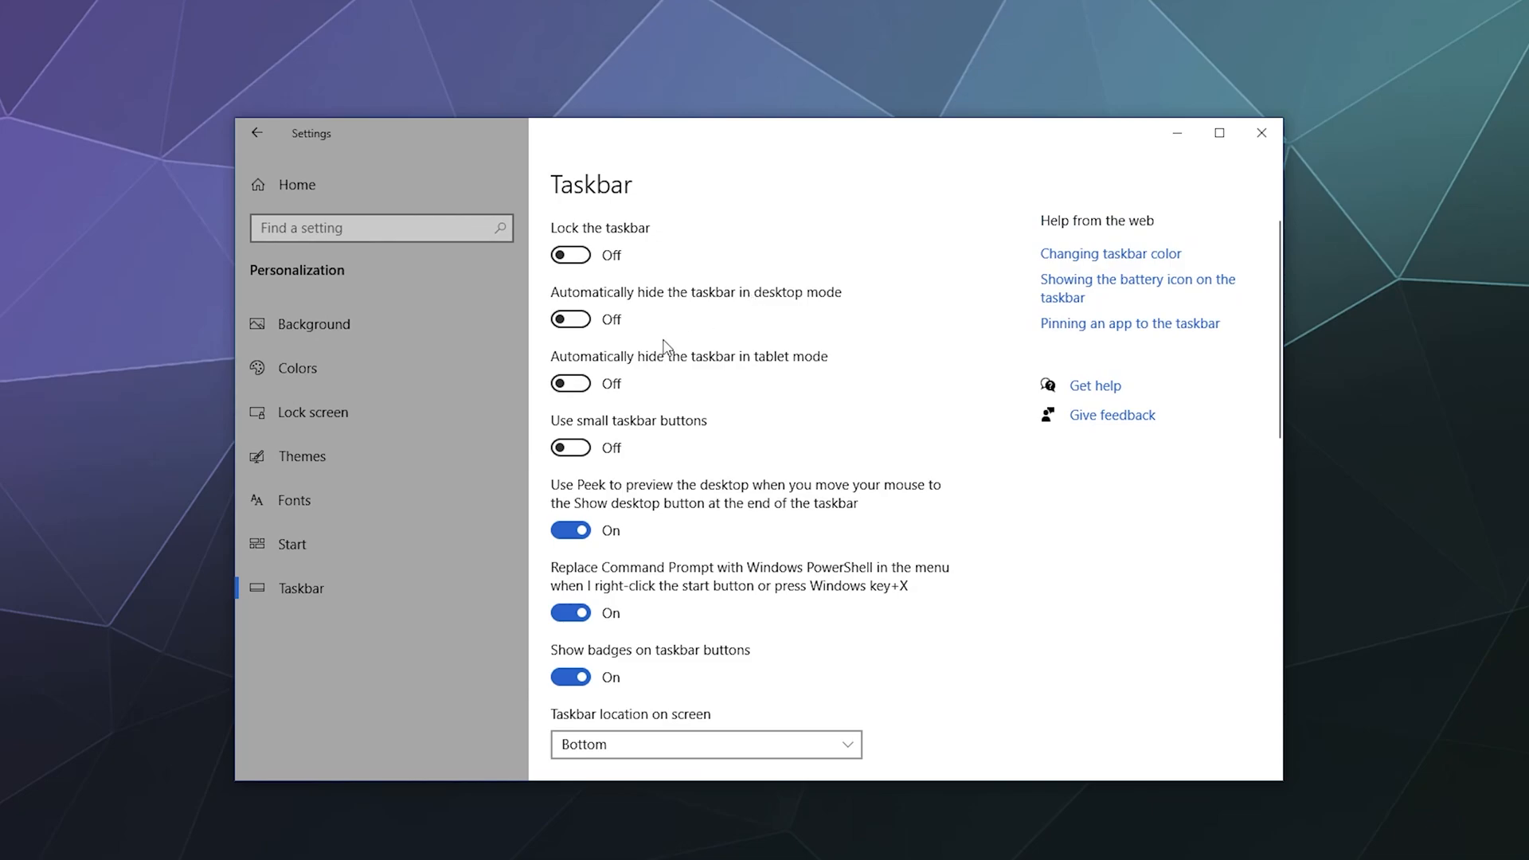
mouse_move(520, 425)
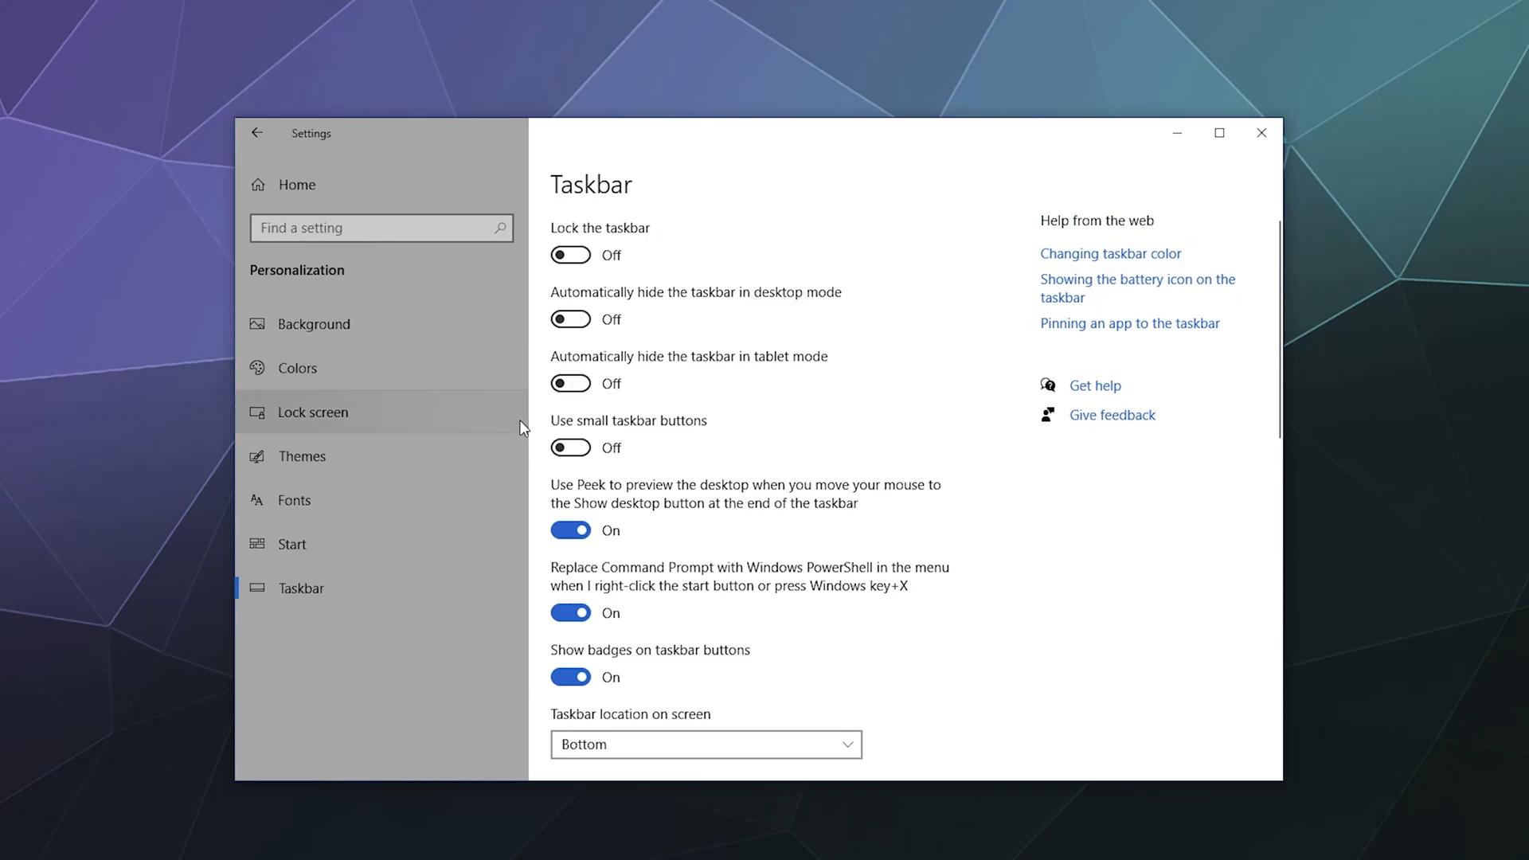
mouse_move(595, 498)
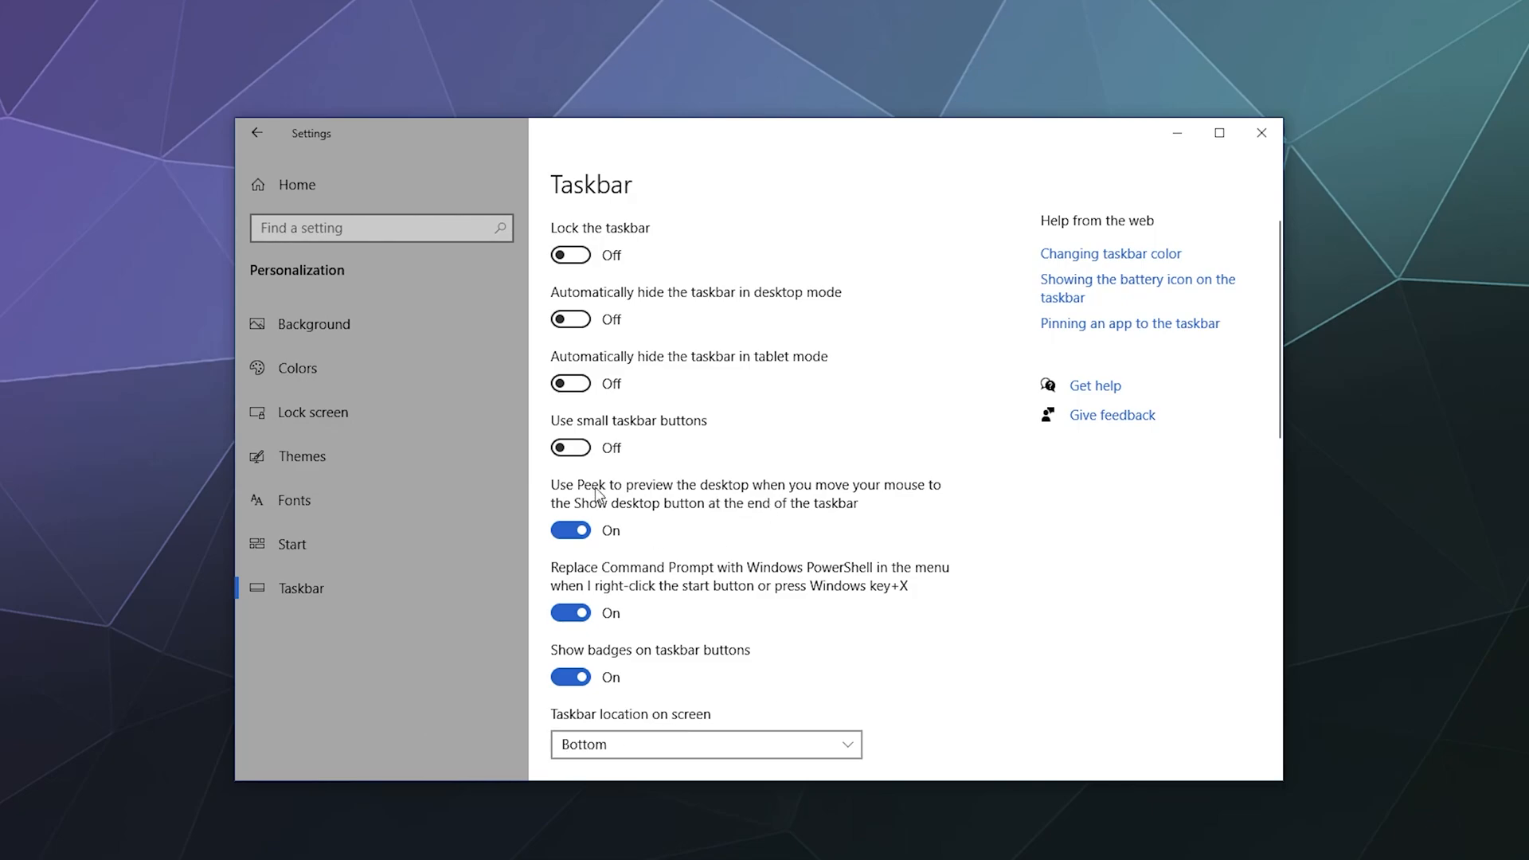
mouse_move(794, 556)
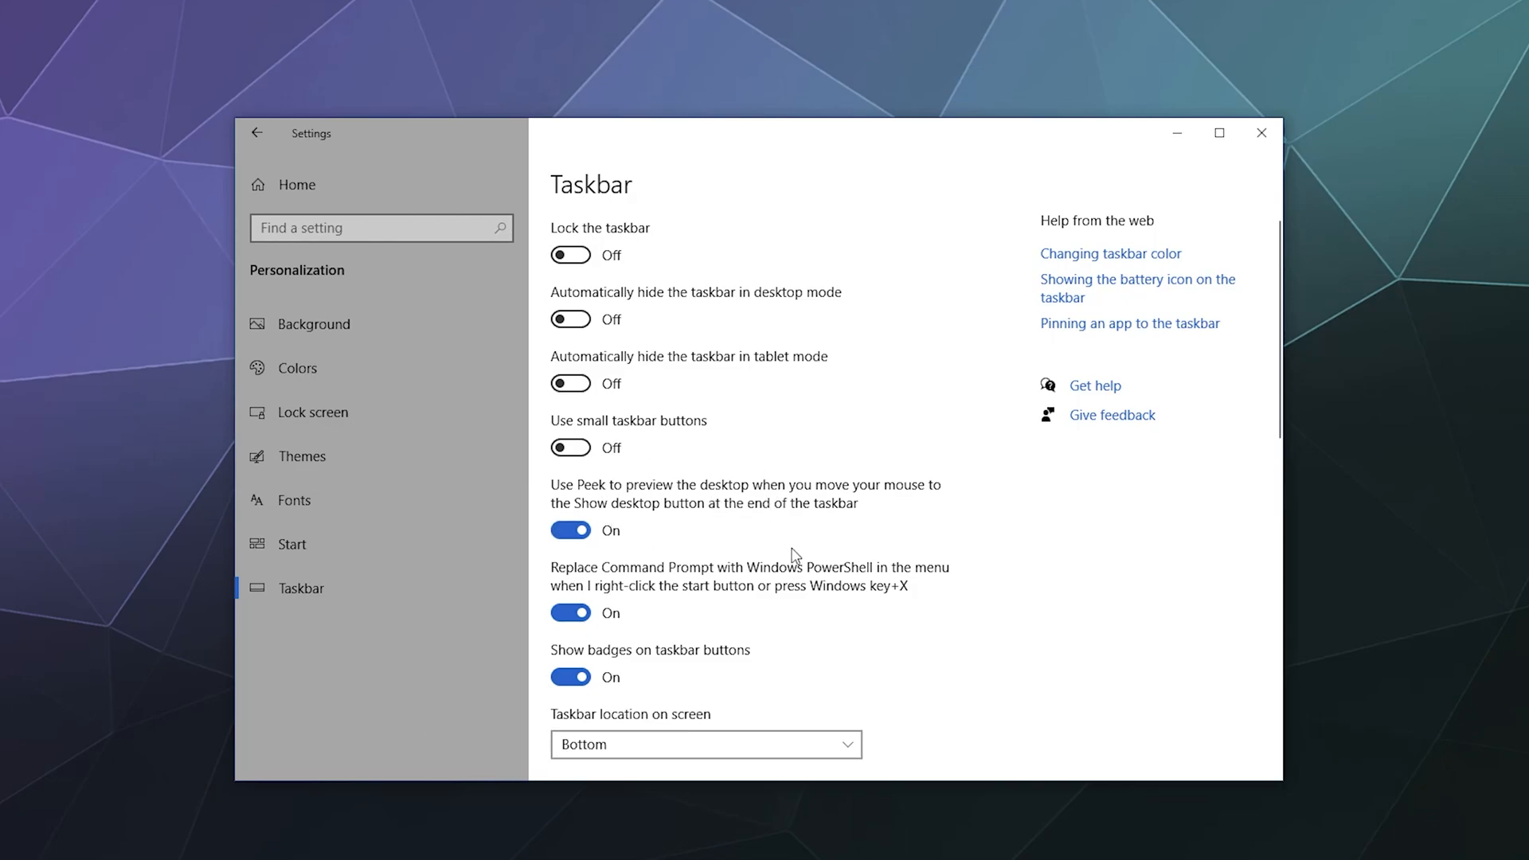
scroll(down, 3)
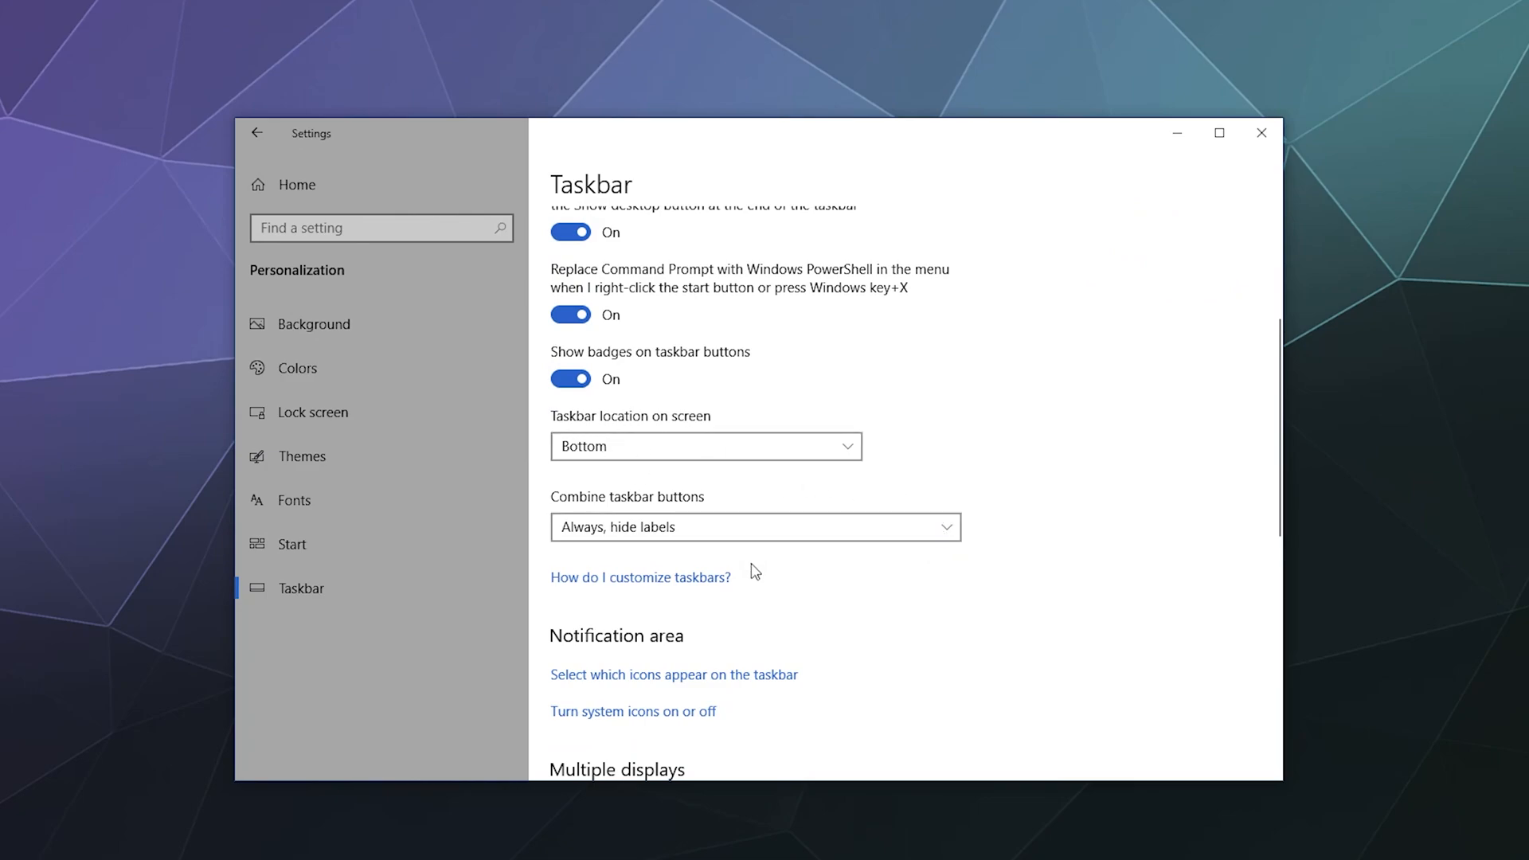
click(704, 446)
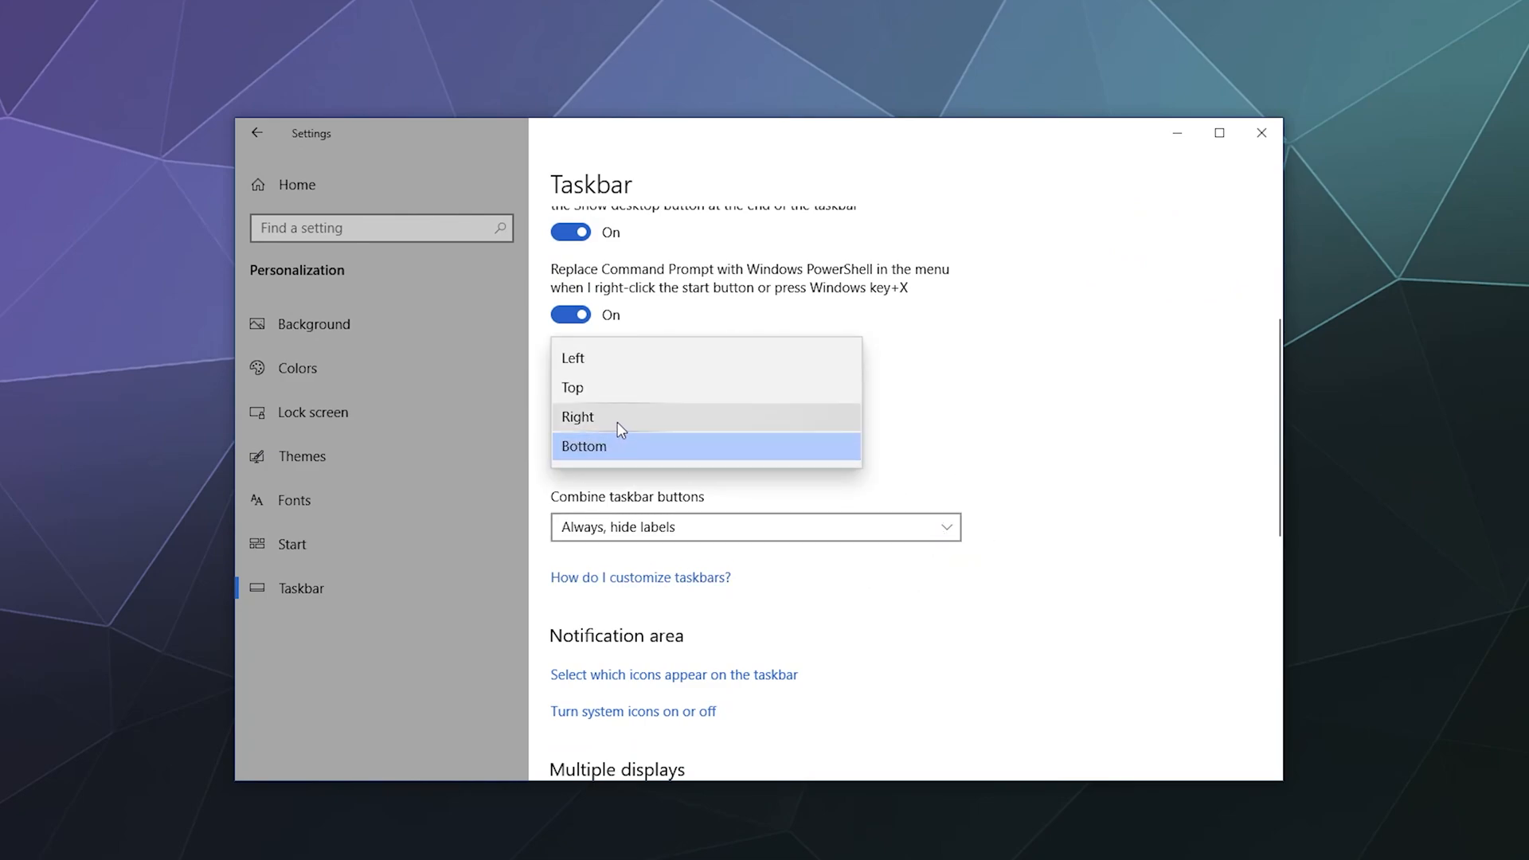
click(582, 446)
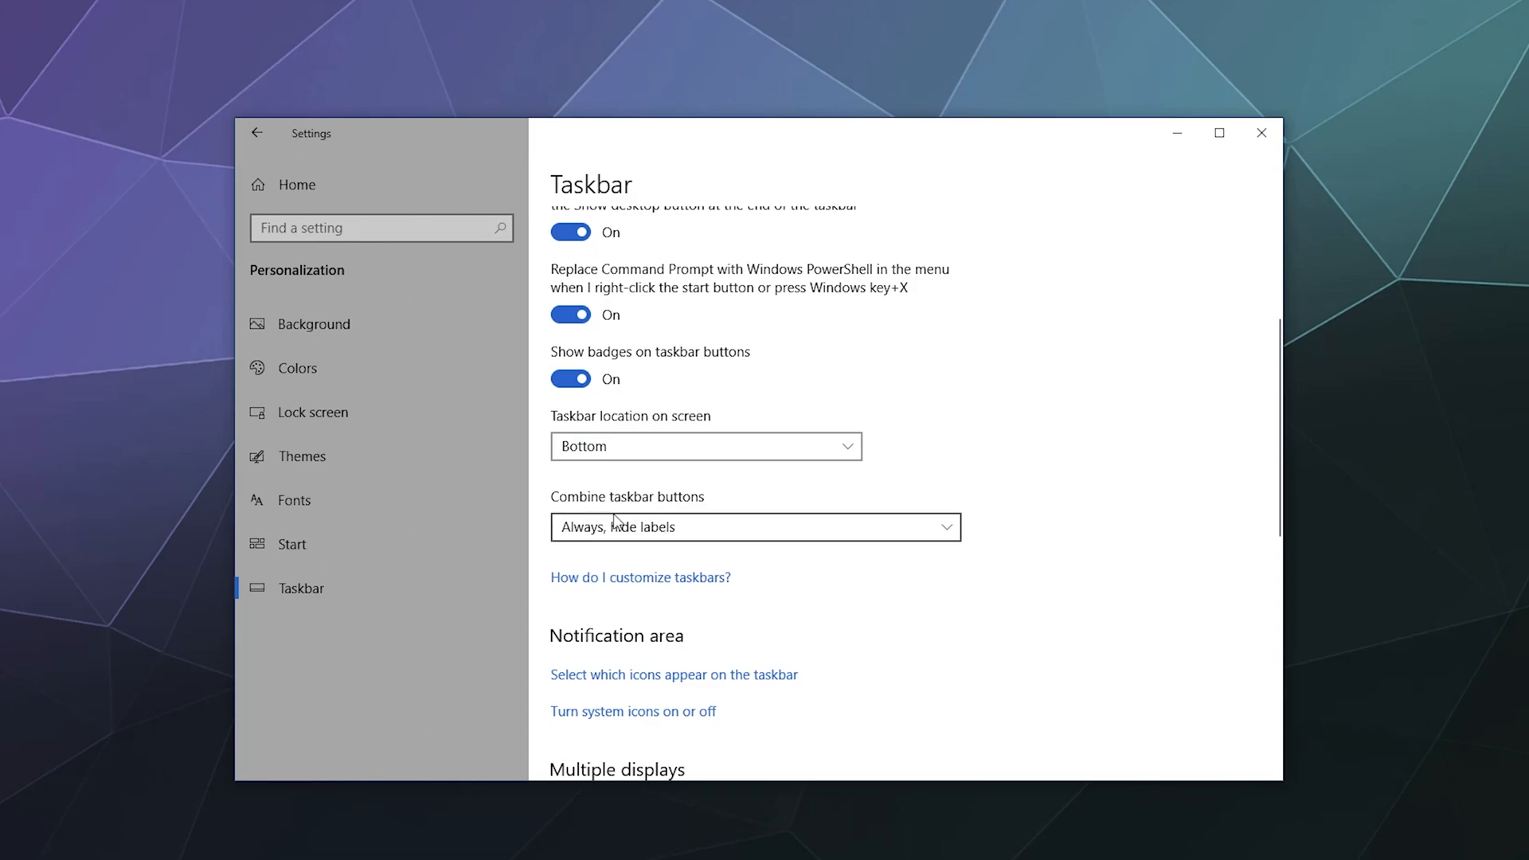
mouse_move(737, 539)
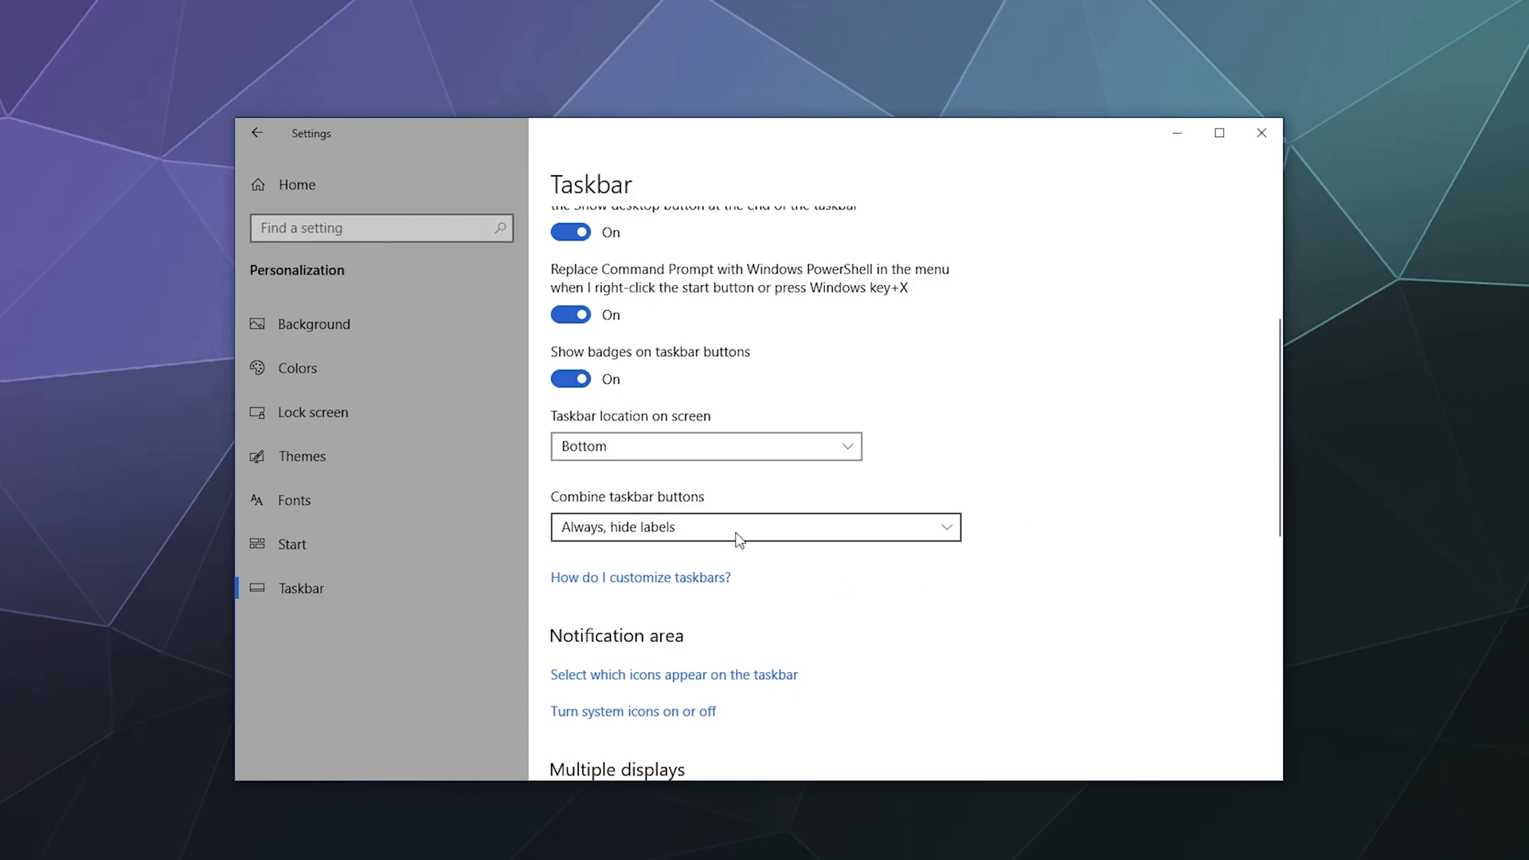
Scroll through the rest of the Taskbar page, then return to Background settings
scroll(down, 3)
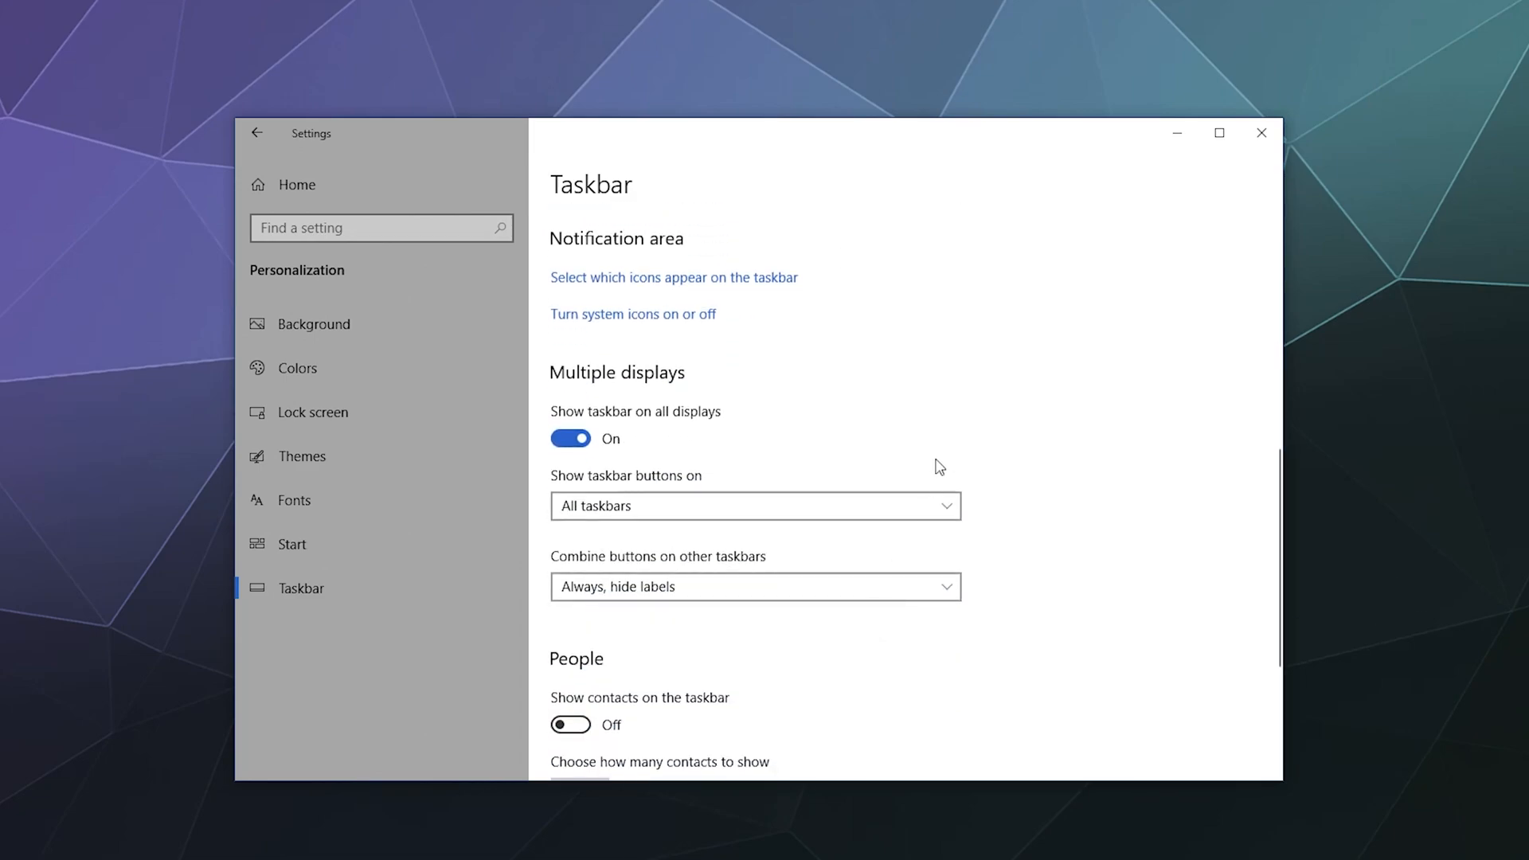
scroll(down, 3)
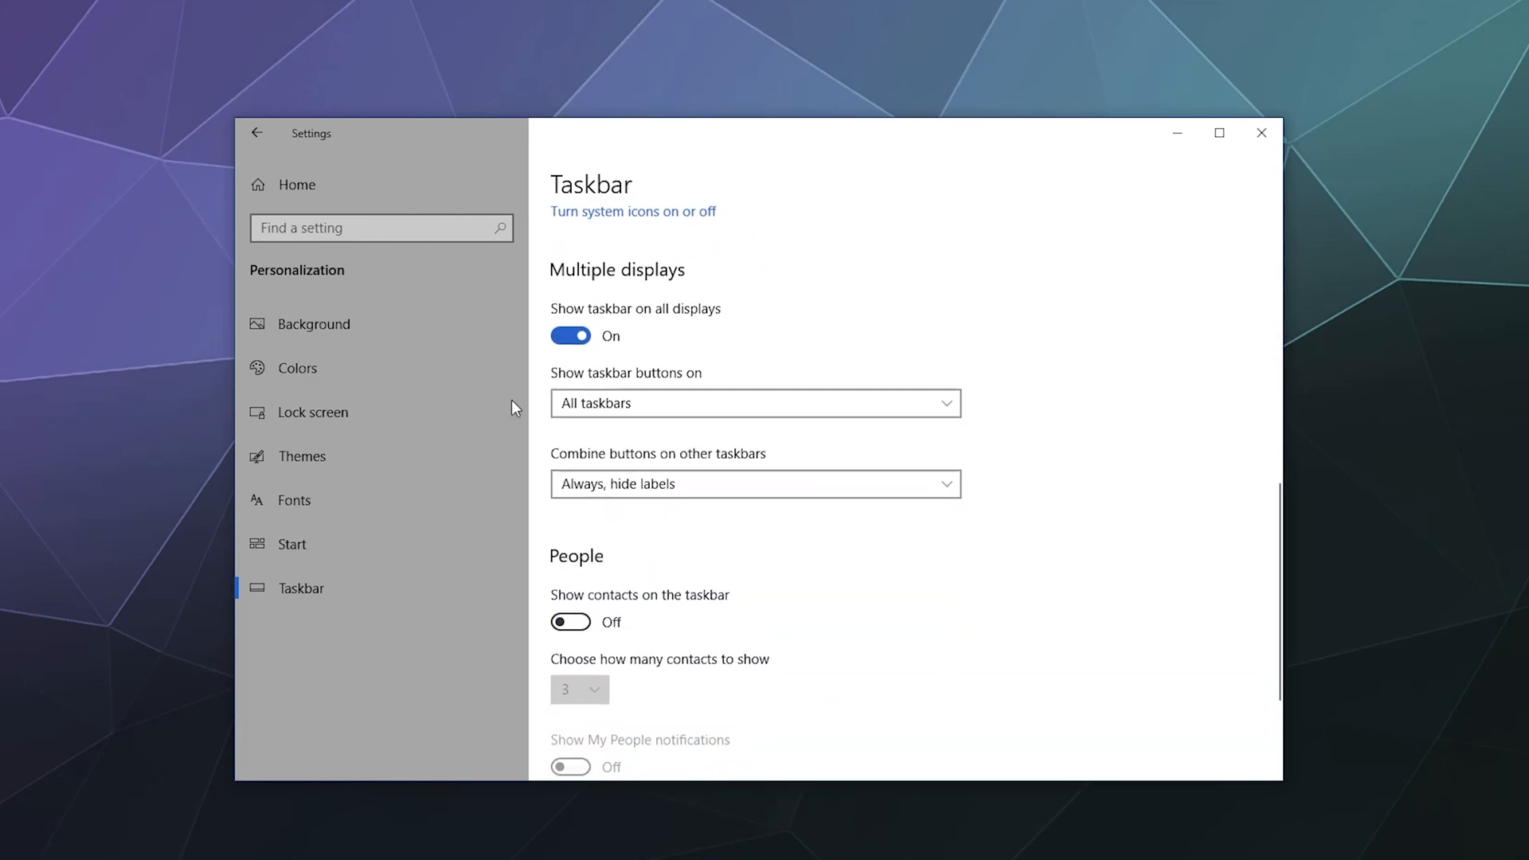
scroll(down, 3)
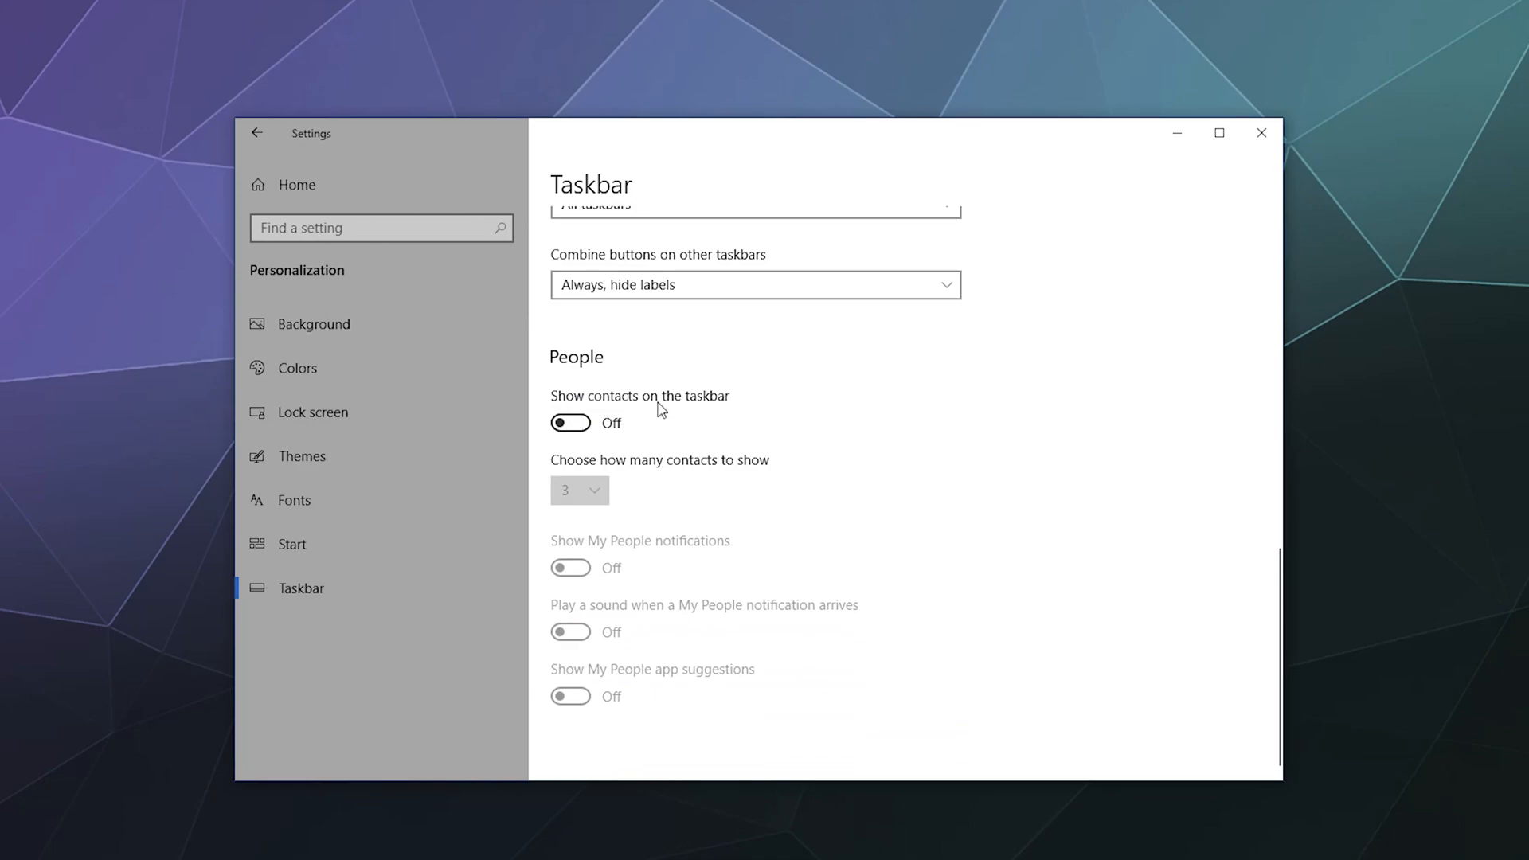
mouse_move(661, 375)
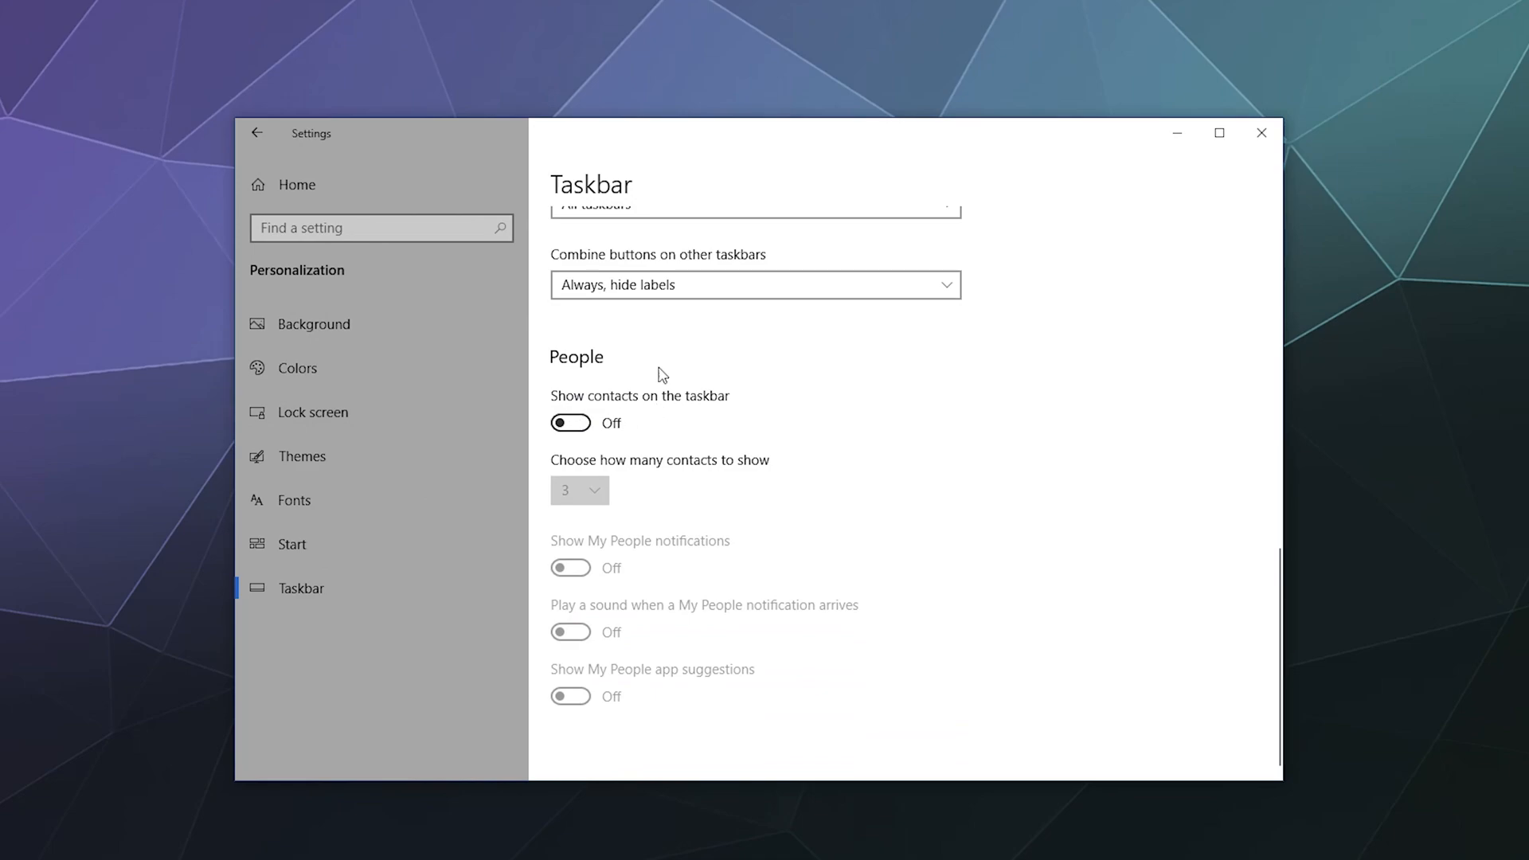
mouse_move(575, 455)
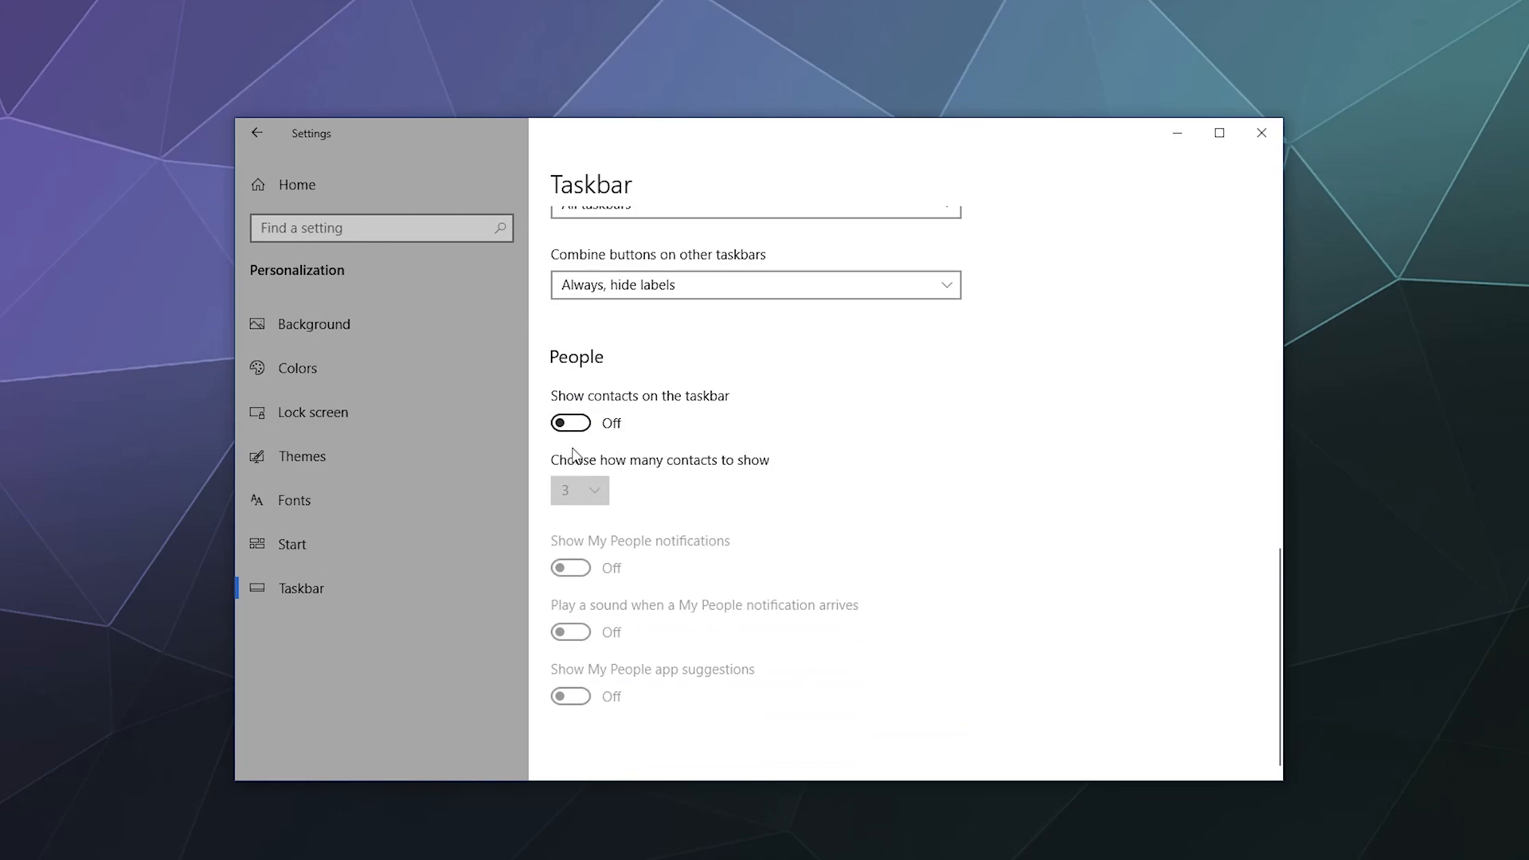
mouse_move(575, 420)
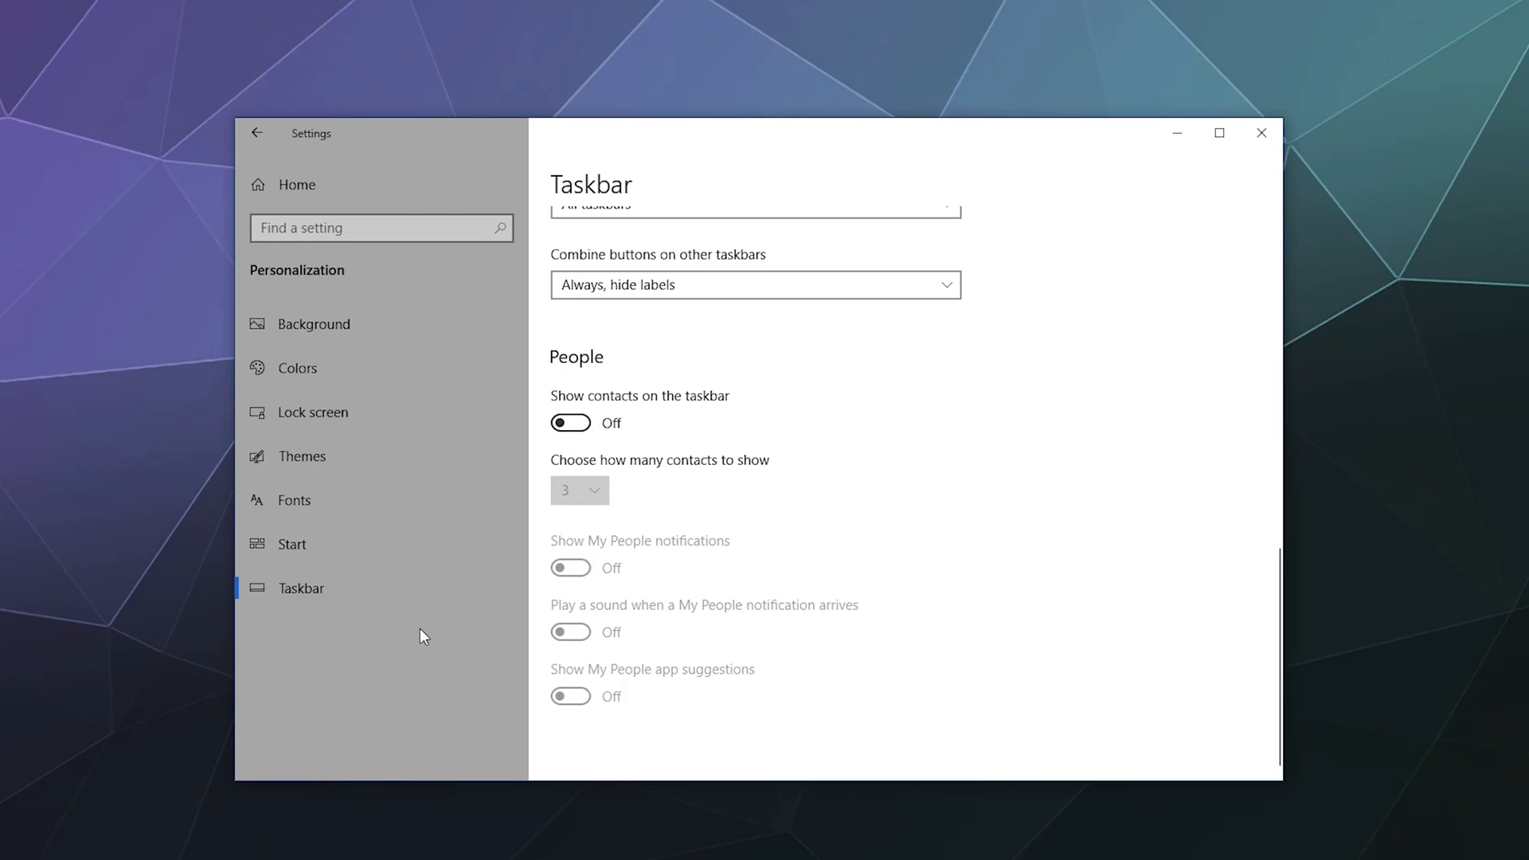
click(314, 324)
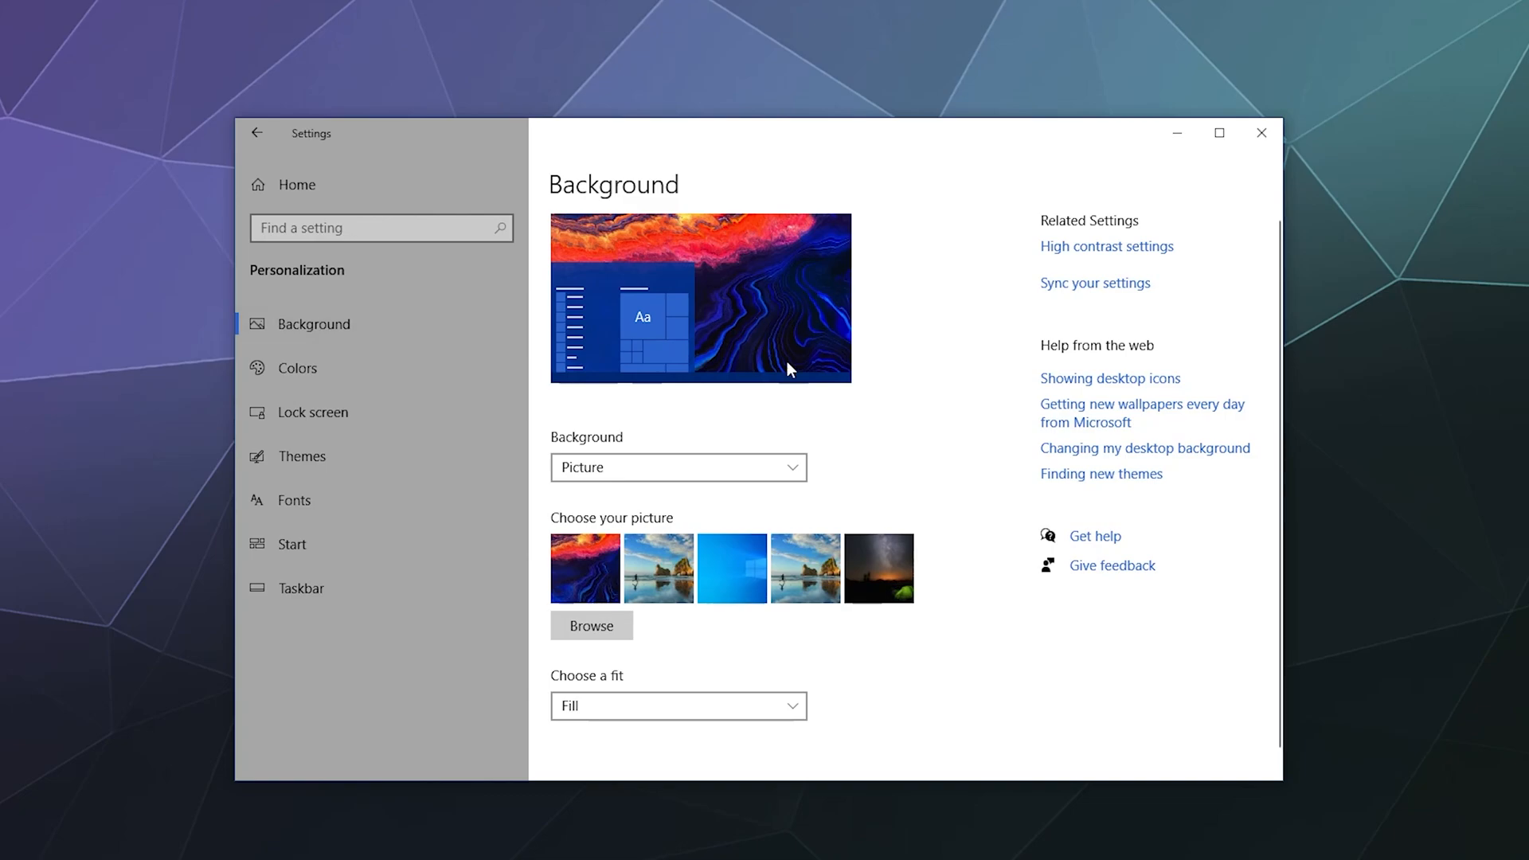
Switch the Colors page's Choose your color mode from Custom to Dark, then reopen the mode list
click(296, 368)
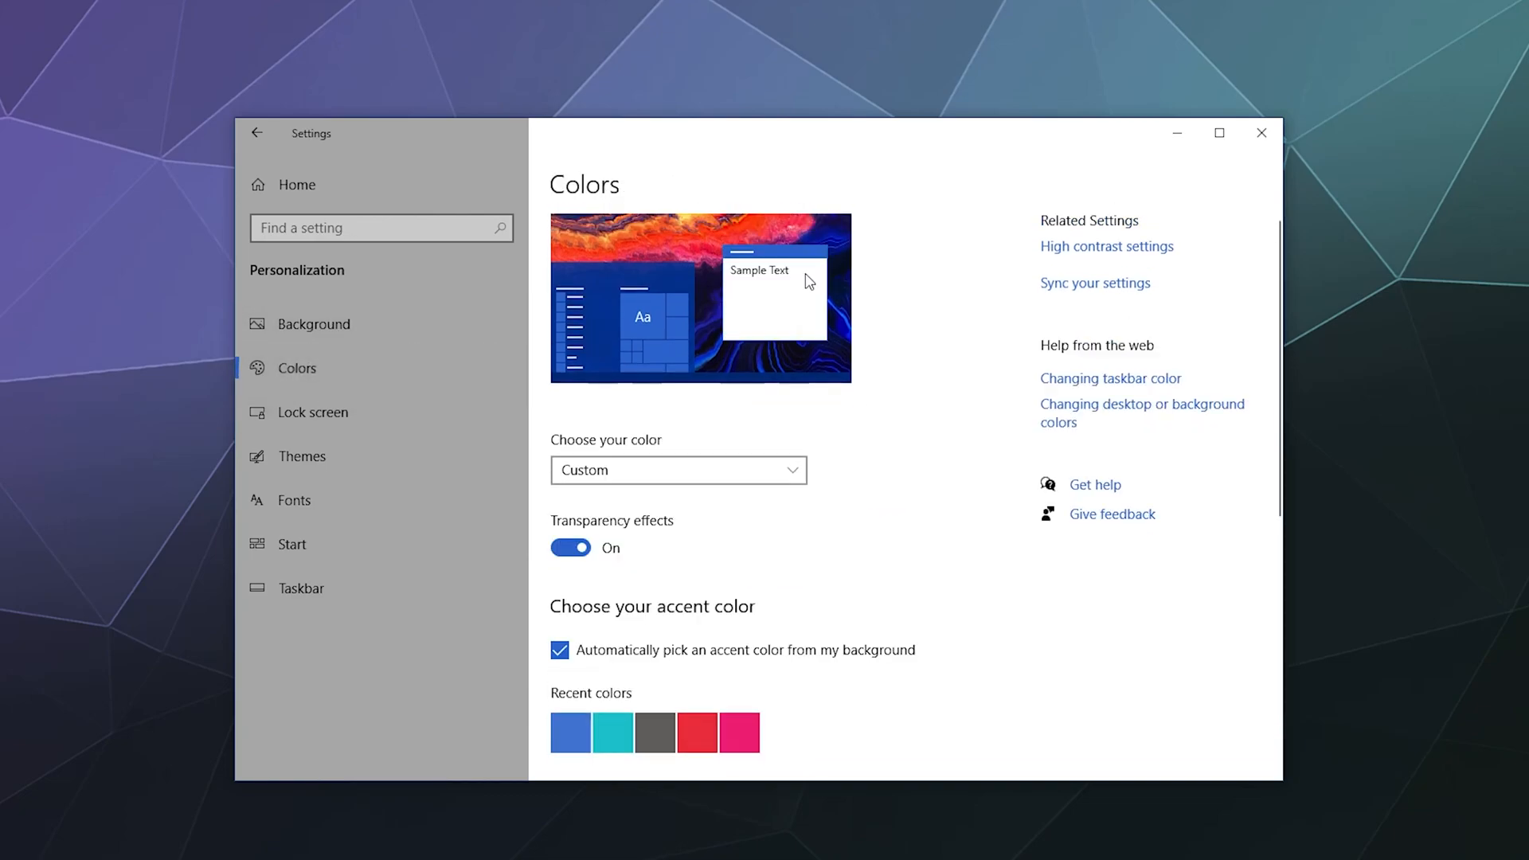
scroll(down, 3)
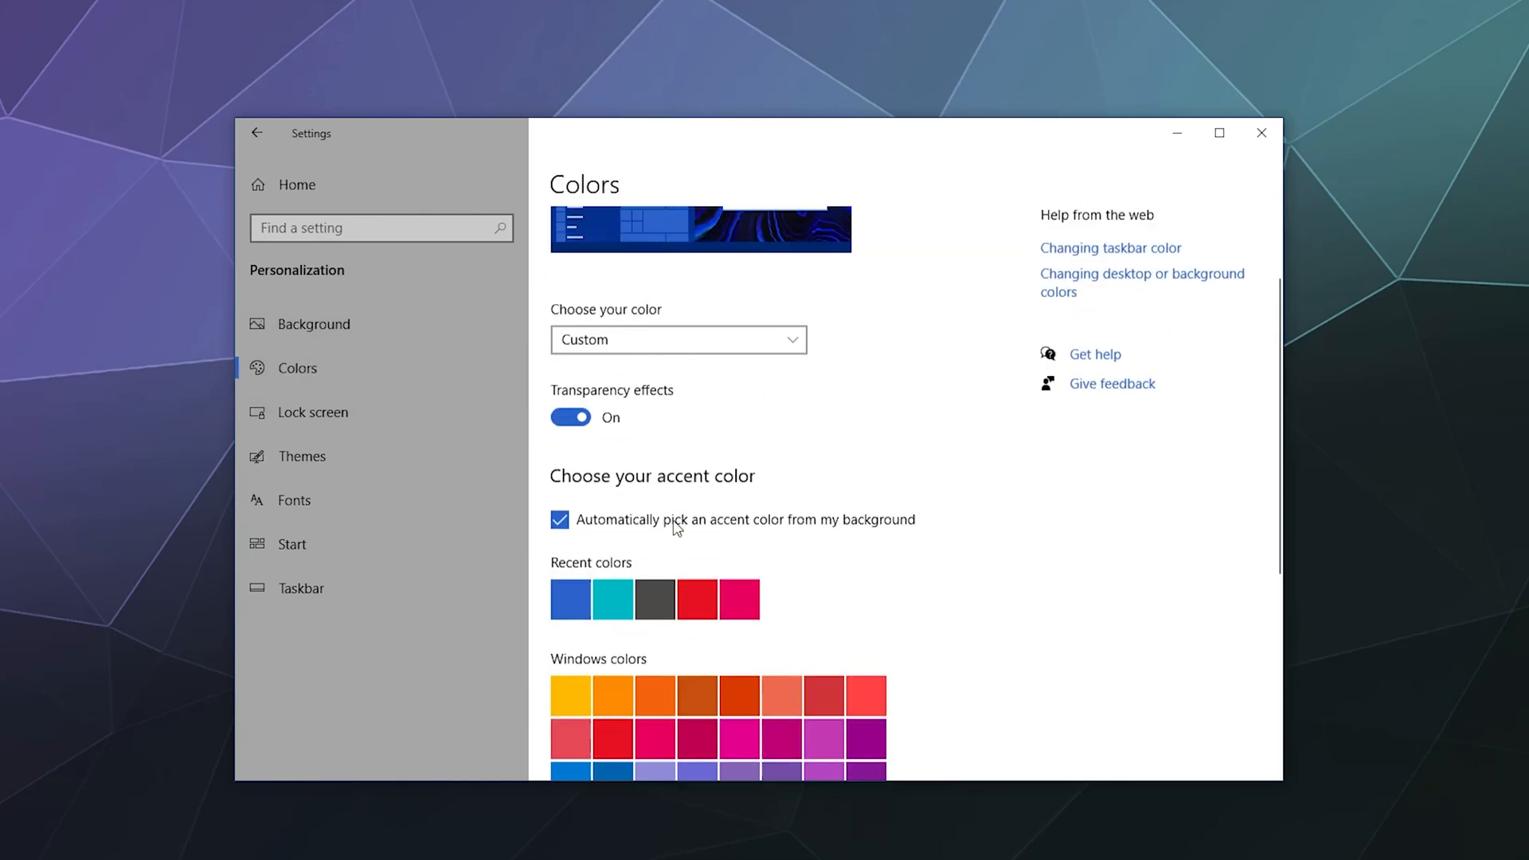
scroll(up, 3)
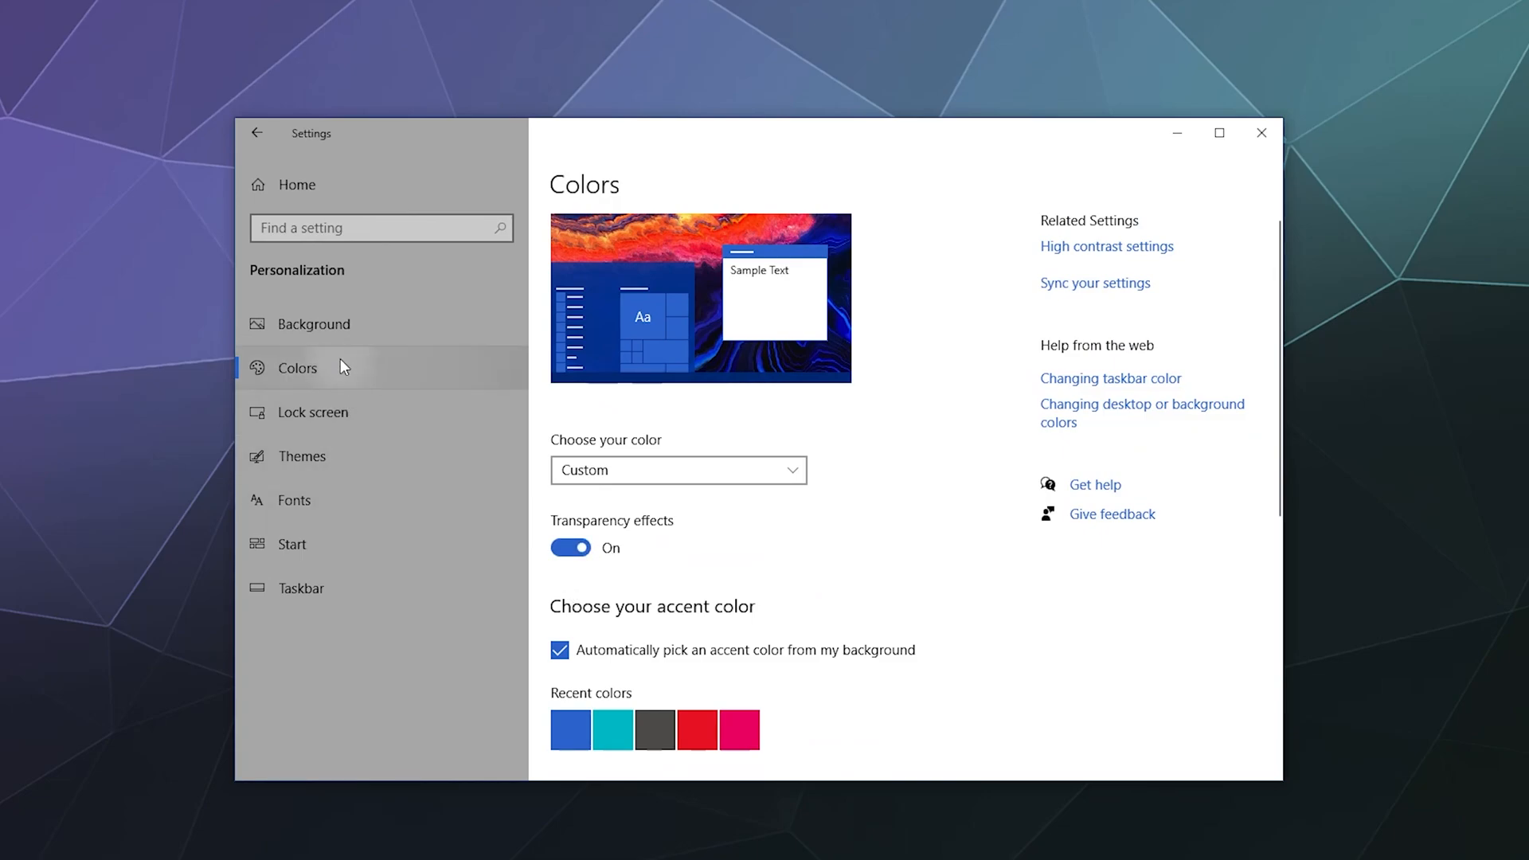
mouse_move(638, 475)
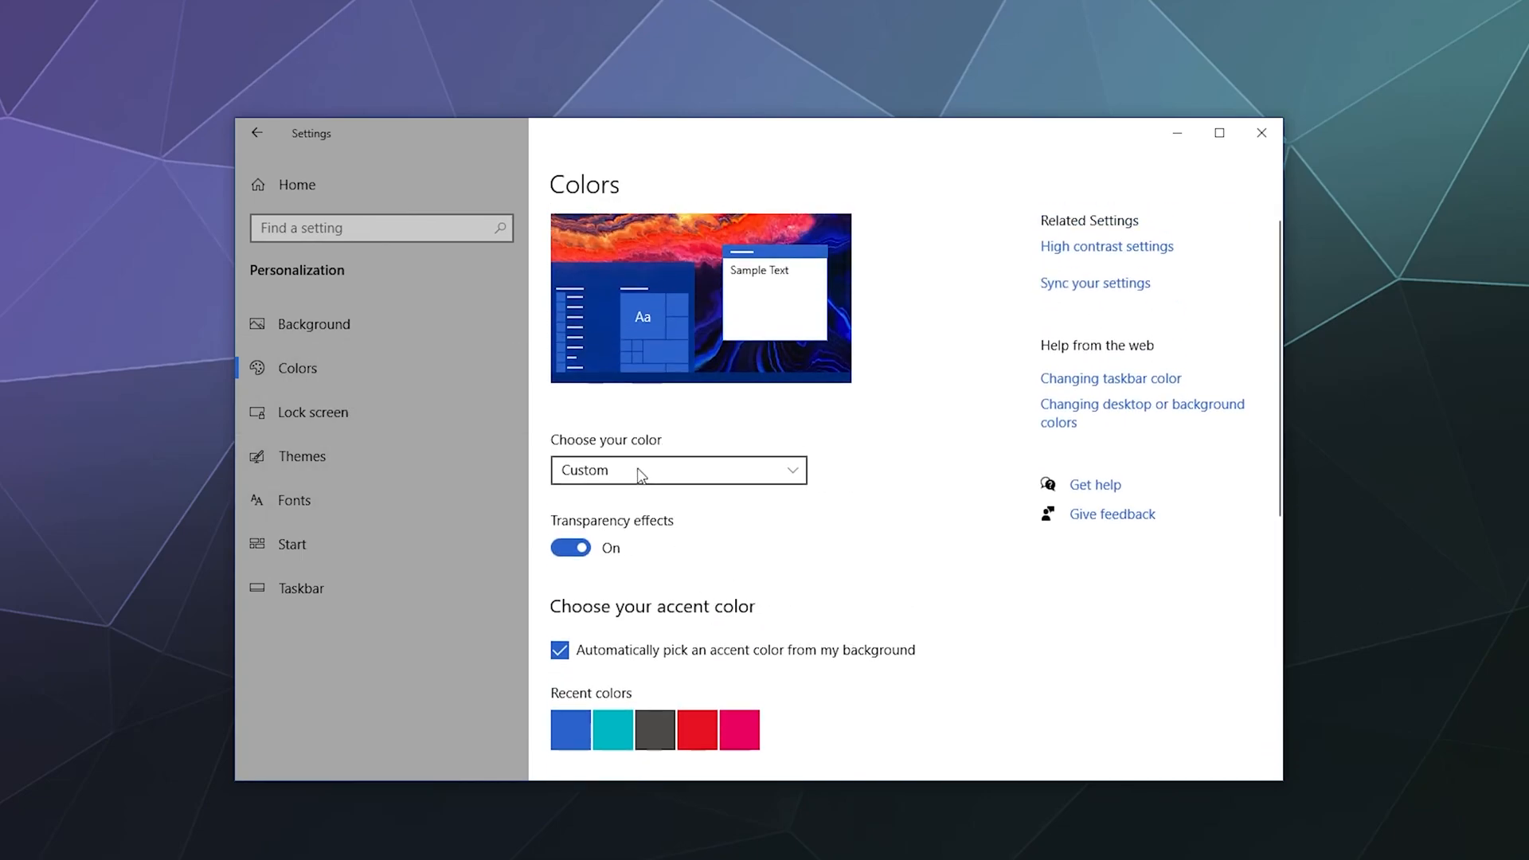
click(678, 470)
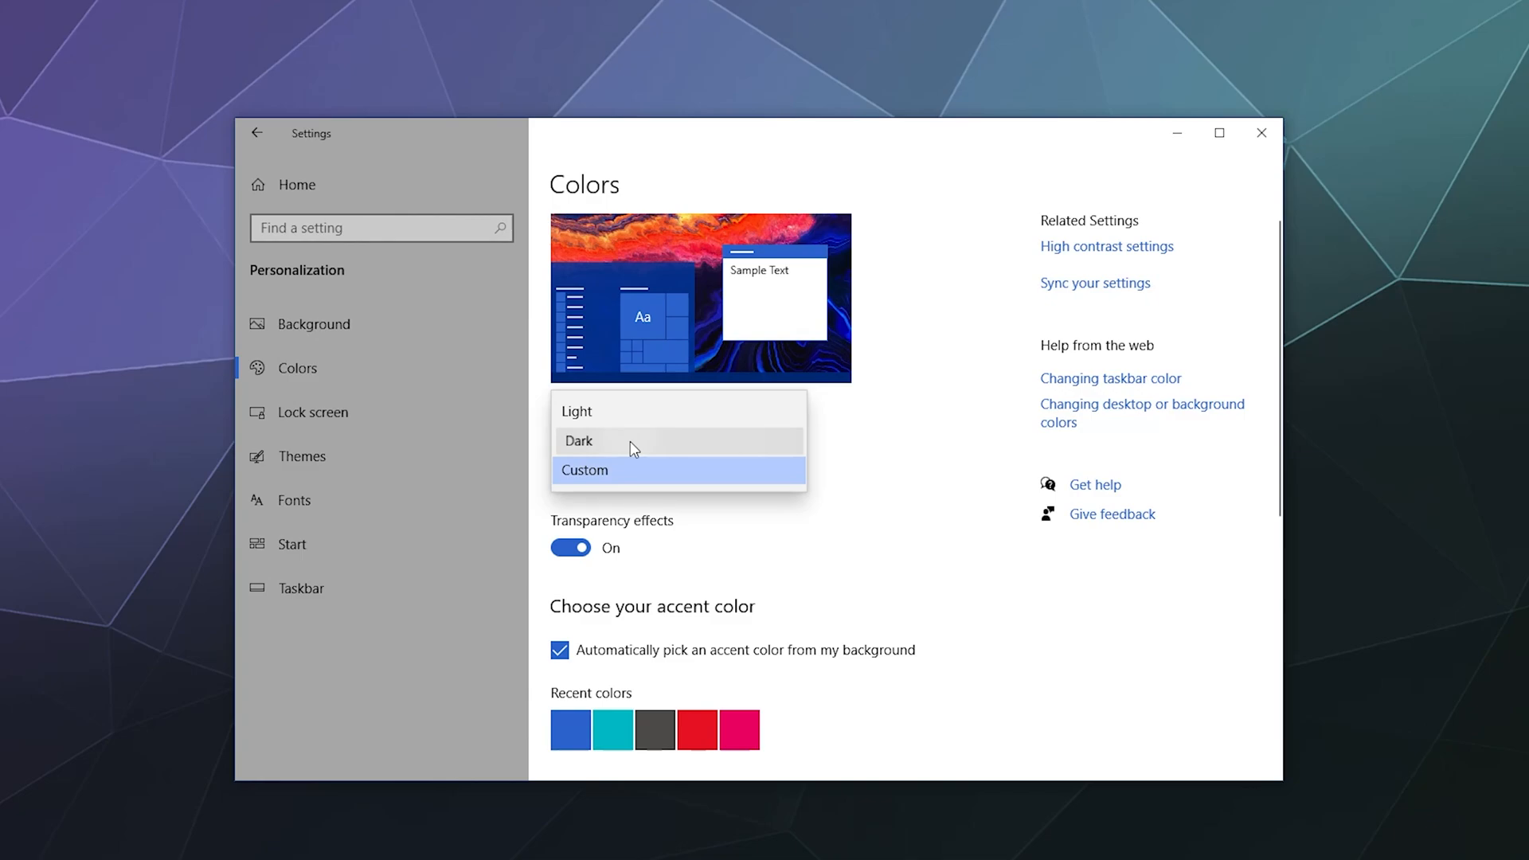
click(579, 440)
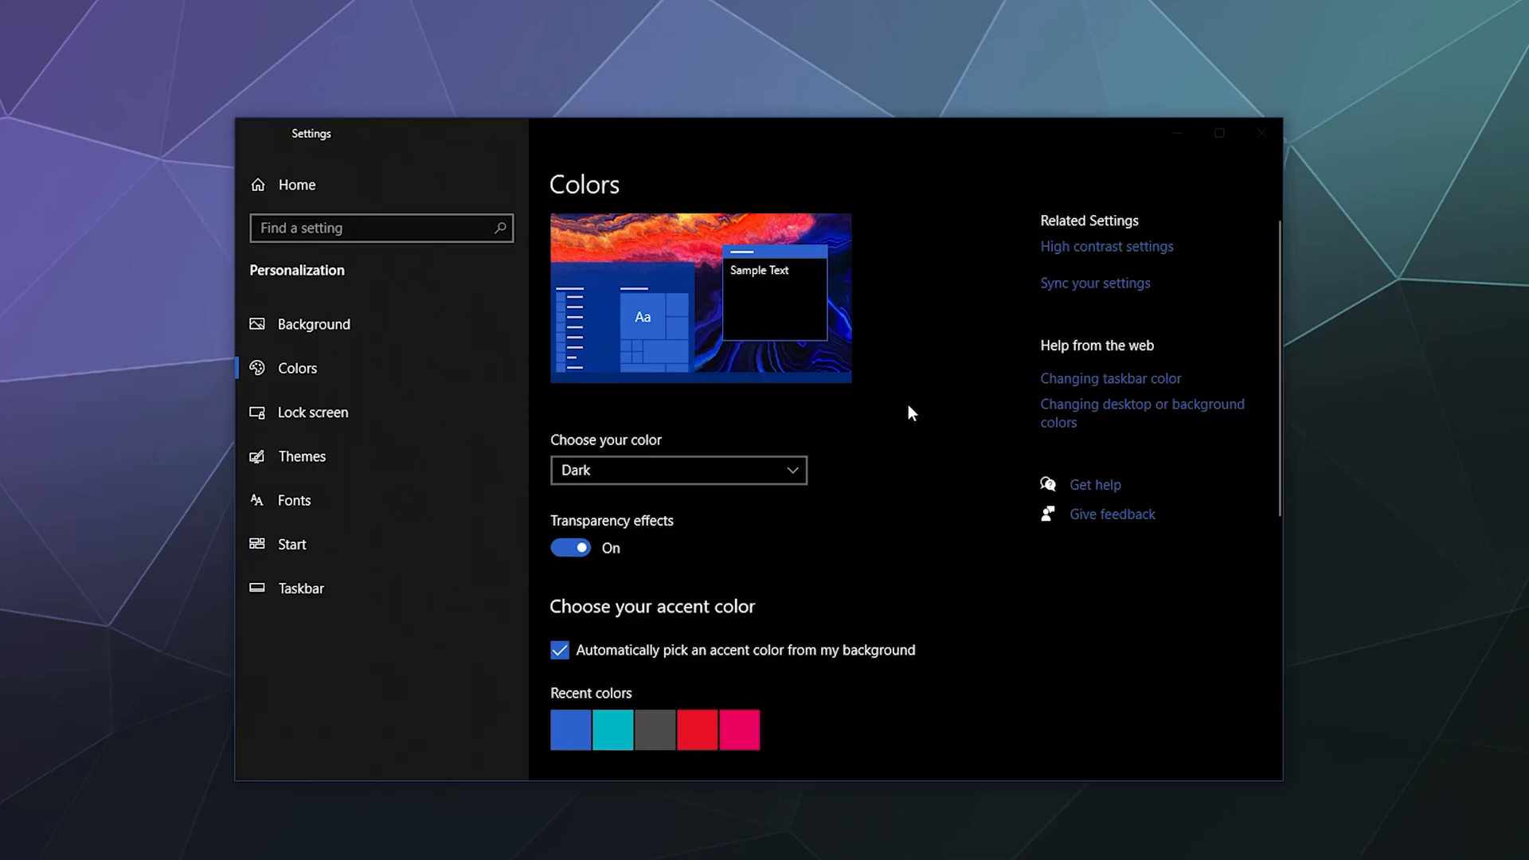
mouse_move(929, 502)
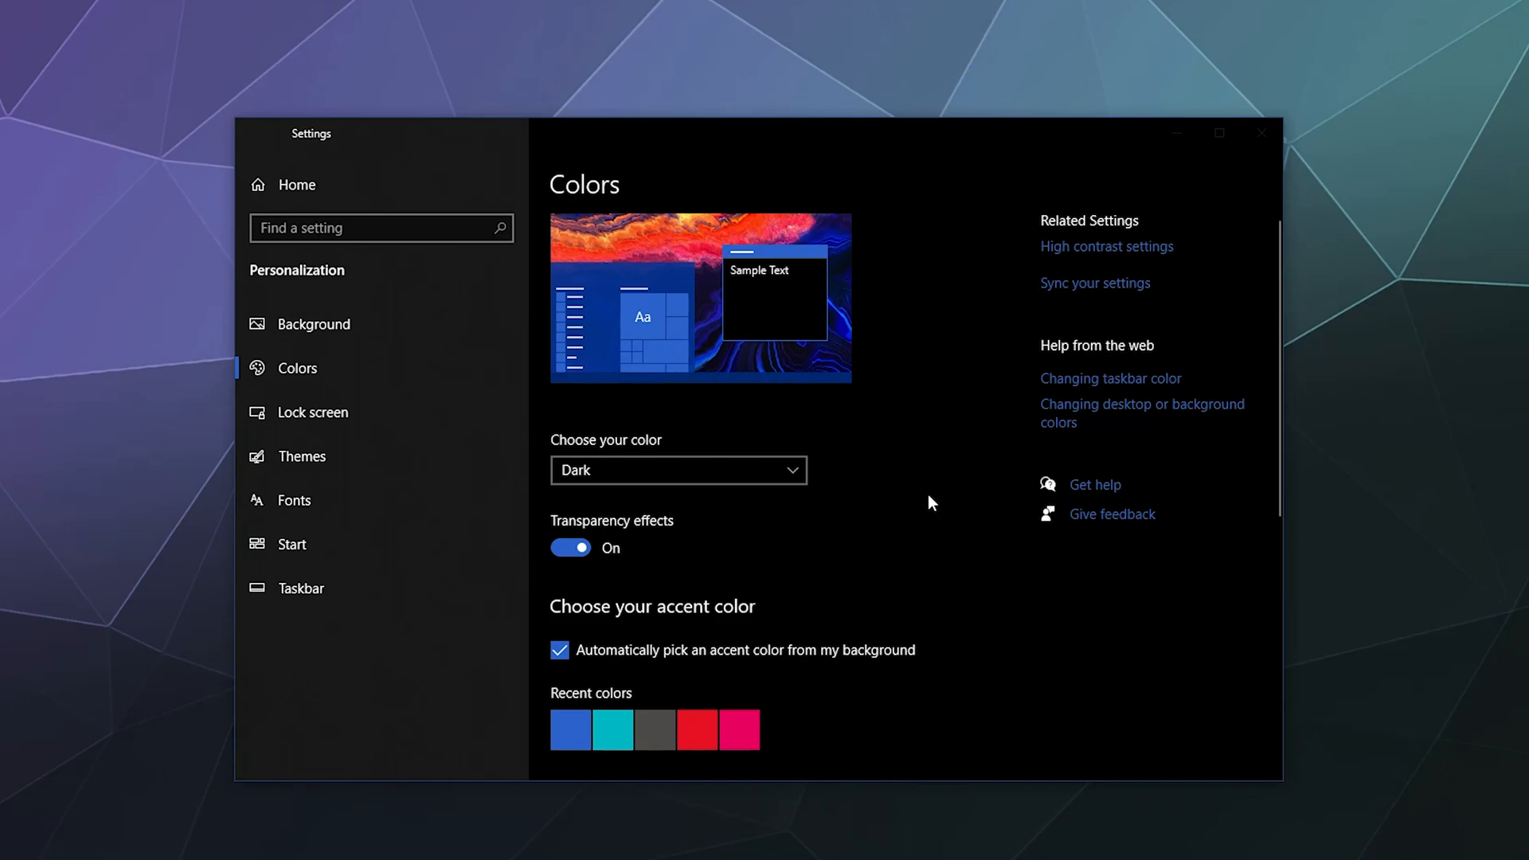
mouse_move(734, 482)
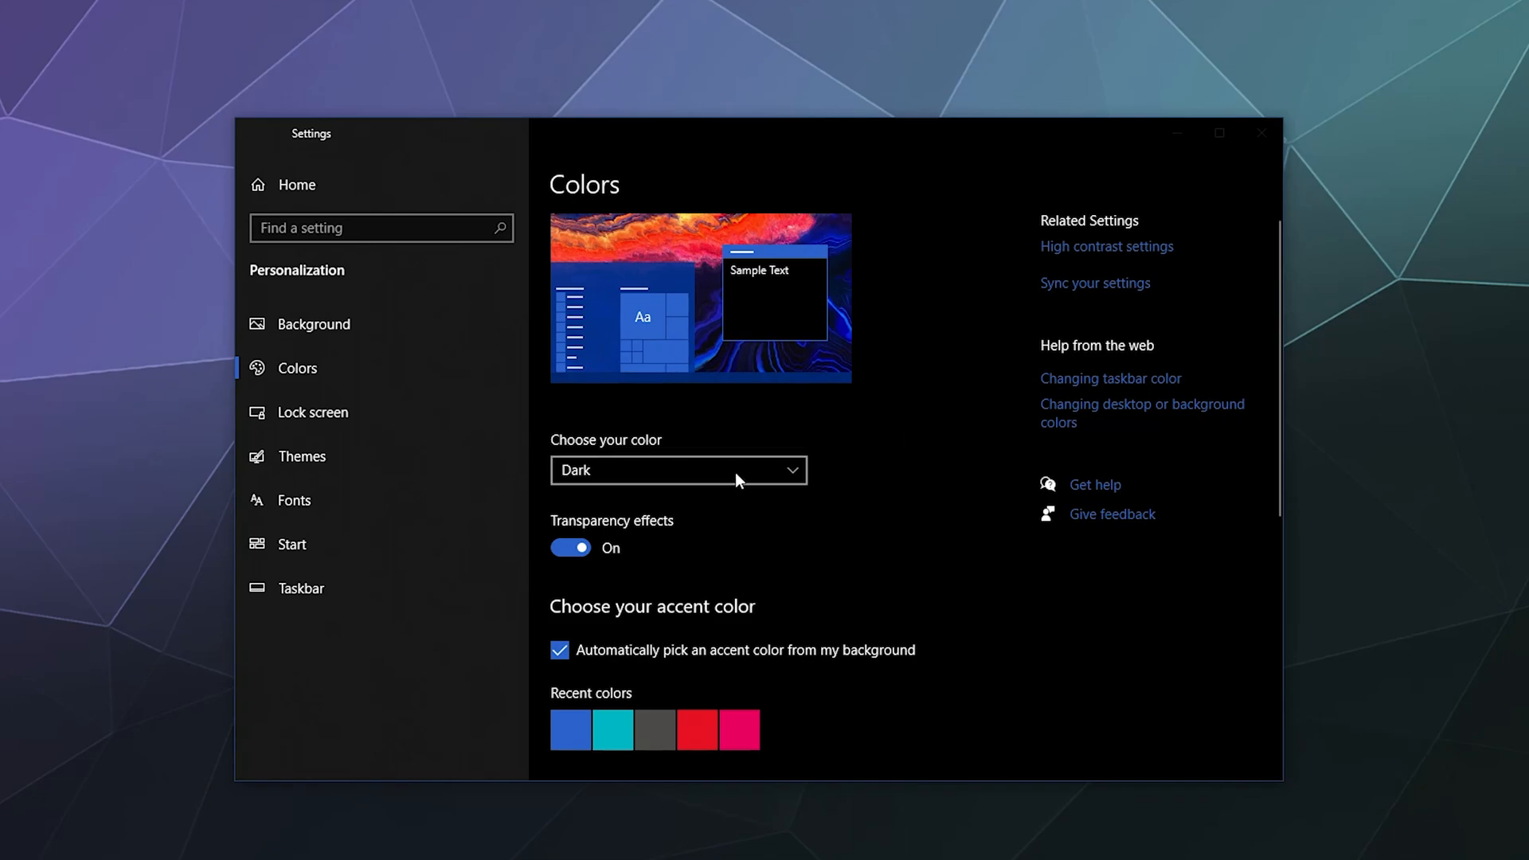
click(678, 469)
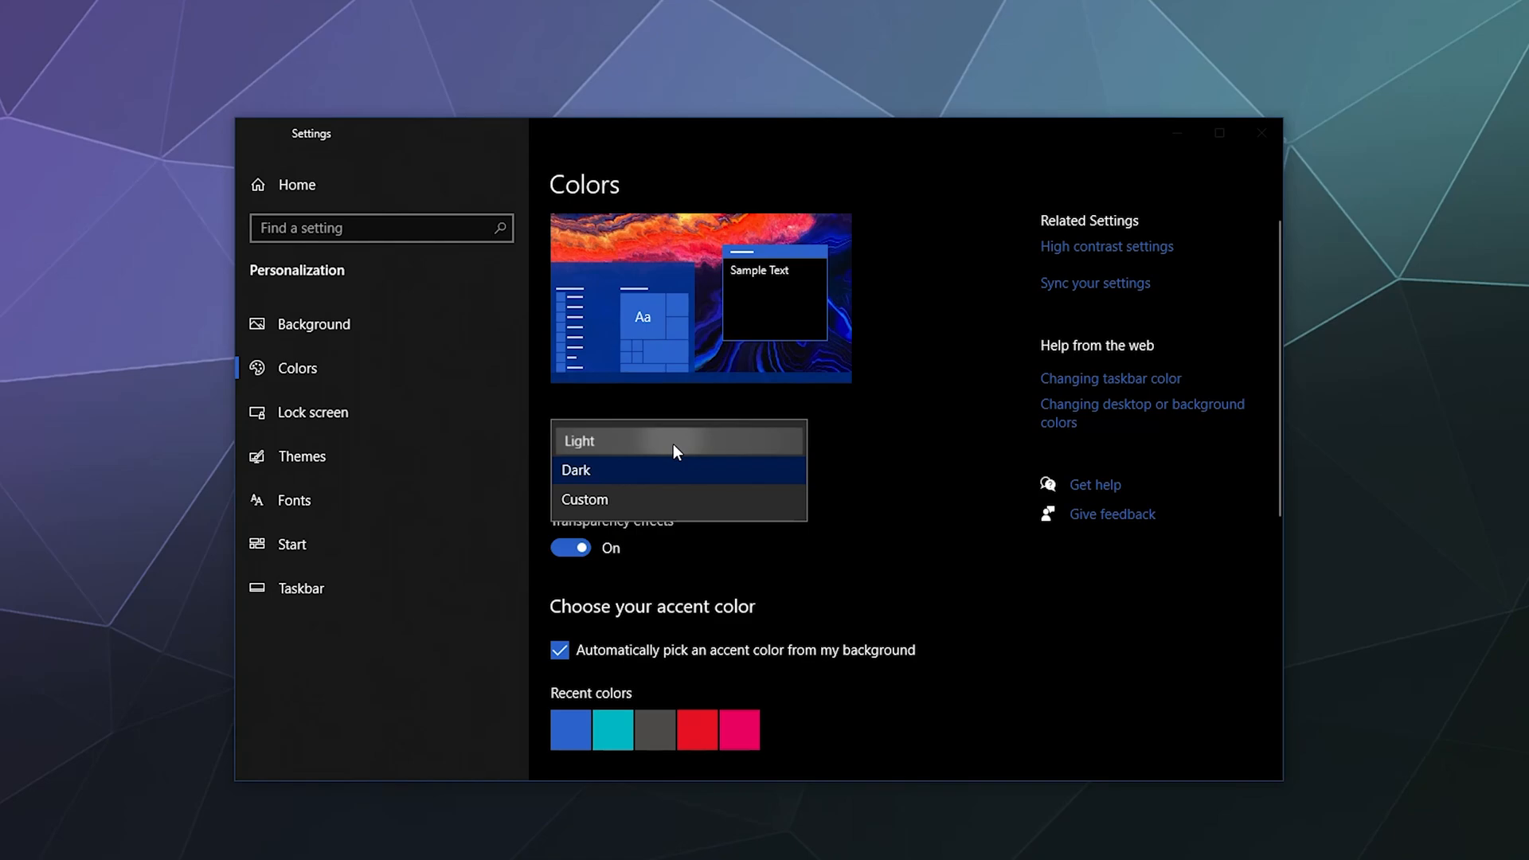
Set the color mode to Light and check Windows and app modes are both Light
click(579, 440)
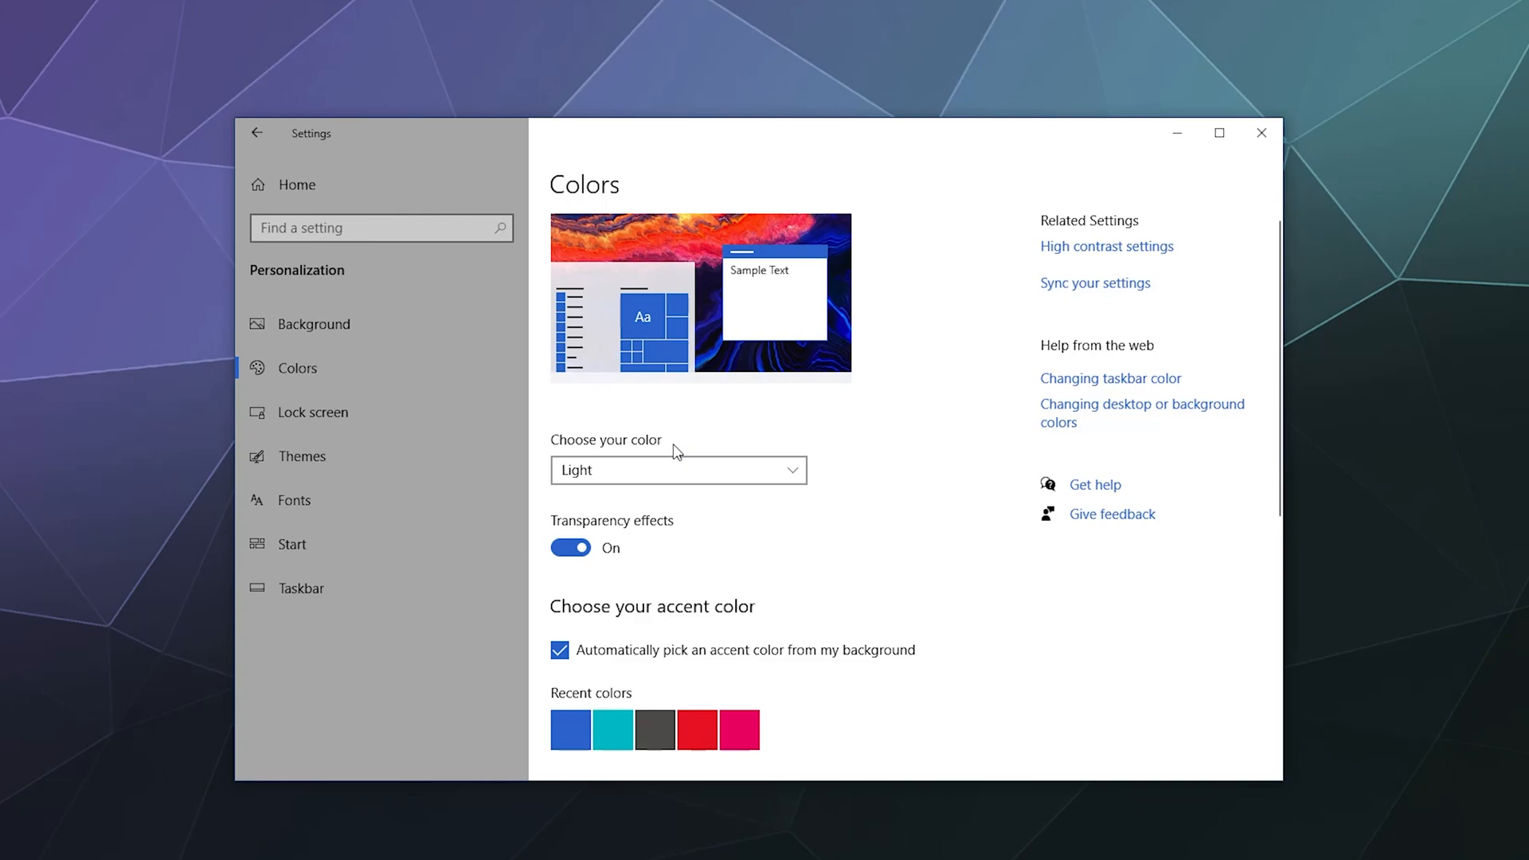
click(677, 470)
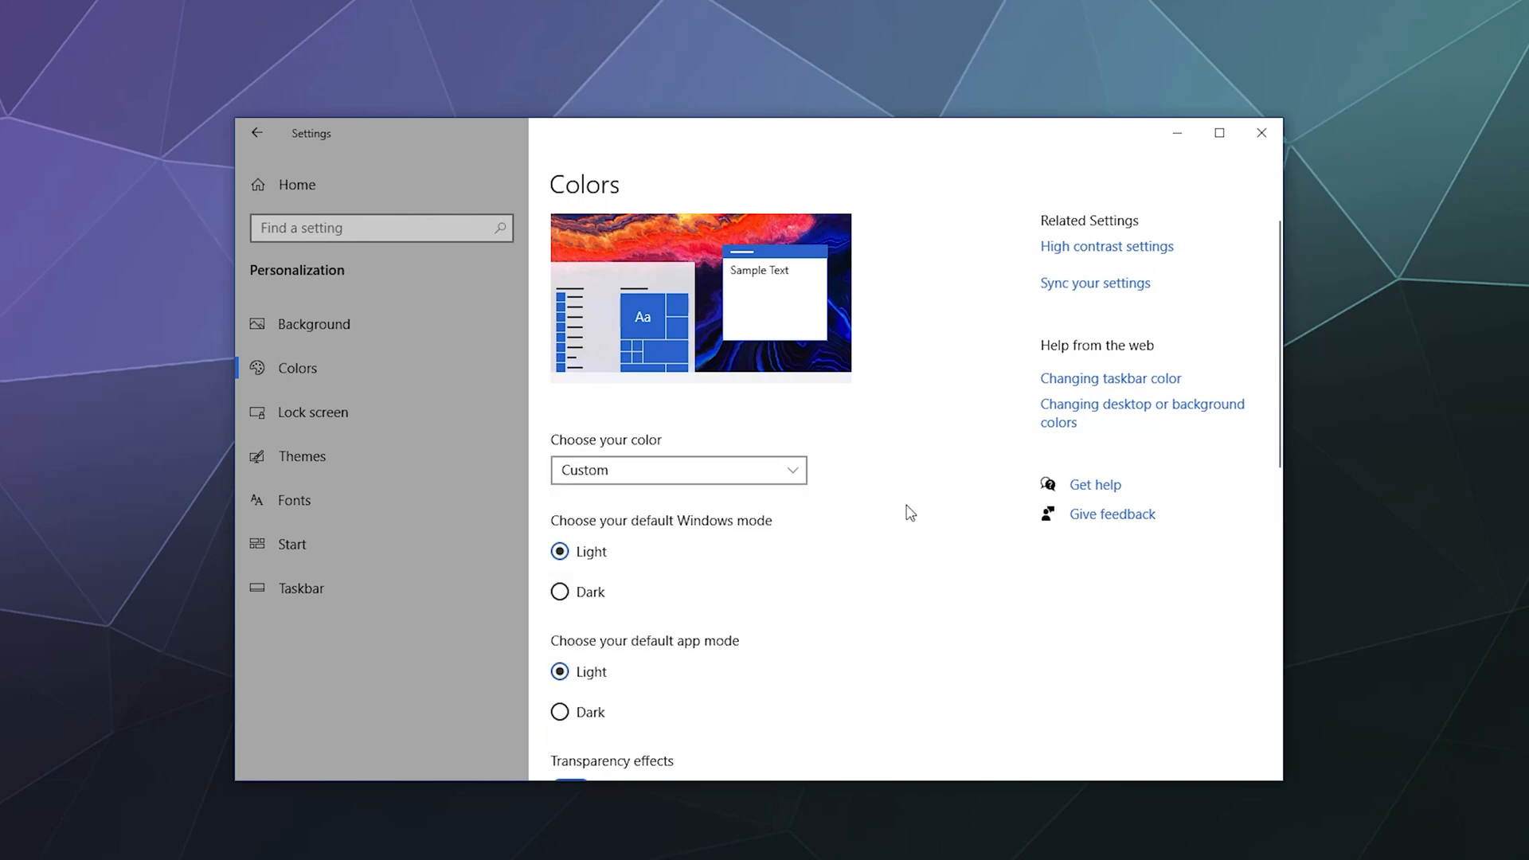
scroll(down, 3)
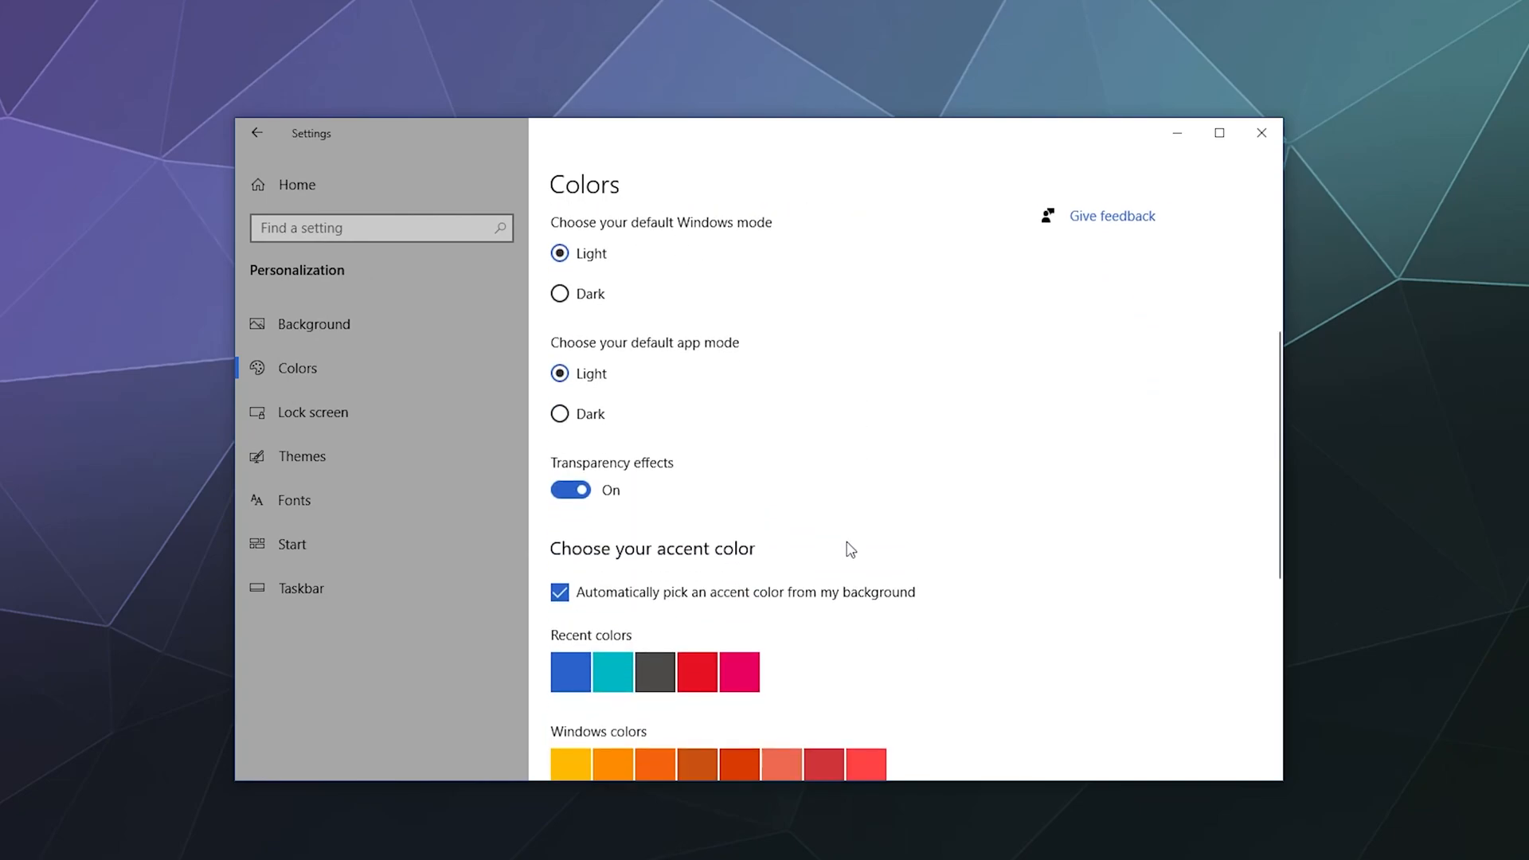